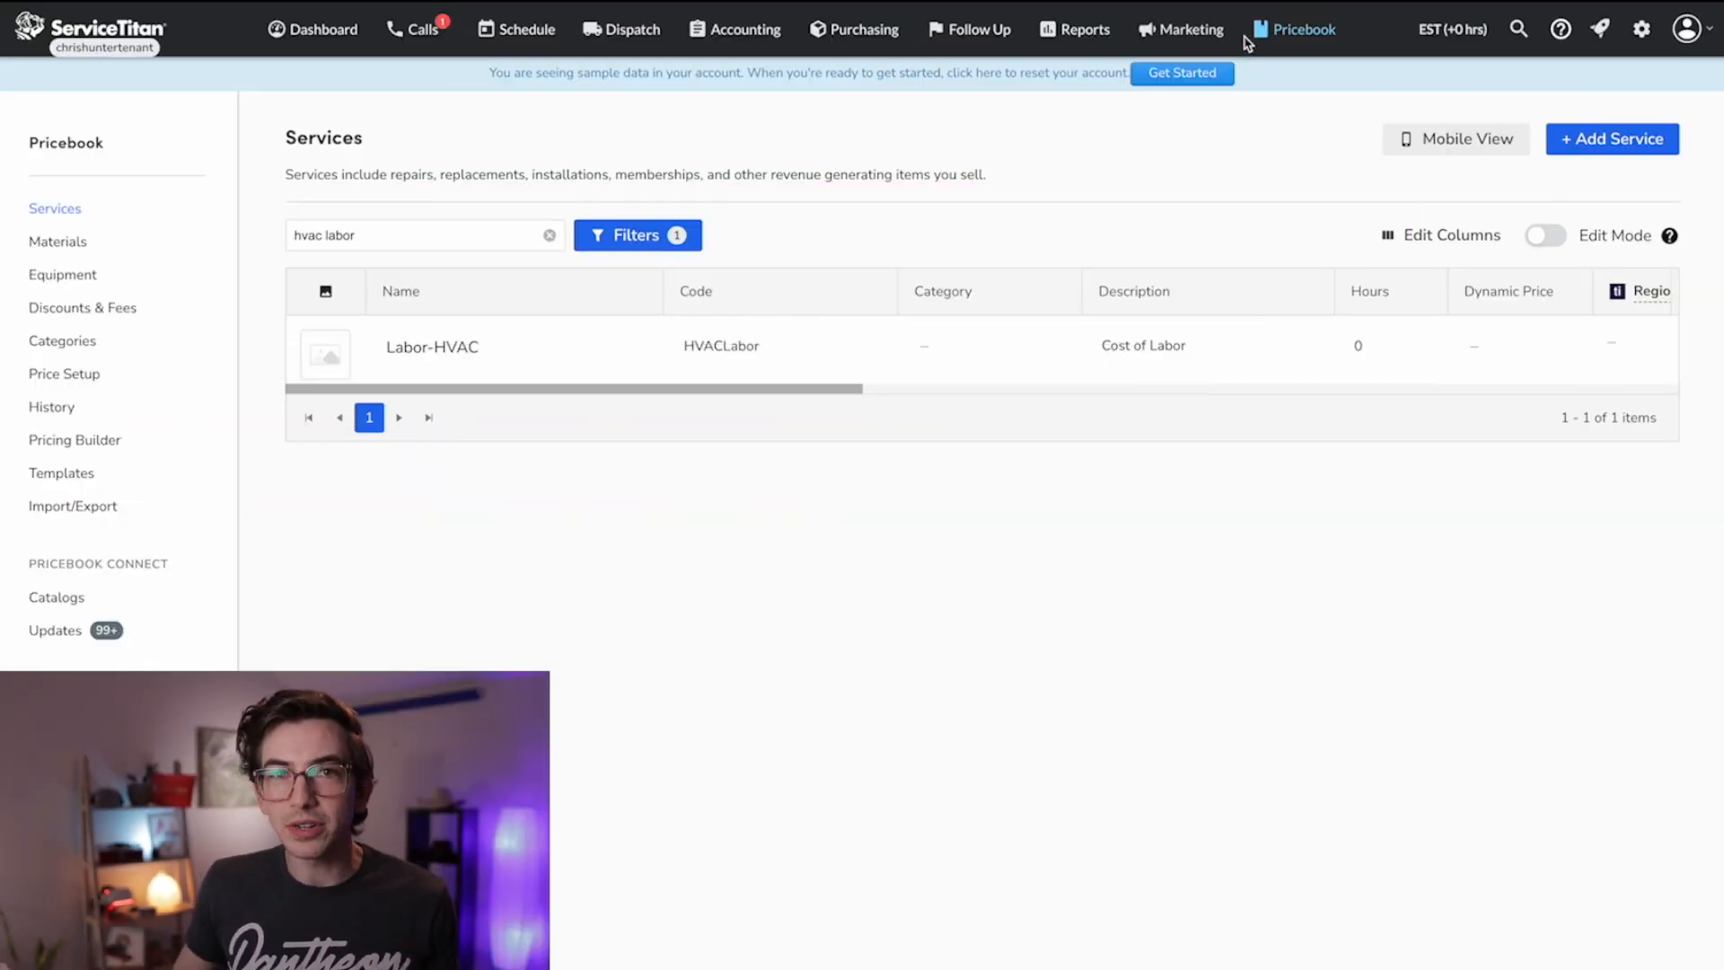
{"action": "mouse_move", "coordinate": [1303, 29]}
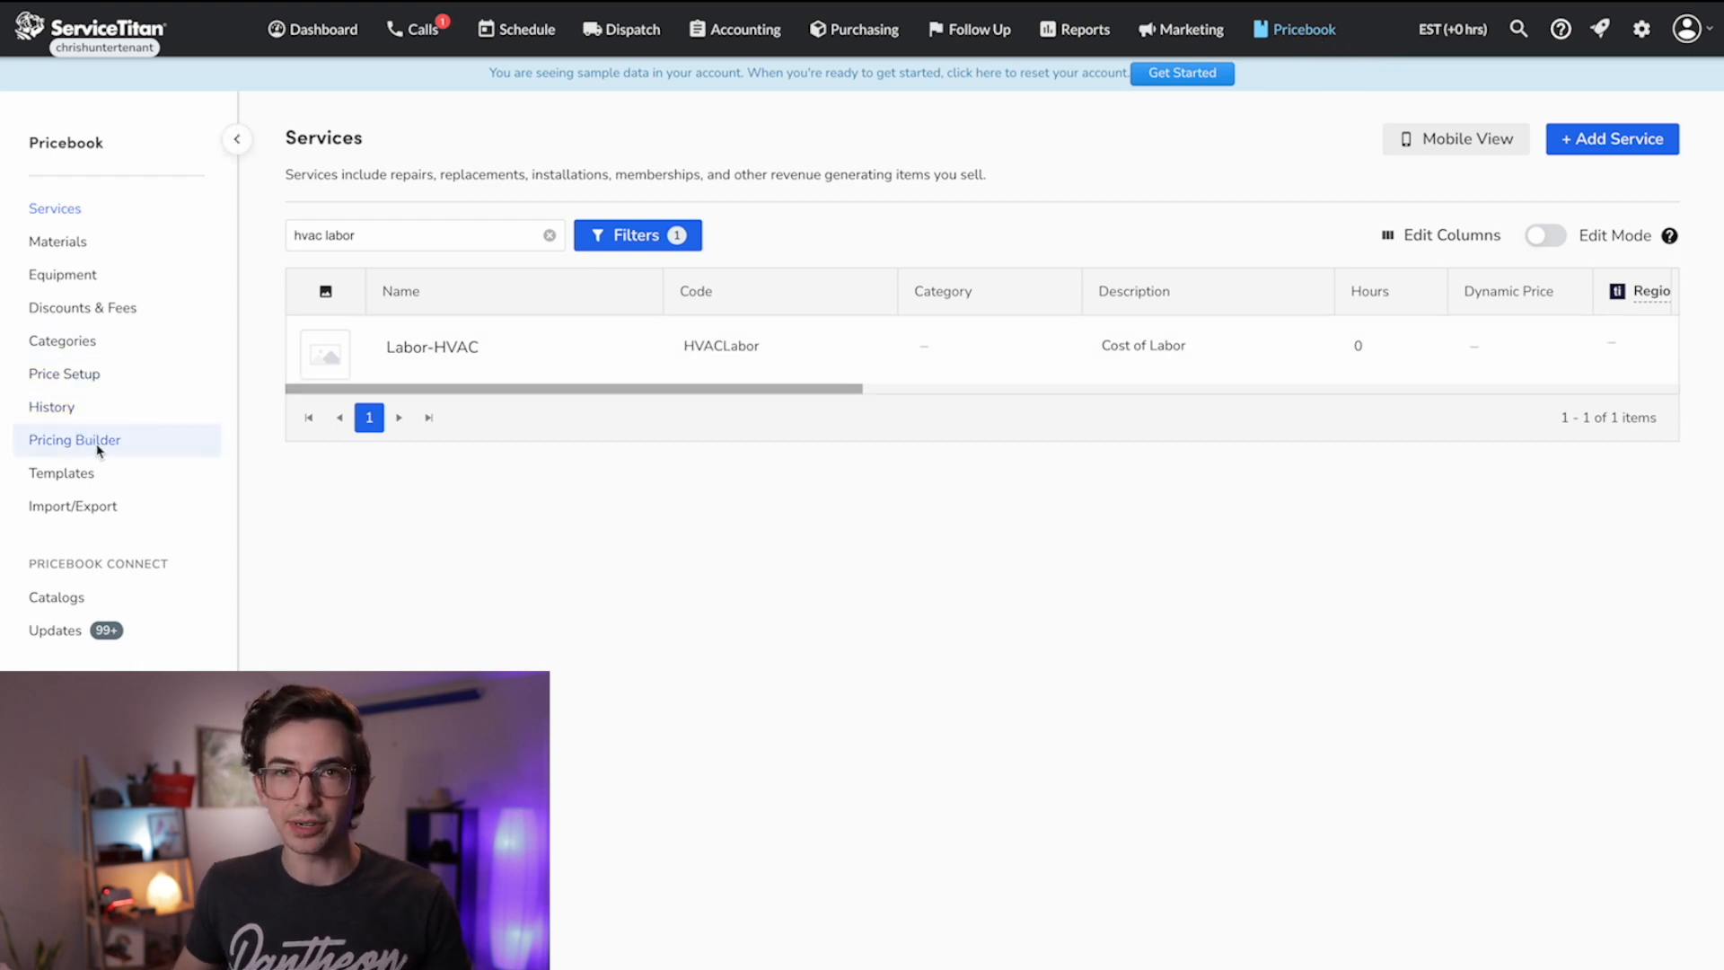
Step: Open Pricing Builder's Client Specific Pricing page from the Pricebook sidebar
{"action": "left_click", "coordinate": [74, 440]}
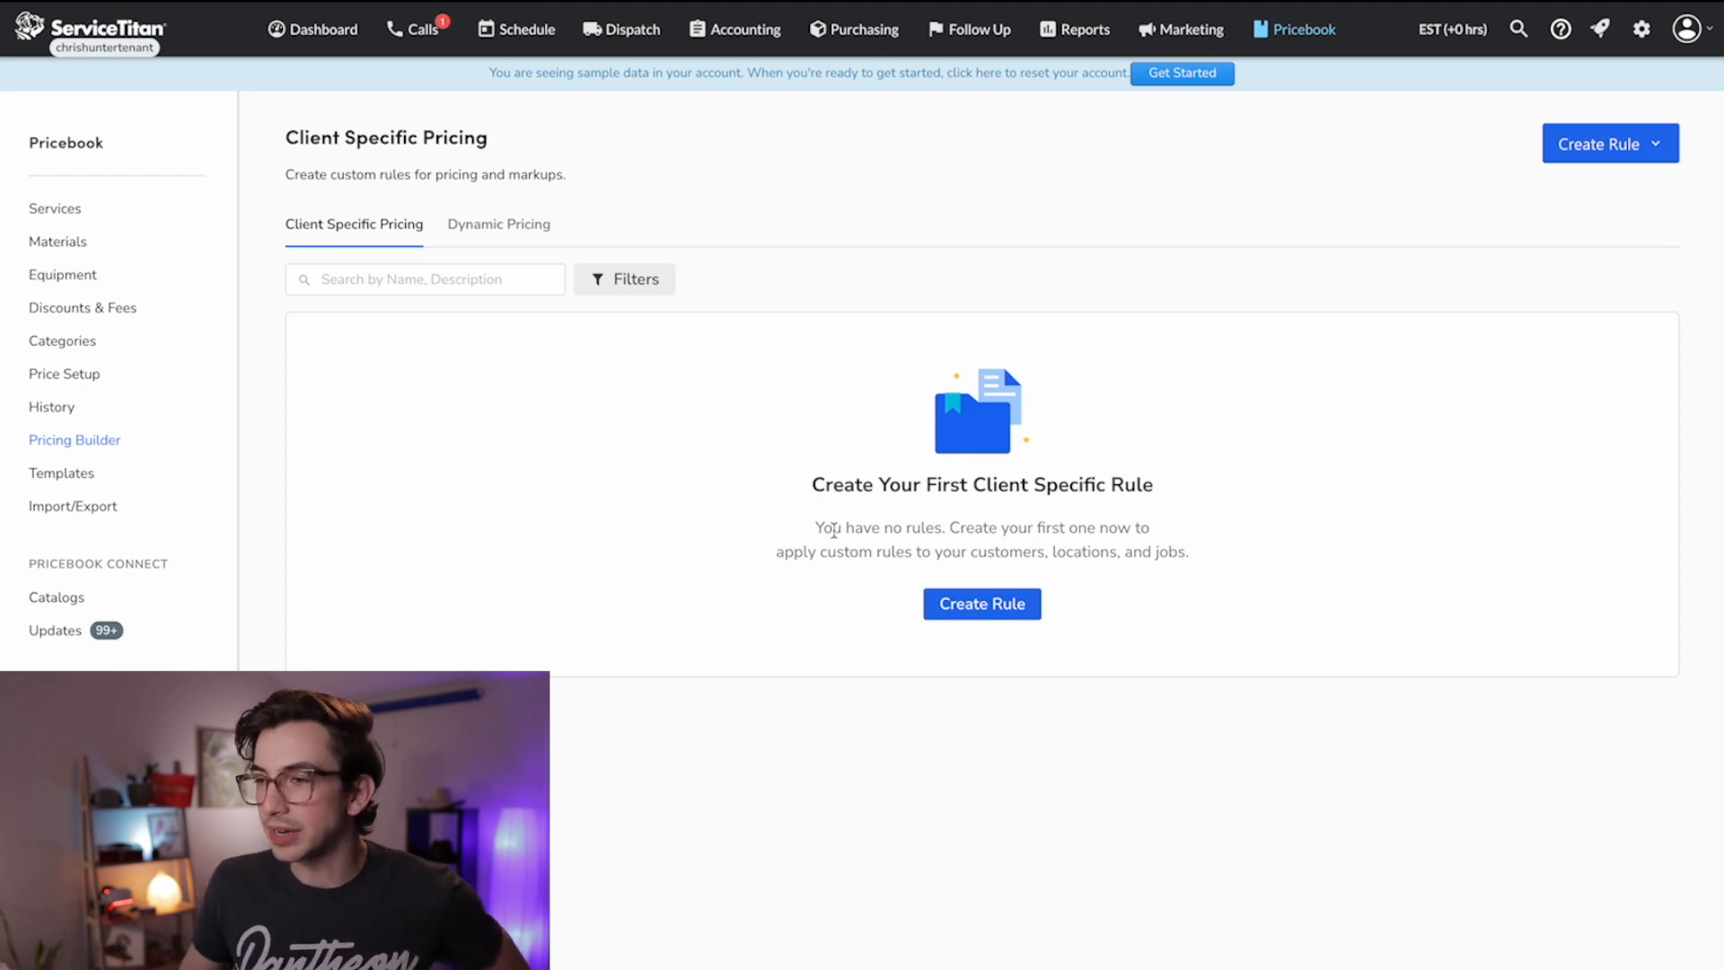
Step: Create a new client-specific pricing rule and name it 'HVAC Install Rule'
{"action": "left_click", "coordinate": [980, 603]}
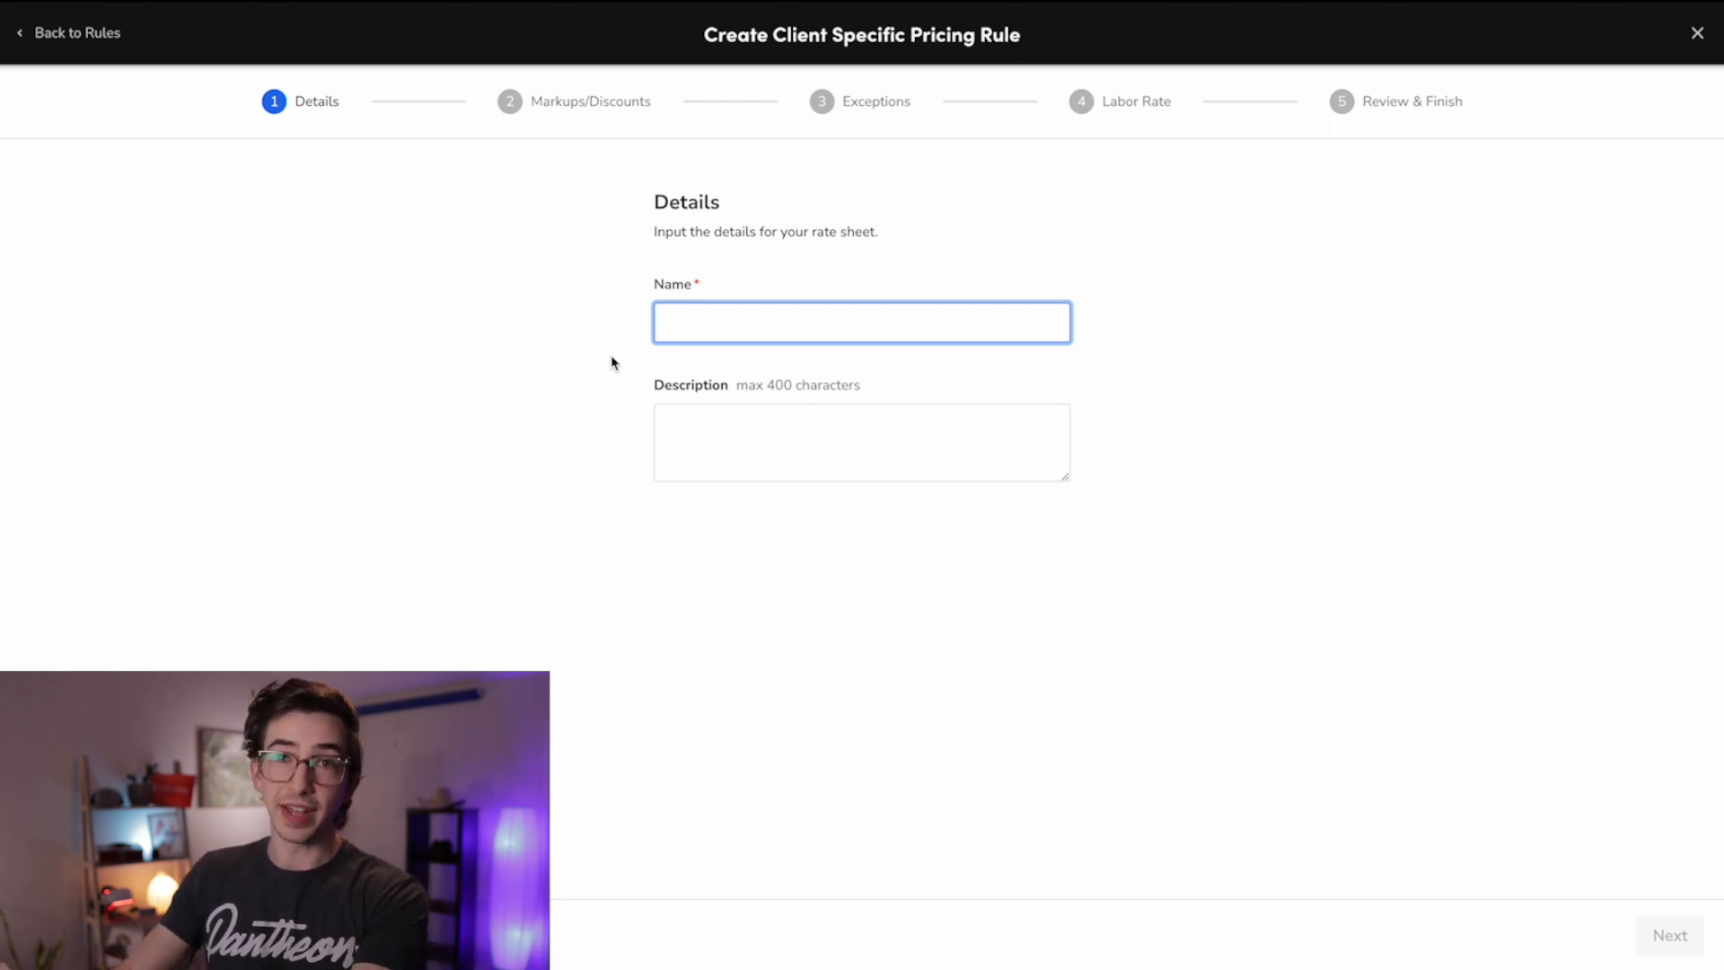
{"action": "type", "text": "HVAC Install Rule"}
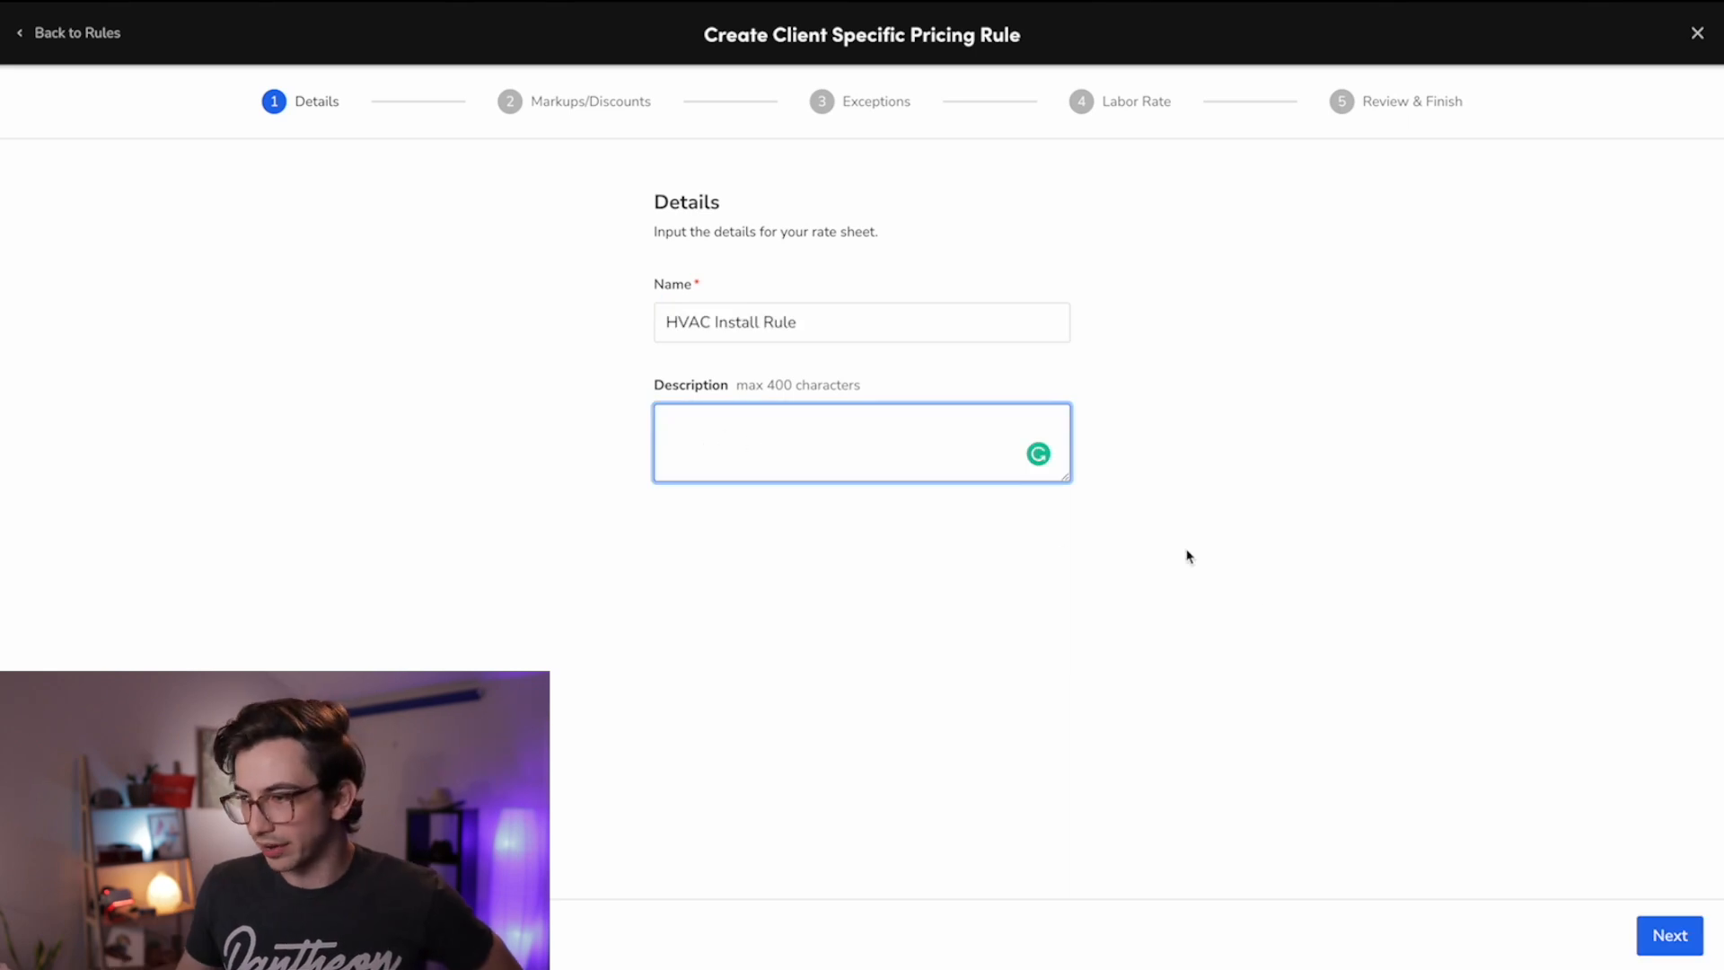
Step: Advance to markups and discounts, preview Discount %, then set Materials to $ Markup
{"action": "left_click", "coordinate": [1669, 935]}
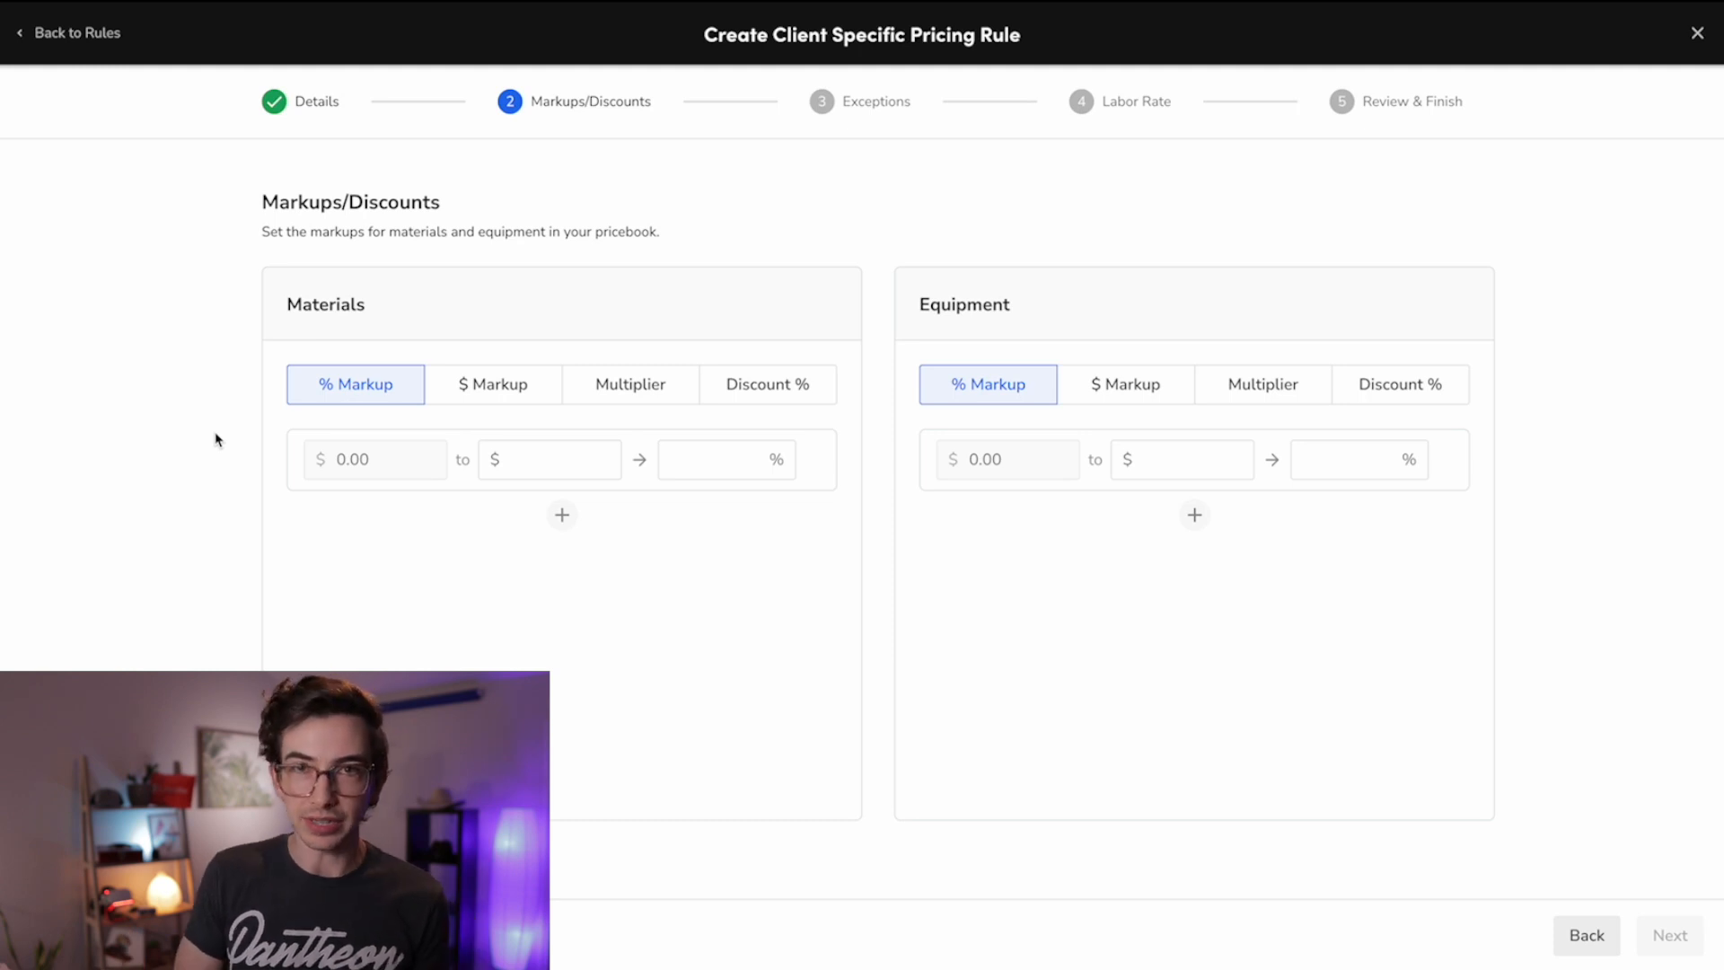
{"action": "mouse_move", "coordinate": [379, 415]}
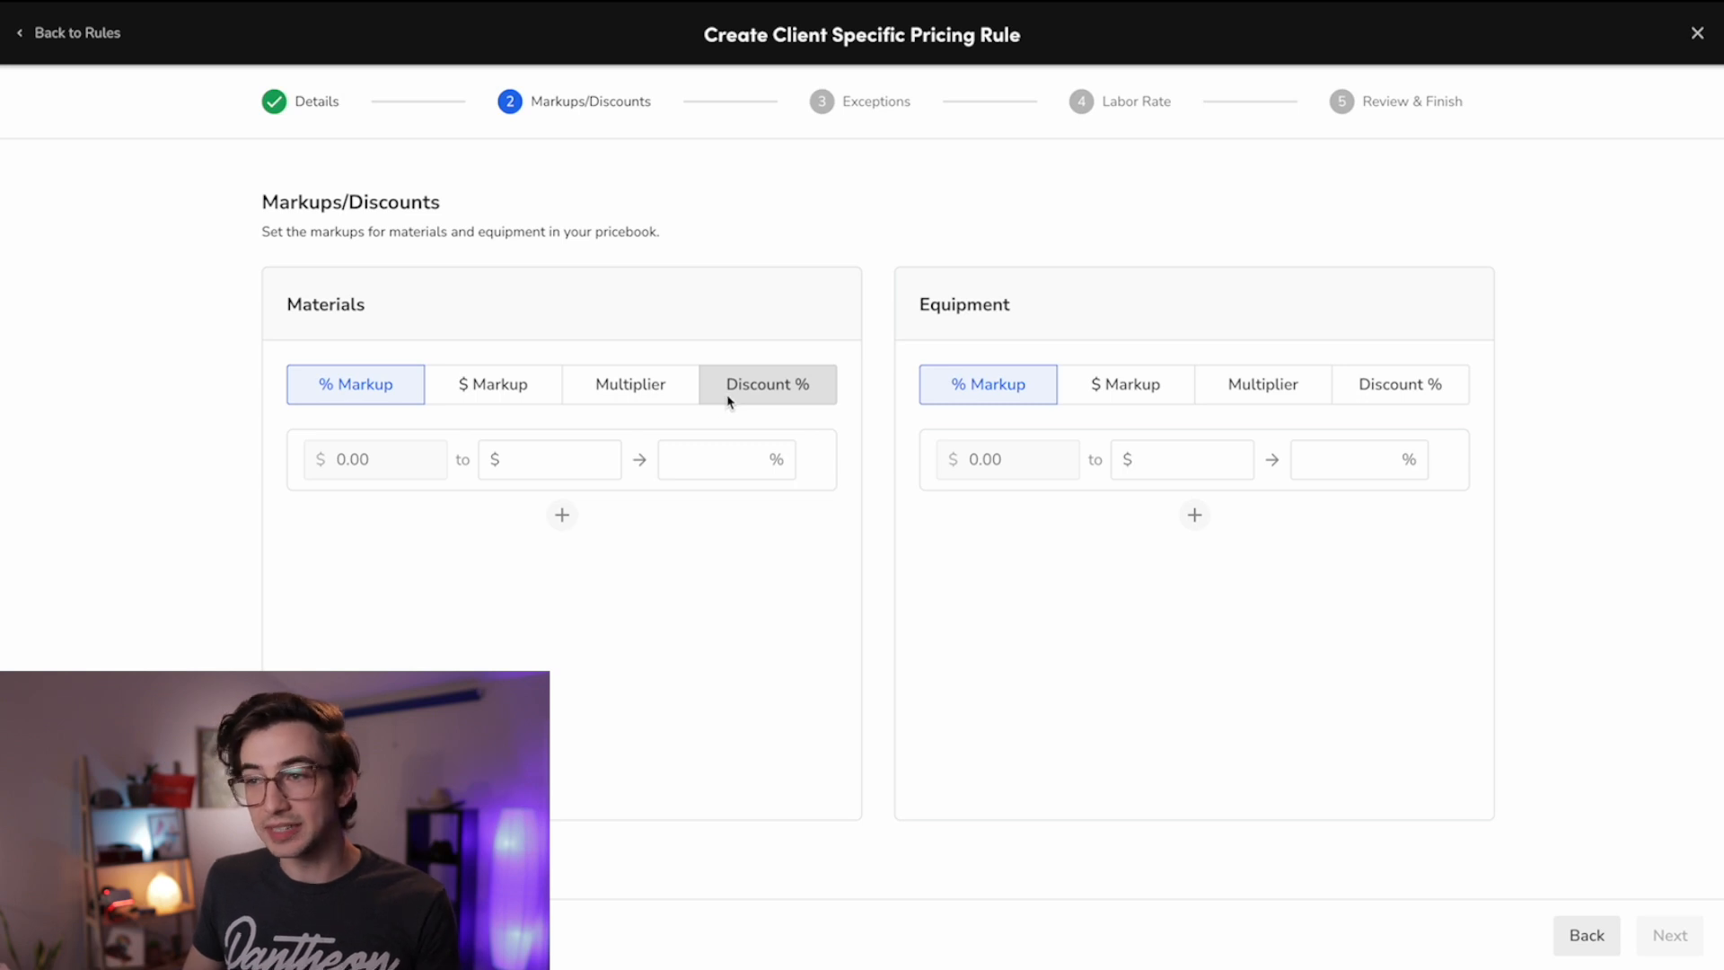
{"action": "left_click", "coordinate": [766, 384]}
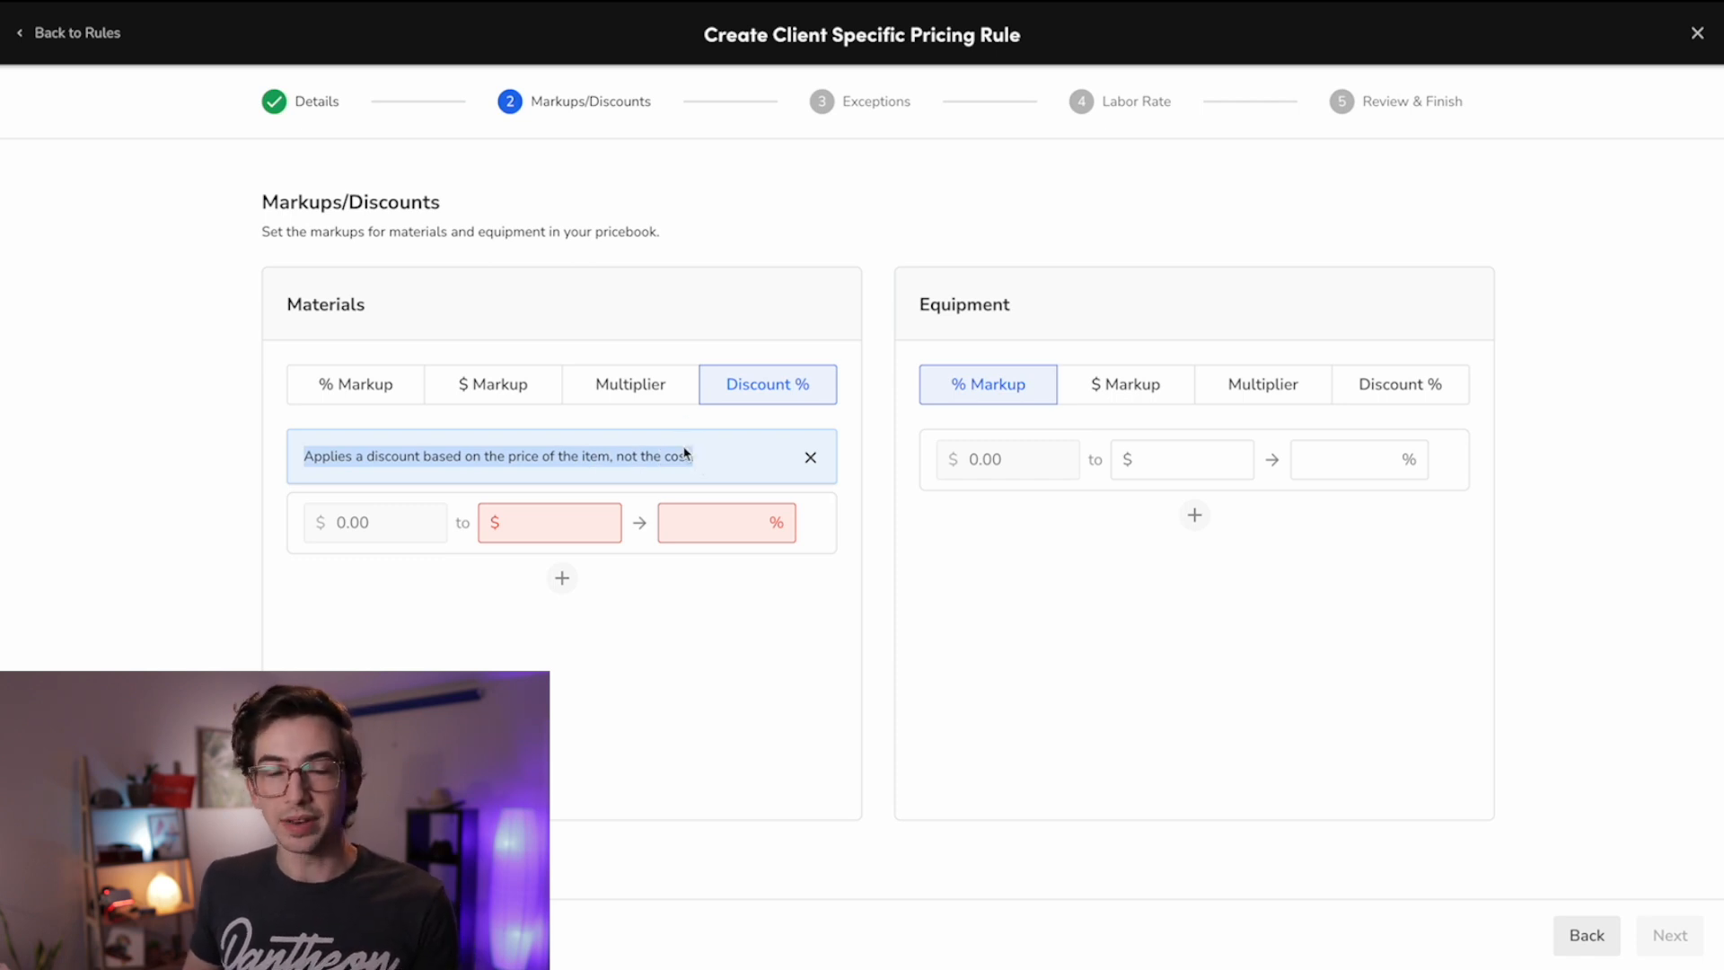
{"action": "left_click", "coordinate": [494, 384]}
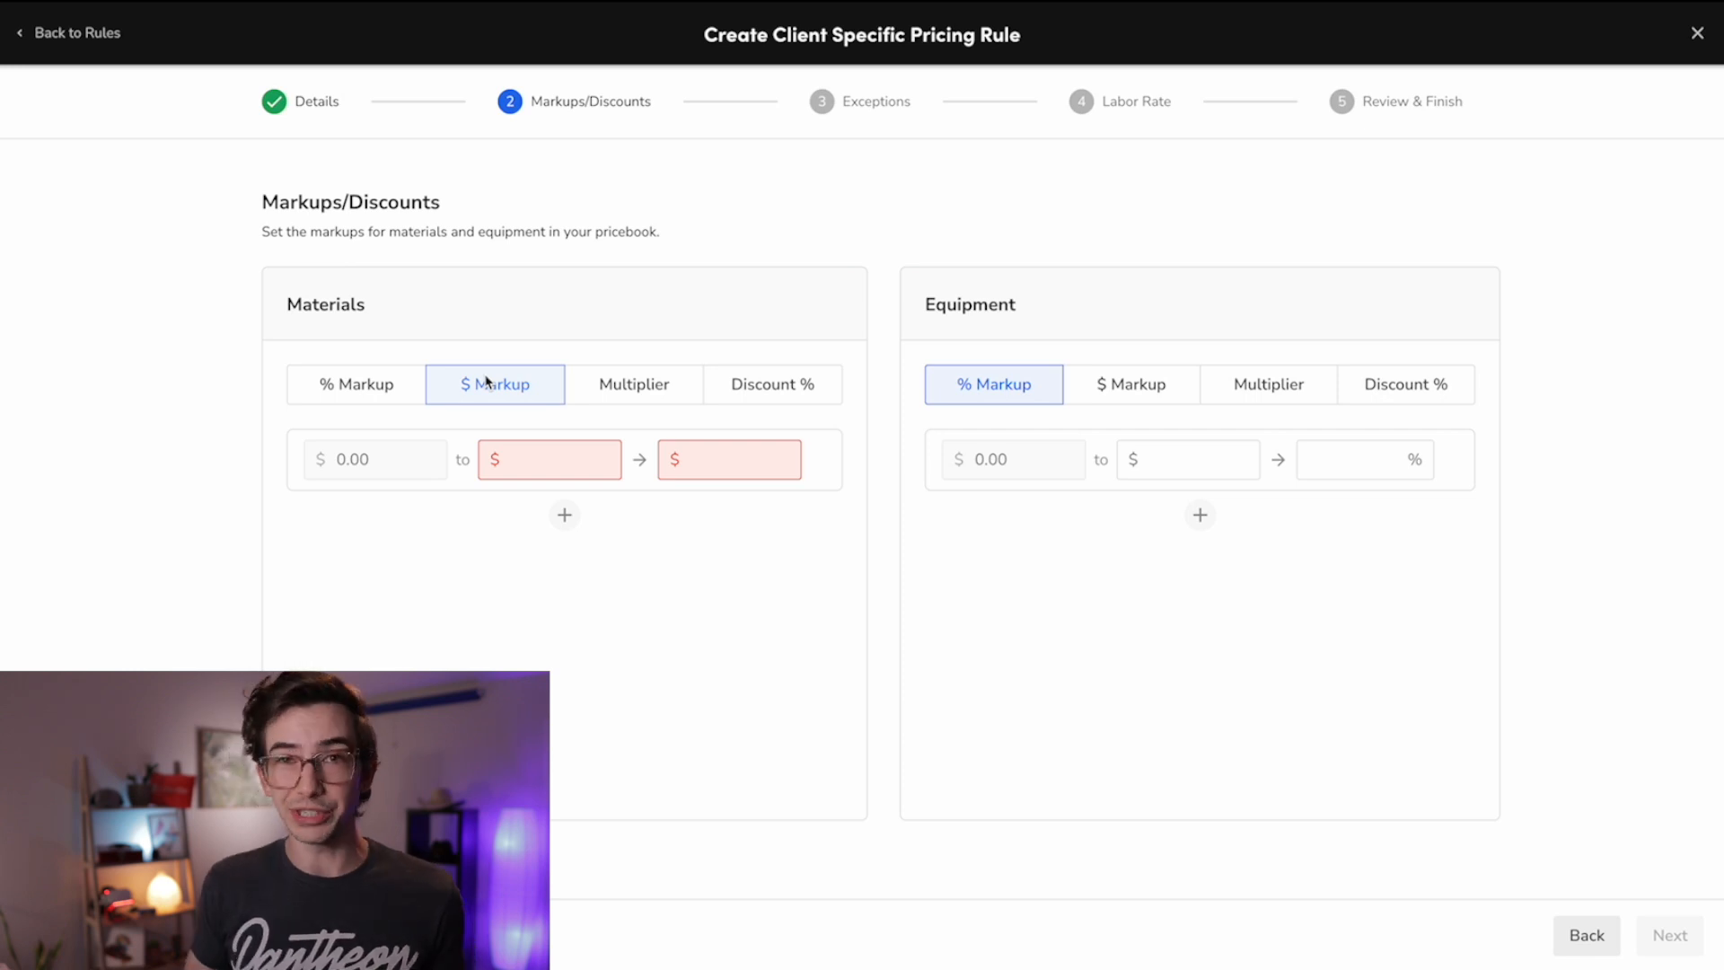
Step: Add Materials % markup tiers: to 10 at 300%, 30 at 200%, 50 at 150%, 9,999,999 at 100%
{"action": "left_click", "coordinate": [355, 383]}
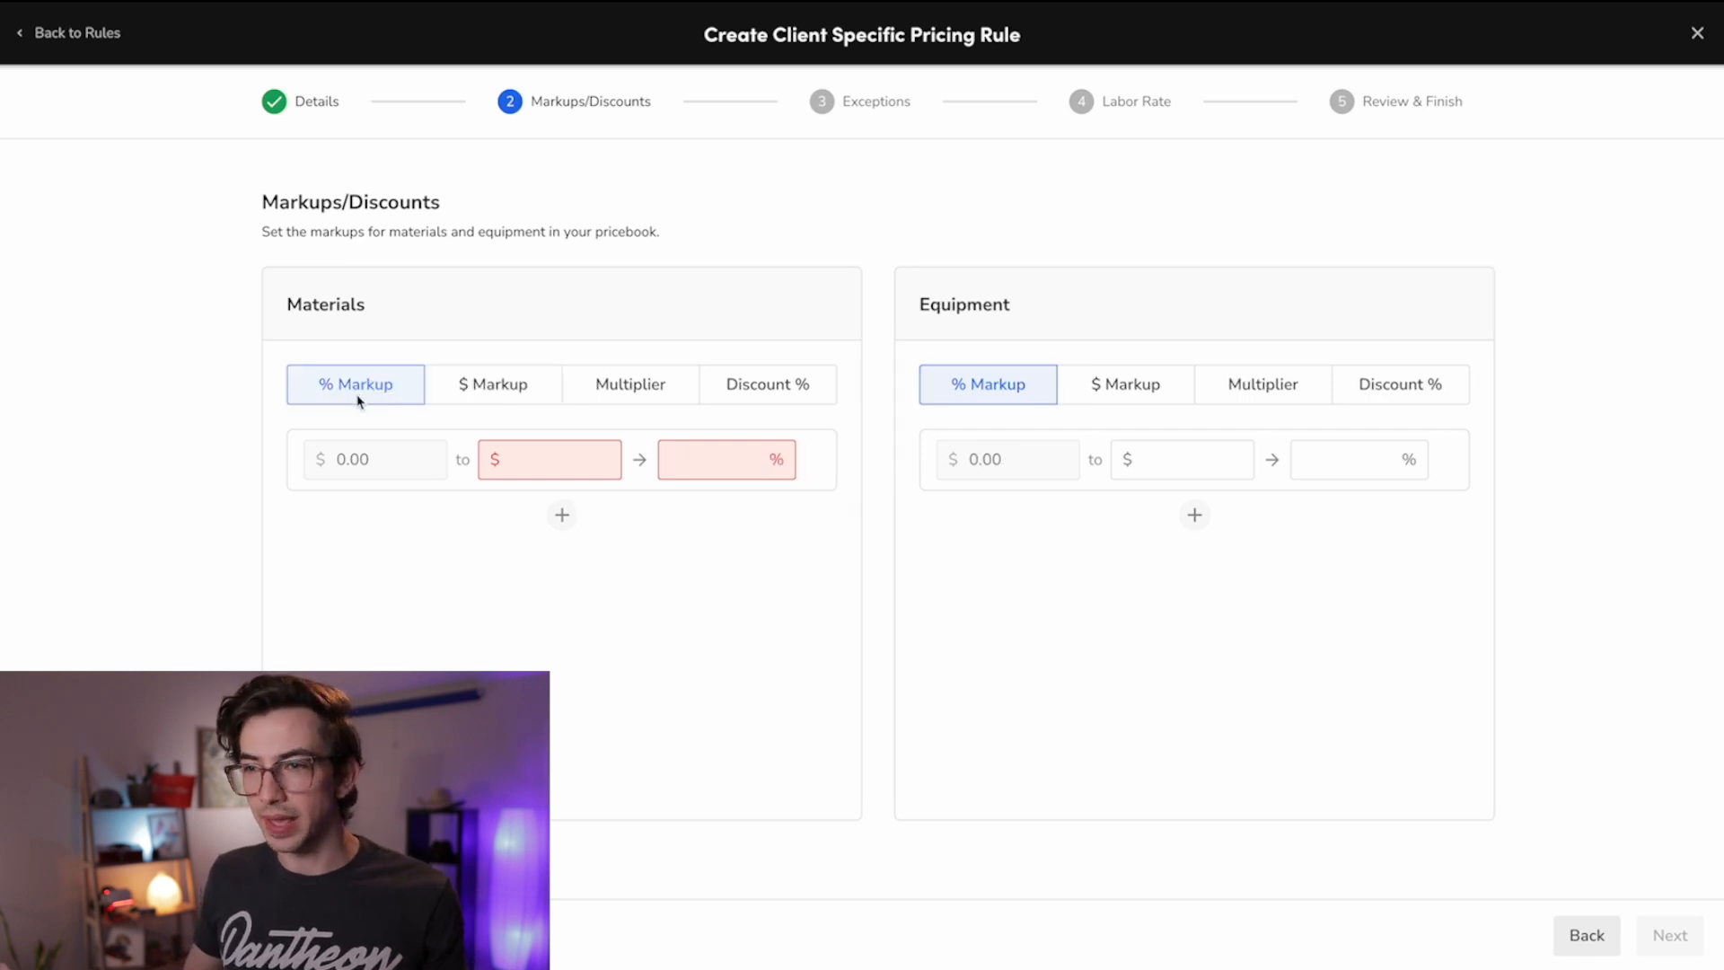
{"action": "mouse_move", "coordinate": [539, 459]}
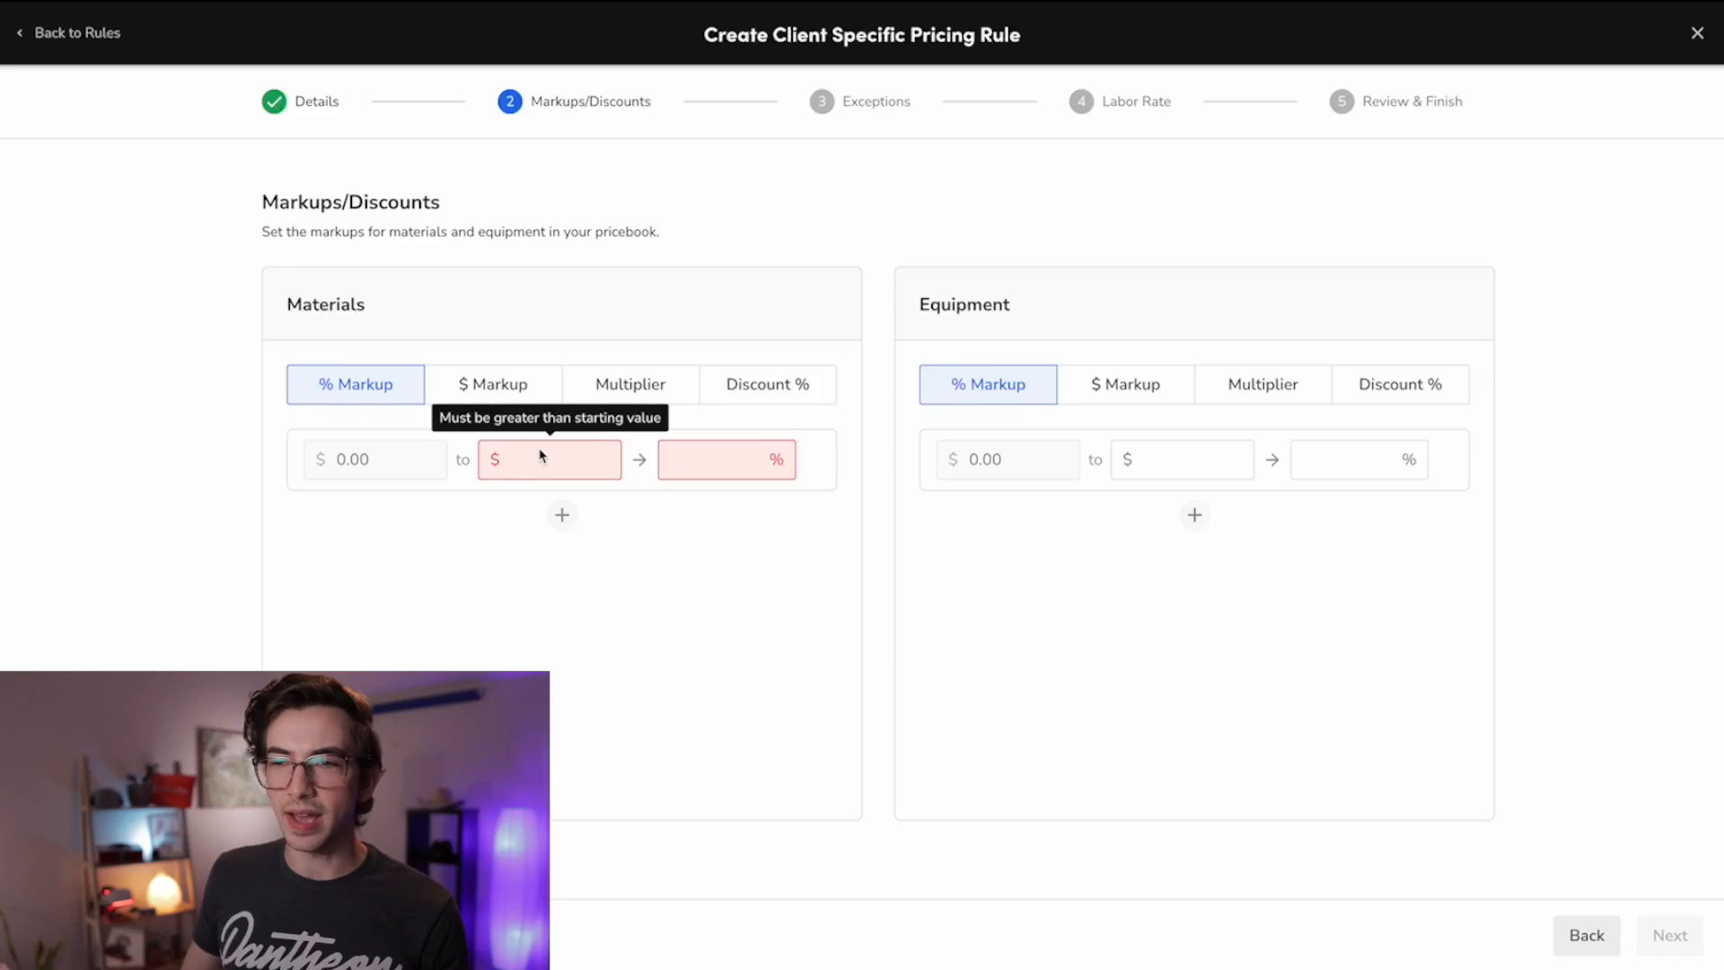
{"action": "mouse_move", "coordinate": [368, 476]}
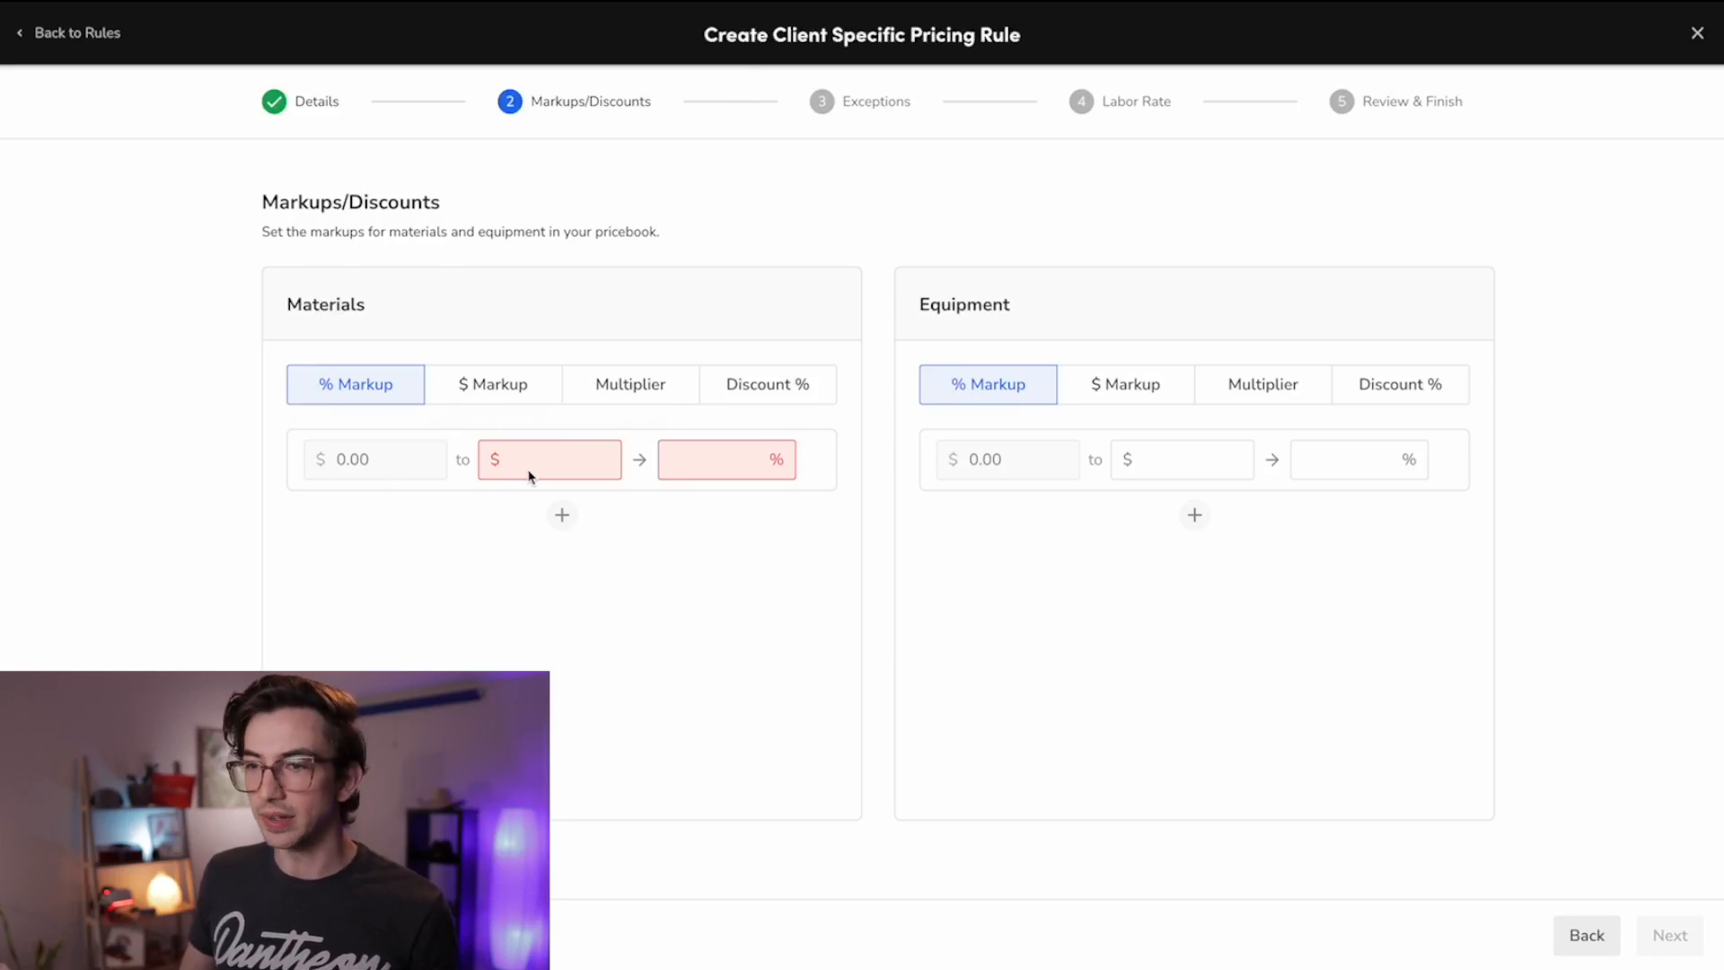
{"action": "type", "text": "10.00"}
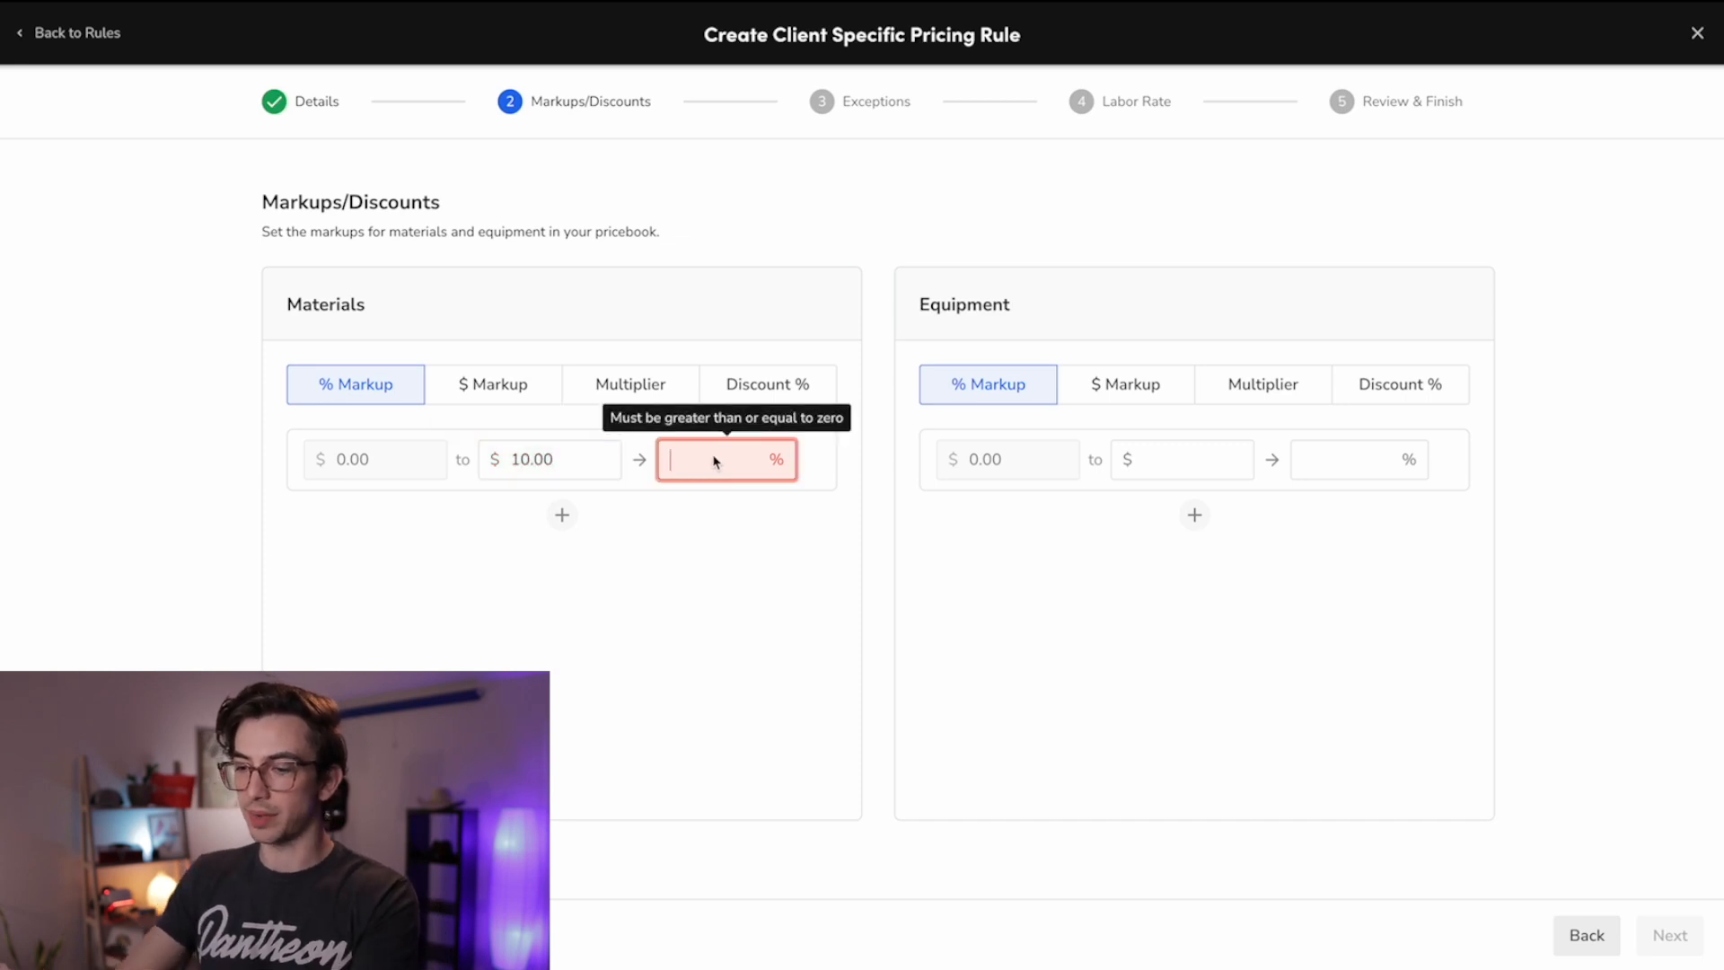
{"action": "type", "text": "300.000"}
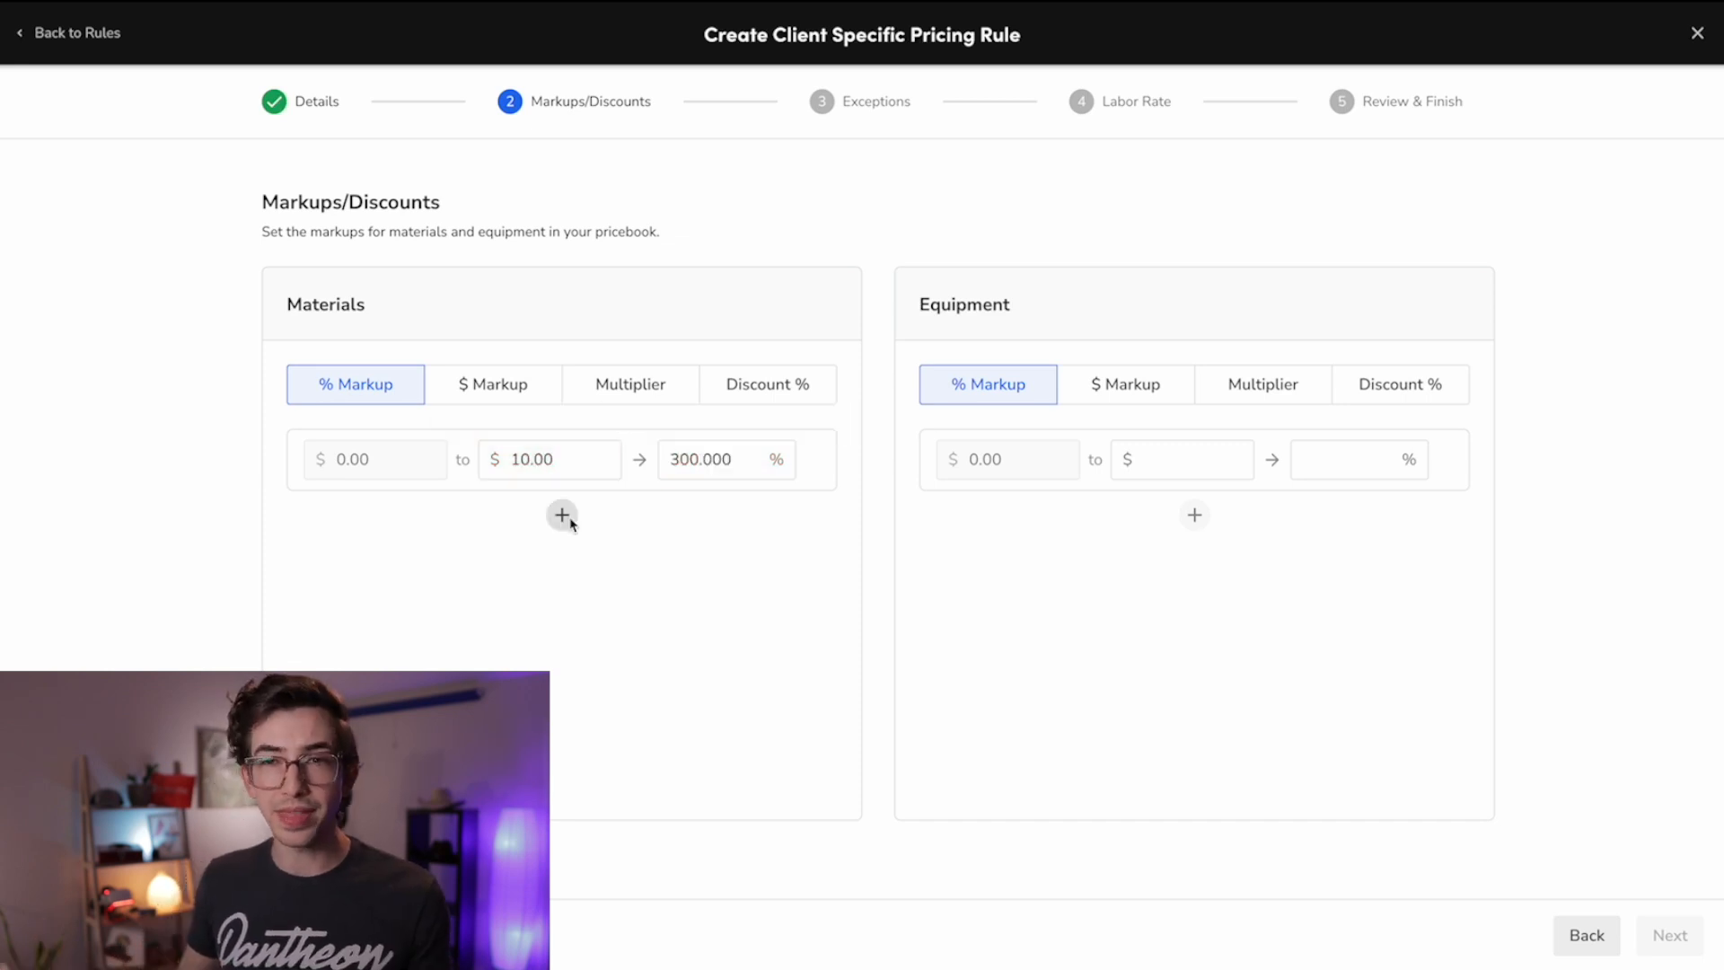
{"action": "left_click", "coordinate": [562, 515]}
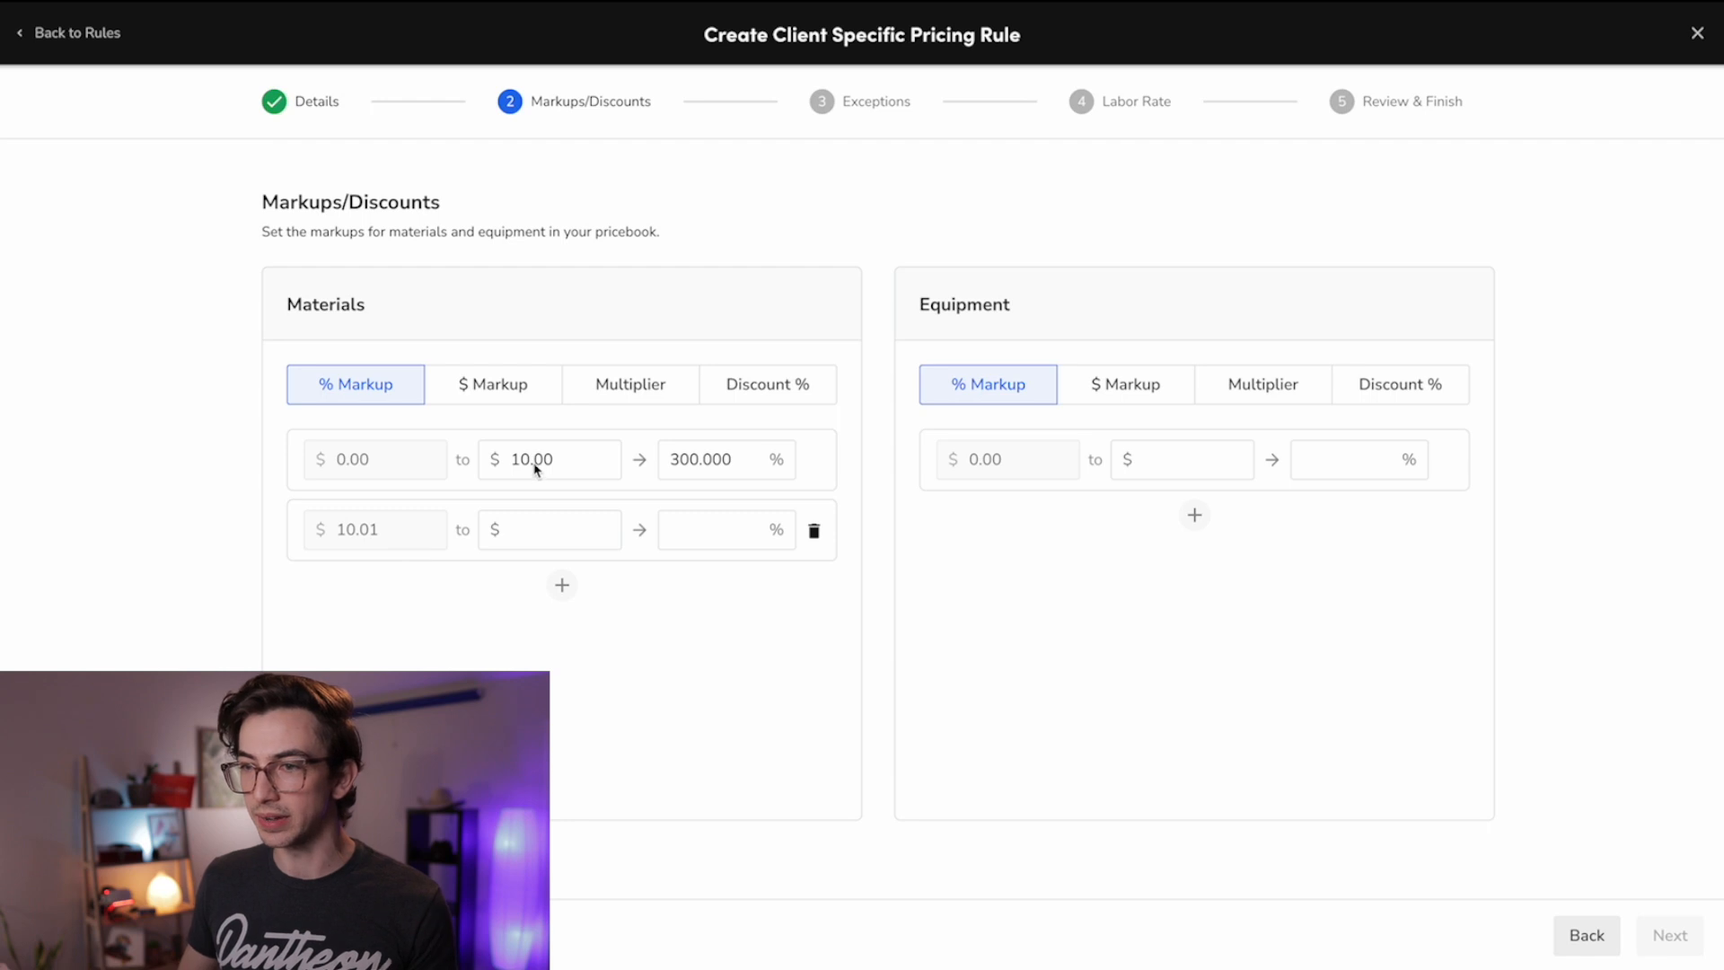
{"action": "left_click", "coordinate": [549, 529]}
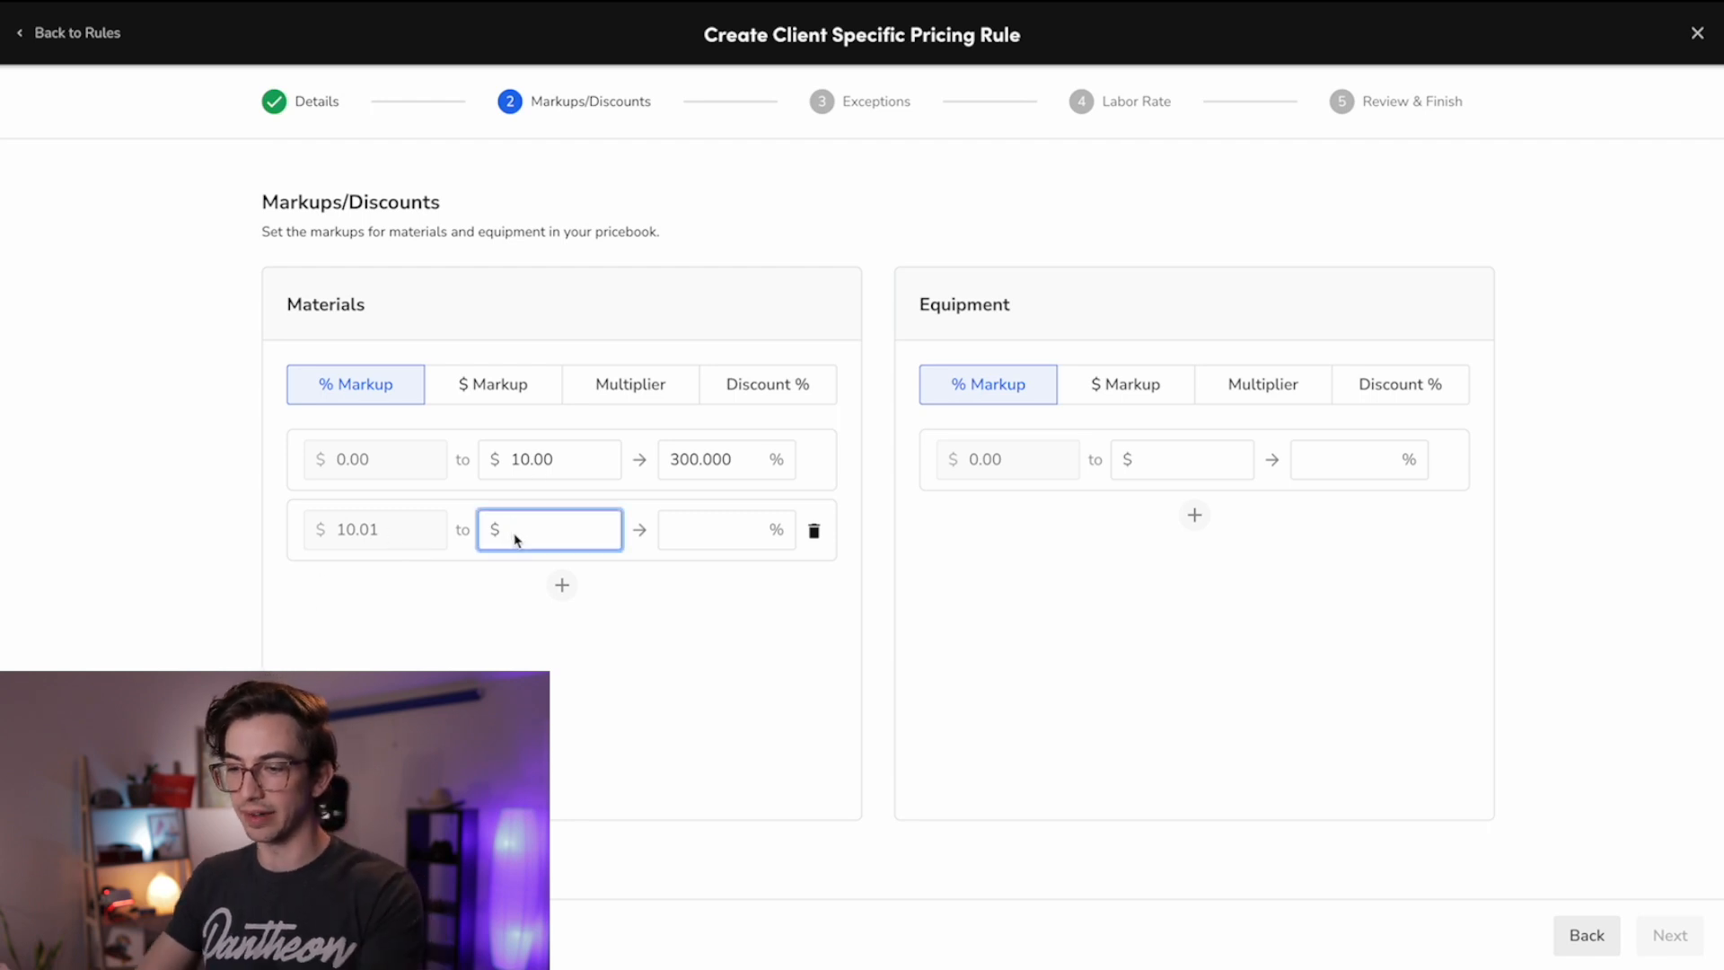
{"action": "type", "text": "30.00"}
{"action": "left_click", "coordinate": [726, 529]}
{"action": "type", "text": "200.000"}
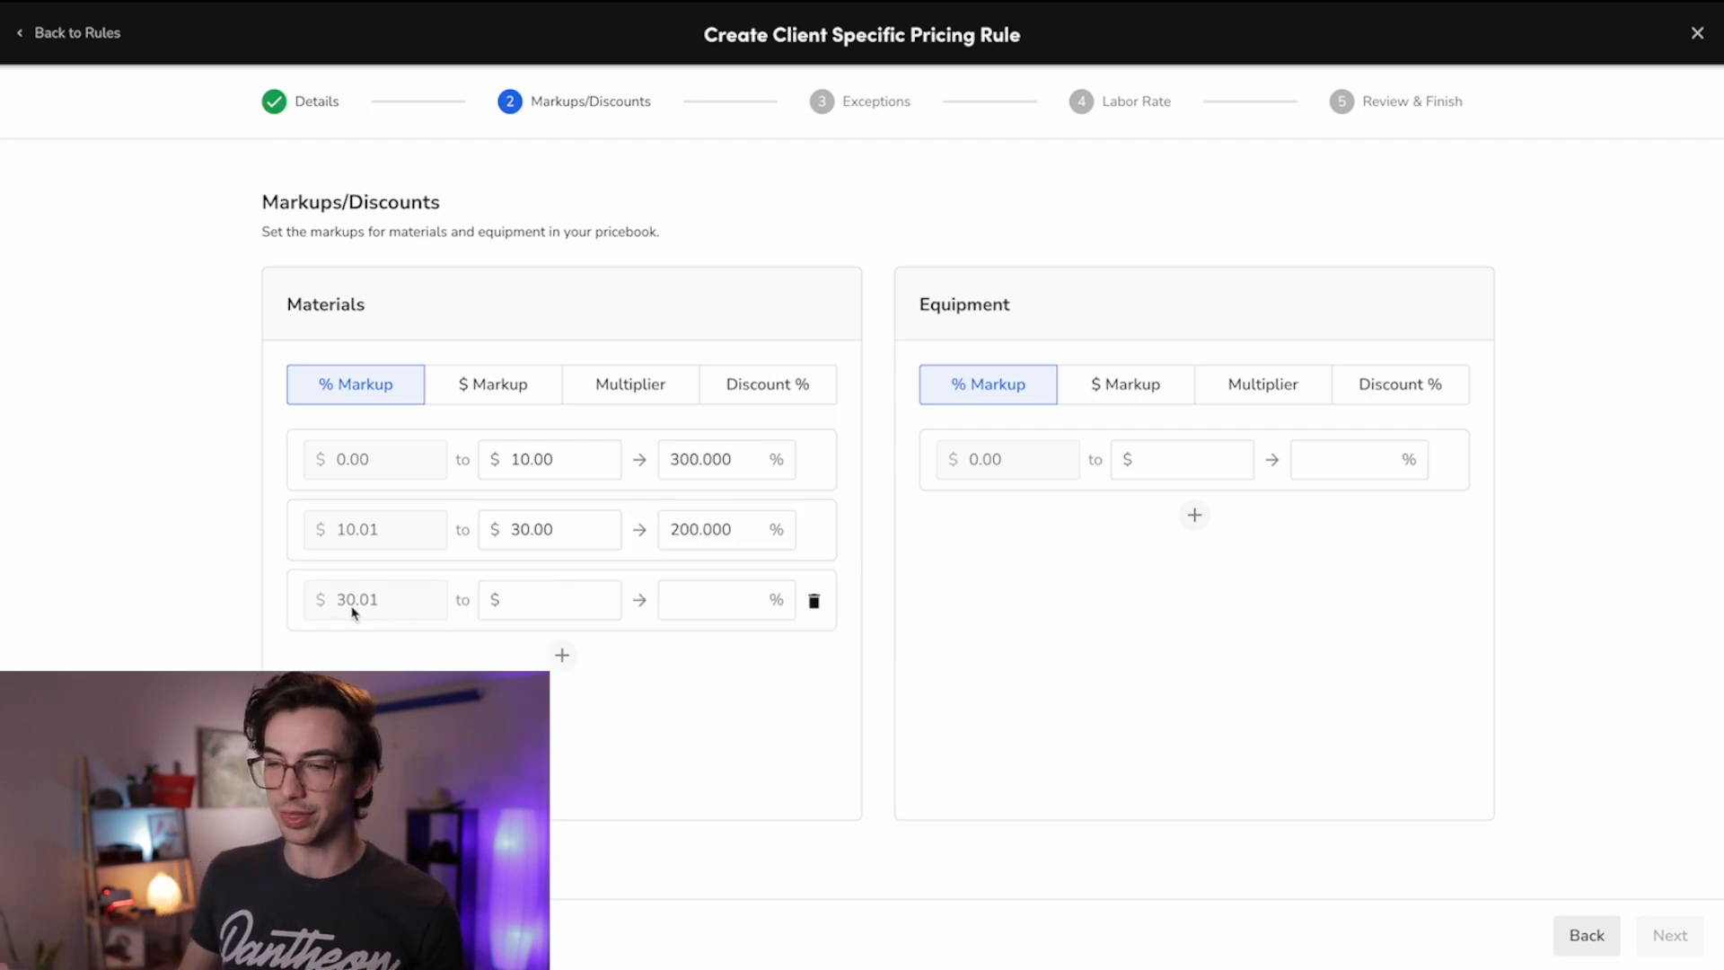
{"action": "type", "text": "5"}
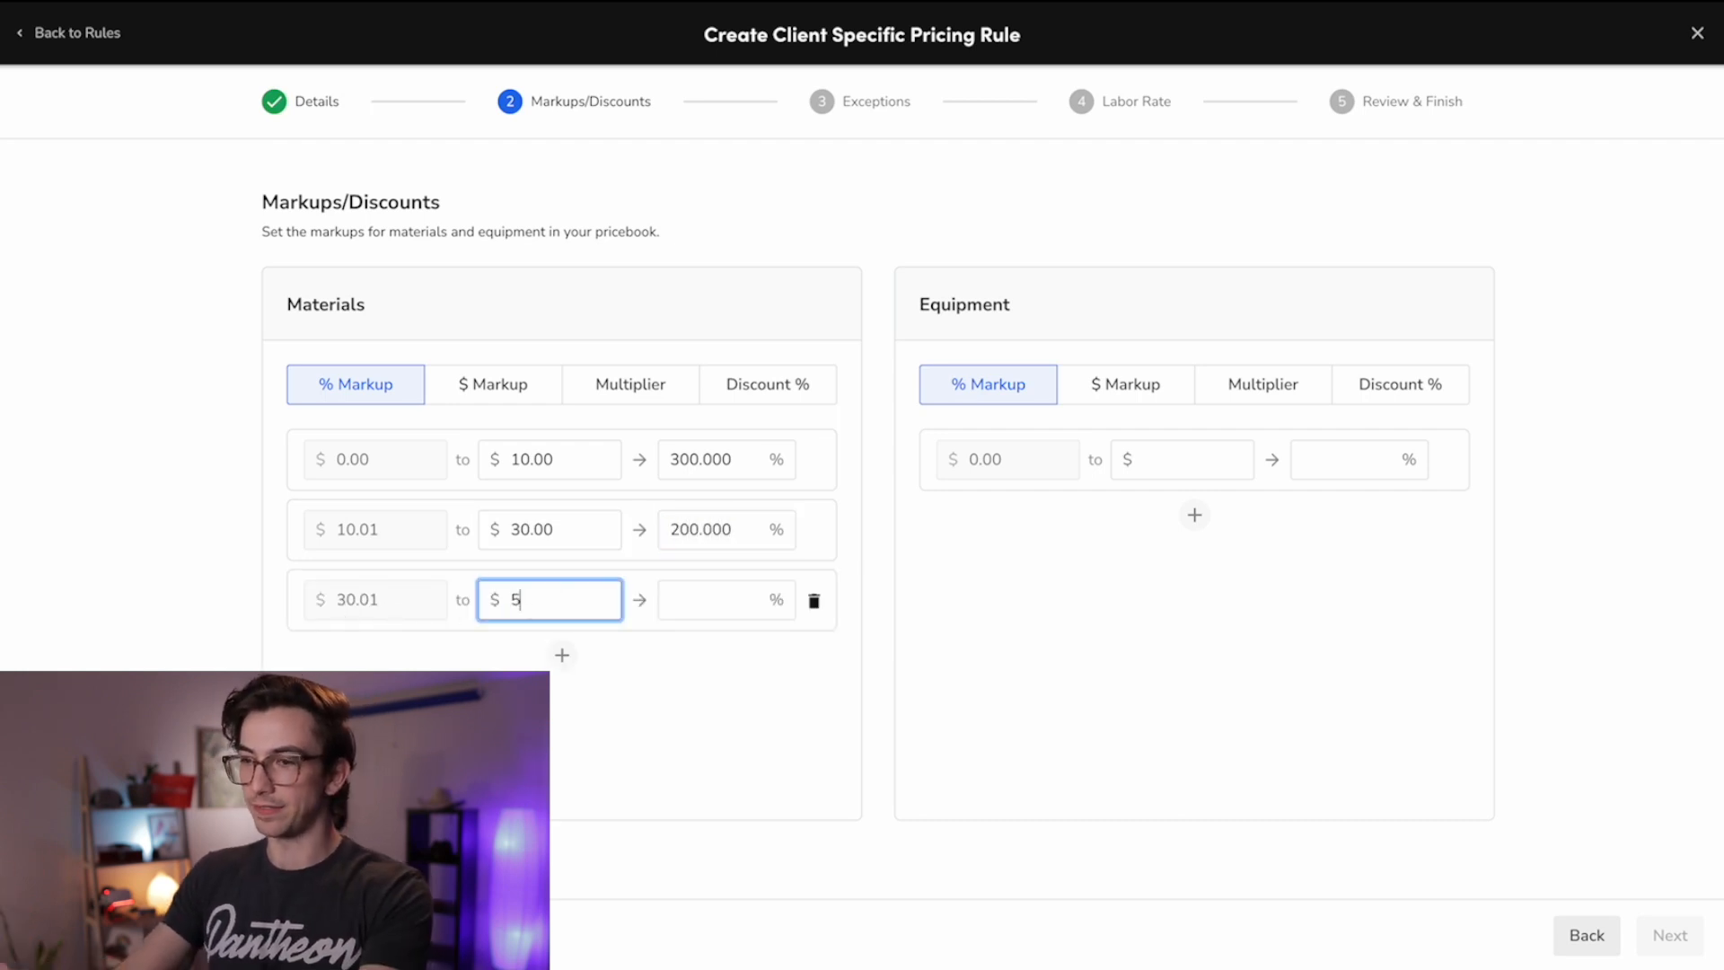
{"action": "type", "text": "150.000"}
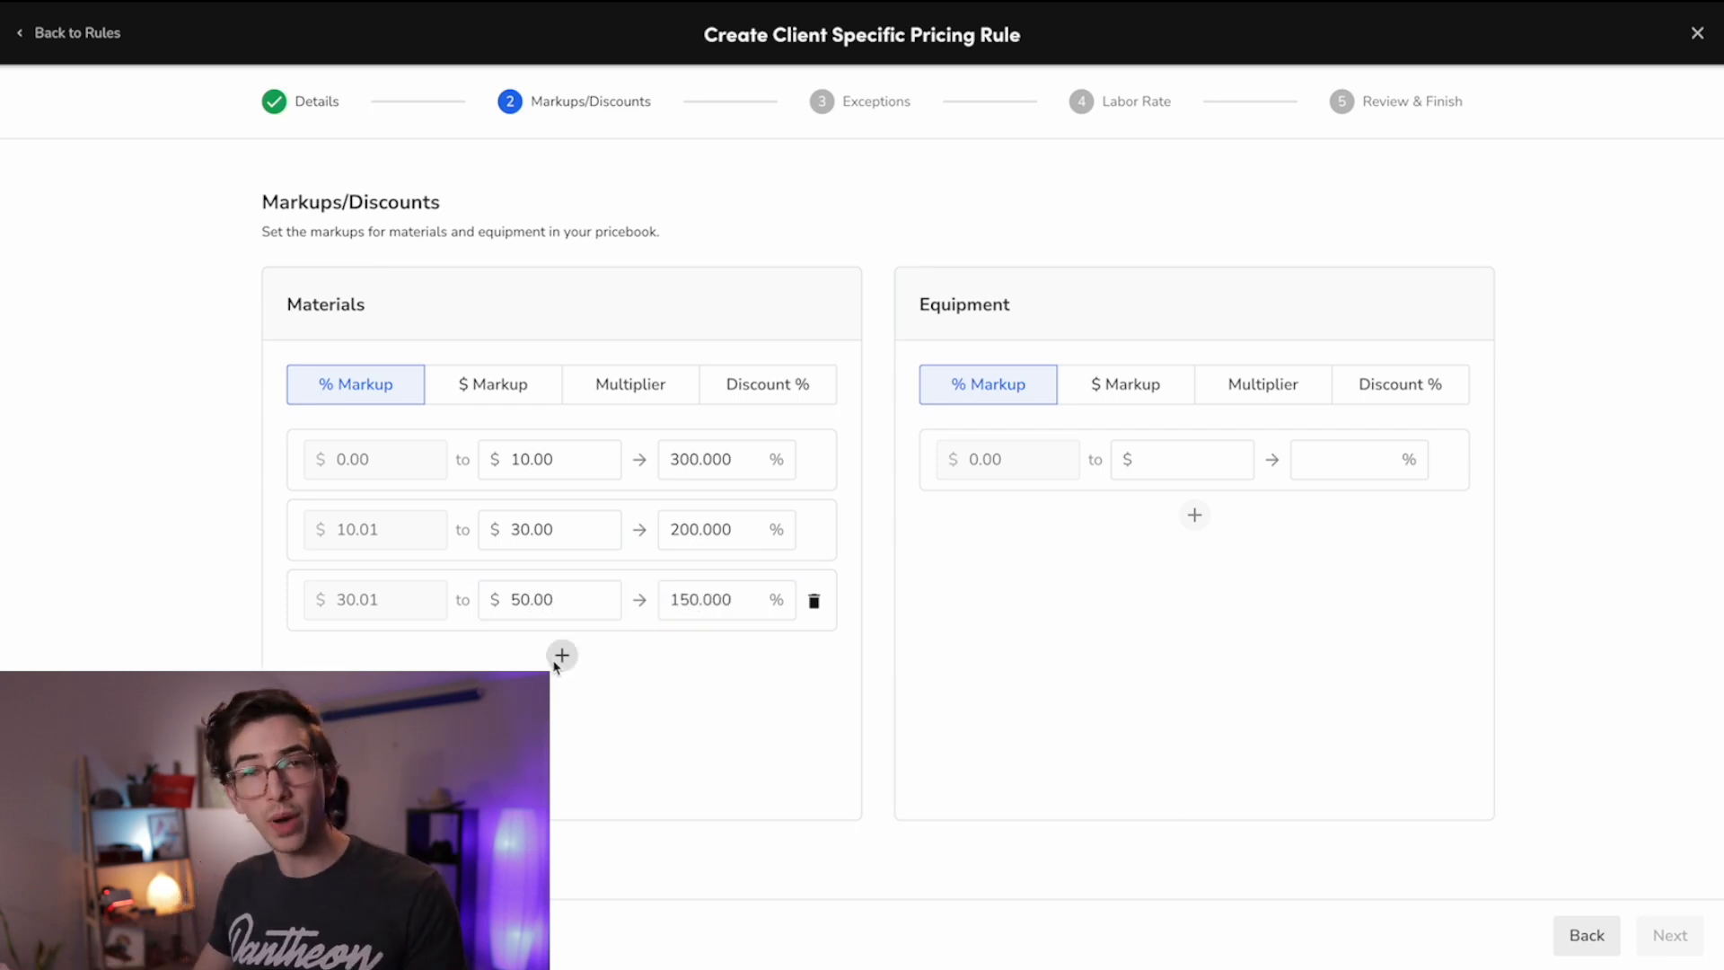
{"action": "left_click", "coordinate": [562, 655]}
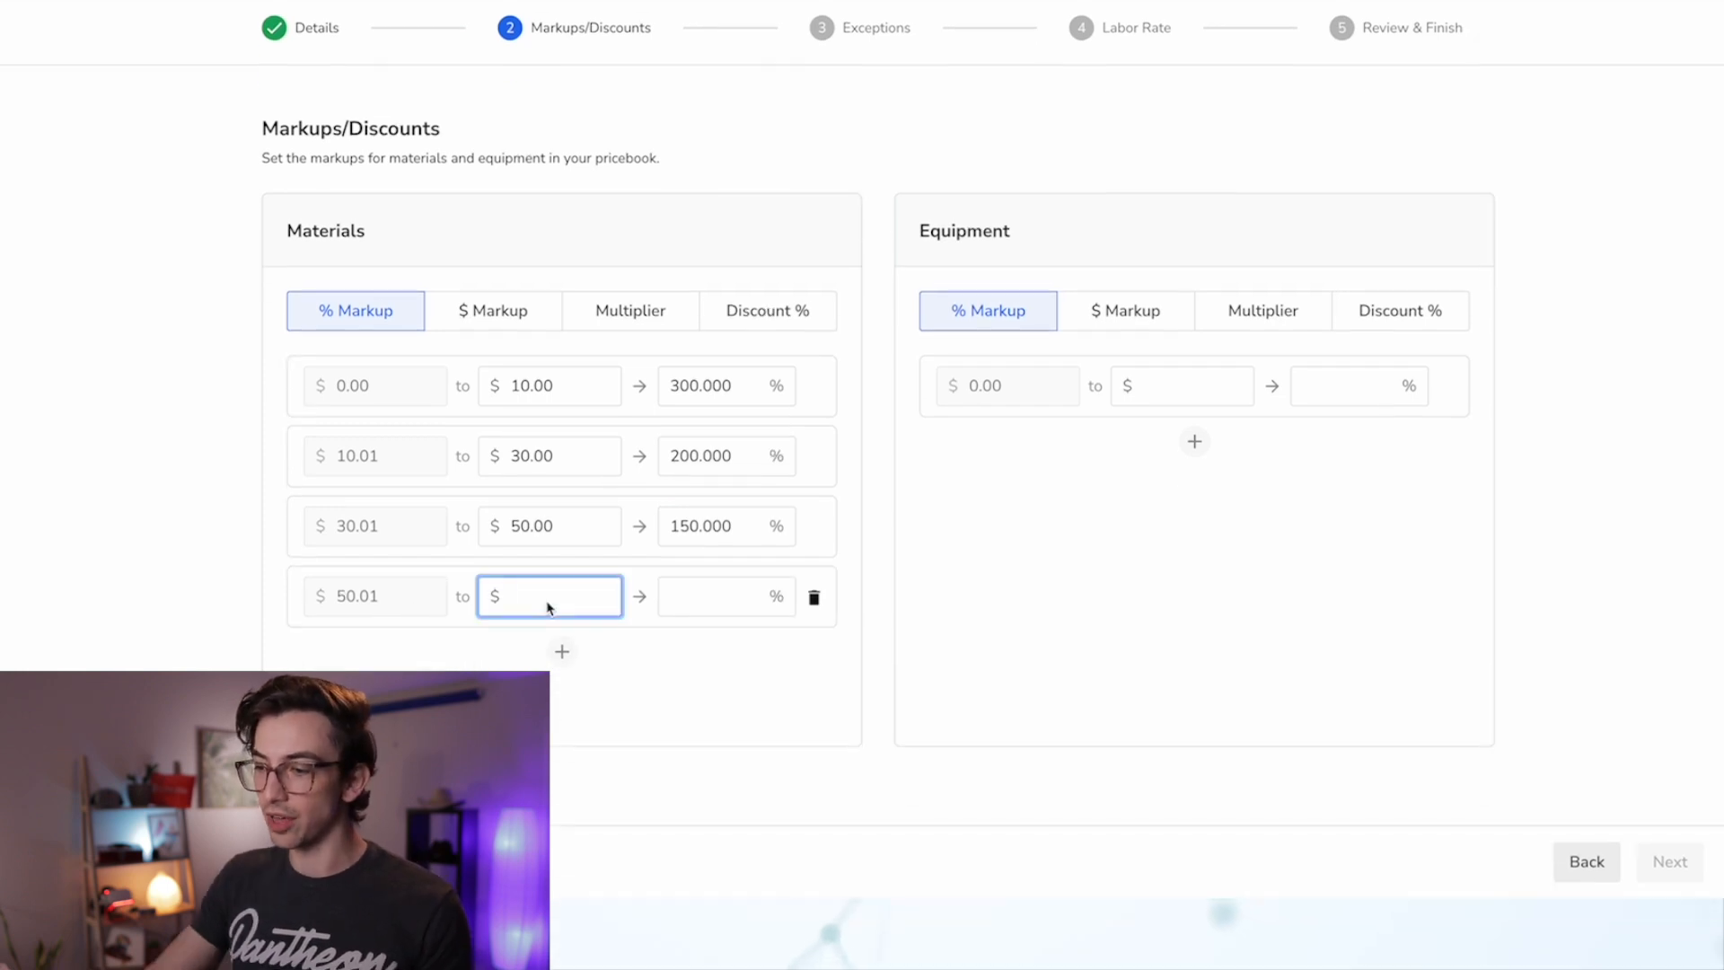
{"action": "type", "text": "99999"}
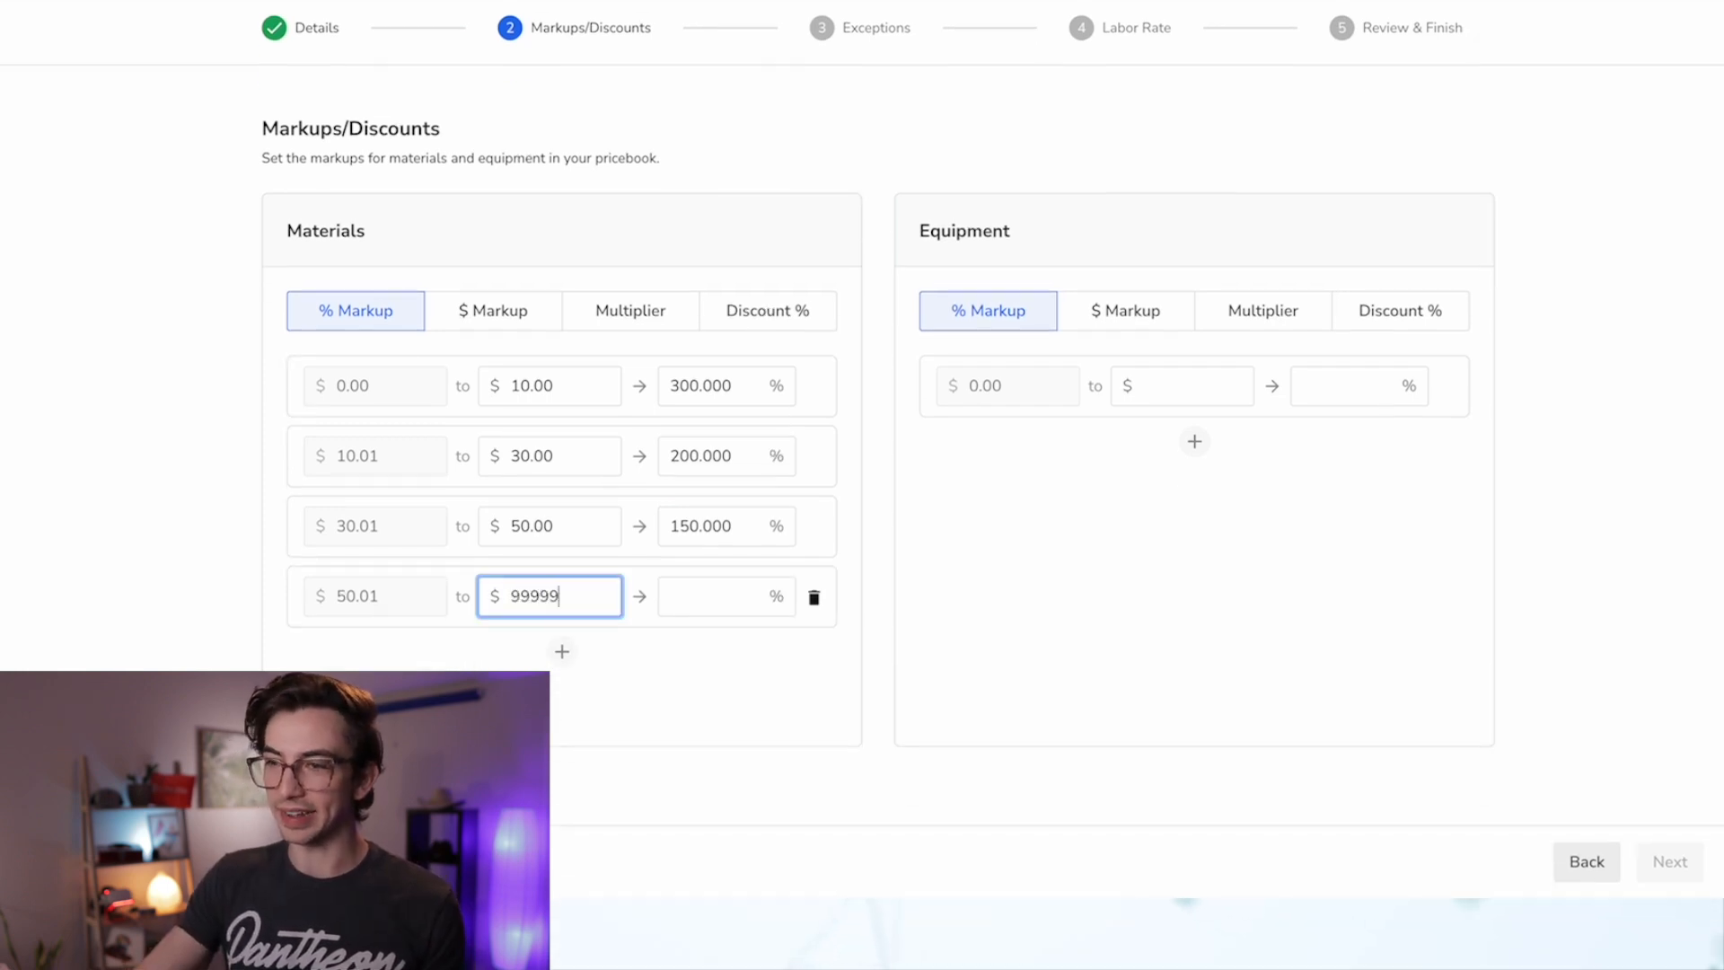
{"action": "type", "text": "100.000"}
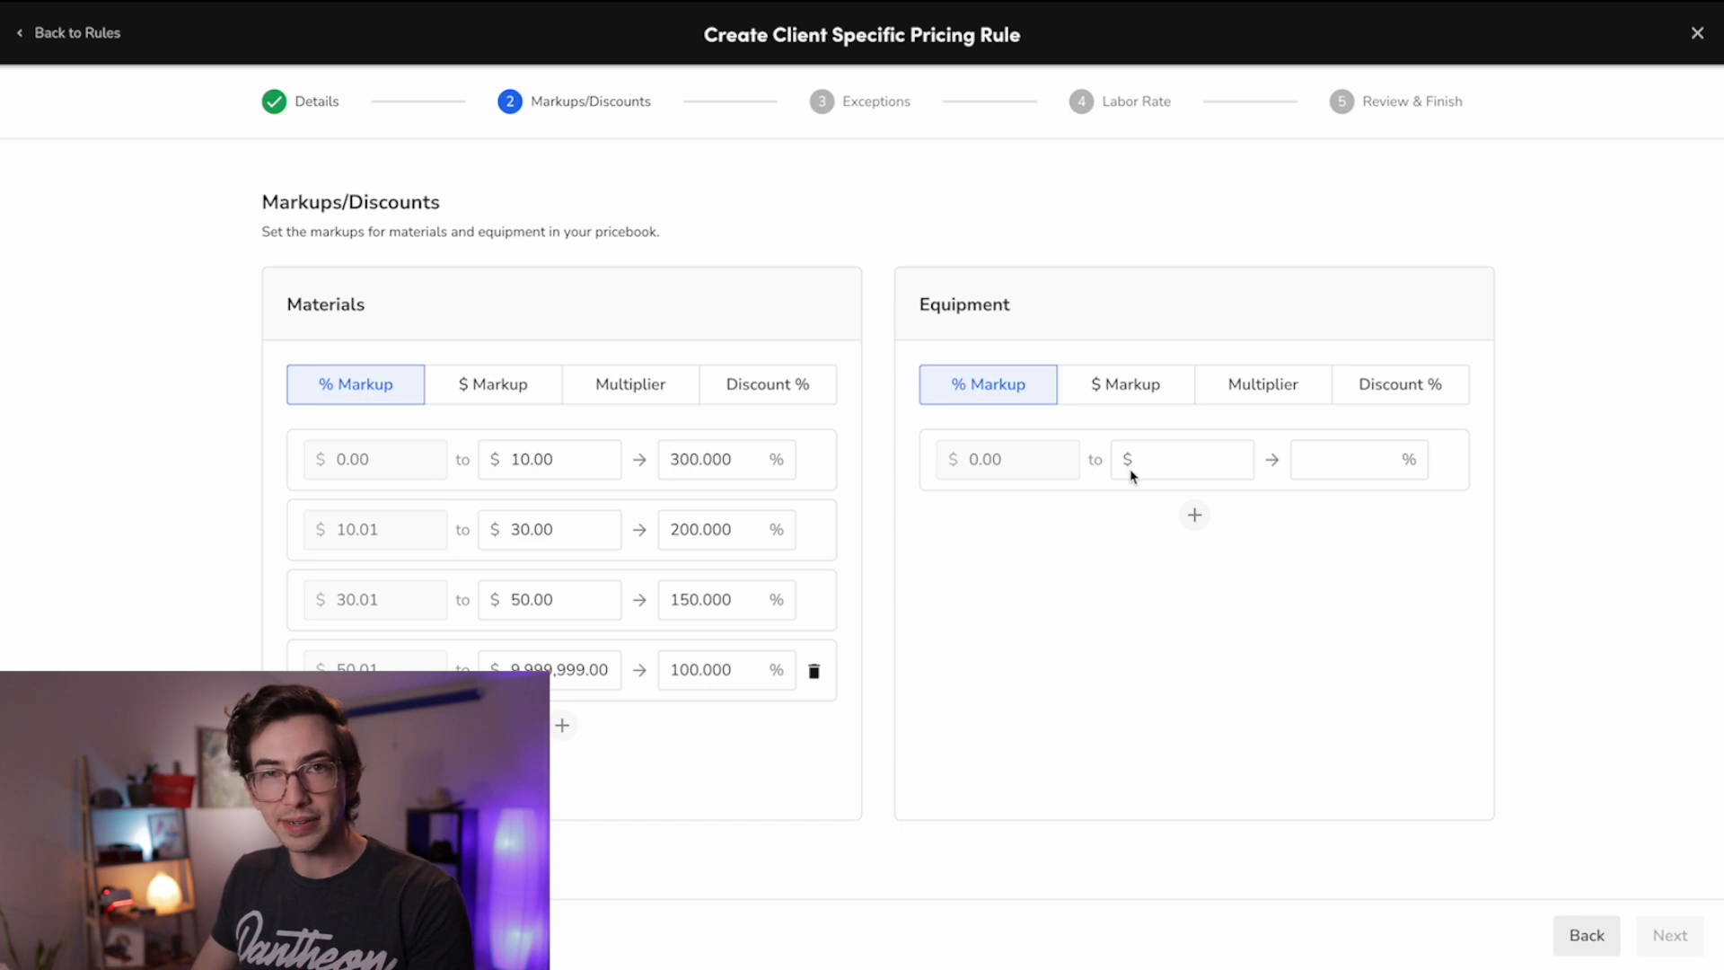
Step: Give Equipment a 100% markup up to a 9,999 cost limit
{"action": "left_click", "coordinate": [1181, 459]}
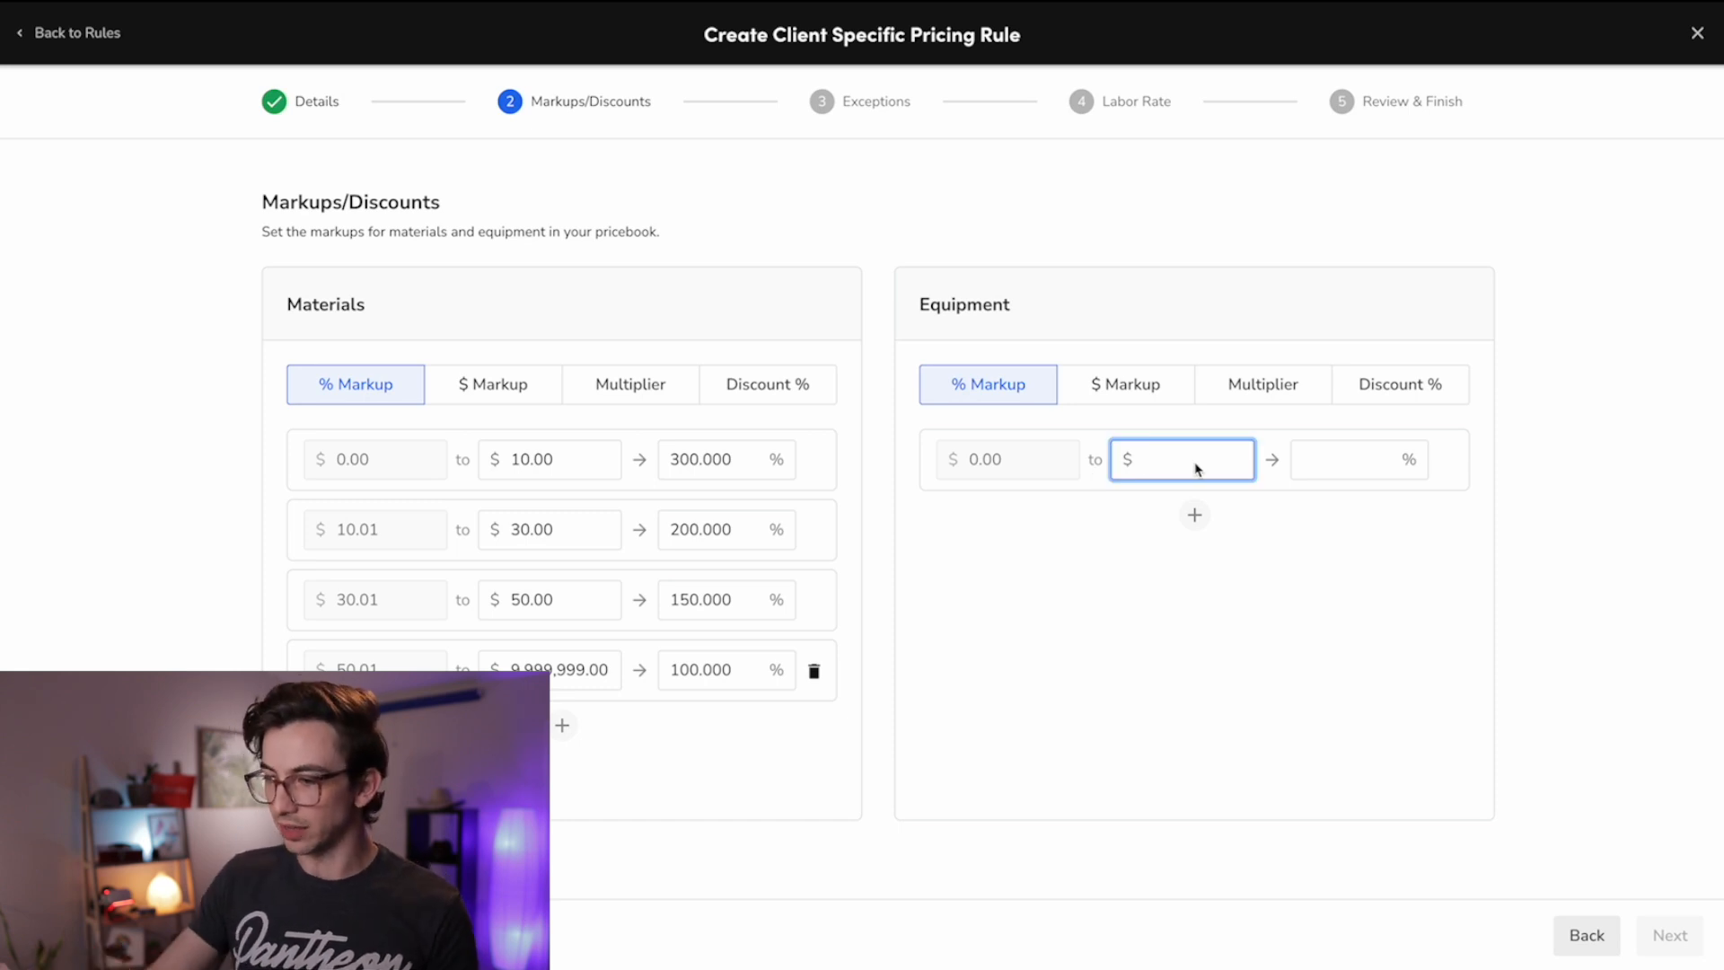
{"action": "type", "text": "9999"}
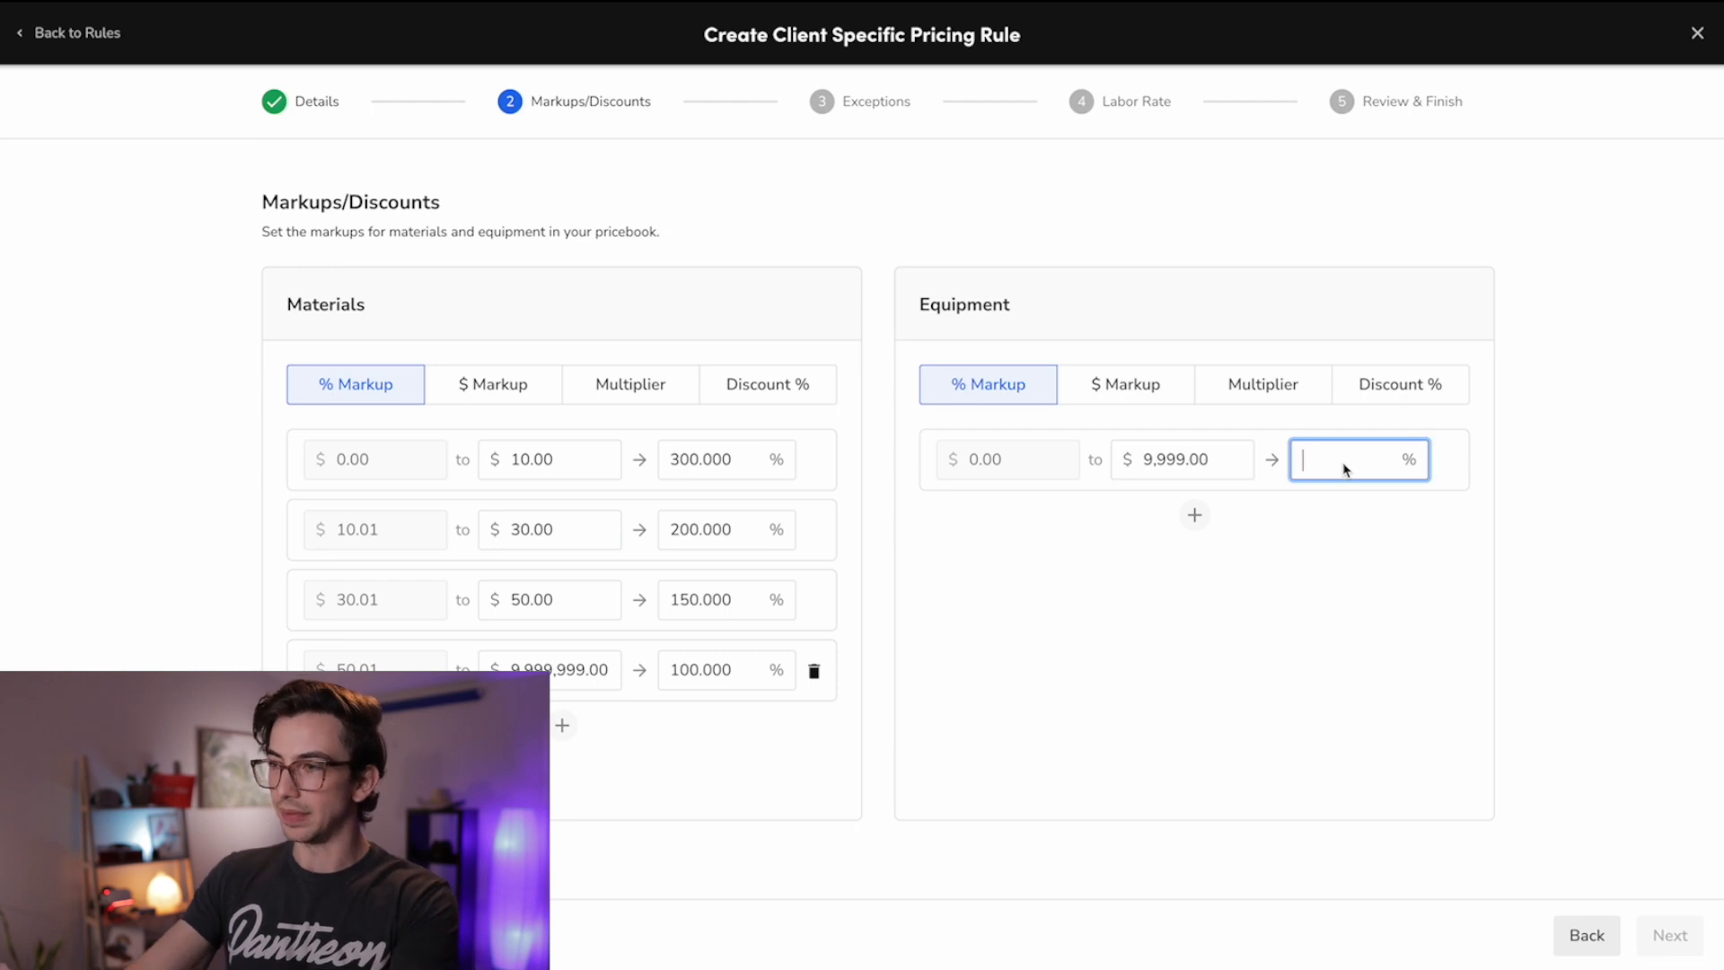
{"action": "type", "text": "100.000"}
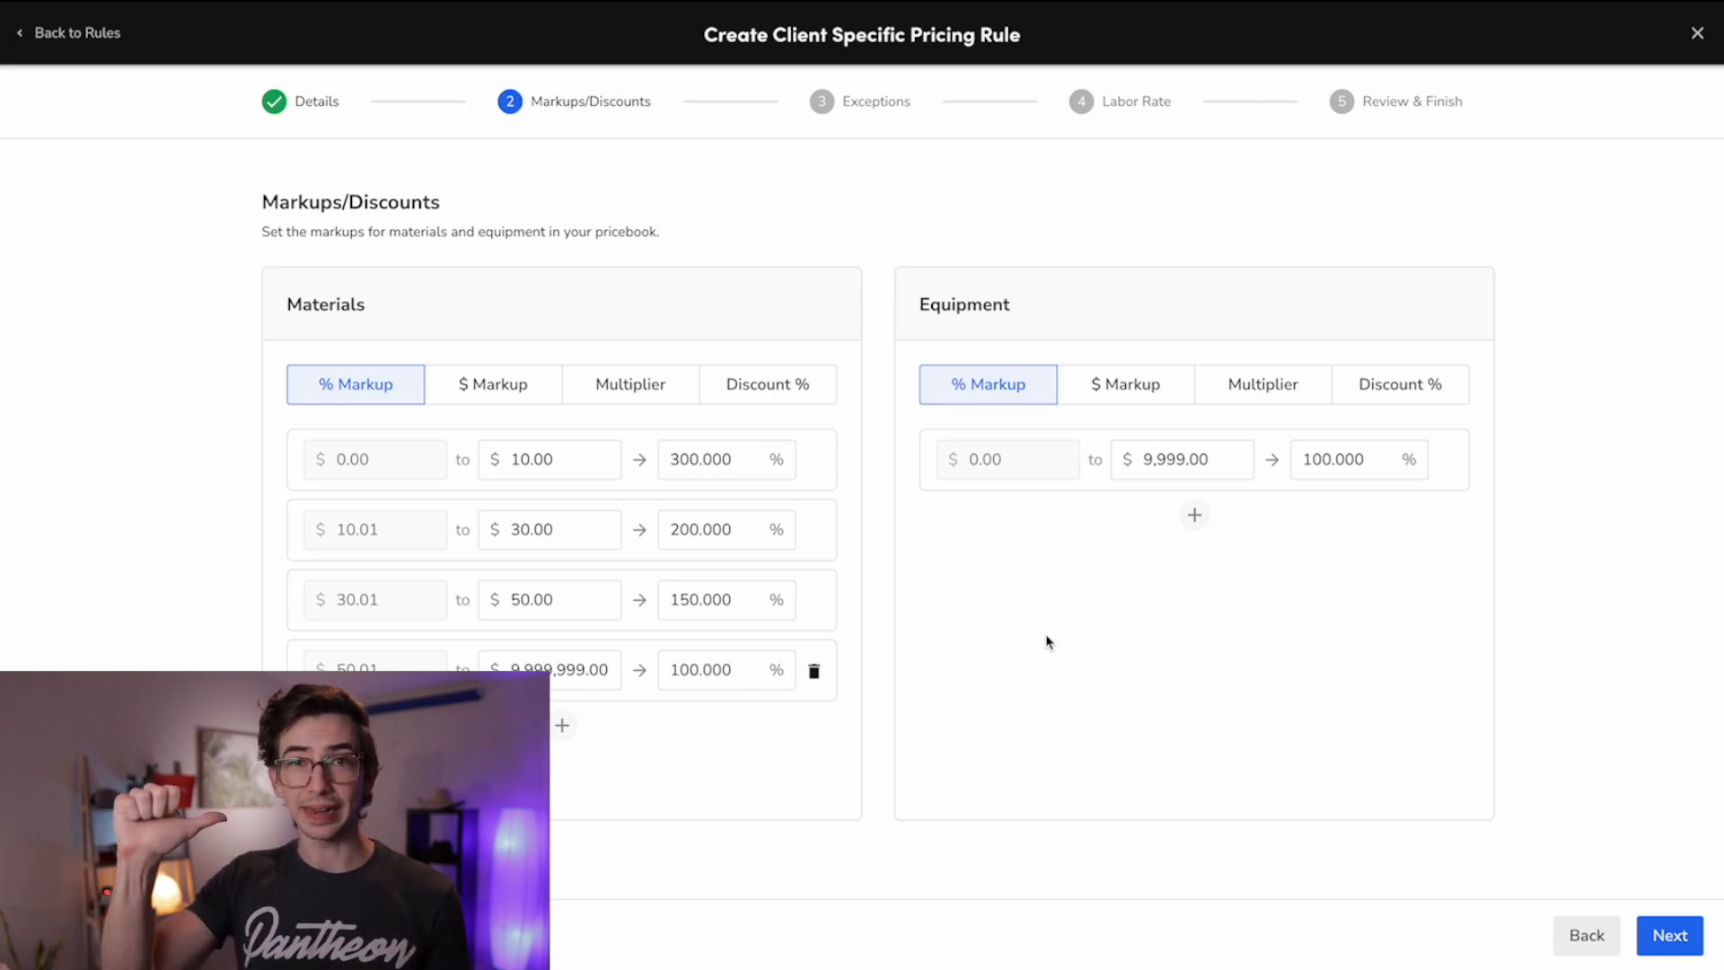
Step: Add a Condensing Unit Pad material exception priced at a fixed $50.00 amount
{"action": "left_click", "coordinate": [1670, 935]}
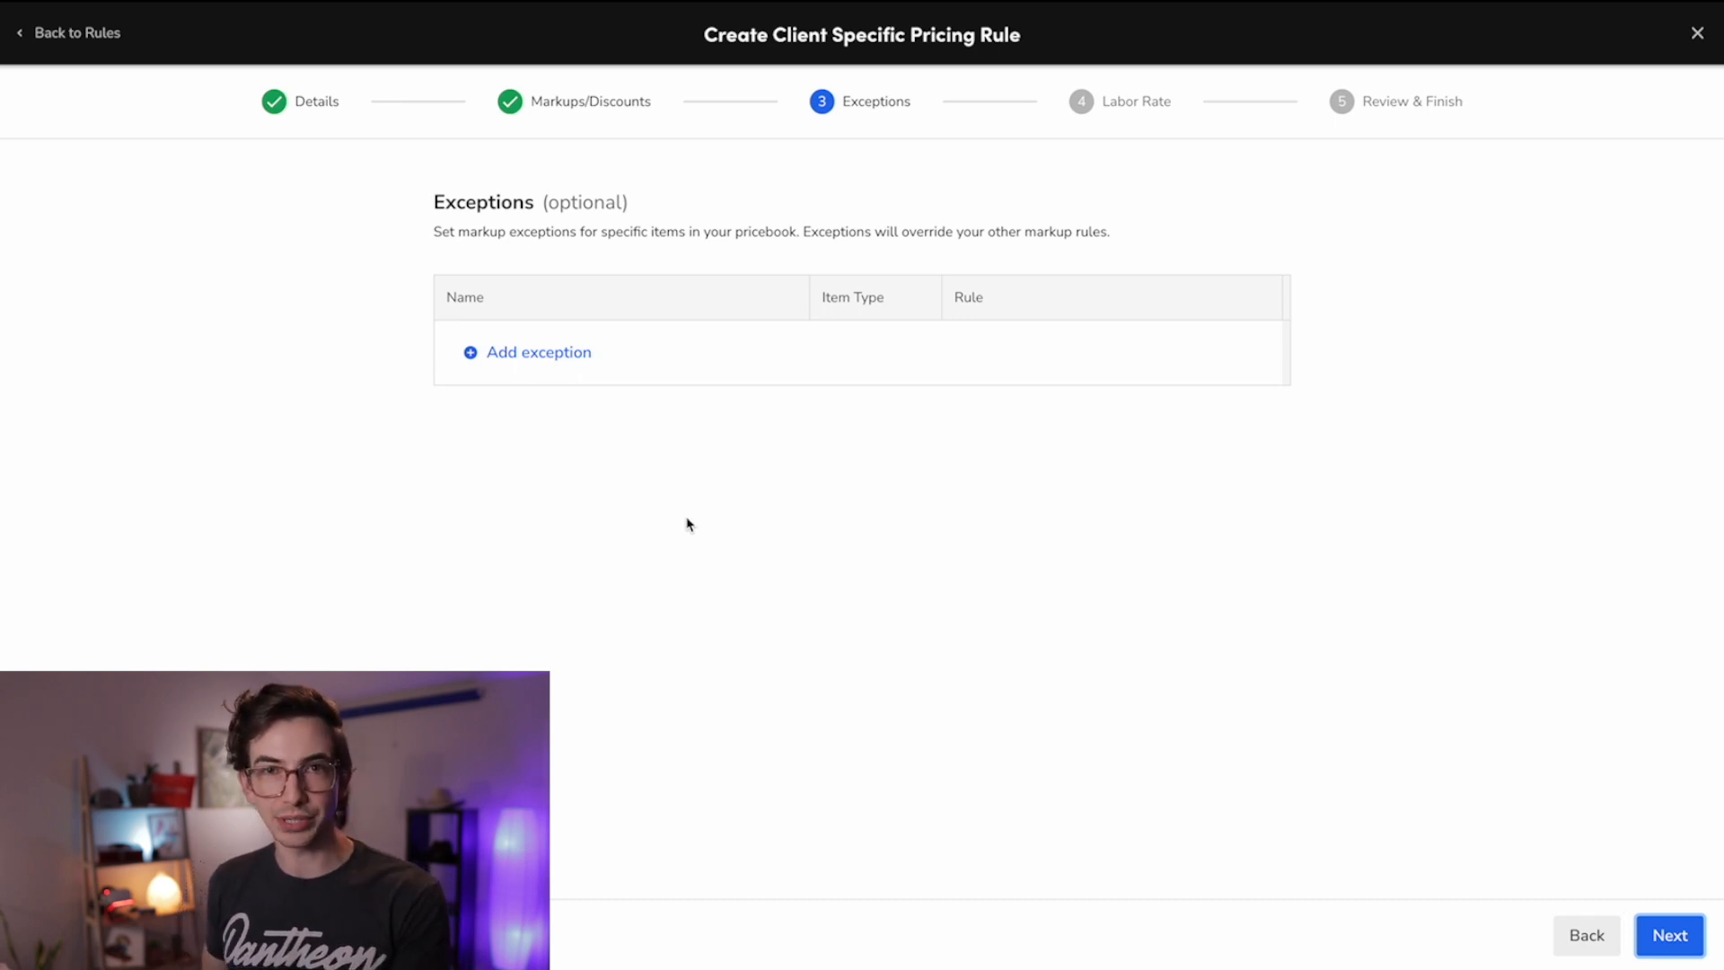
{"action": "mouse_move", "coordinate": [372, 354]}
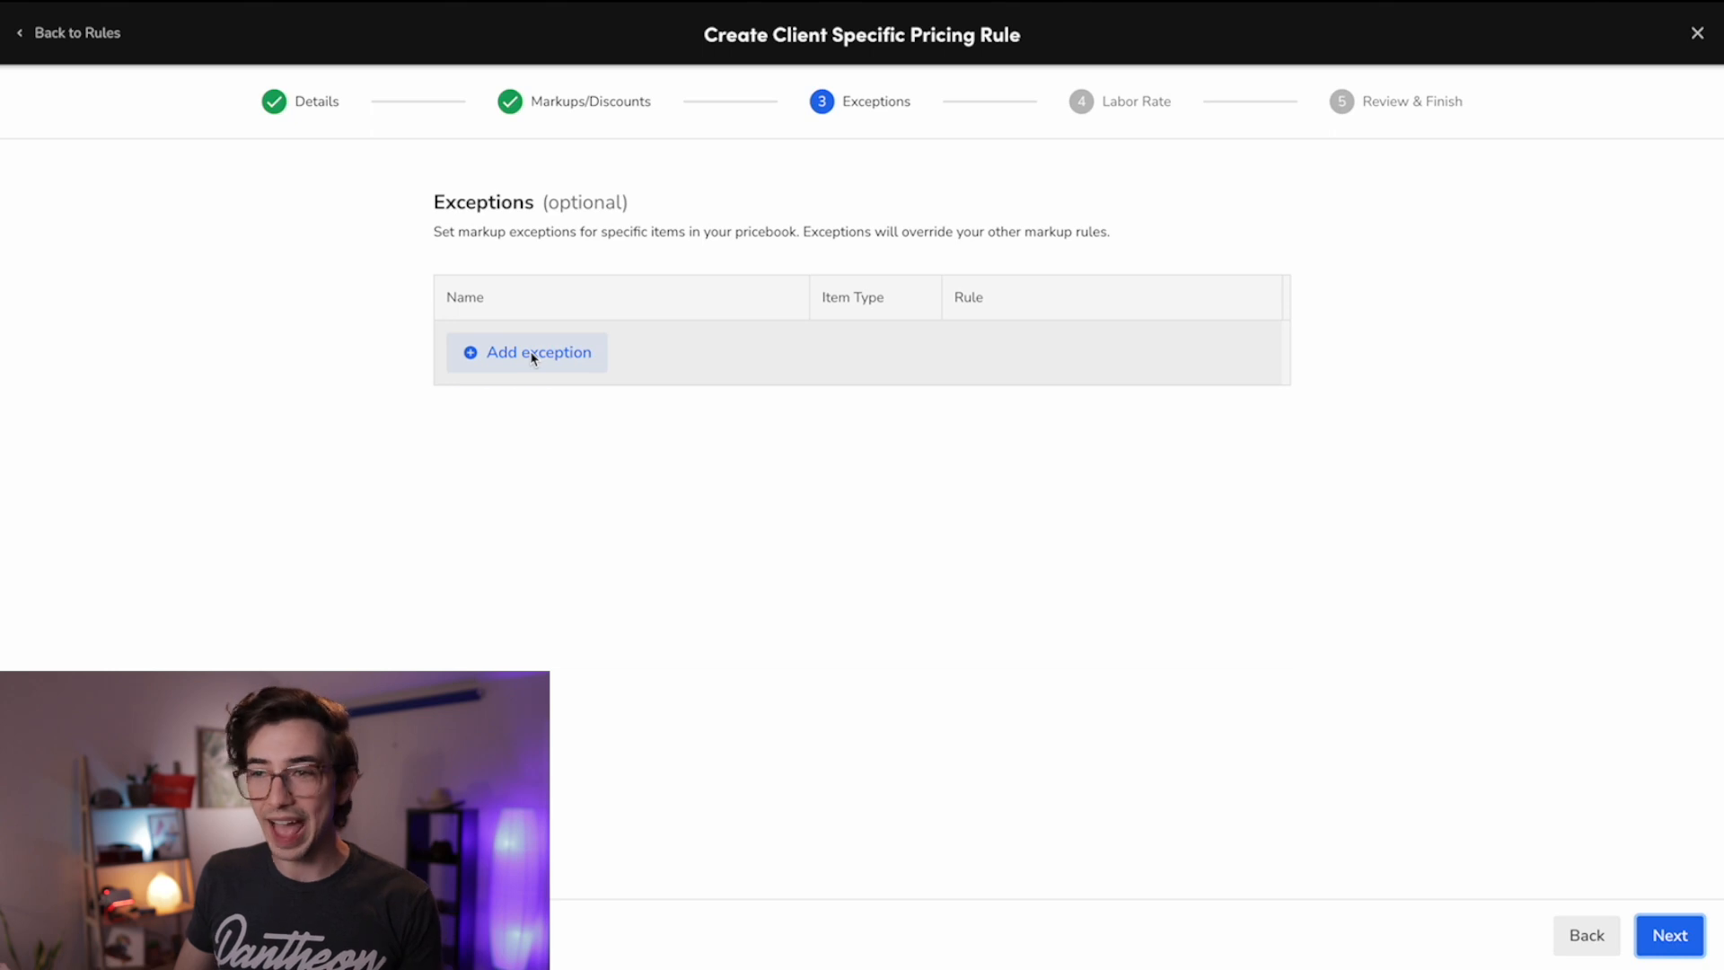
{"action": "type", "text": "pad"}
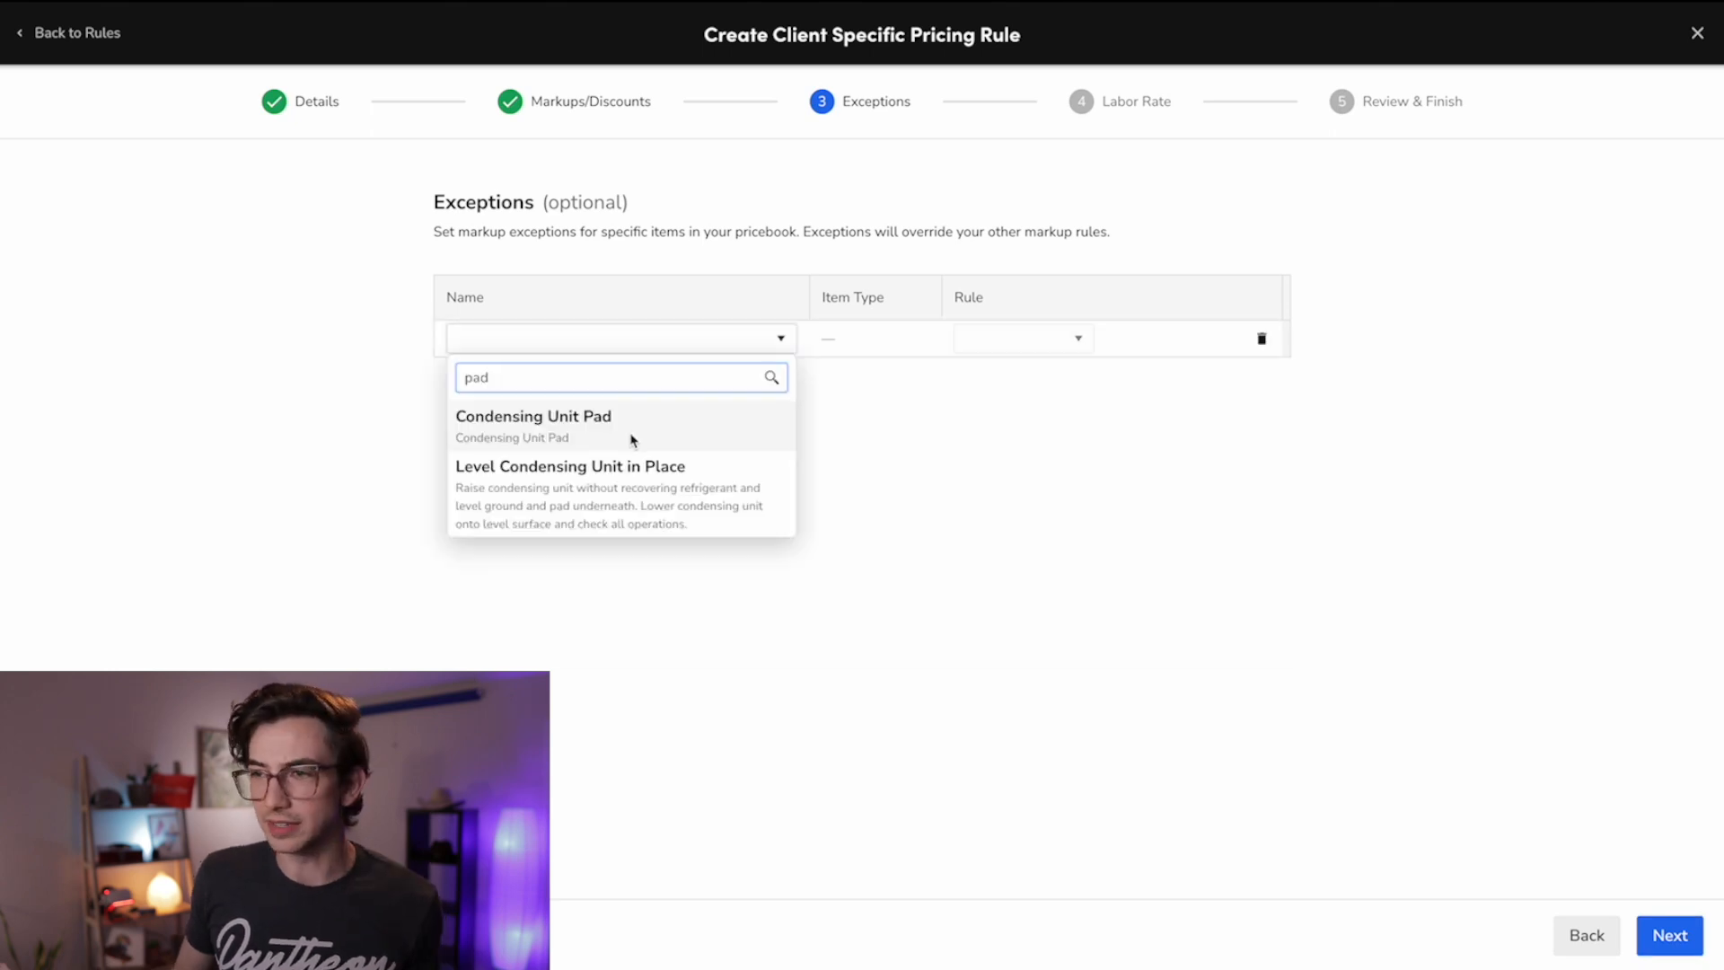
{"action": "left_click", "coordinate": [534, 416]}
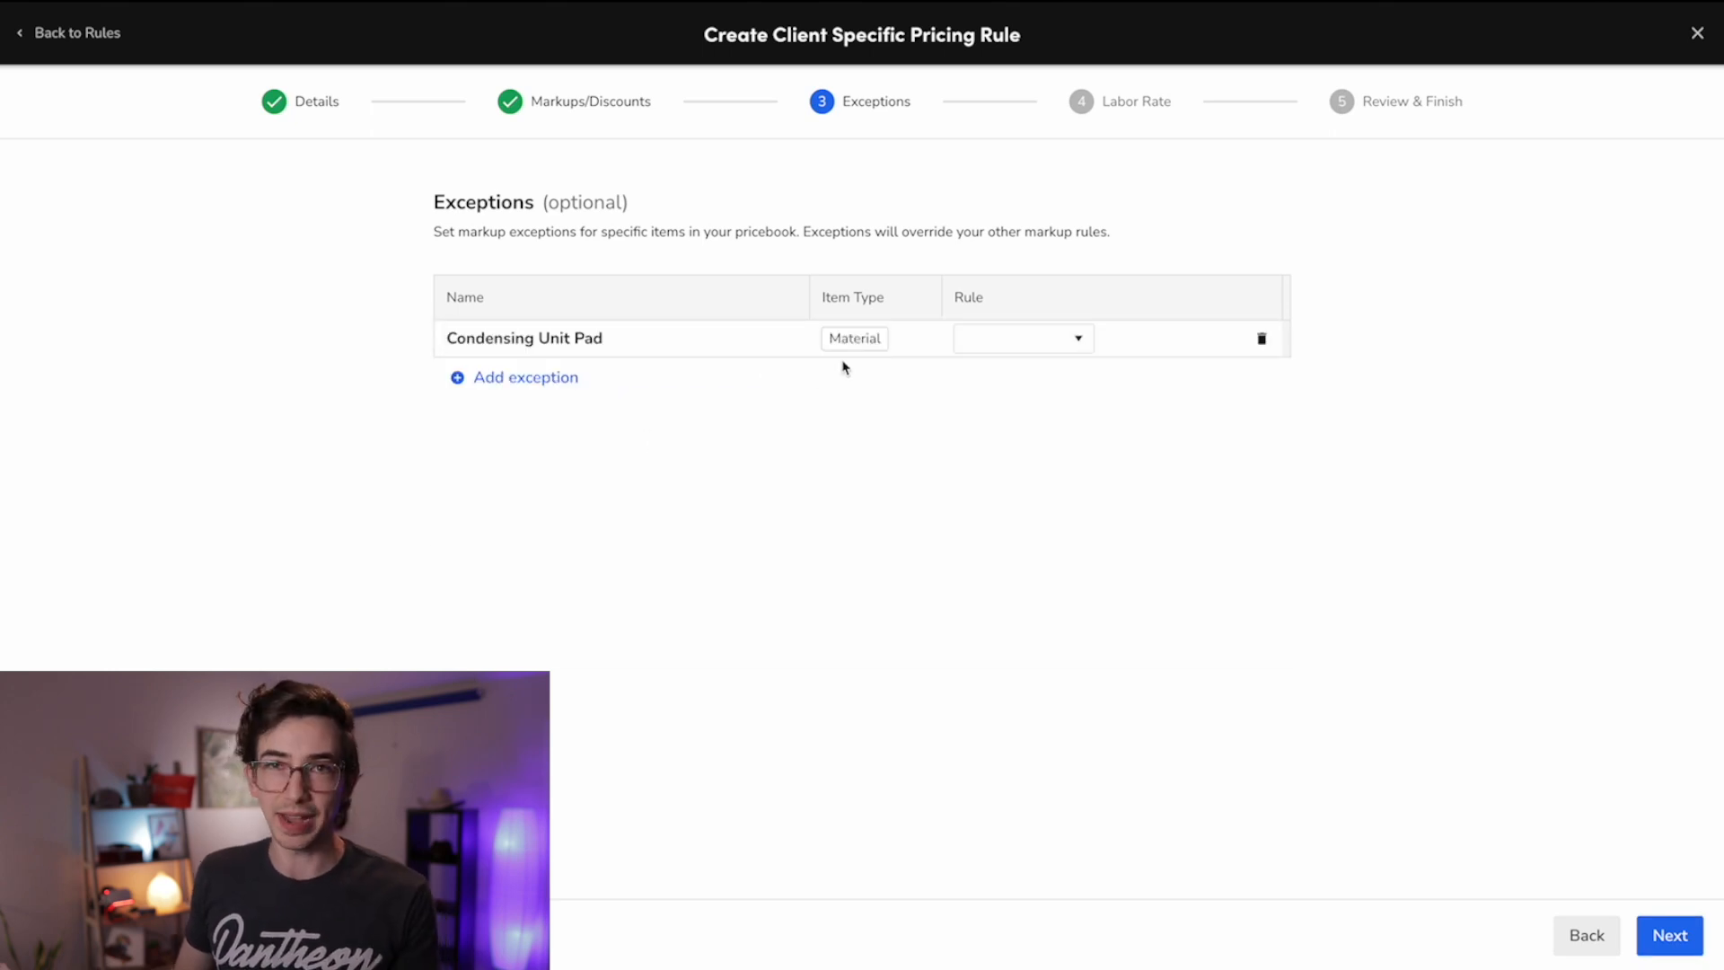
{"action": "left_click", "coordinate": [1017, 338]}
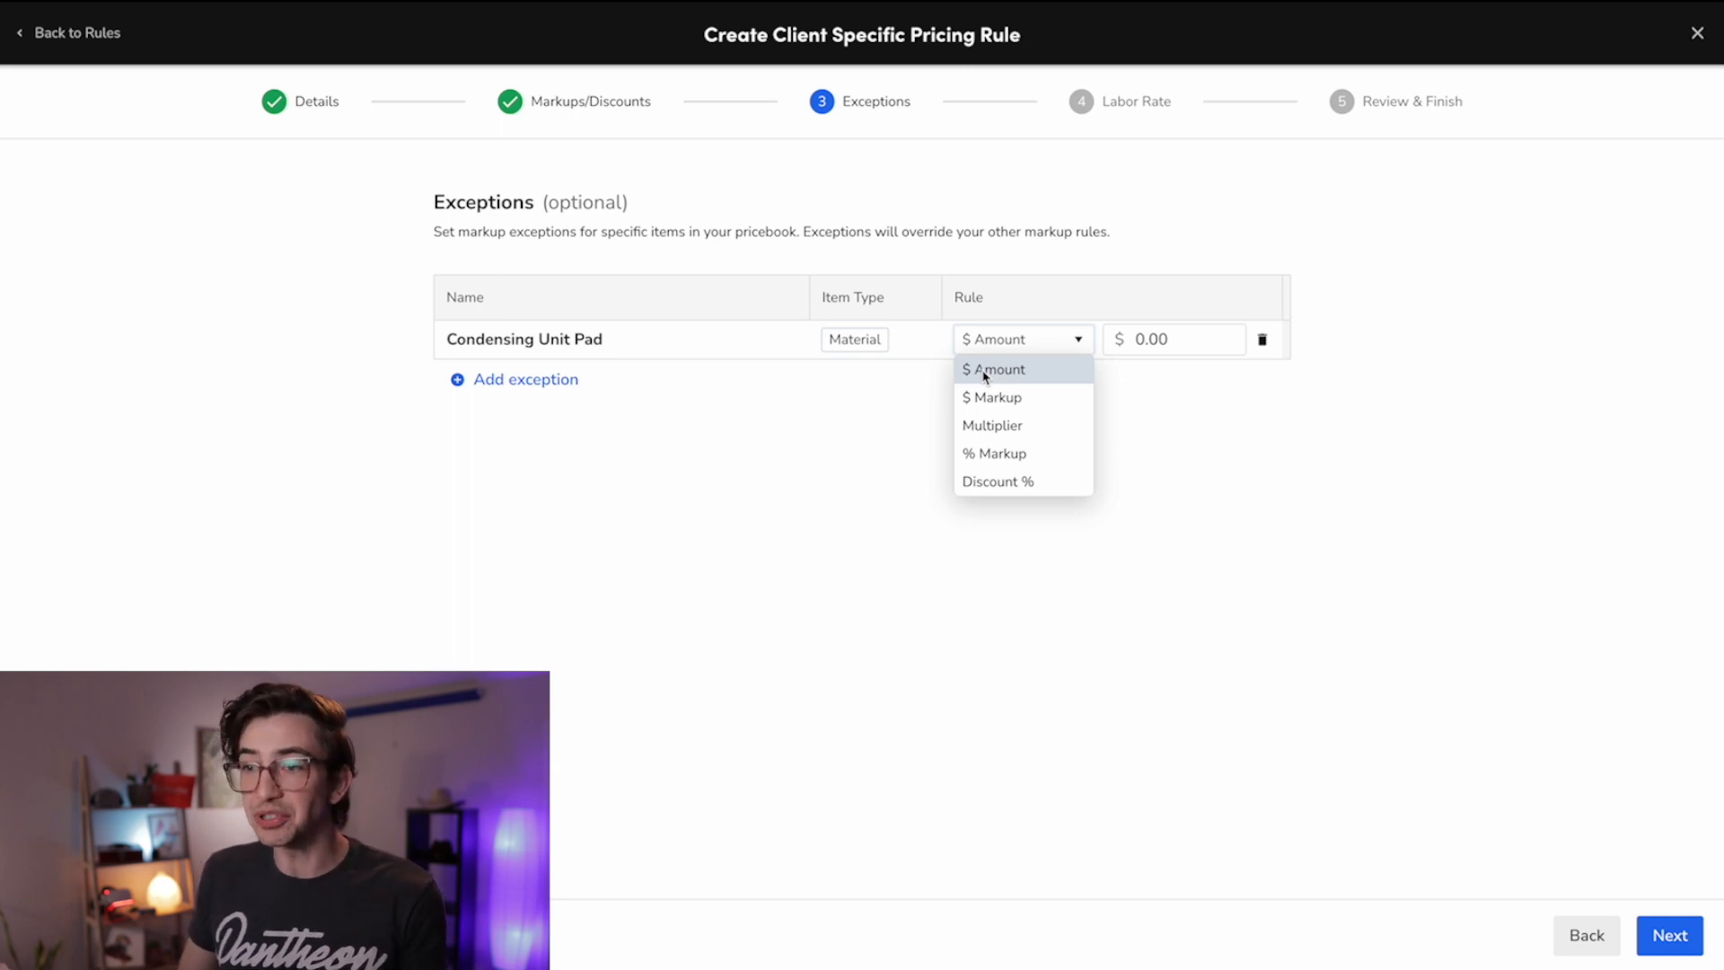
{"action": "mouse_move", "coordinate": [710, 367]}
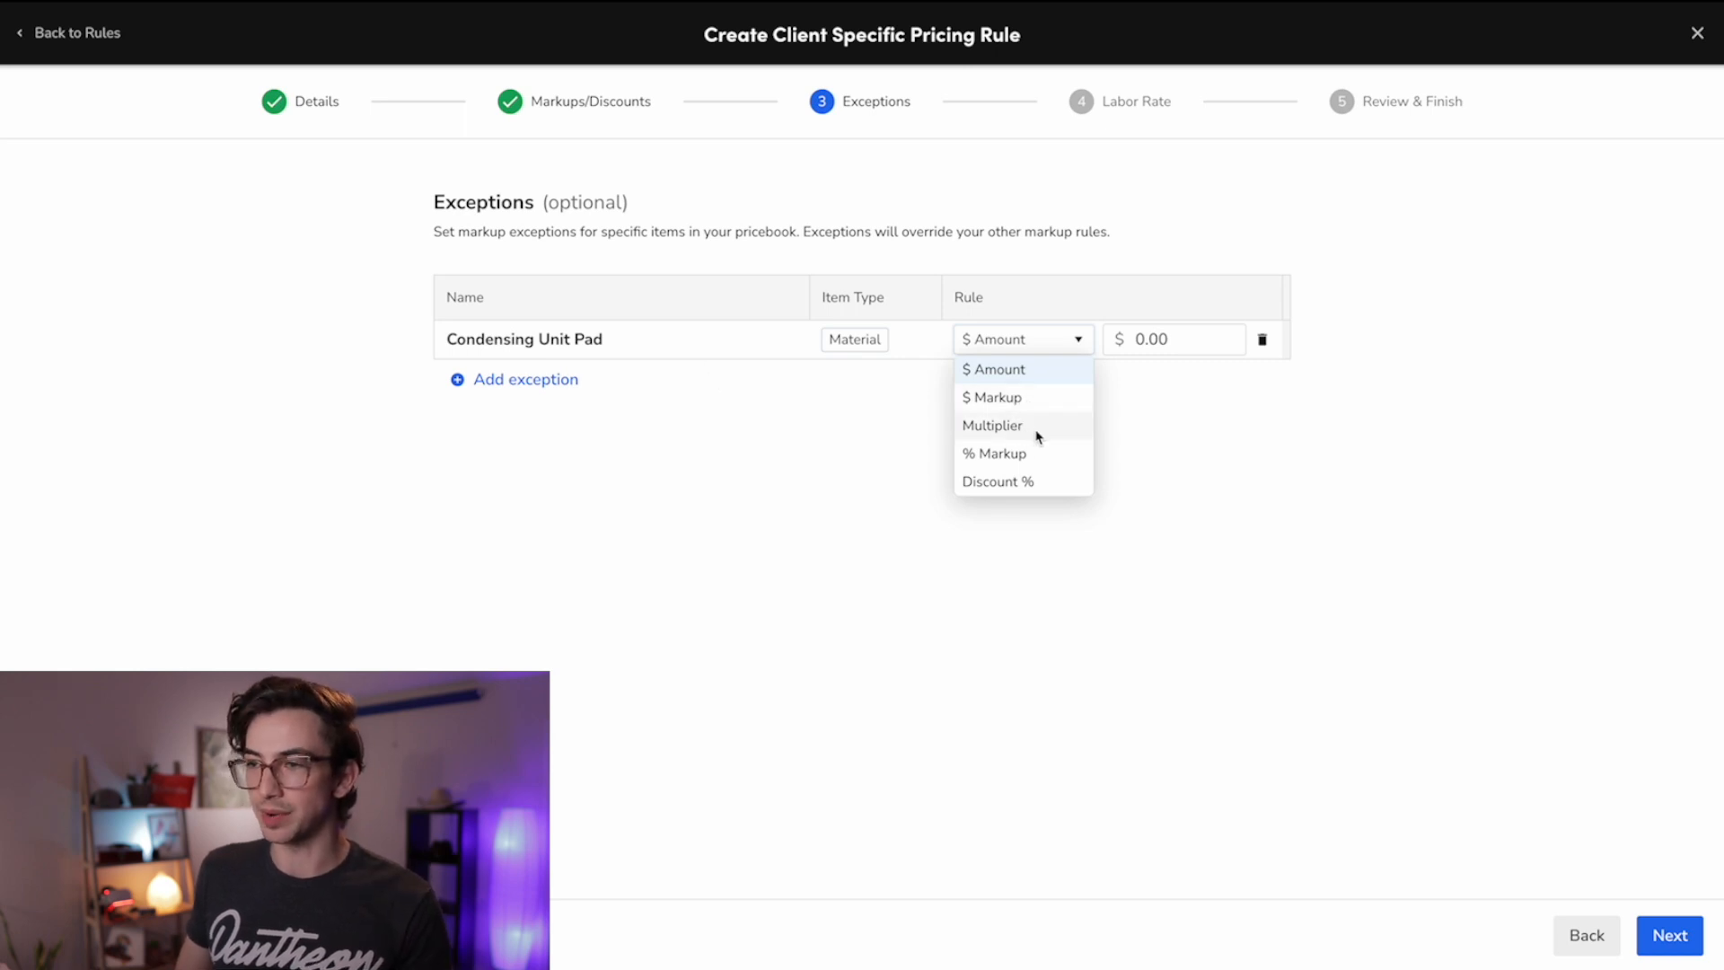
{"action": "mouse_move", "coordinate": [1046, 461]}
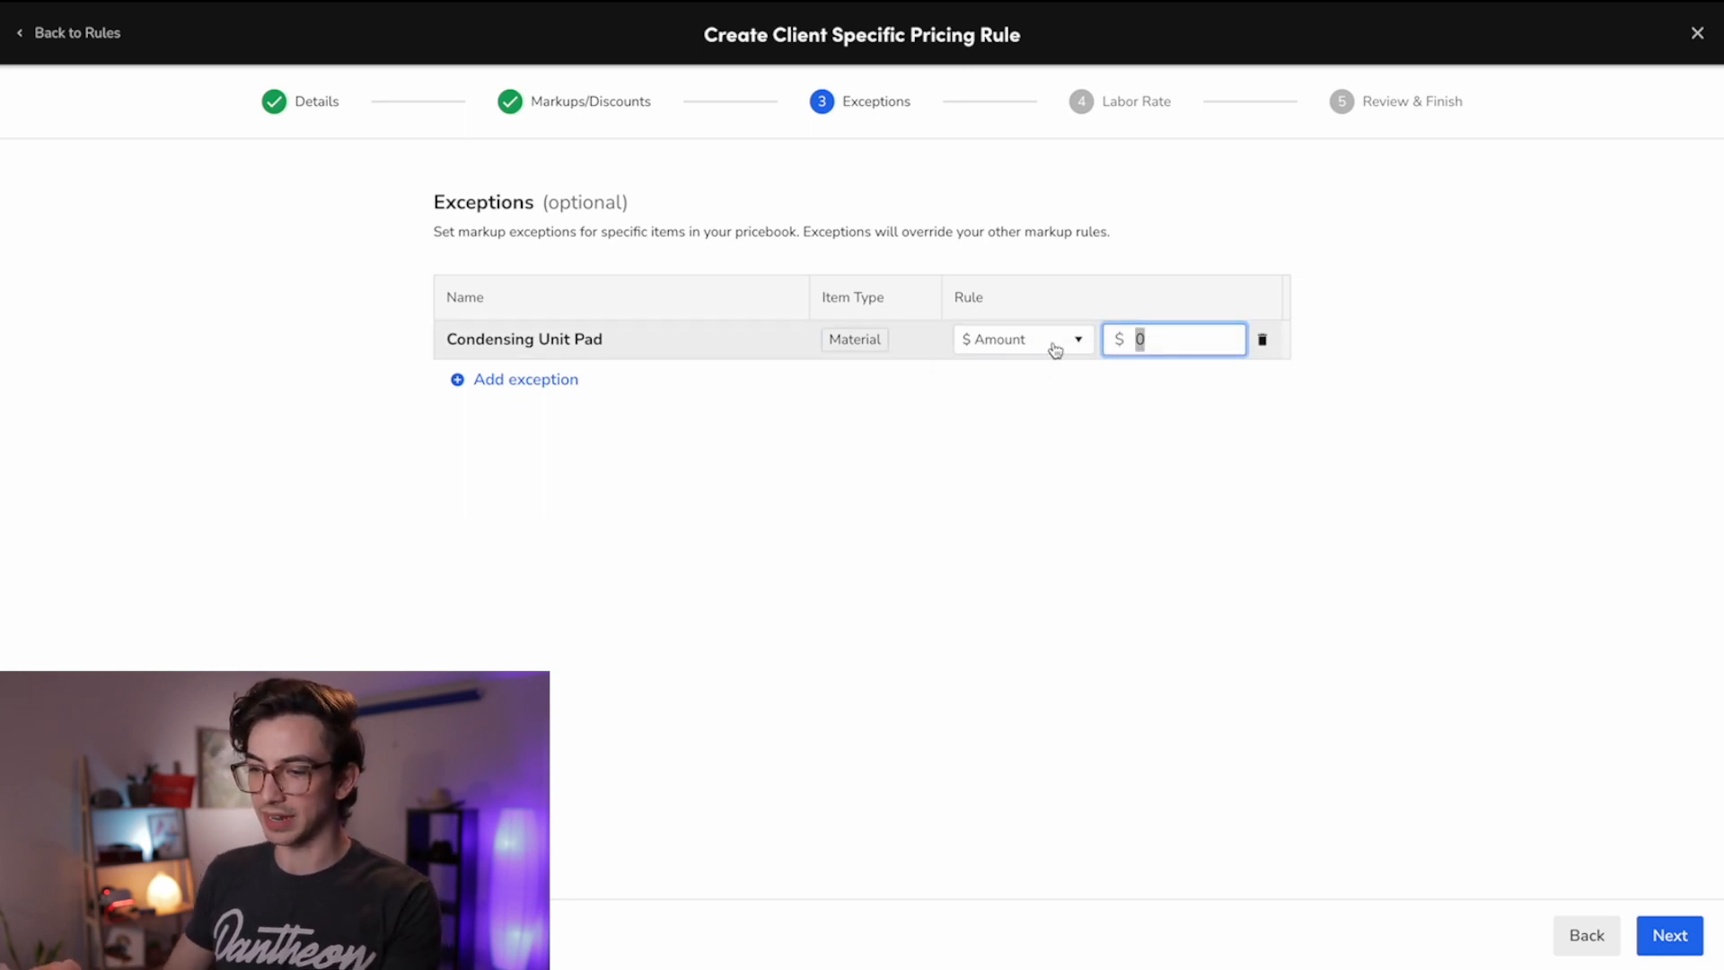
{"action": "type", "text": "50.00"}
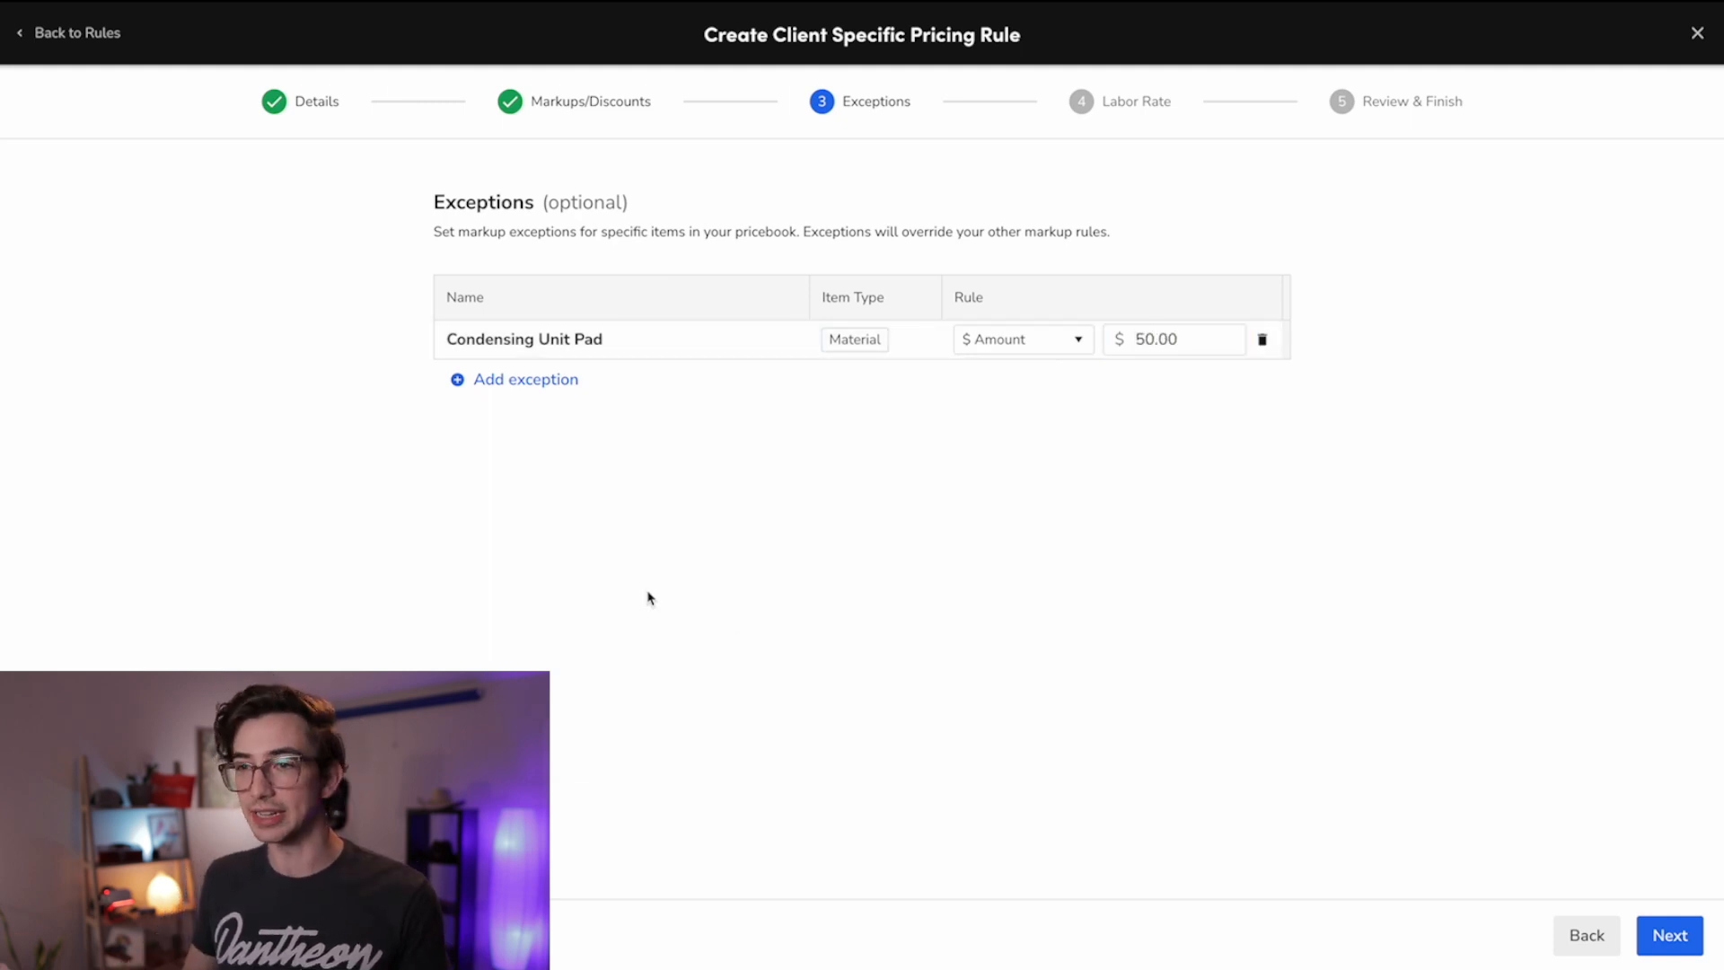
{"action": "mouse_move", "coordinate": [445, 161]}
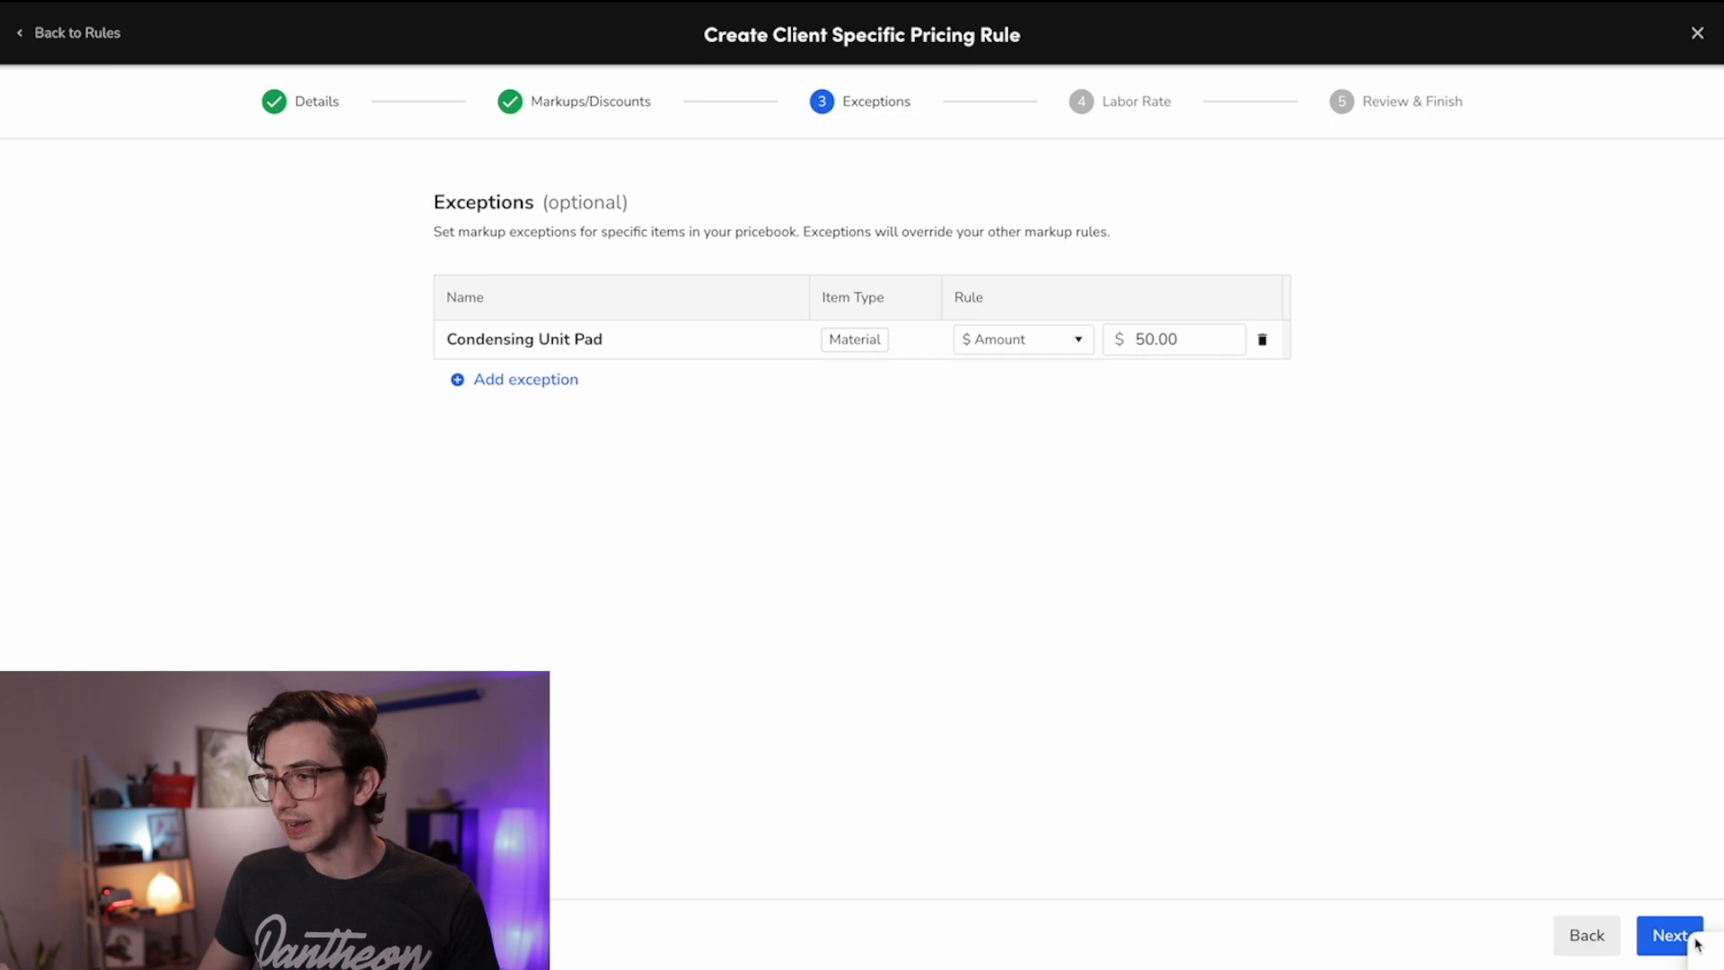
Step: Reach the Labor Rate step, add a labor rate row, then discard the empty row
{"action": "left_click", "coordinate": [1666, 935]}
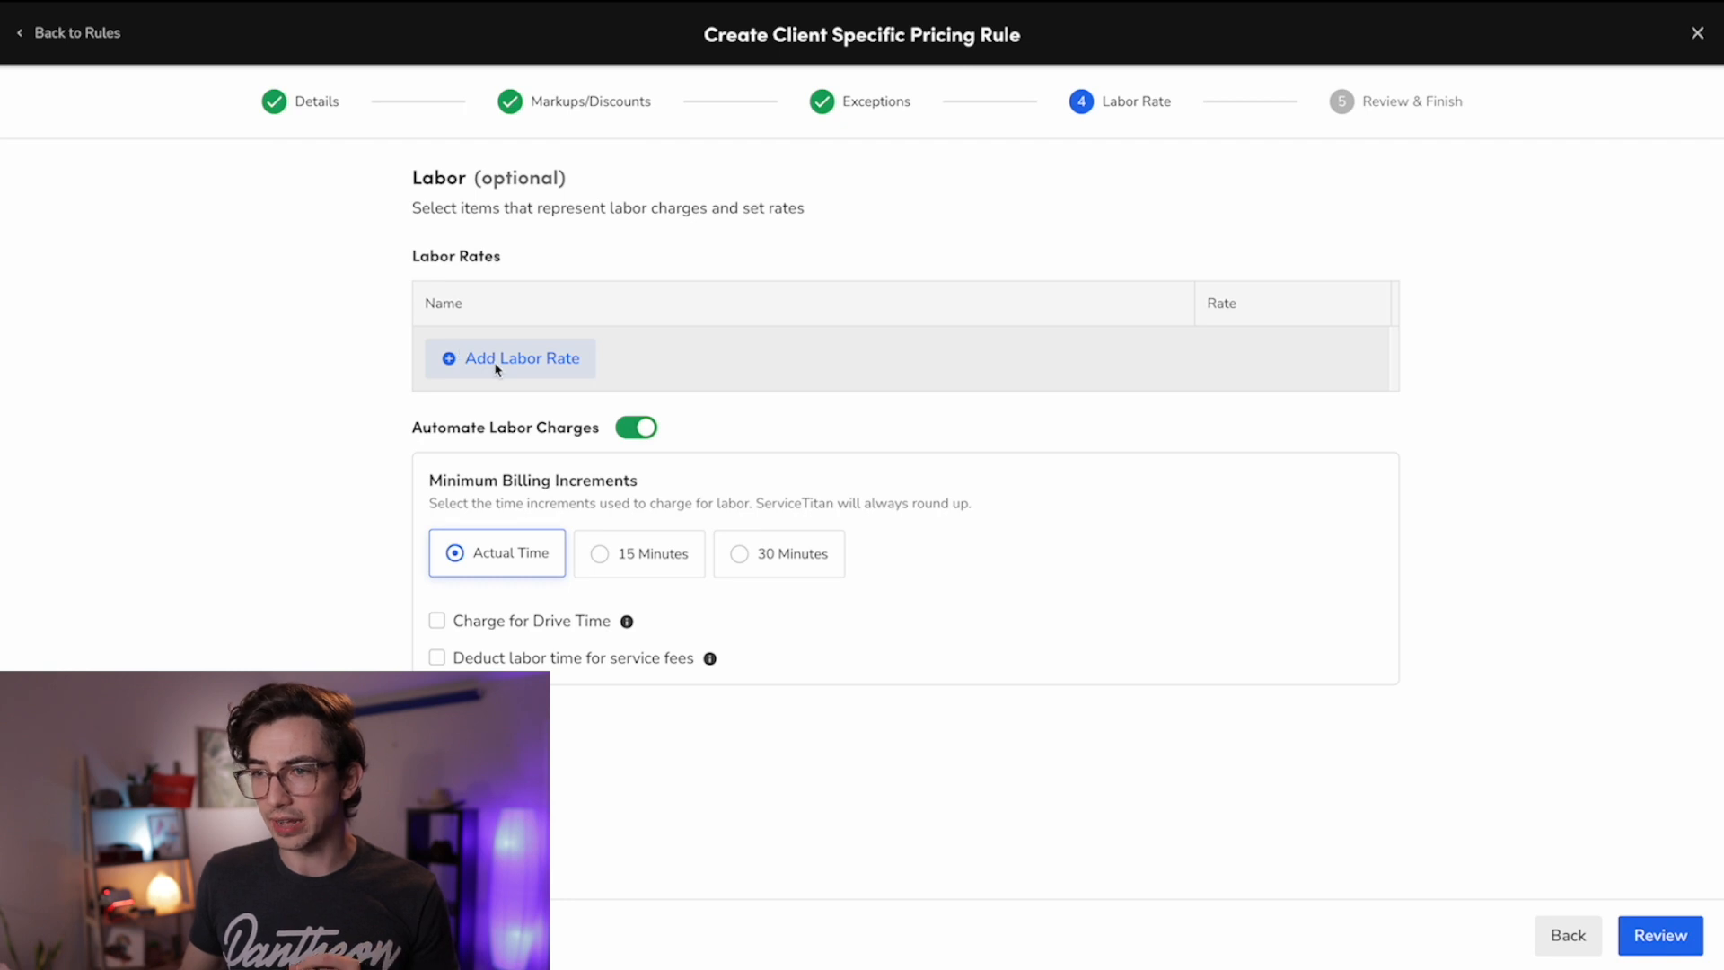
{"action": "left_click", "coordinate": [510, 359]}
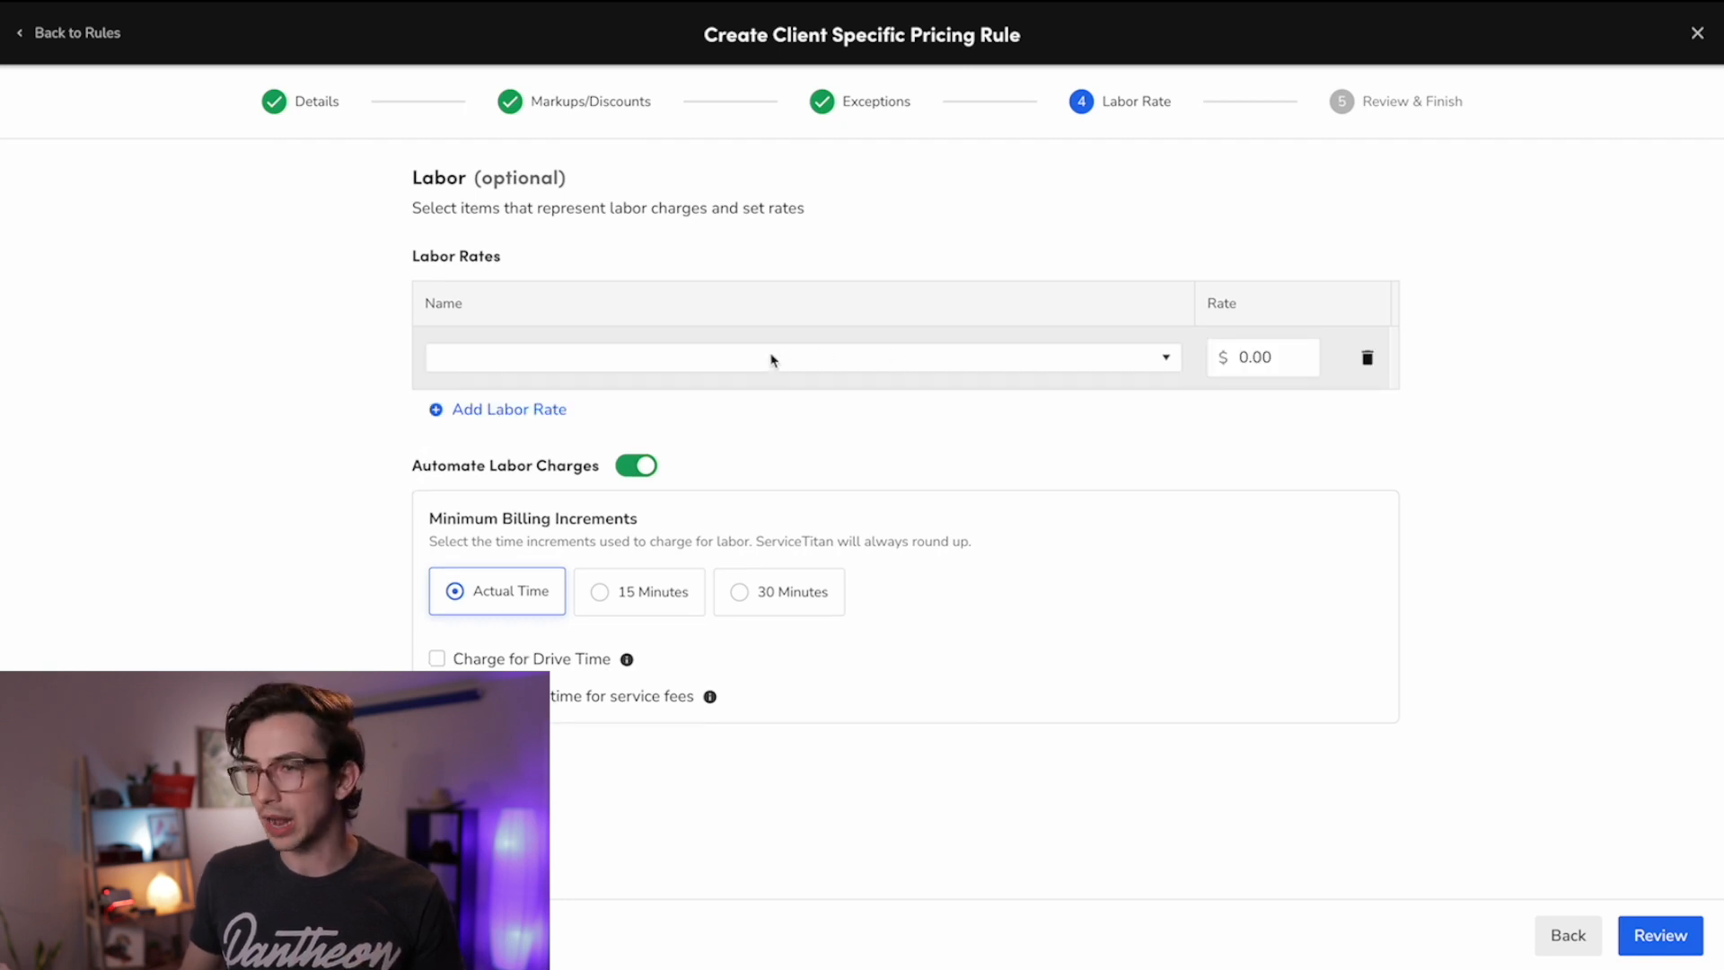
{"action": "left_click", "coordinate": [800, 357]}
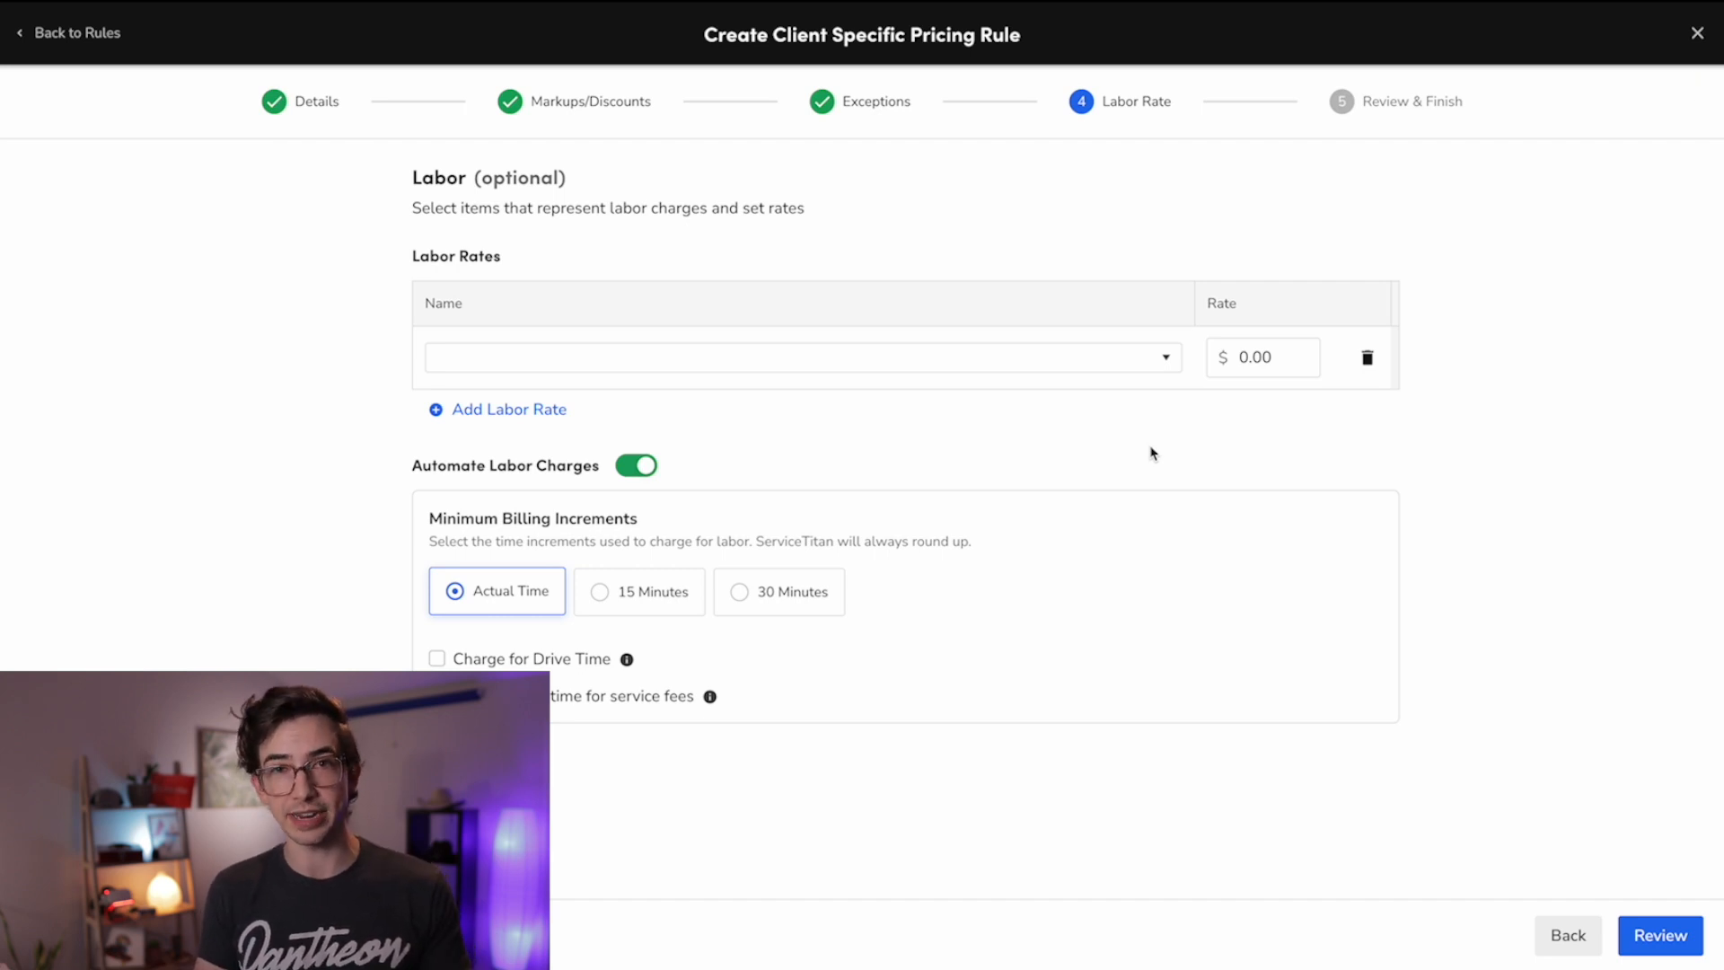
{"action": "left_click", "coordinate": [800, 356]}
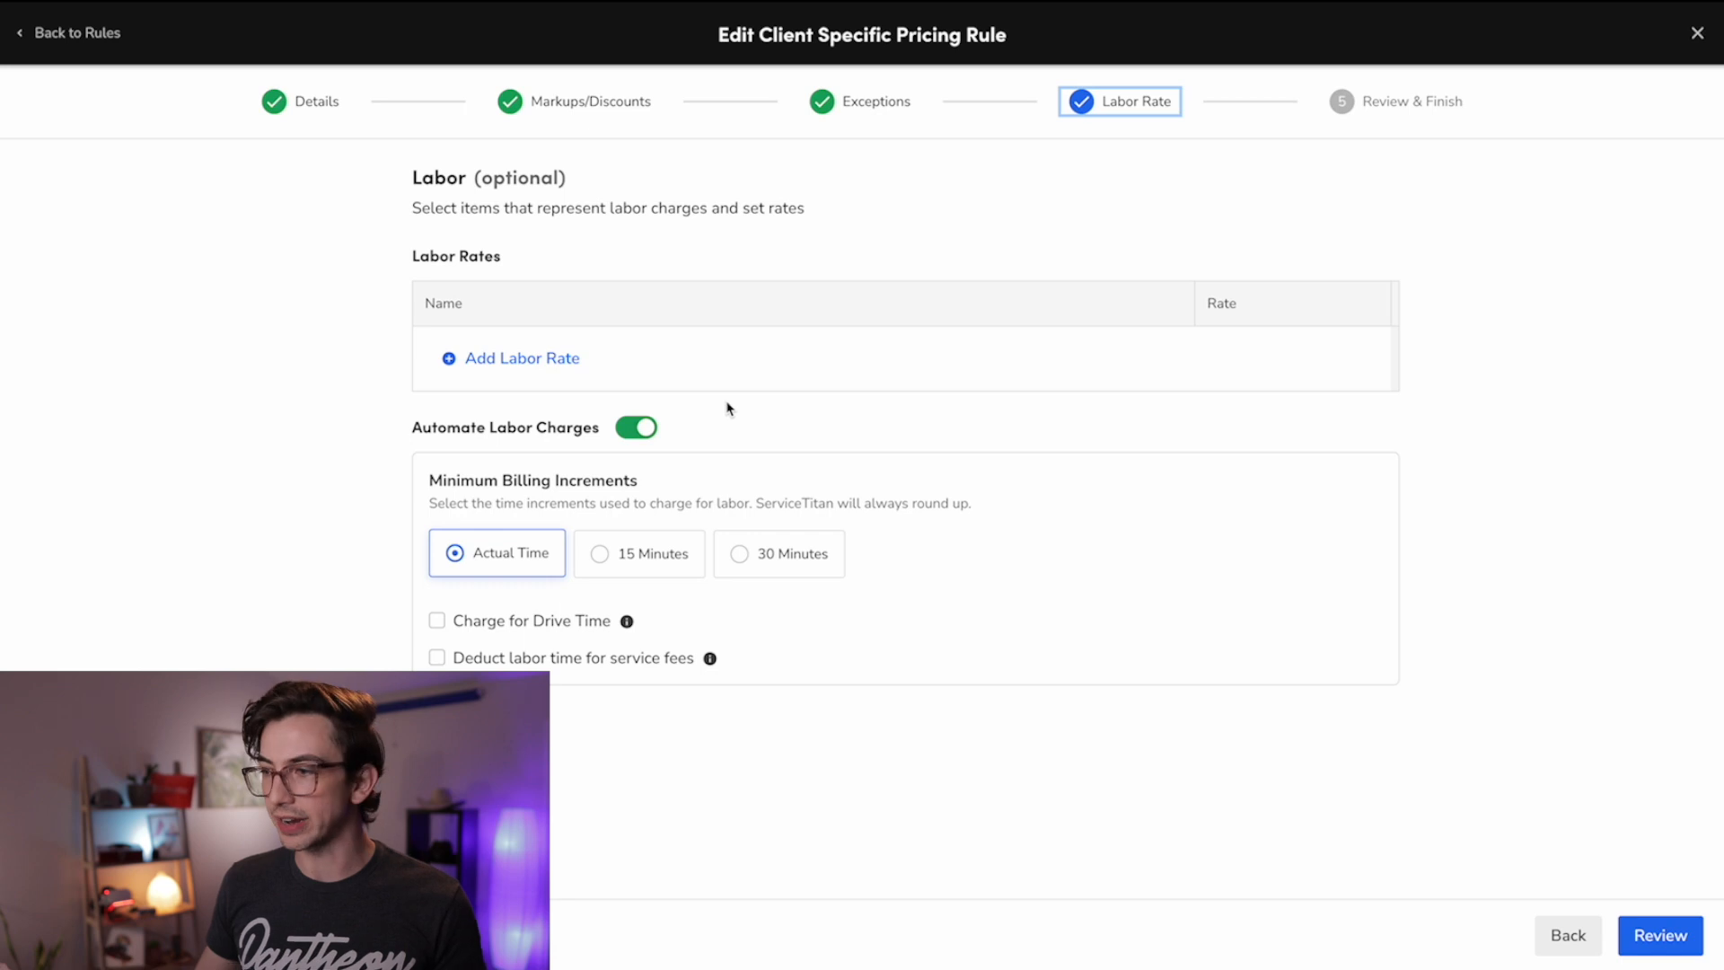
Step: Save the HVAC Install Rule from Review & Finish, then start a new pricebook service
{"action": "left_click", "coordinate": [1661, 934]}
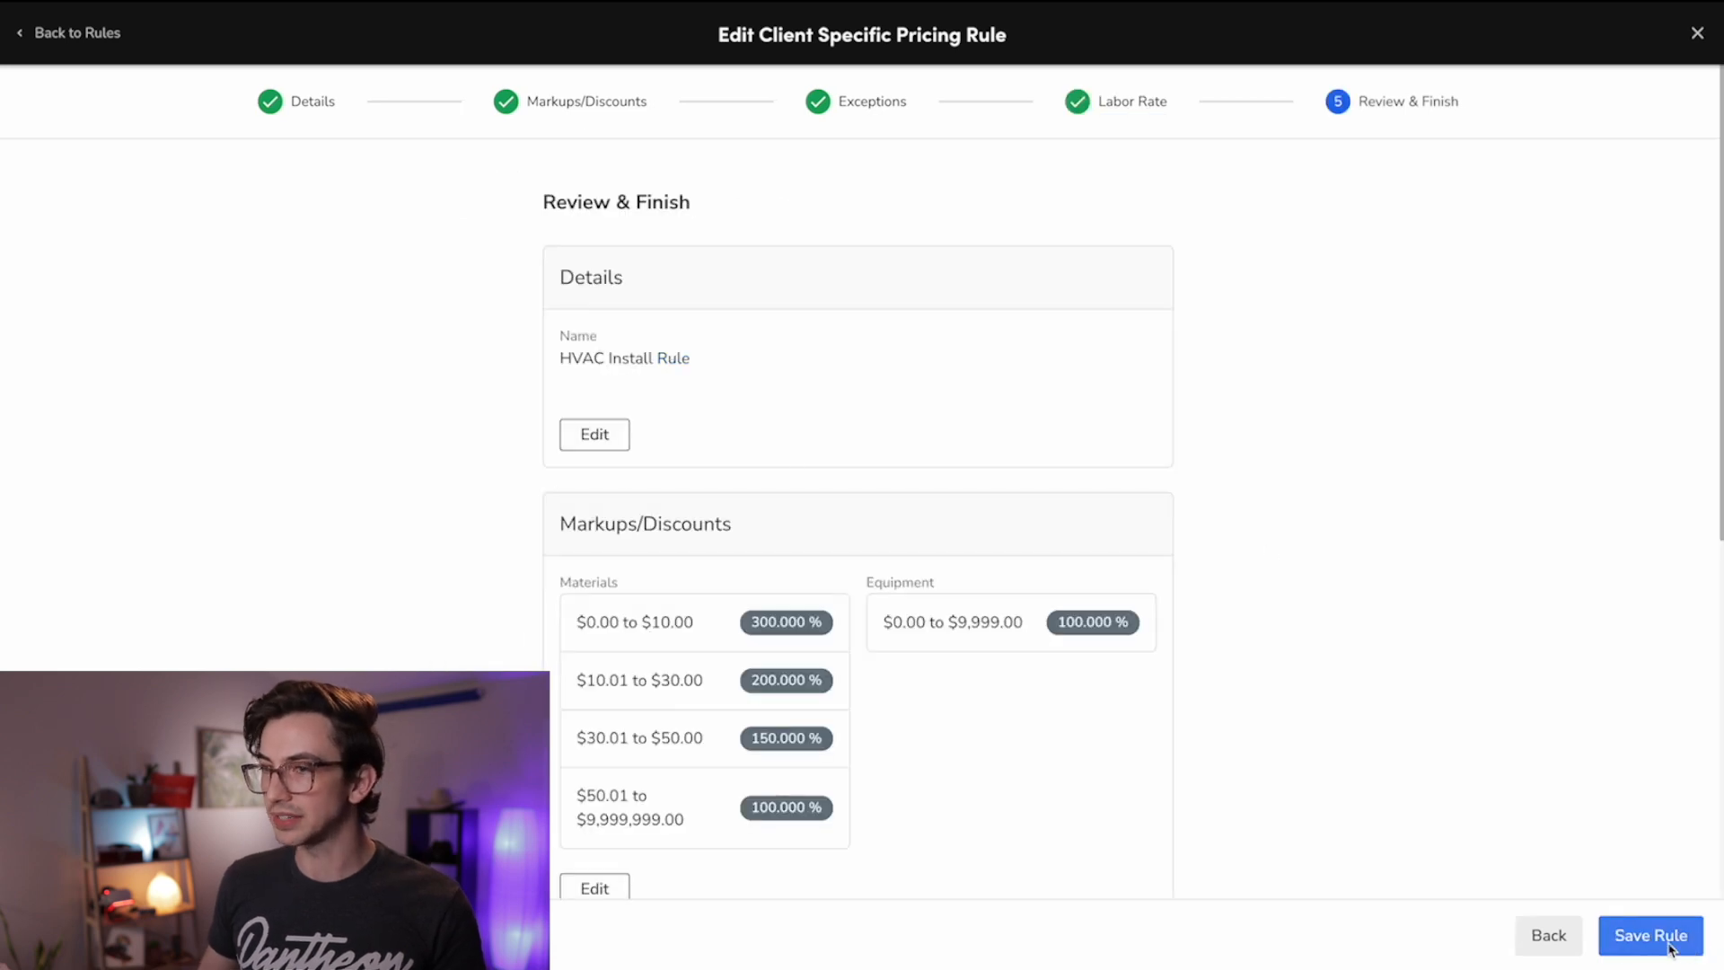
{"action": "left_click", "coordinate": [1650, 935]}
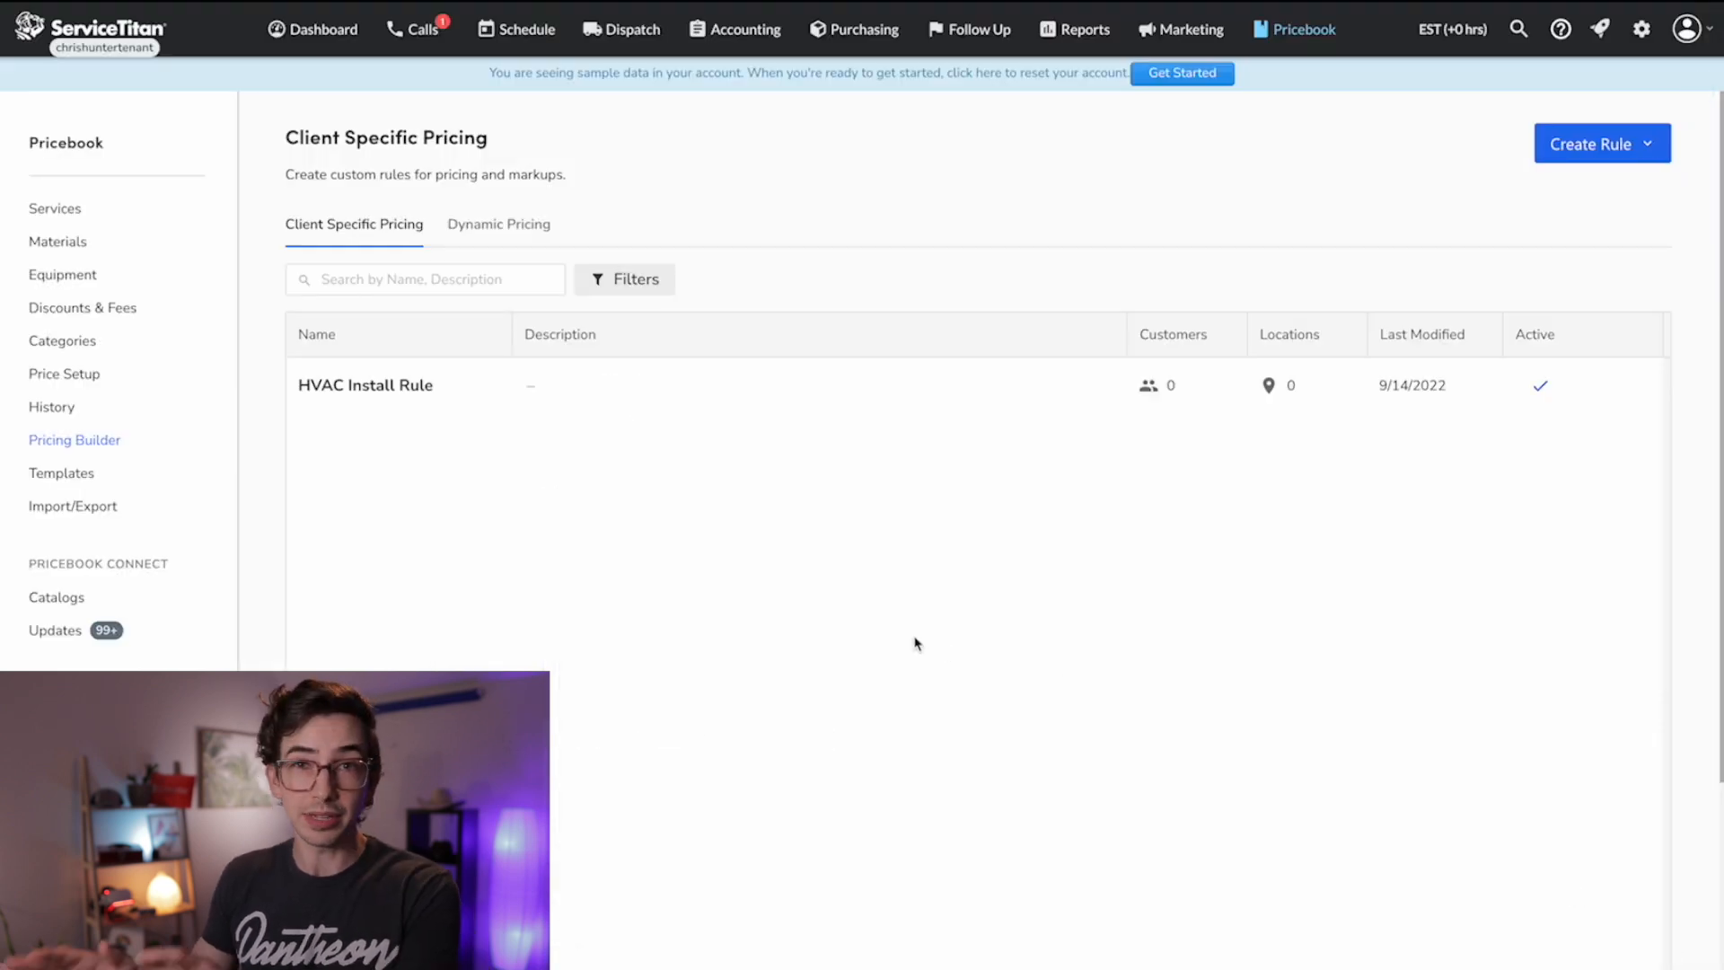
{"action": "mouse_move", "coordinate": [1264, 62]}
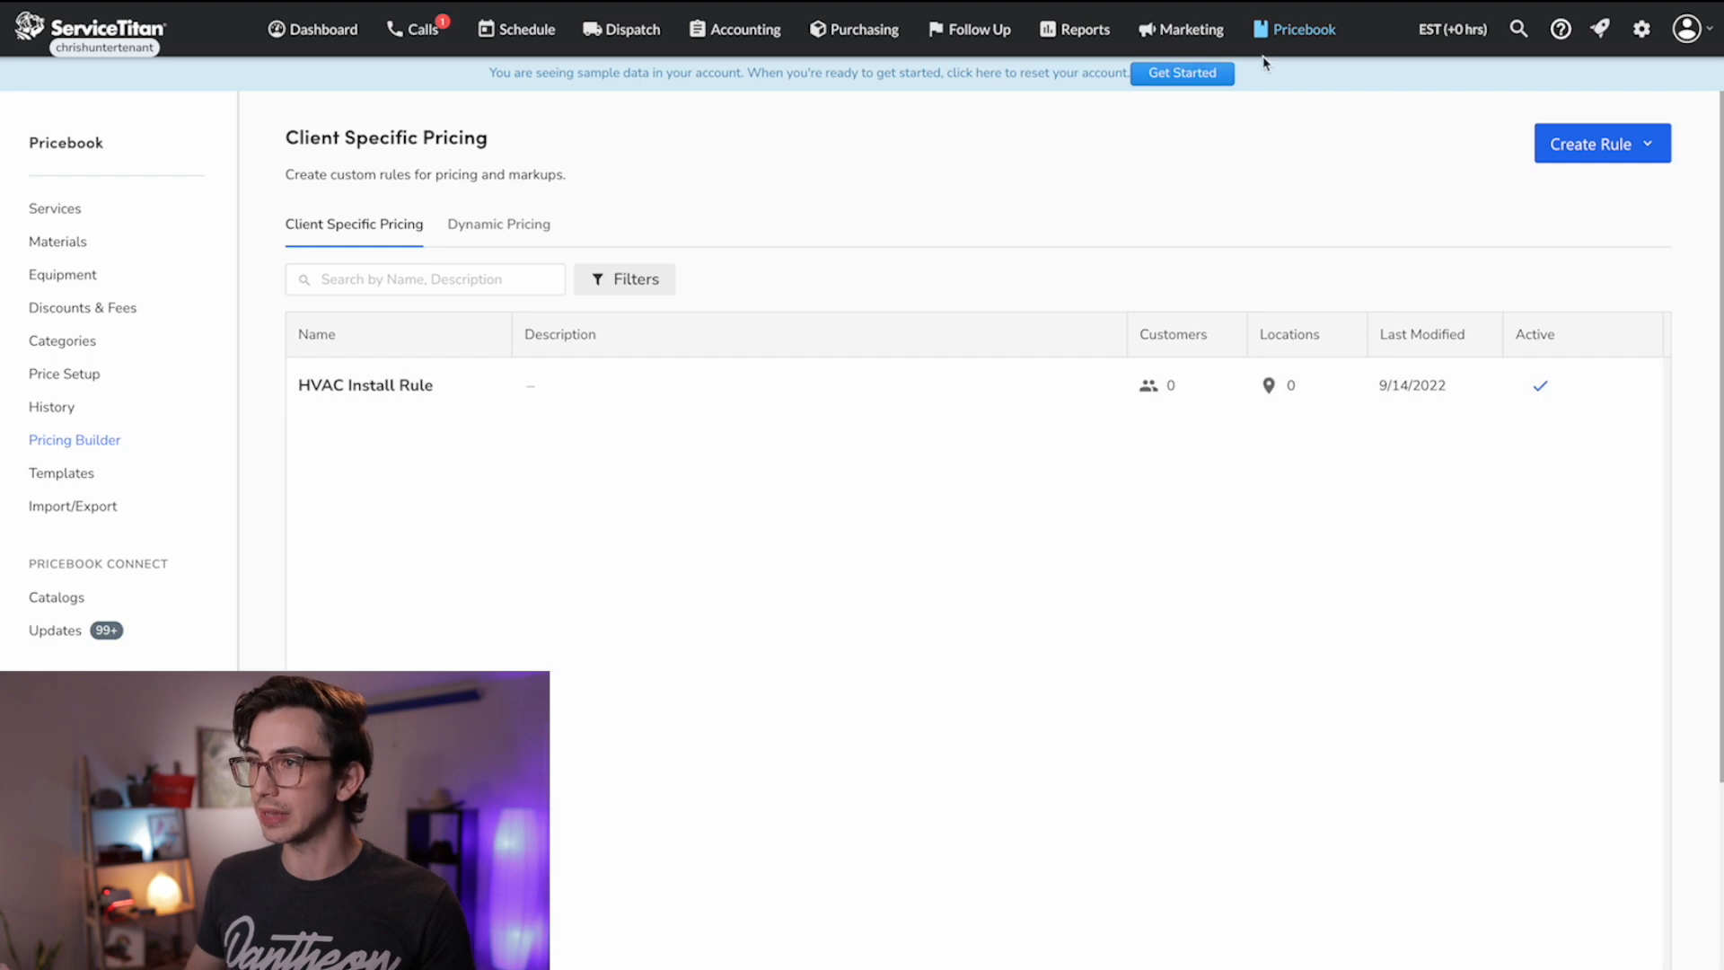
{"action": "left_click", "coordinate": [54, 207]}
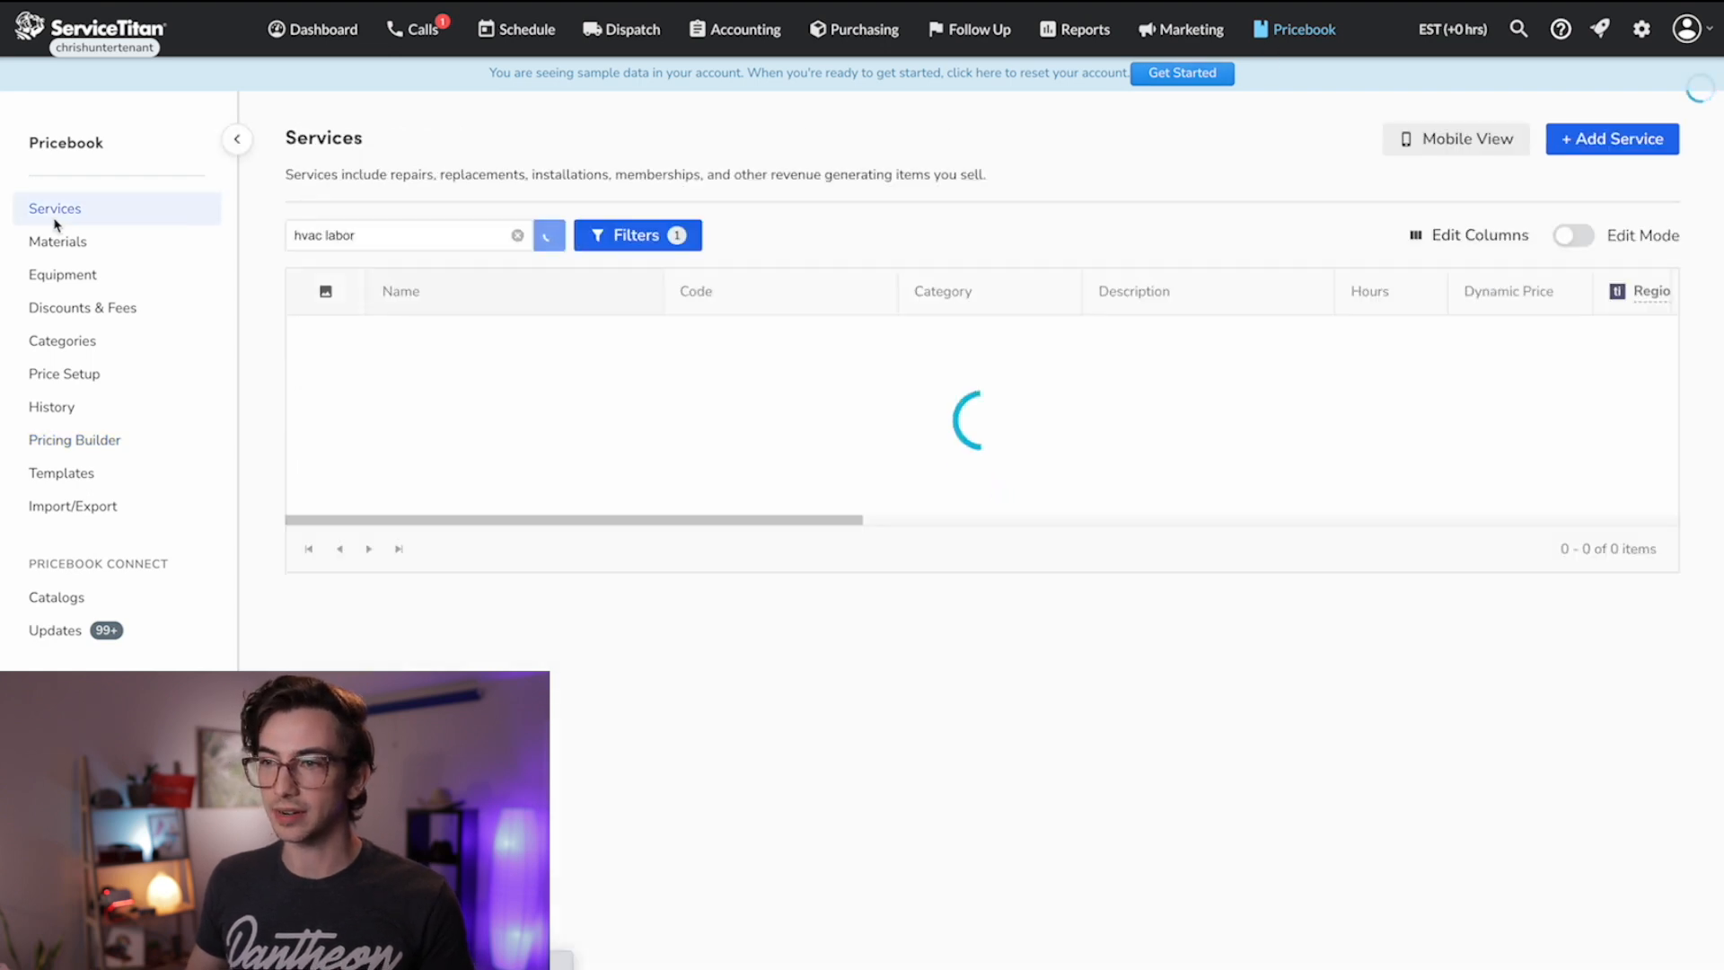
{"action": "left_click", "coordinate": [1611, 138]}
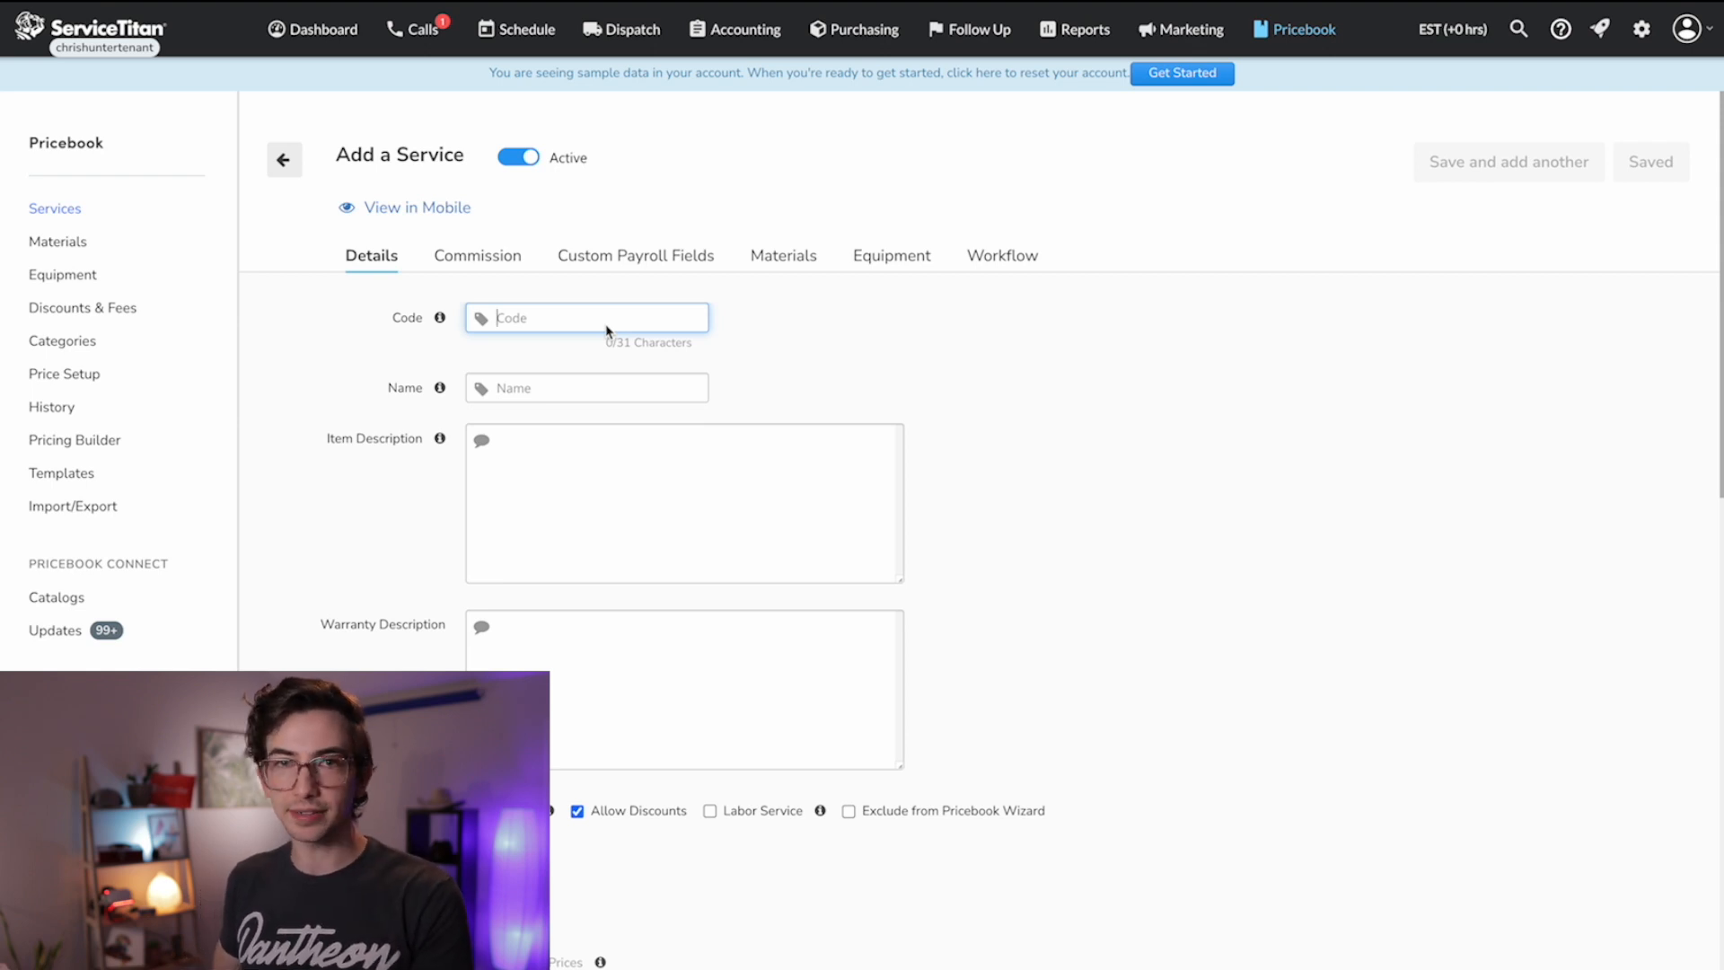
Step: Create labor service HVACLINSTL named 'HVAC Lead Installer Rate' and save it
{"action": "type", "text": "HVAC"}
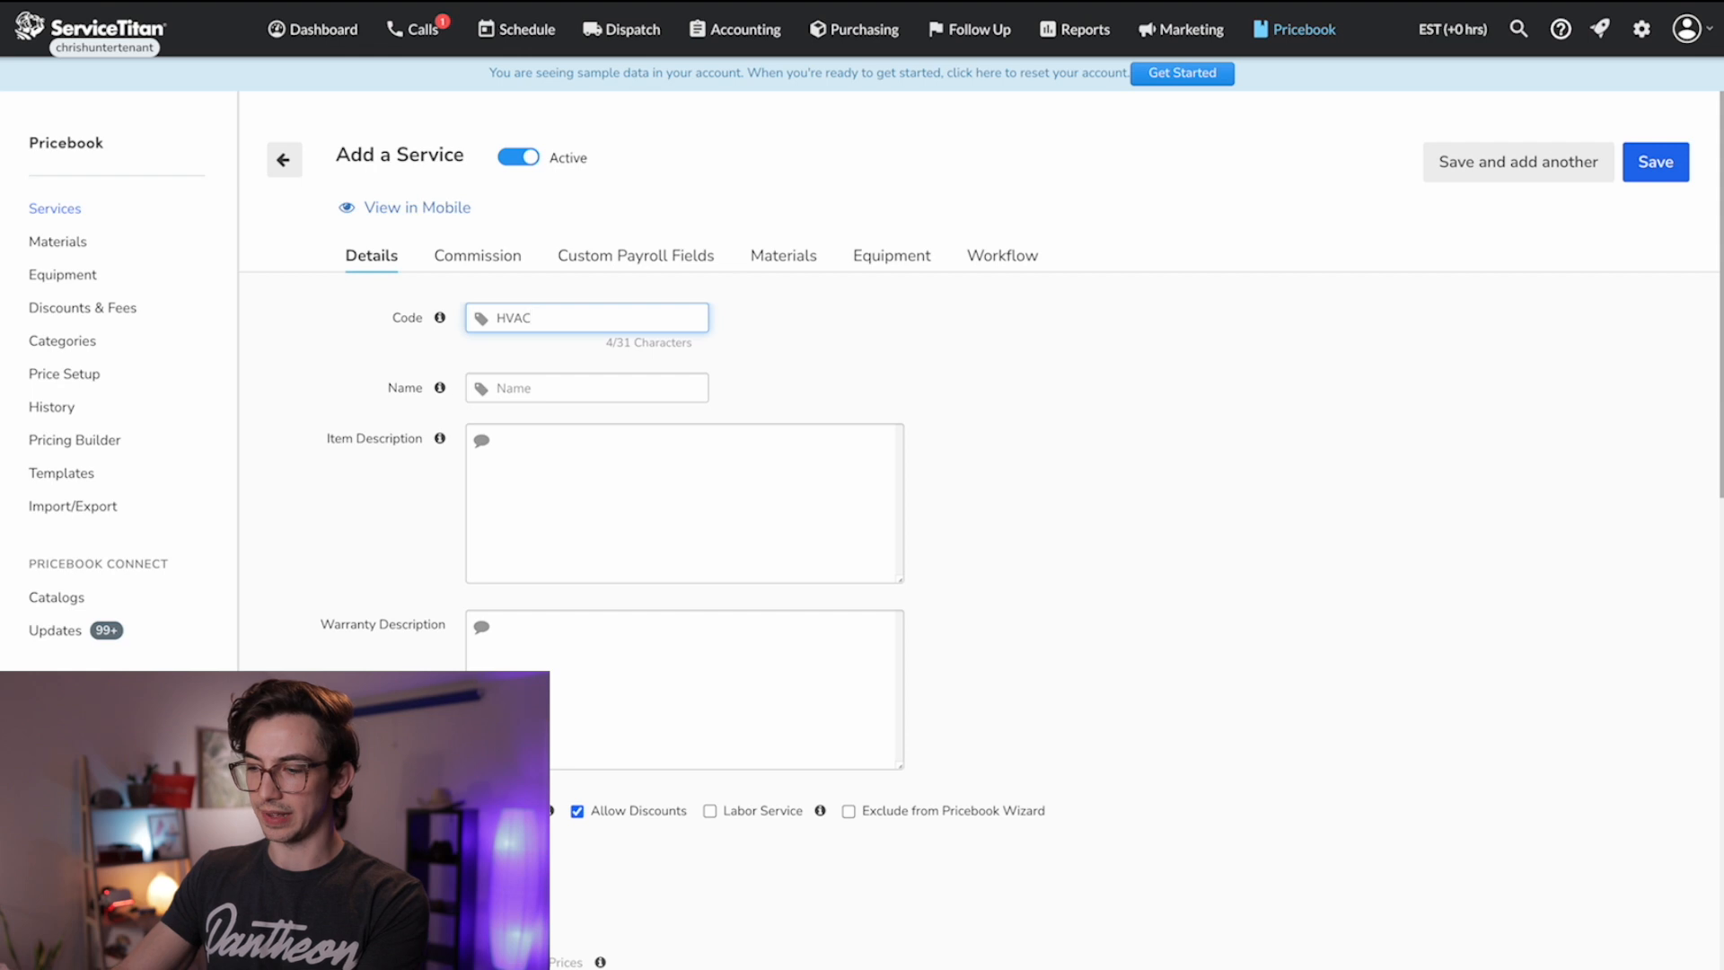
{"action": "type", "text": "LINS"}
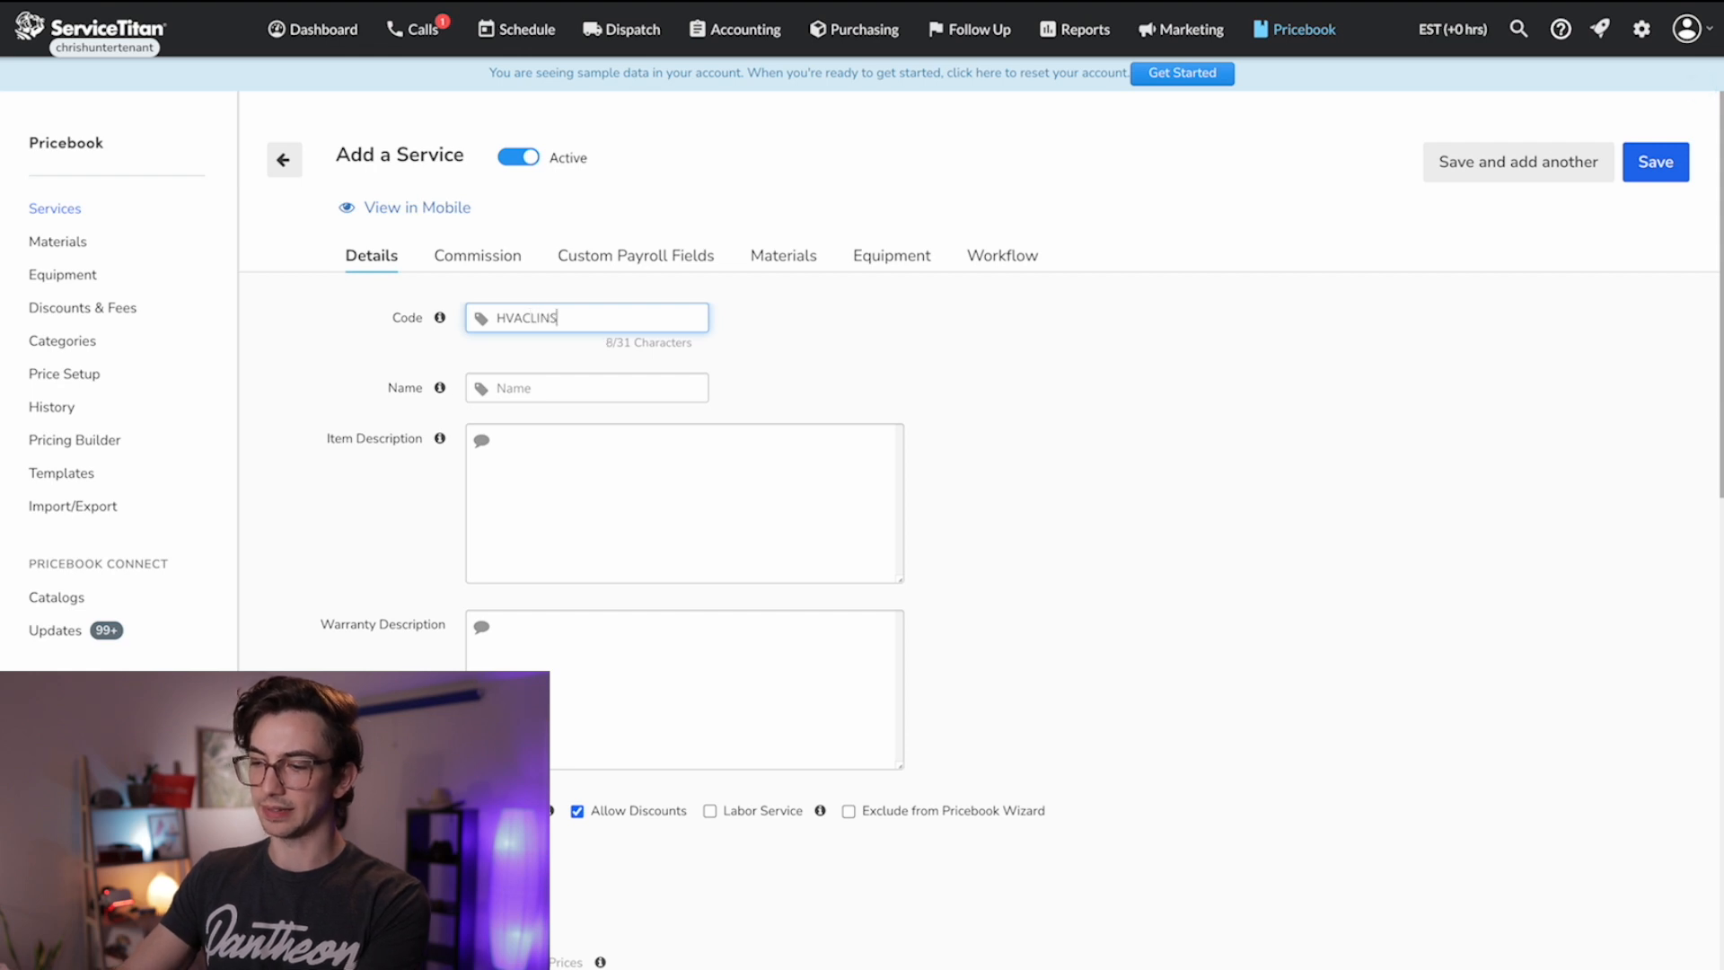
{"action": "type", "text": "HVAC LEA"}
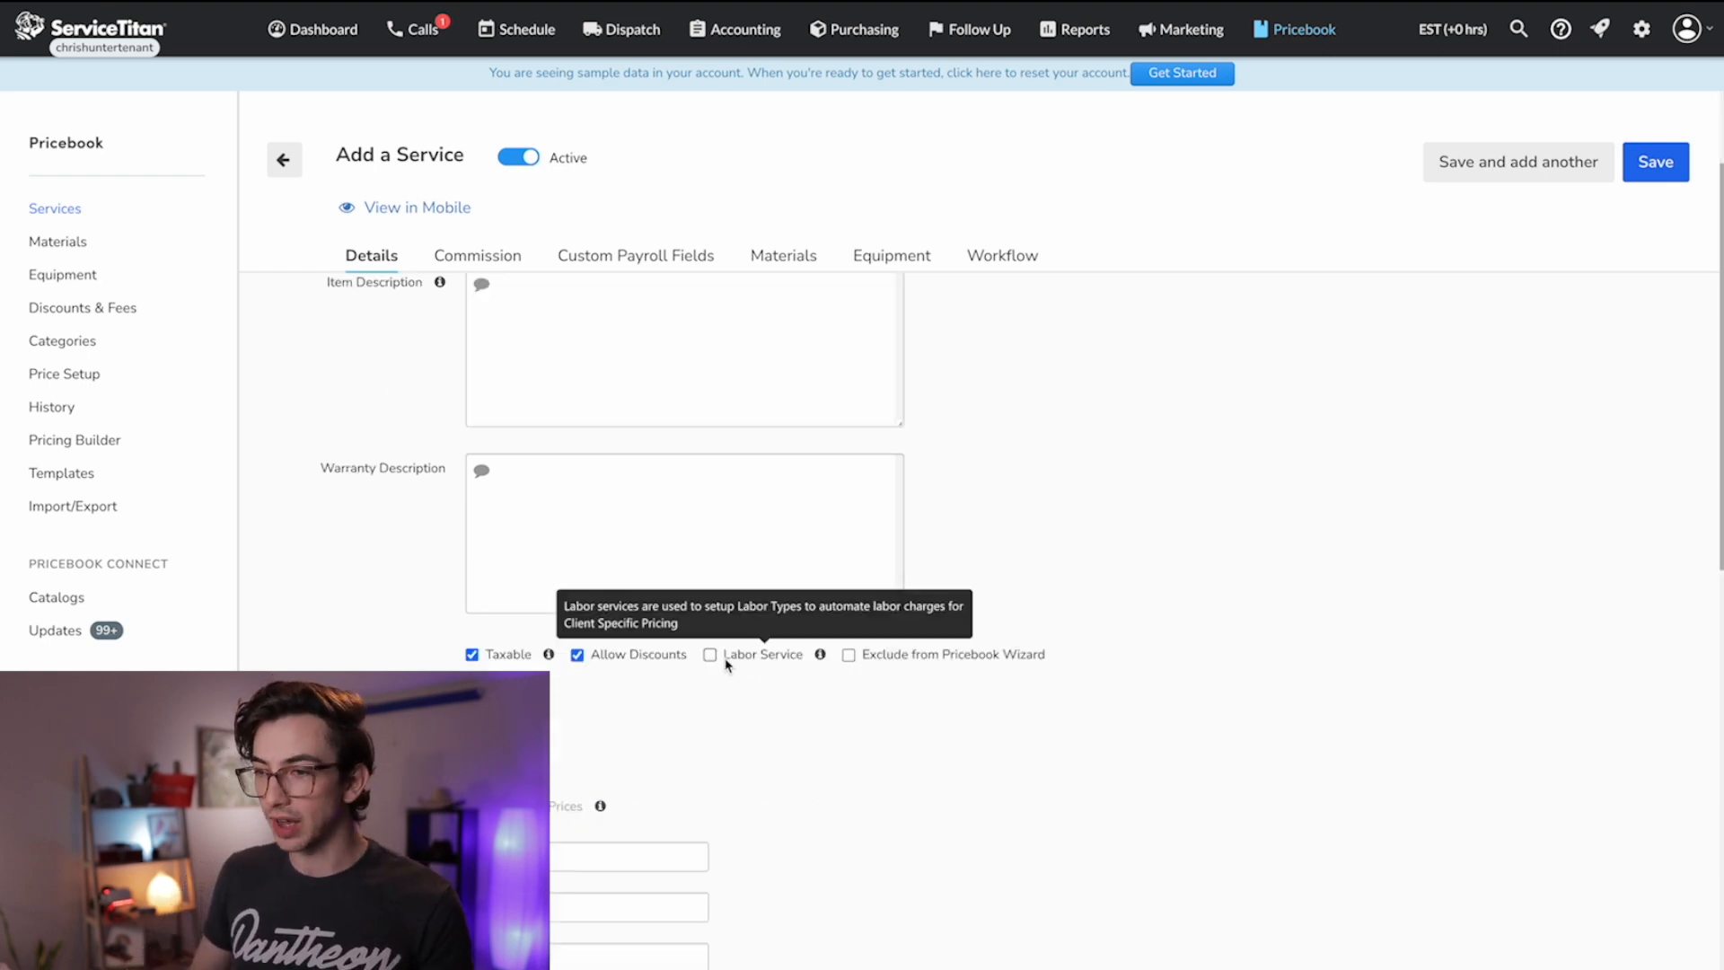
{"action": "left_click", "coordinate": [710, 655]}
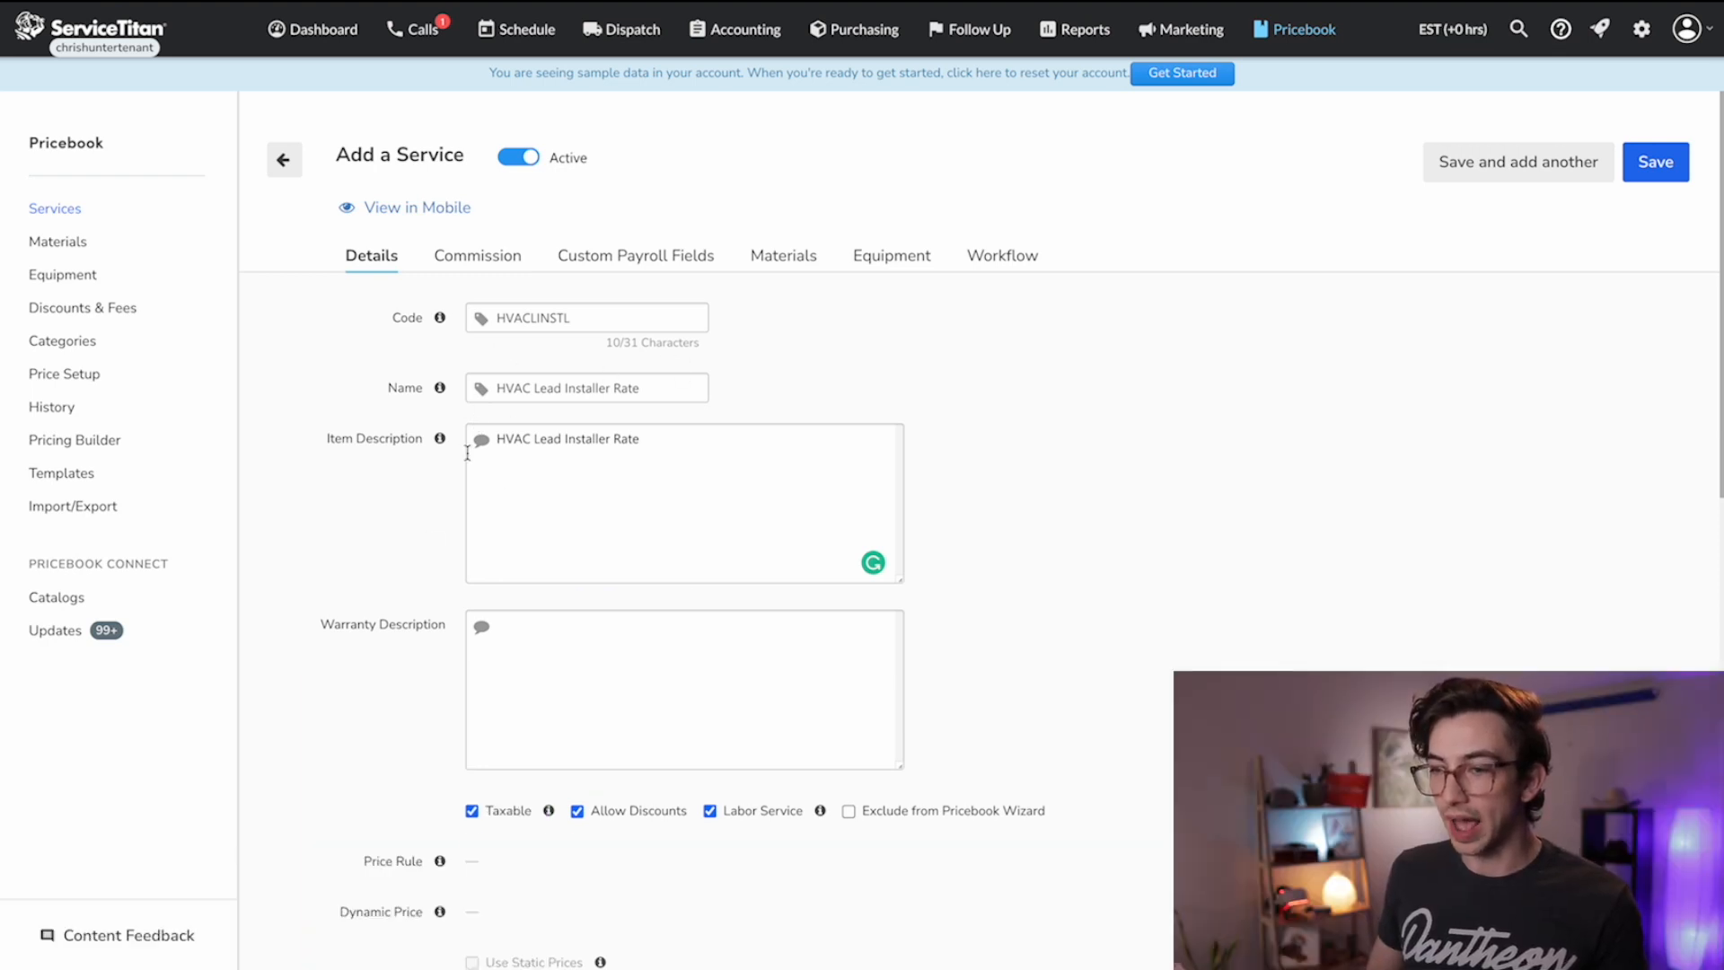
{"action": "scroll", "scroll_direction": "down", "scroll_amount": 3}
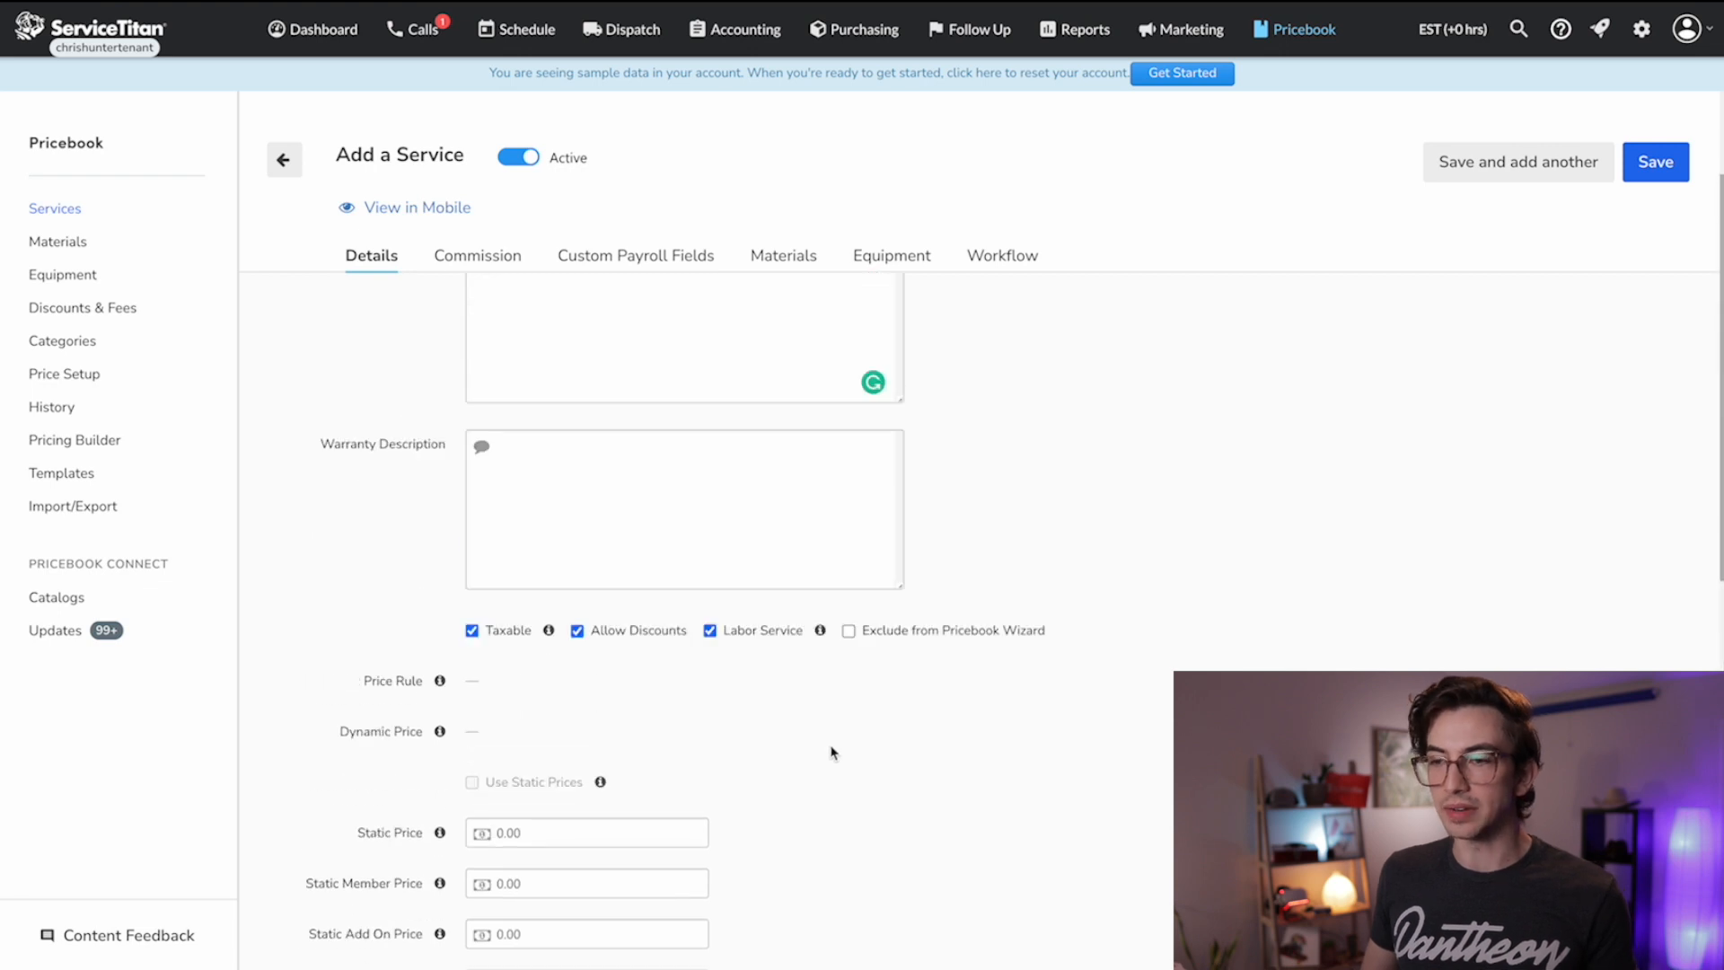
{"action": "mouse_move", "coordinate": [876, 710]}
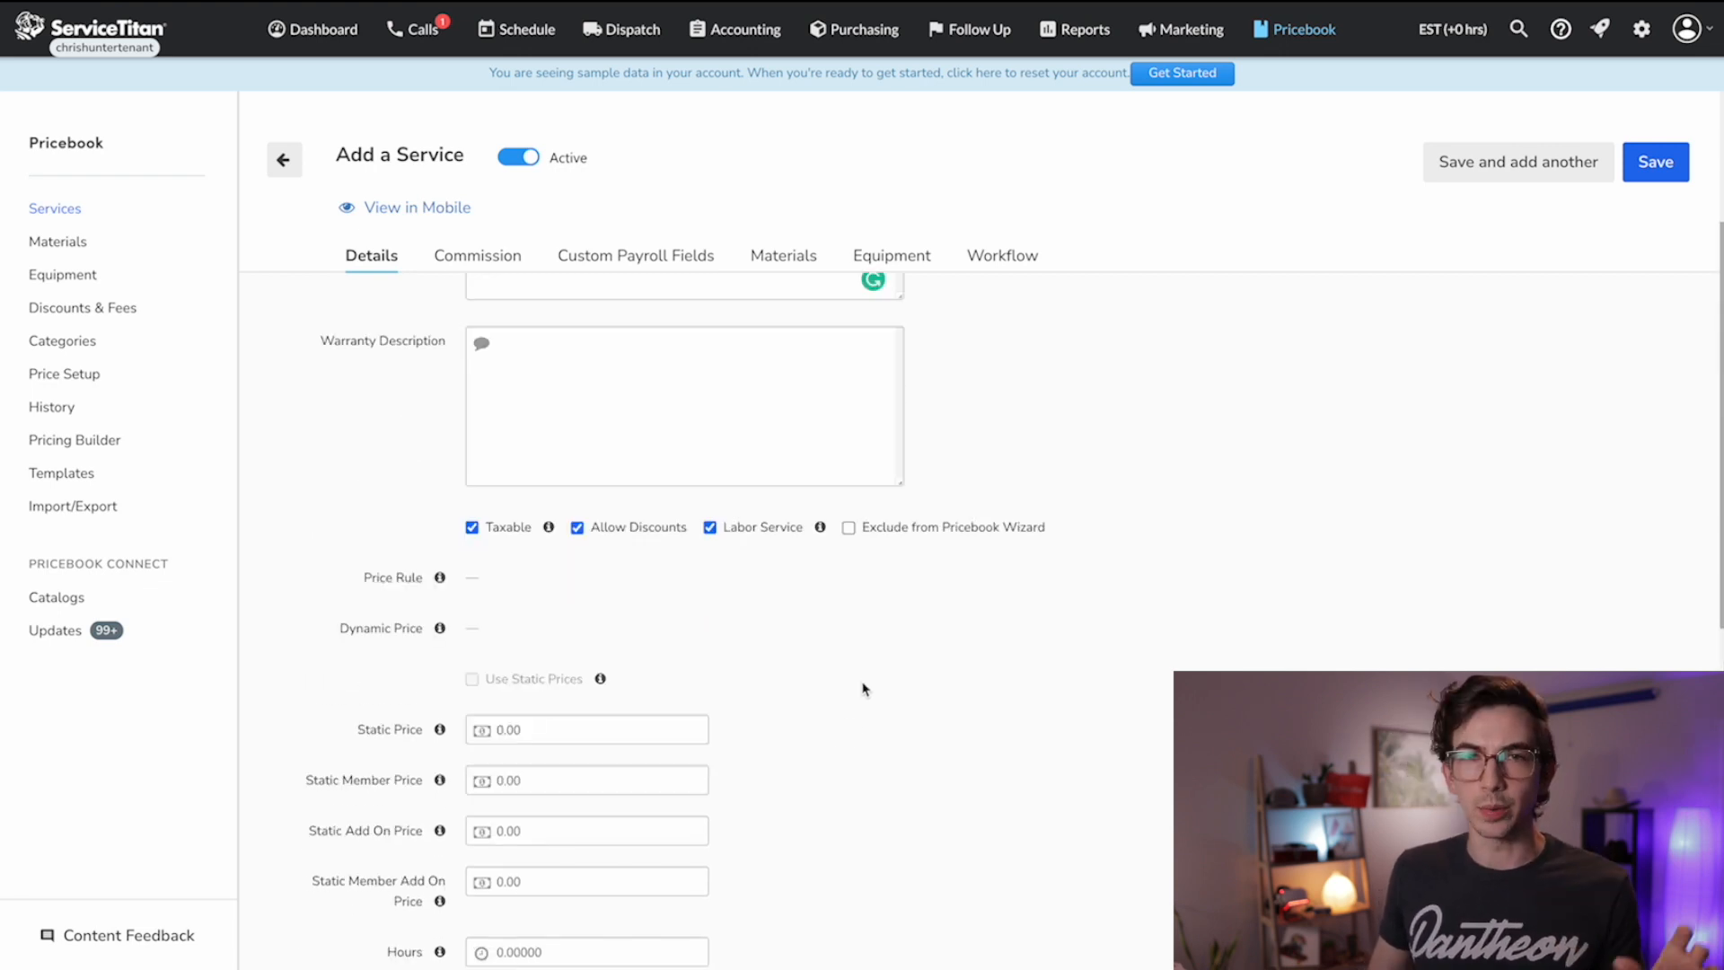
{"action": "scroll", "scroll_direction": "down", "scroll_amount": 3}
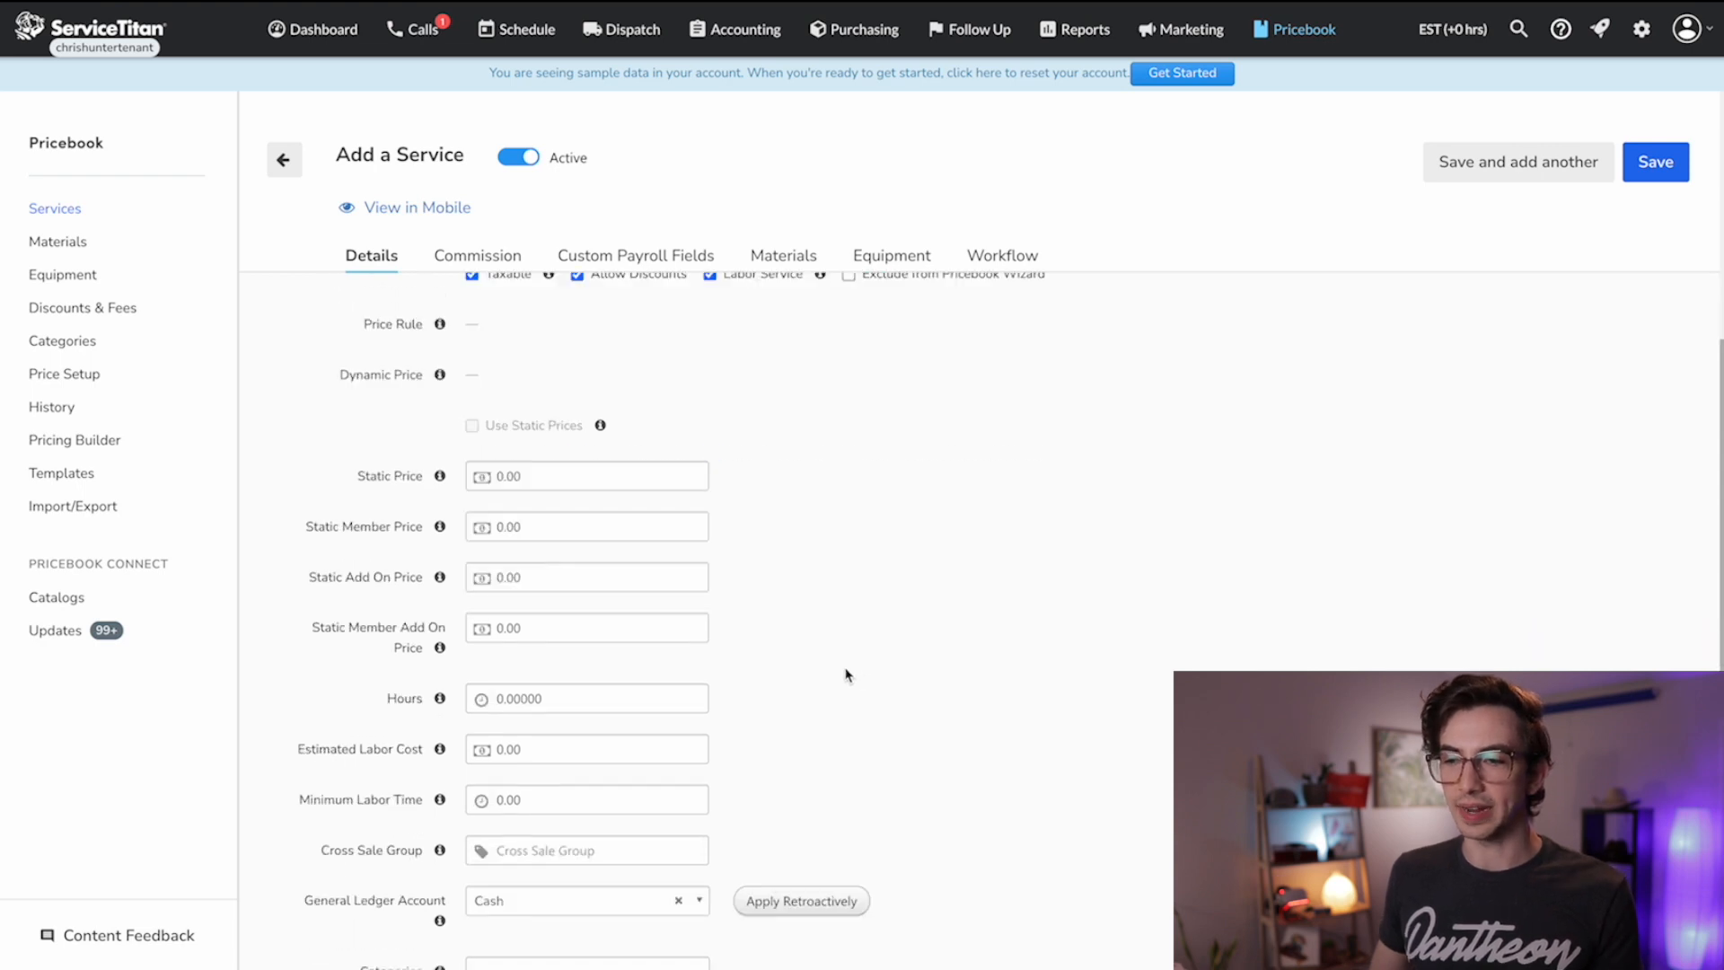
{"action": "mouse_move", "coordinate": [763, 660]}
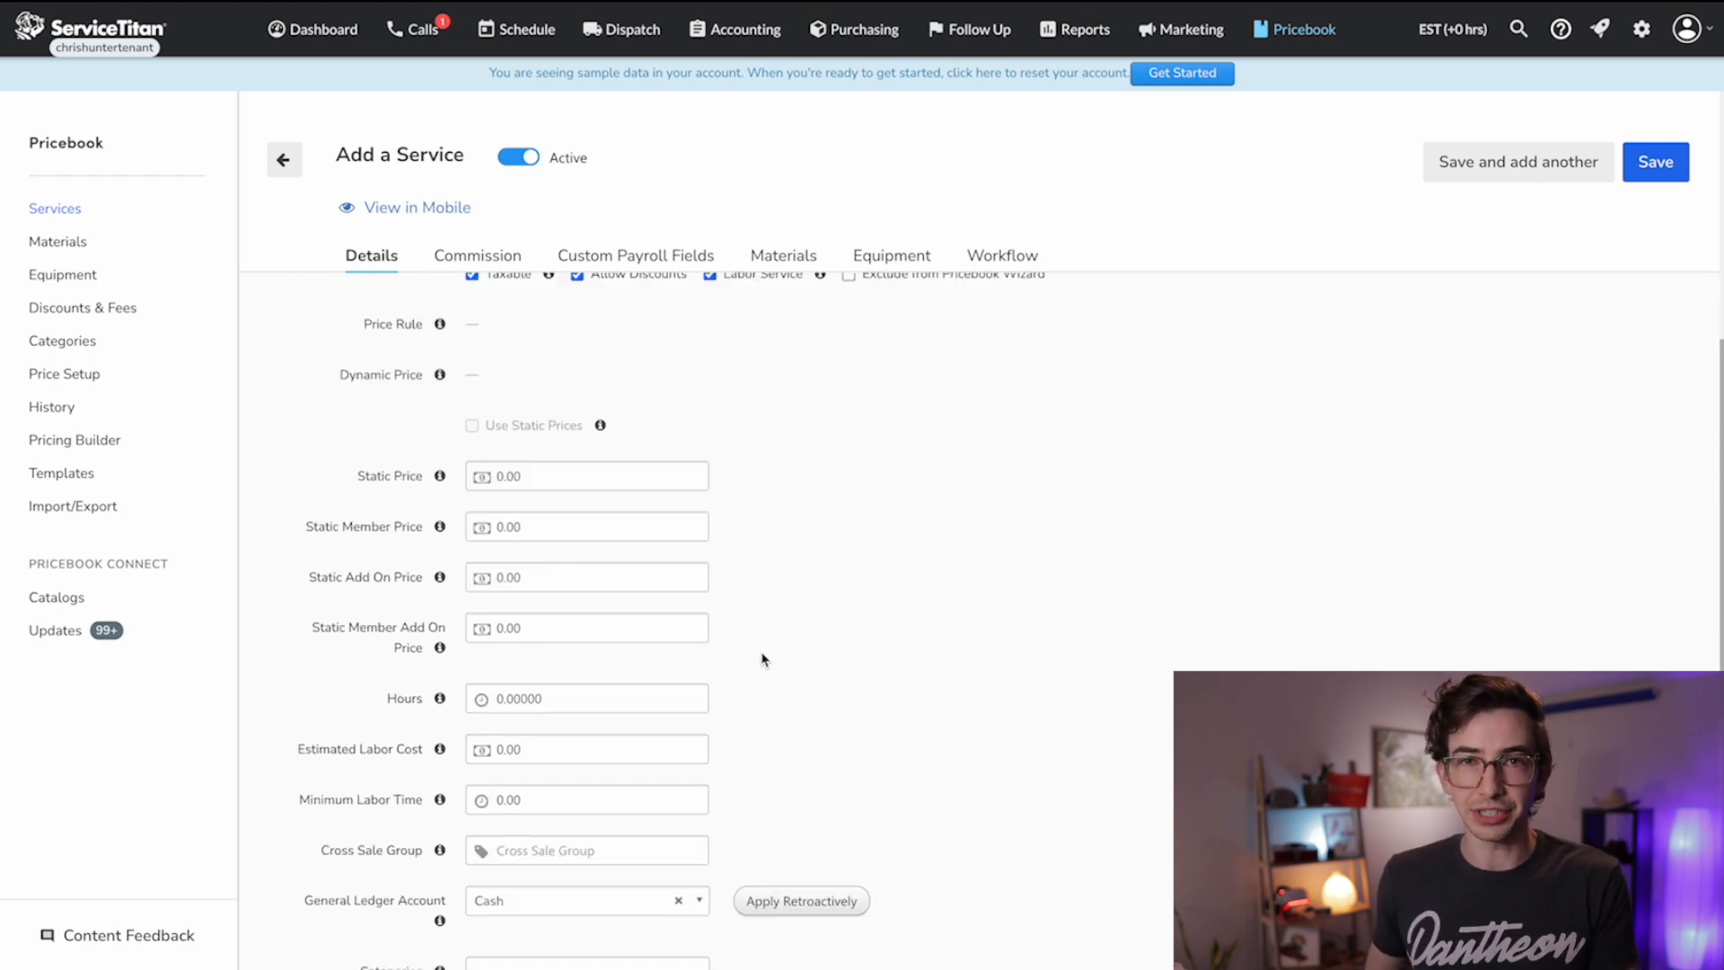
{"action": "mouse_move", "coordinate": [720, 589]}
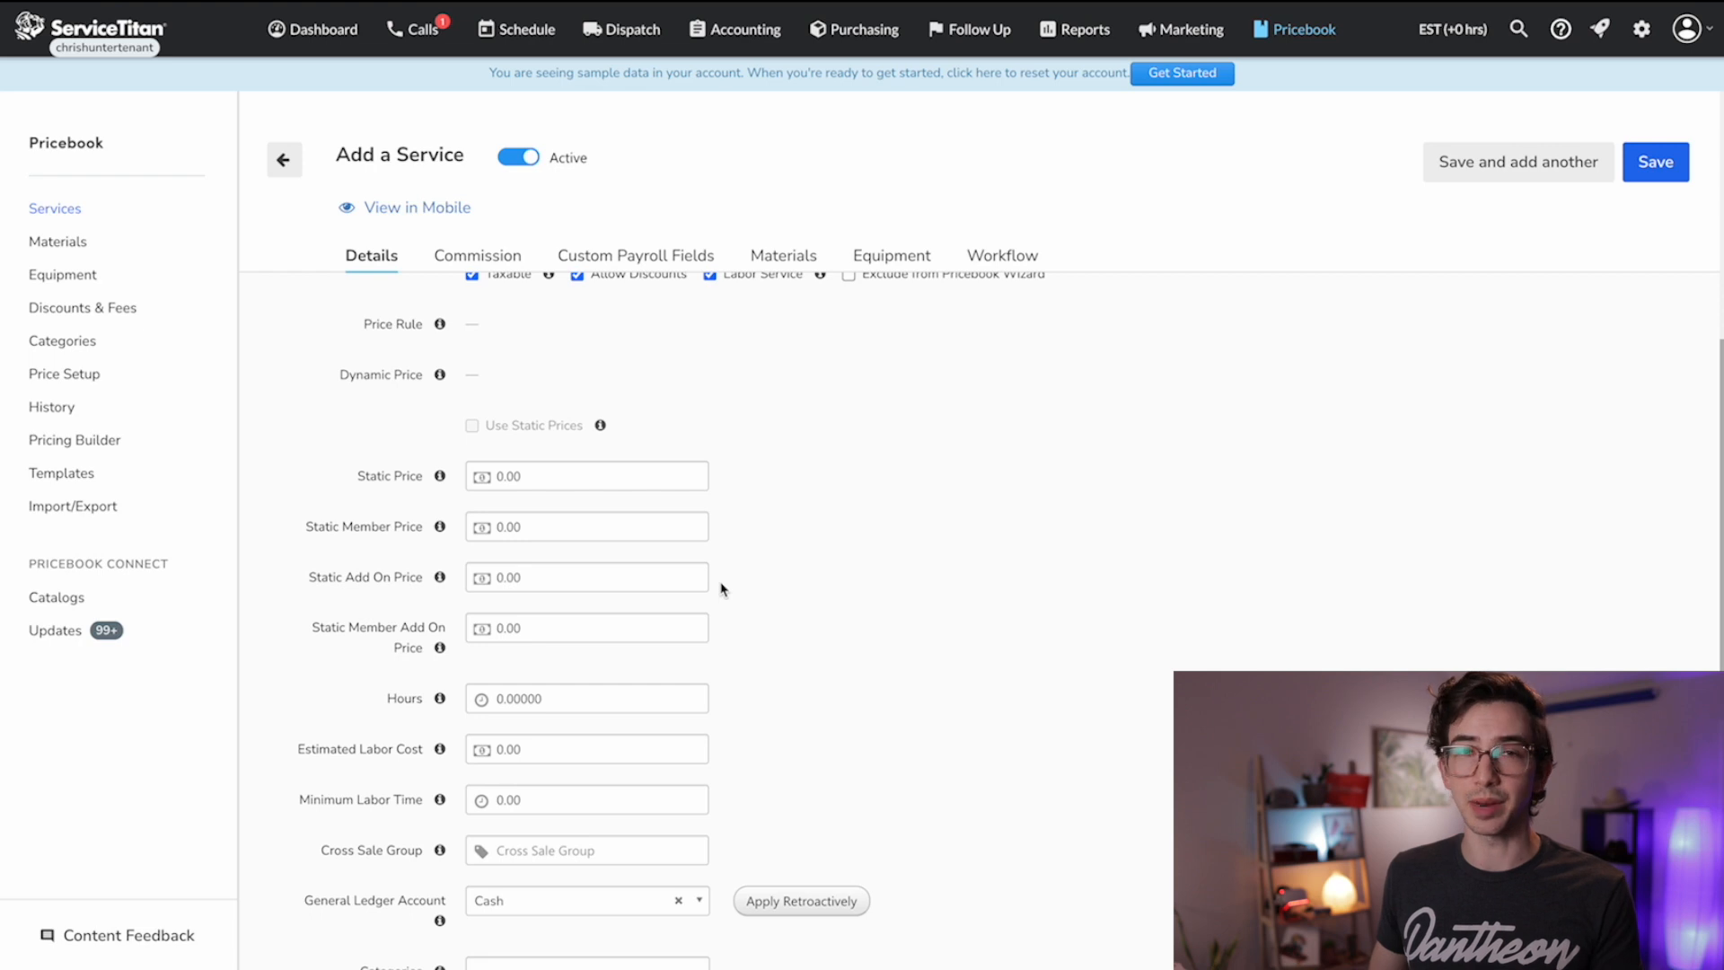
{"action": "mouse_move", "coordinate": [692, 612]}
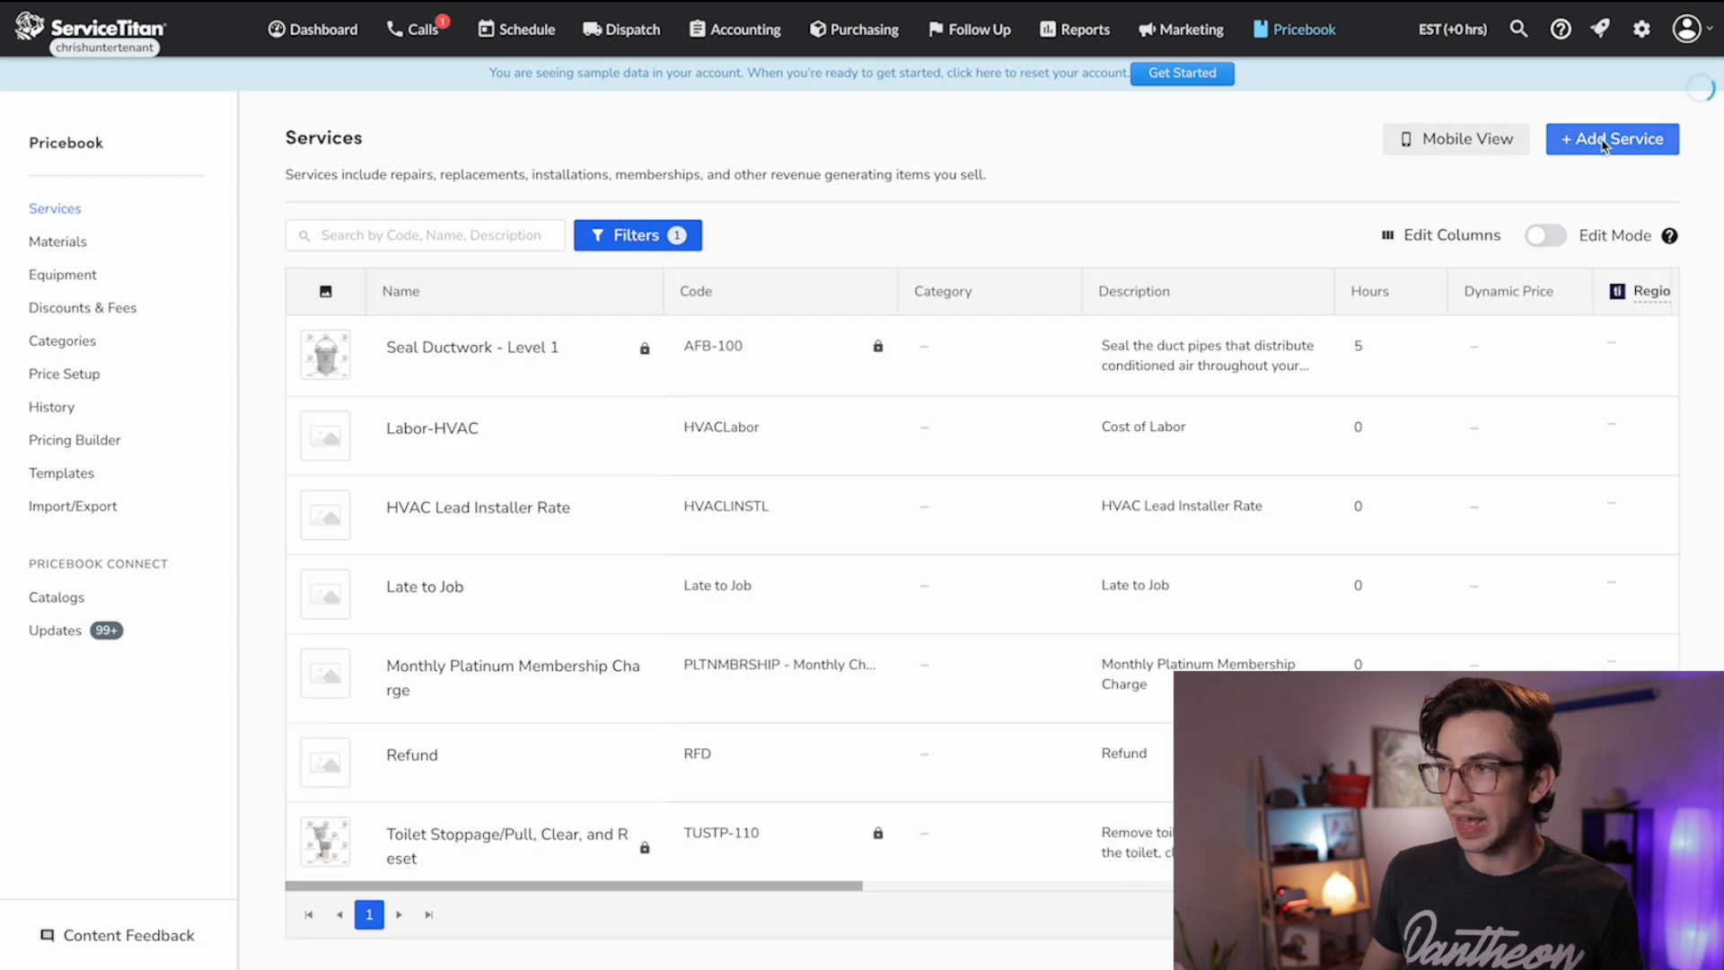
Step: Save the HVAC Install Helper Rate service and reopen HVAC Install Rule via Edit Existing
{"action": "left_click", "coordinate": [1611, 138]}
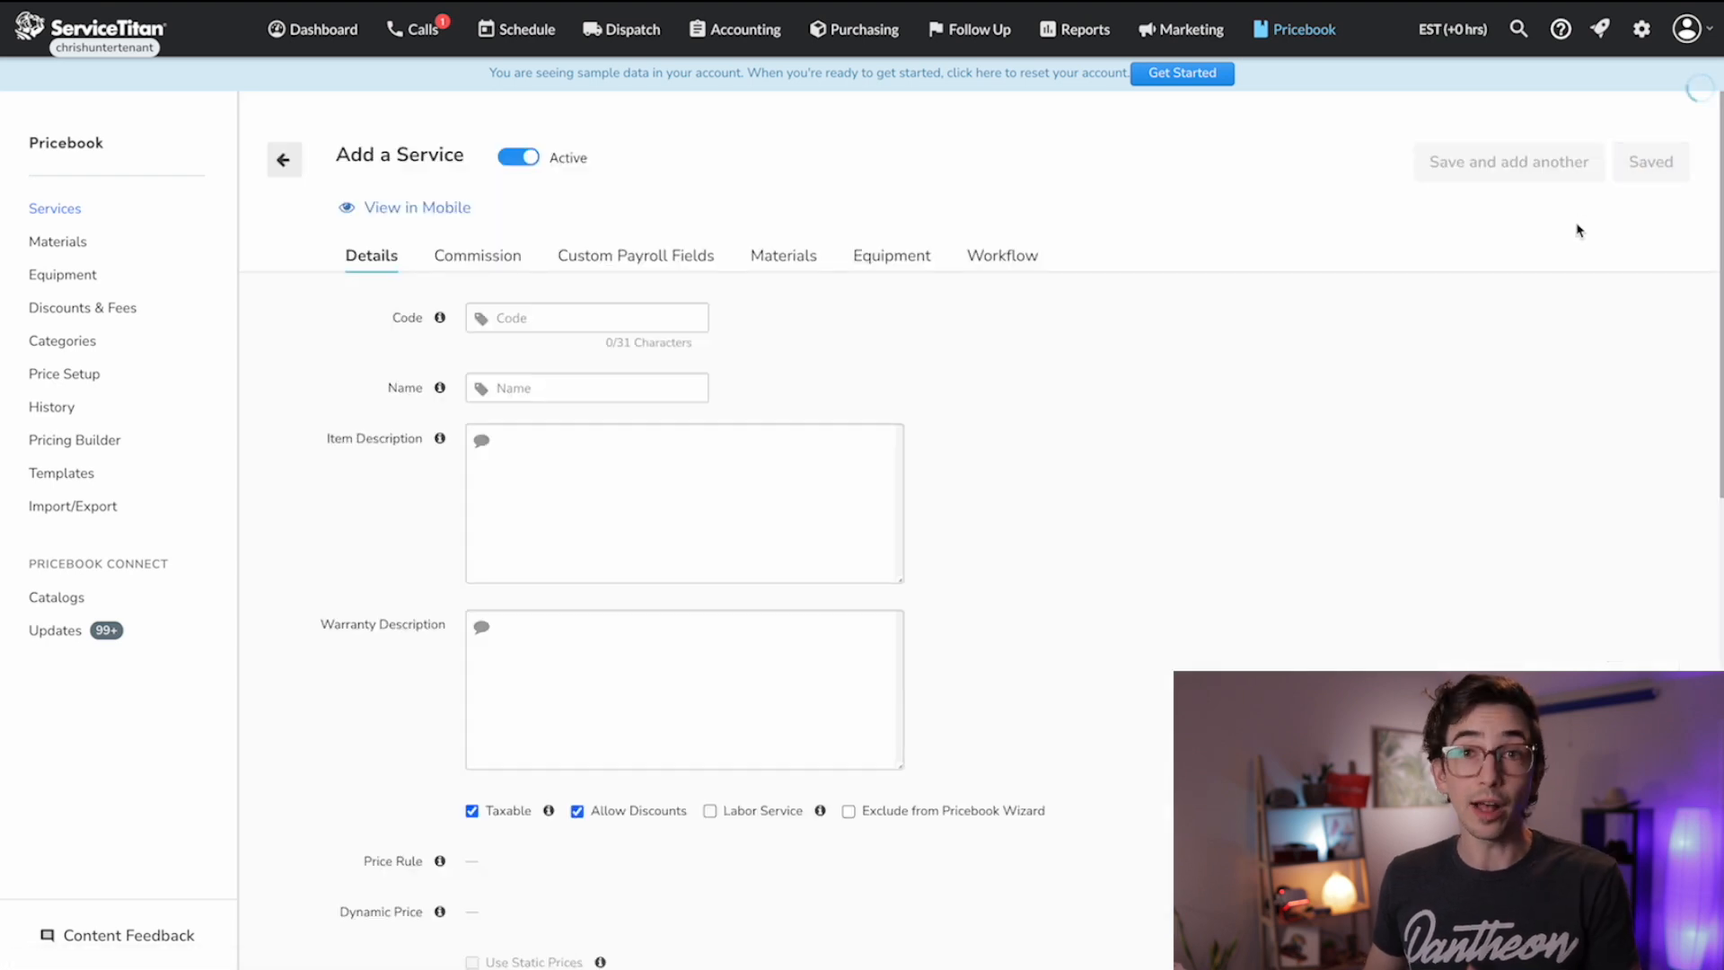
{"action": "left_click", "coordinate": [584, 621]}
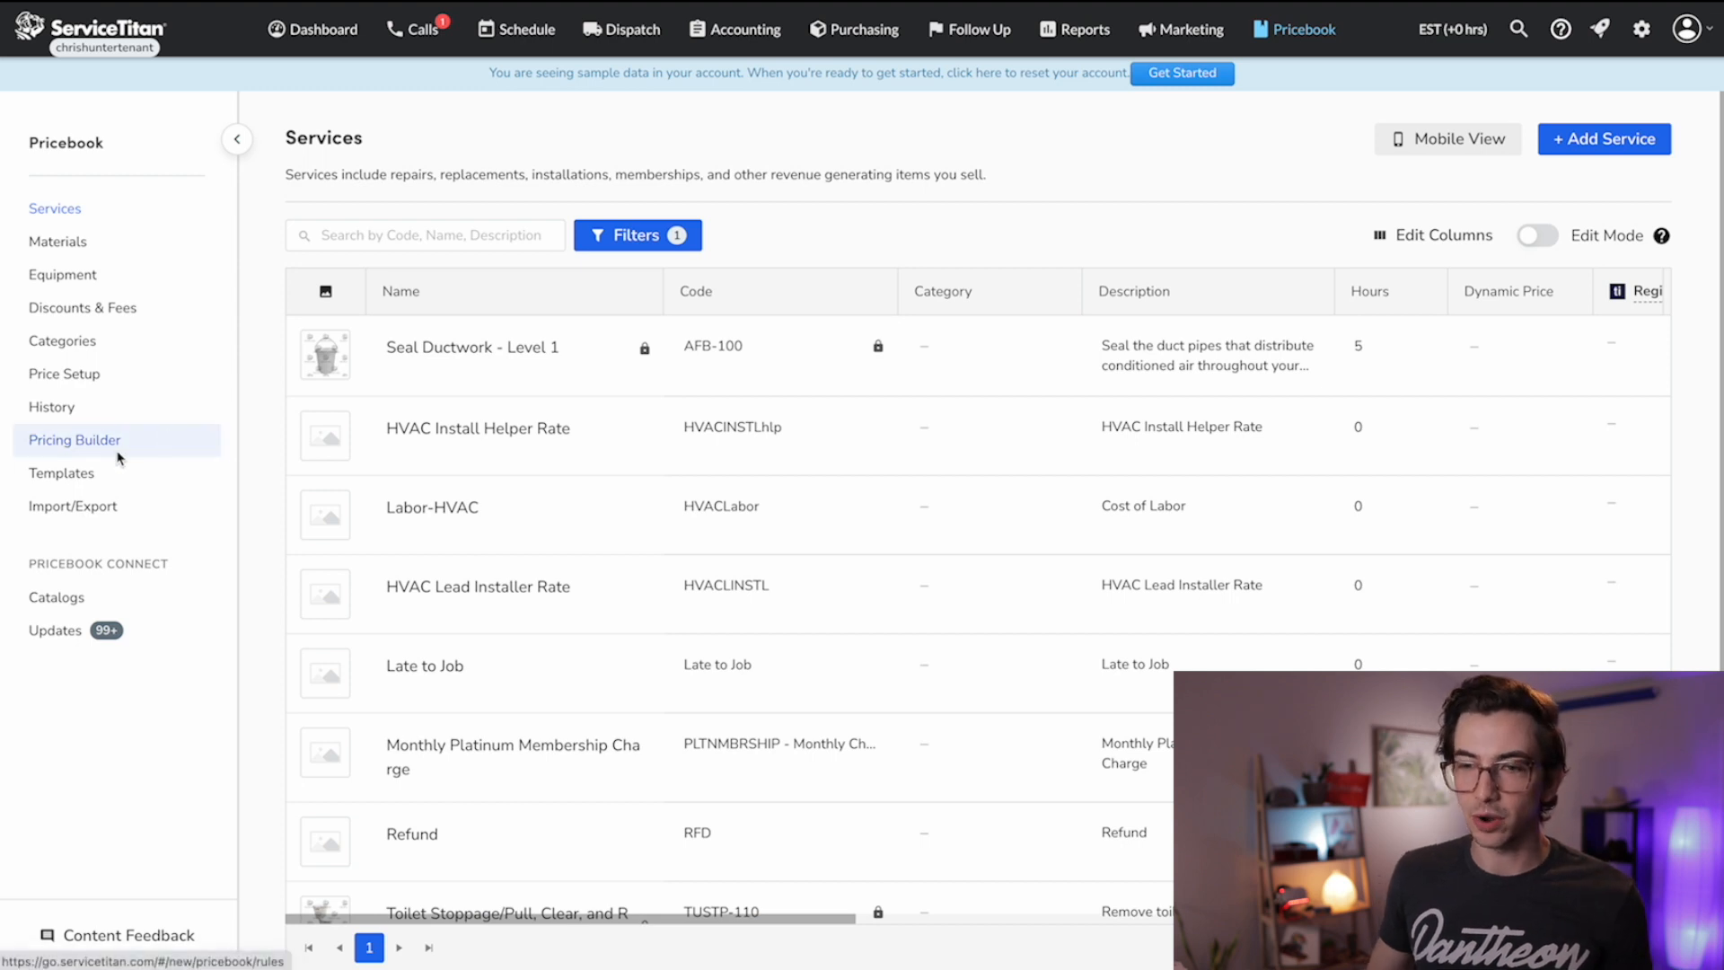
{"action": "left_click", "coordinate": [74, 440]}
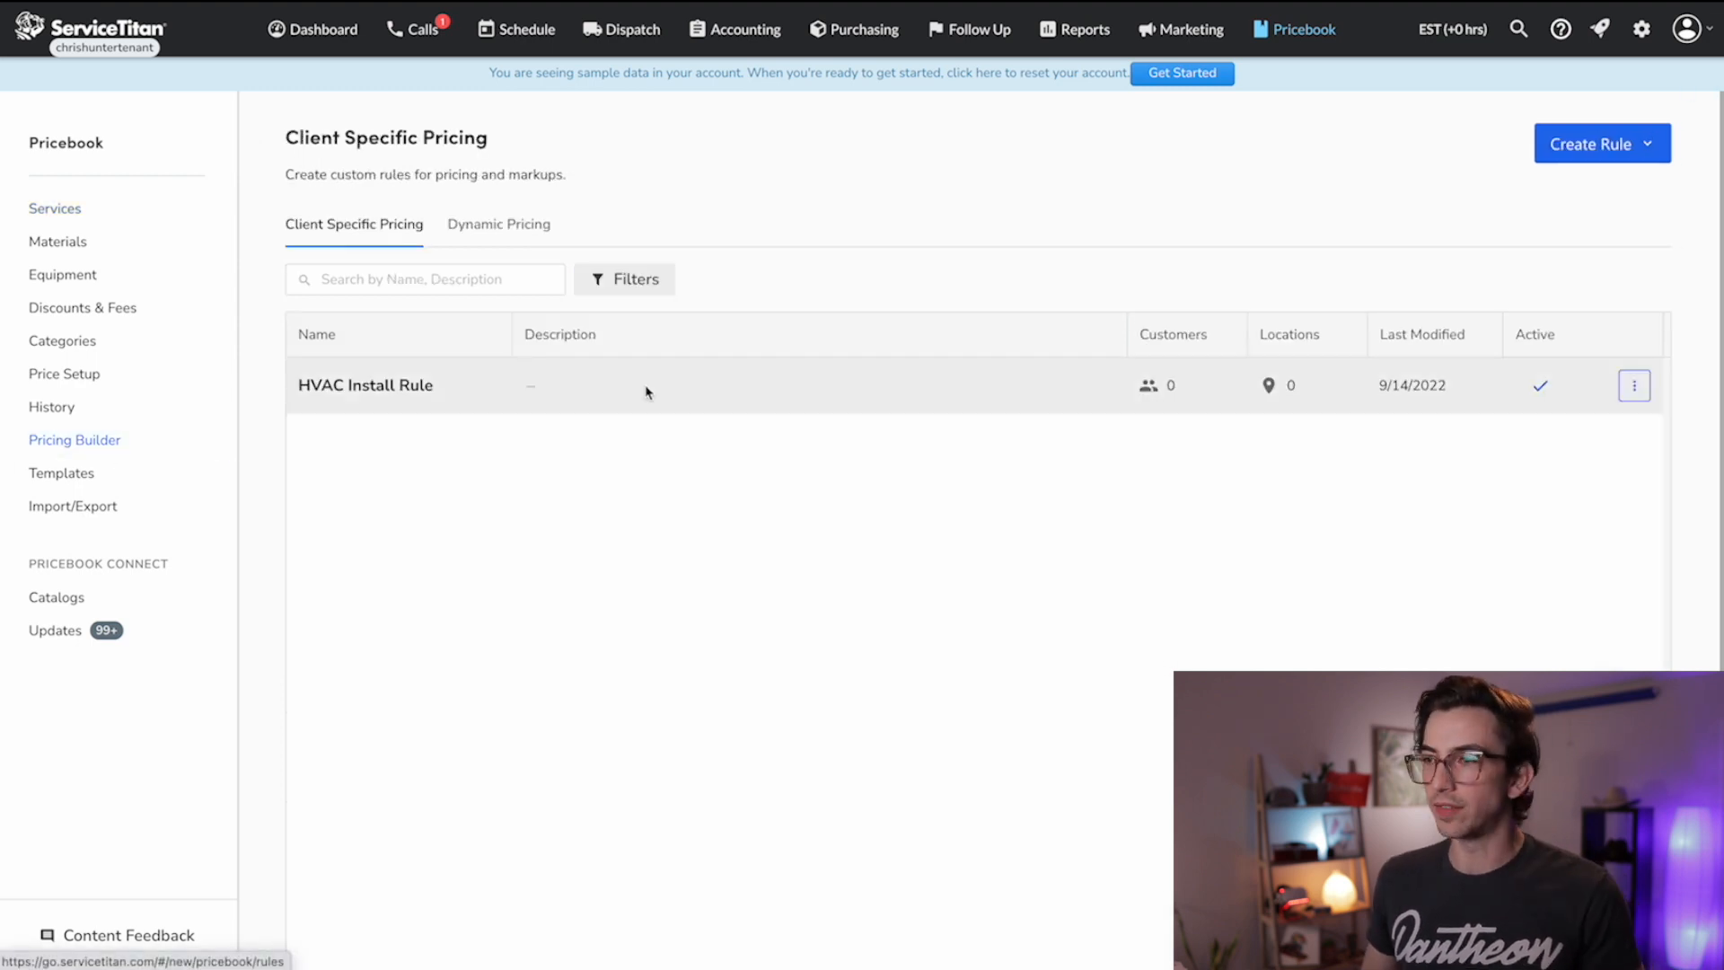
{"action": "left_click", "coordinate": [1633, 386]}
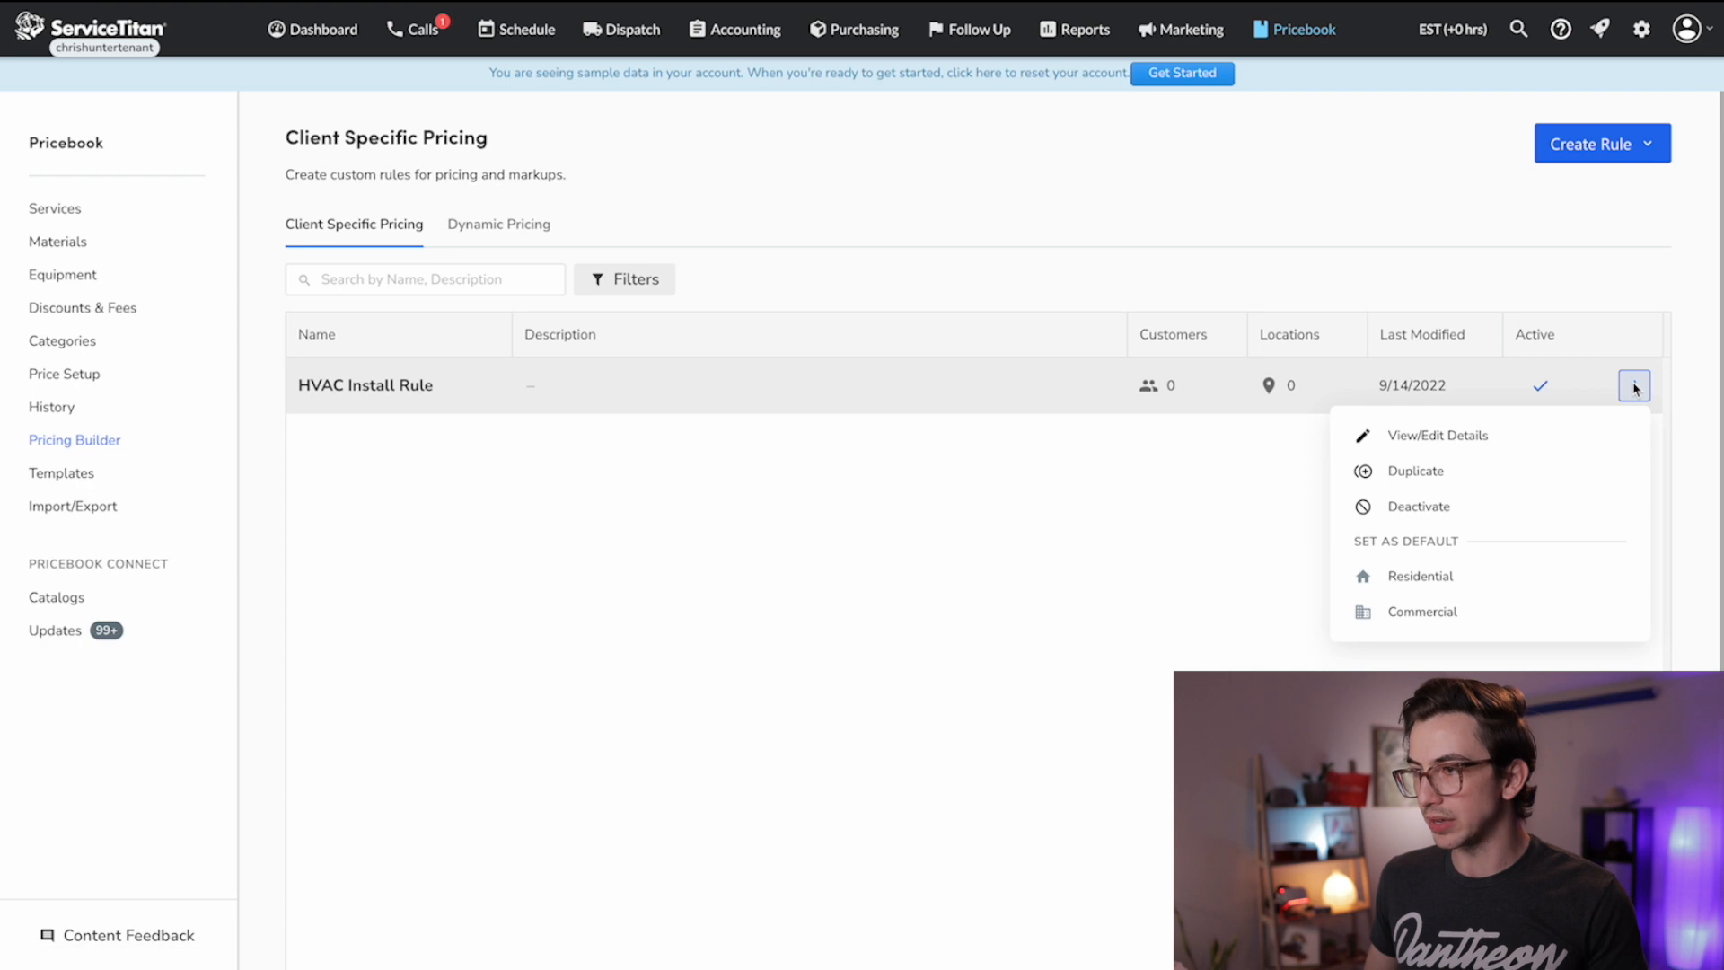
{"action": "left_click", "coordinate": [1436, 435]}
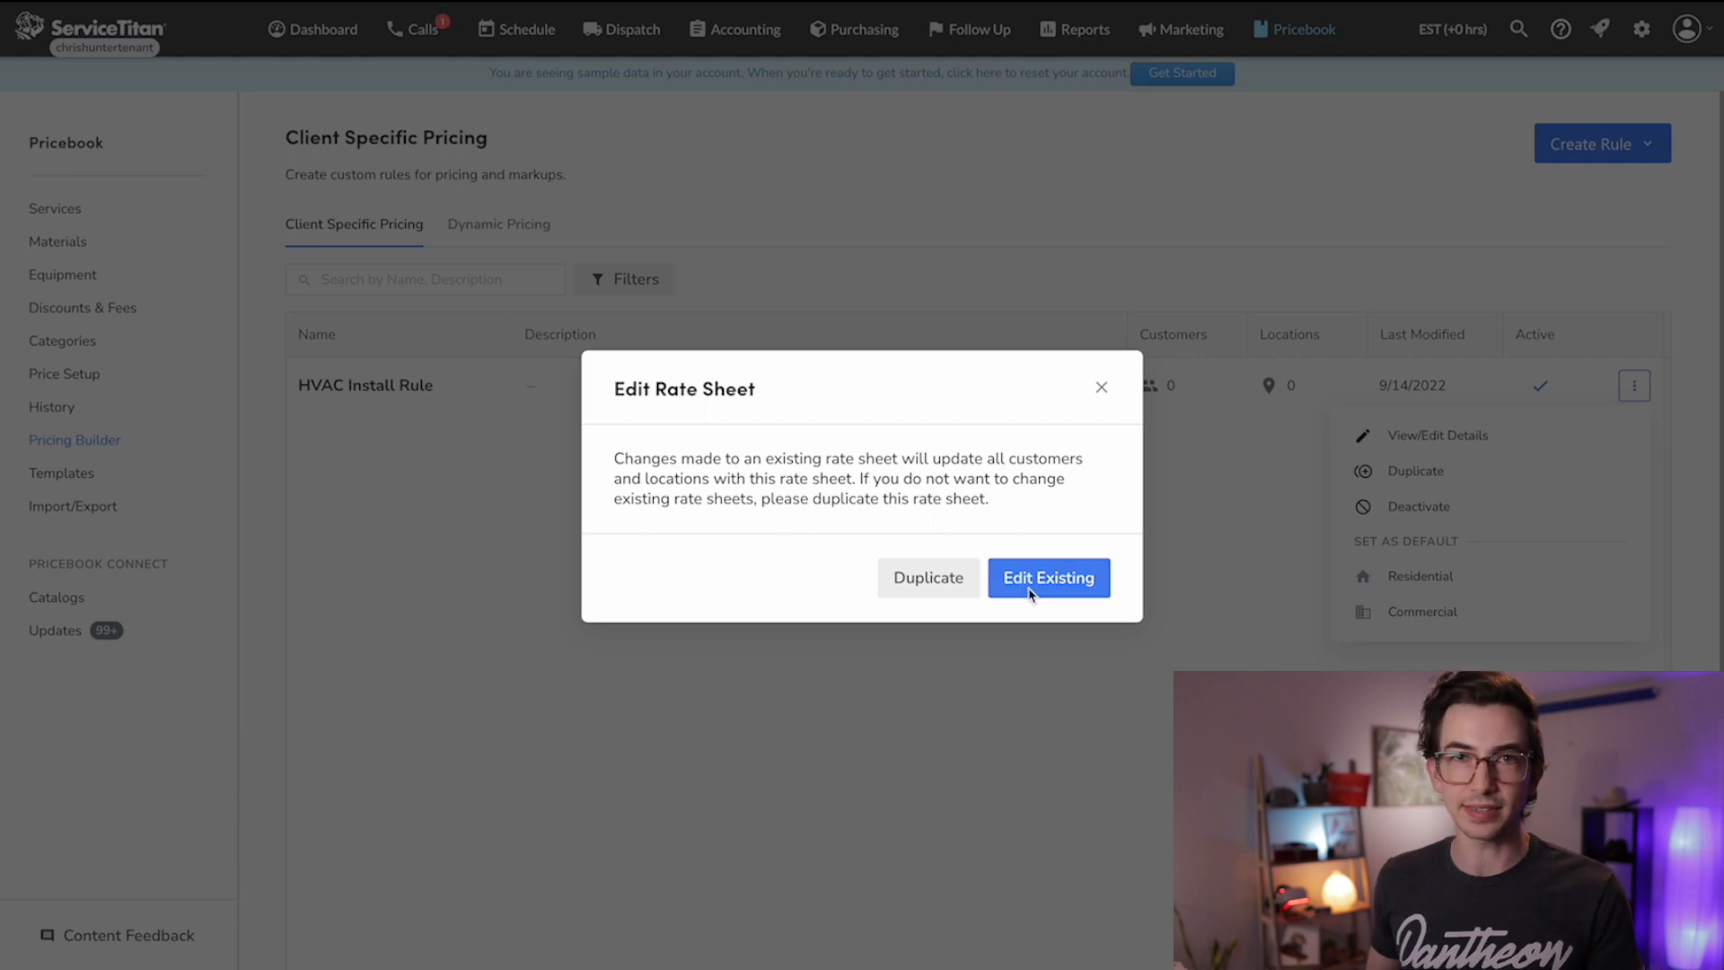
{"action": "left_click", "coordinate": [1046, 578]}
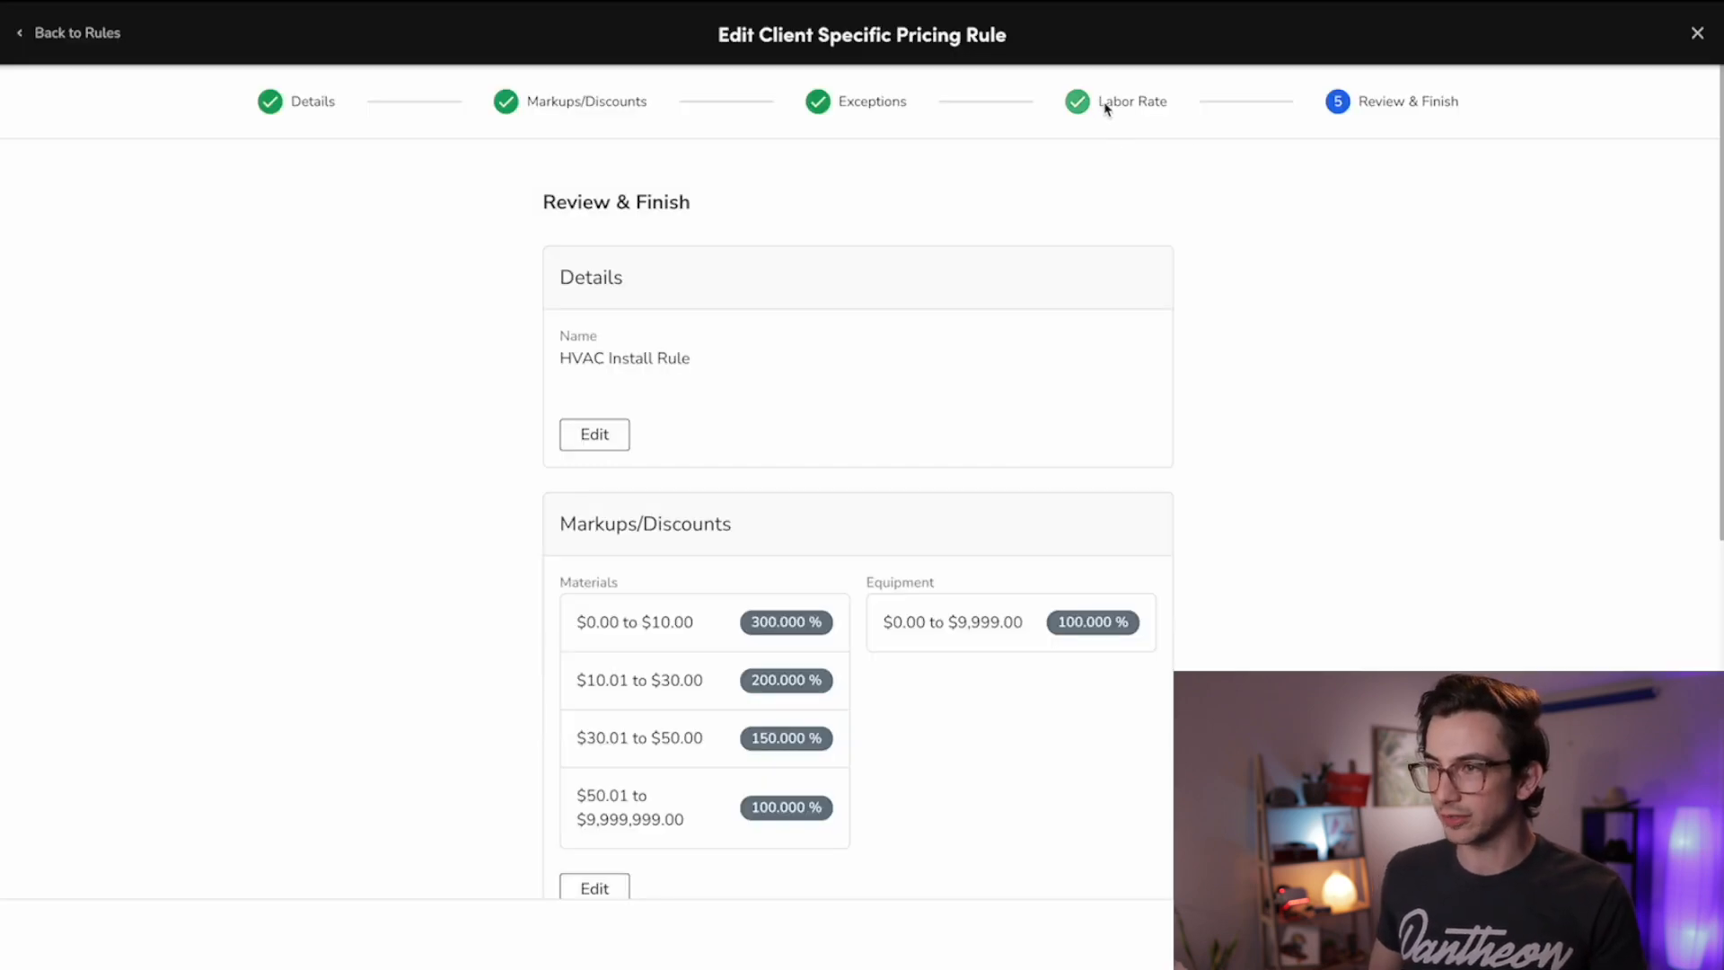
Step: Add two labor rates: HVAC Lead Installer Rate at 190 and HVAC Install Helper Rate at 99.00
{"action": "left_click", "coordinate": [1131, 101]}
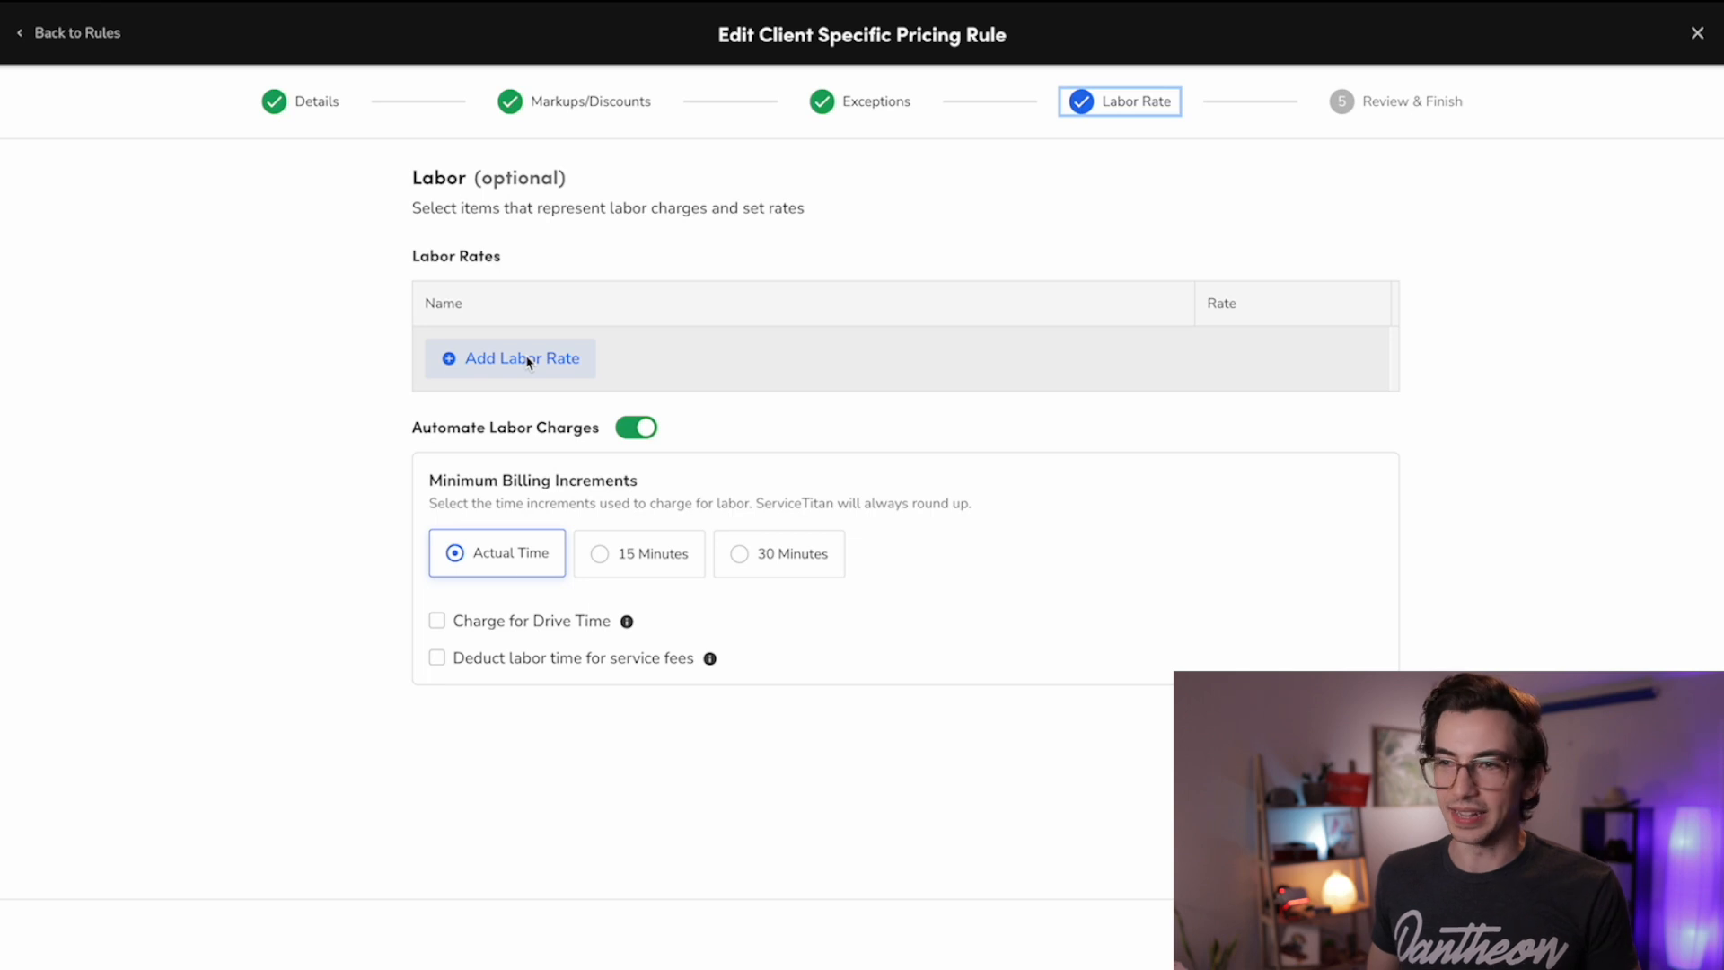
{"action": "left_click", "coordinate": [509, 358]}
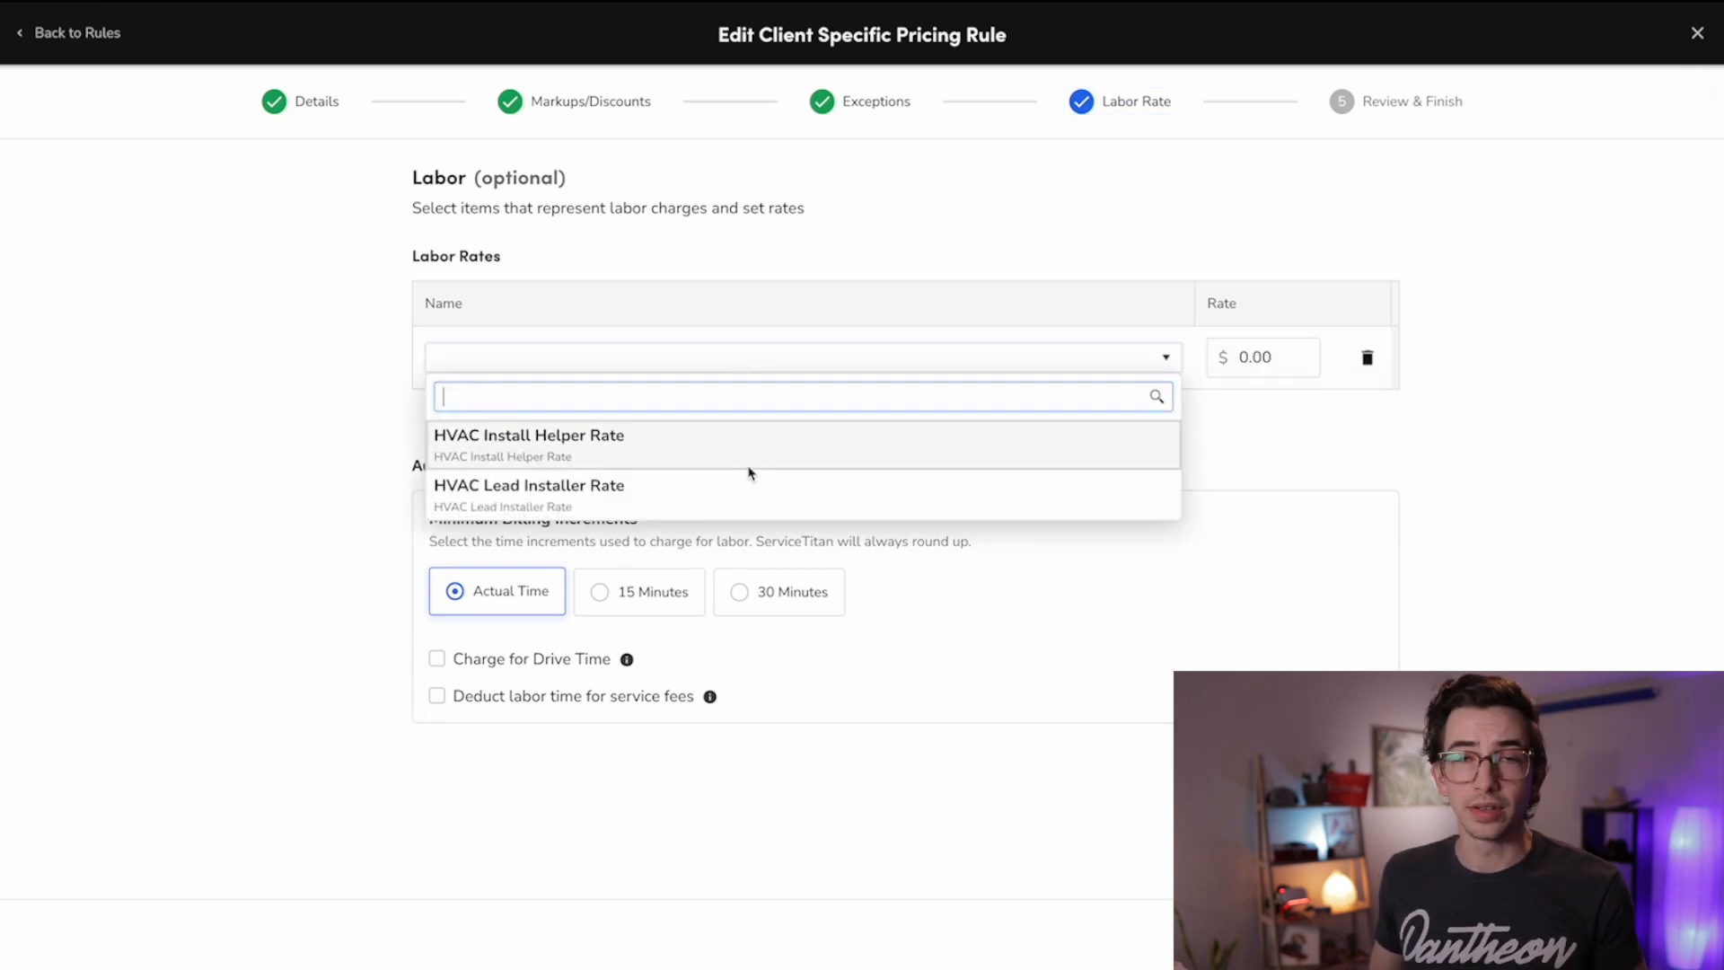
{"action": "mouse_move", "coordinate": [586, 461]}
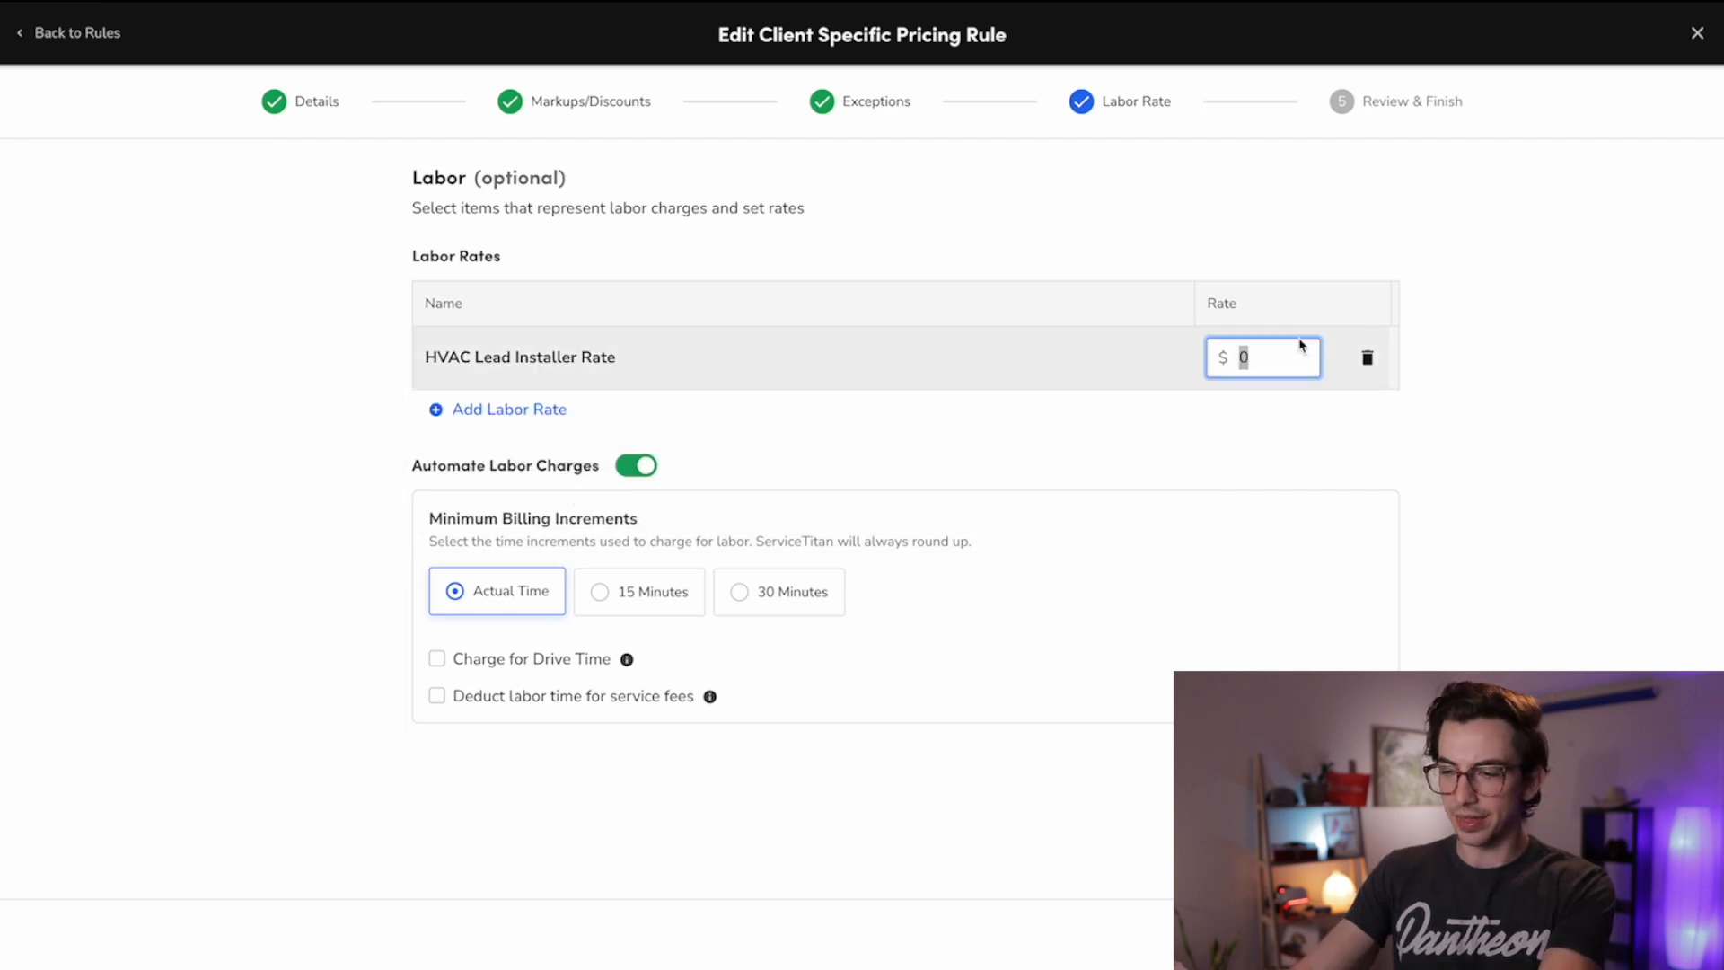
{"action": "type", "text": "190"}
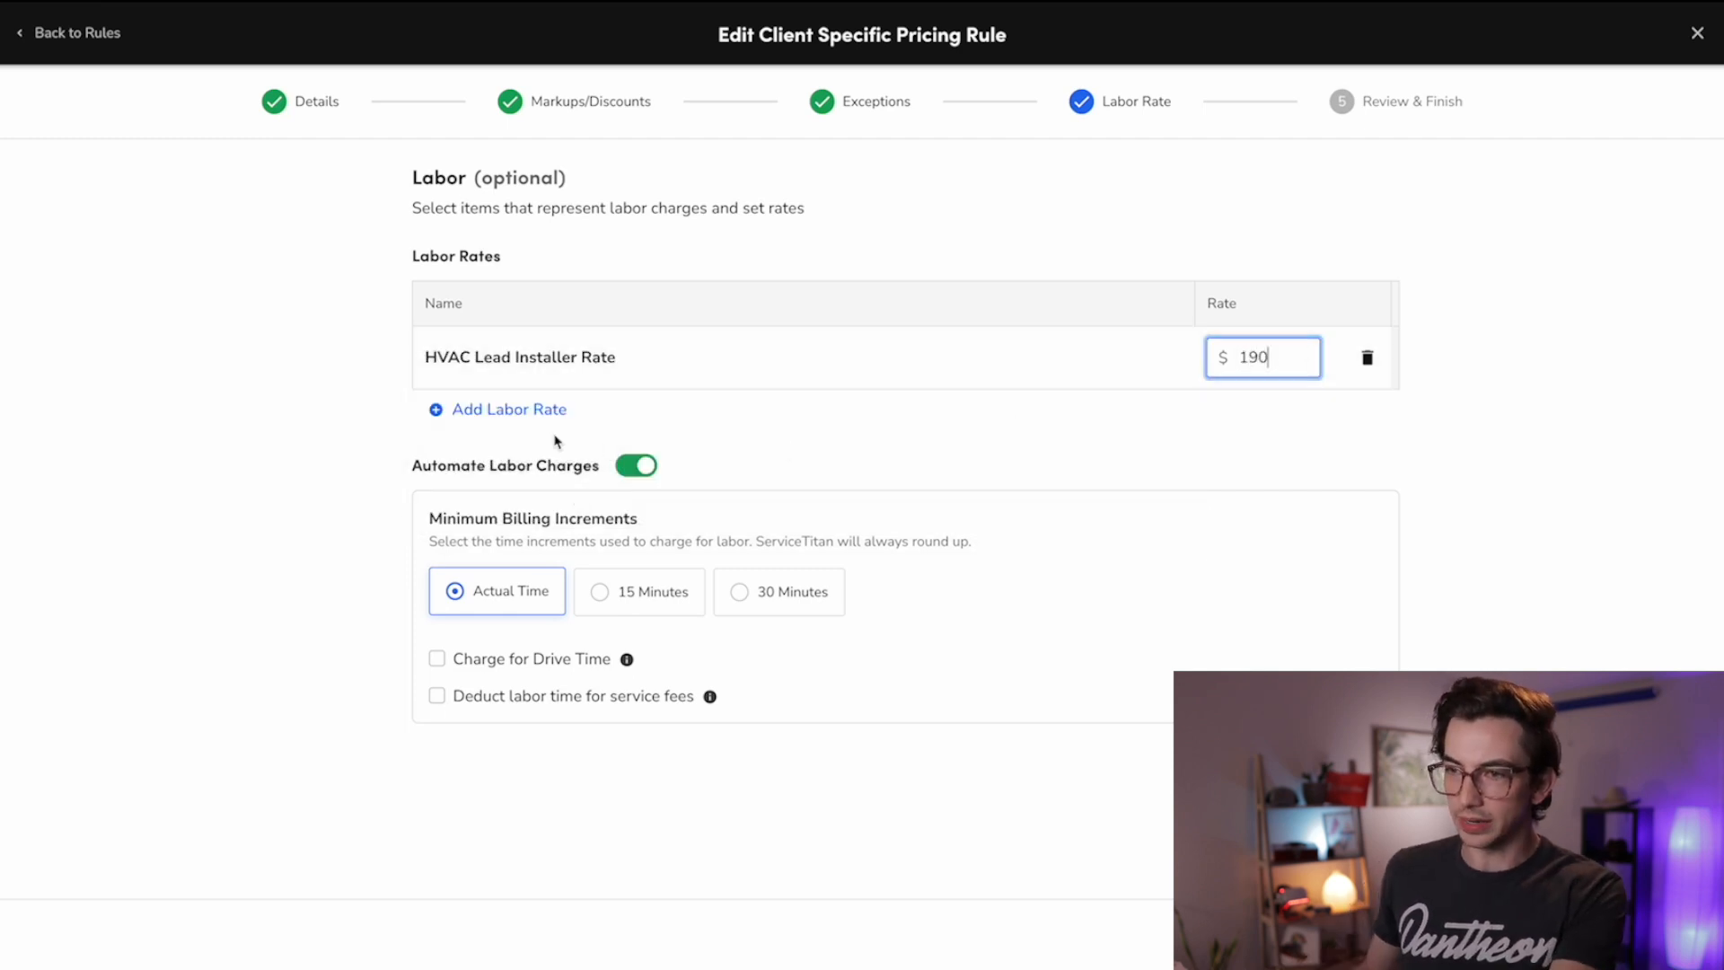
{"action": "left_click", "coordinate": [508, 410]}
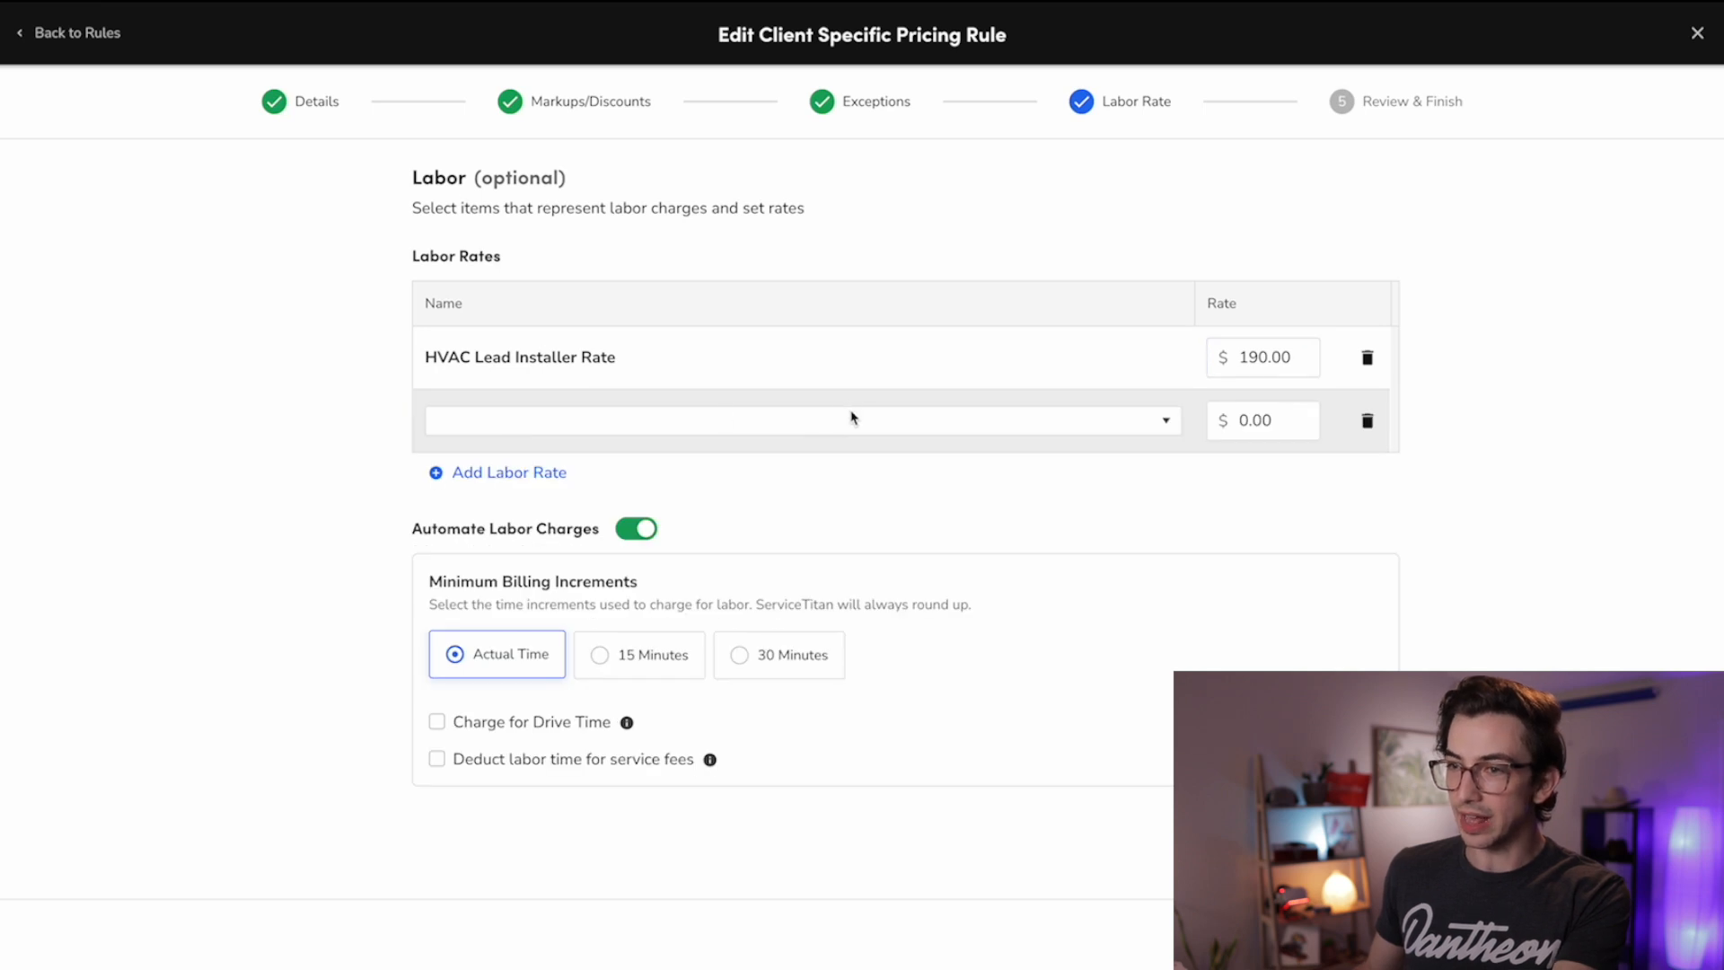
{"action": "left_click", "coordinate": [803, 421]}
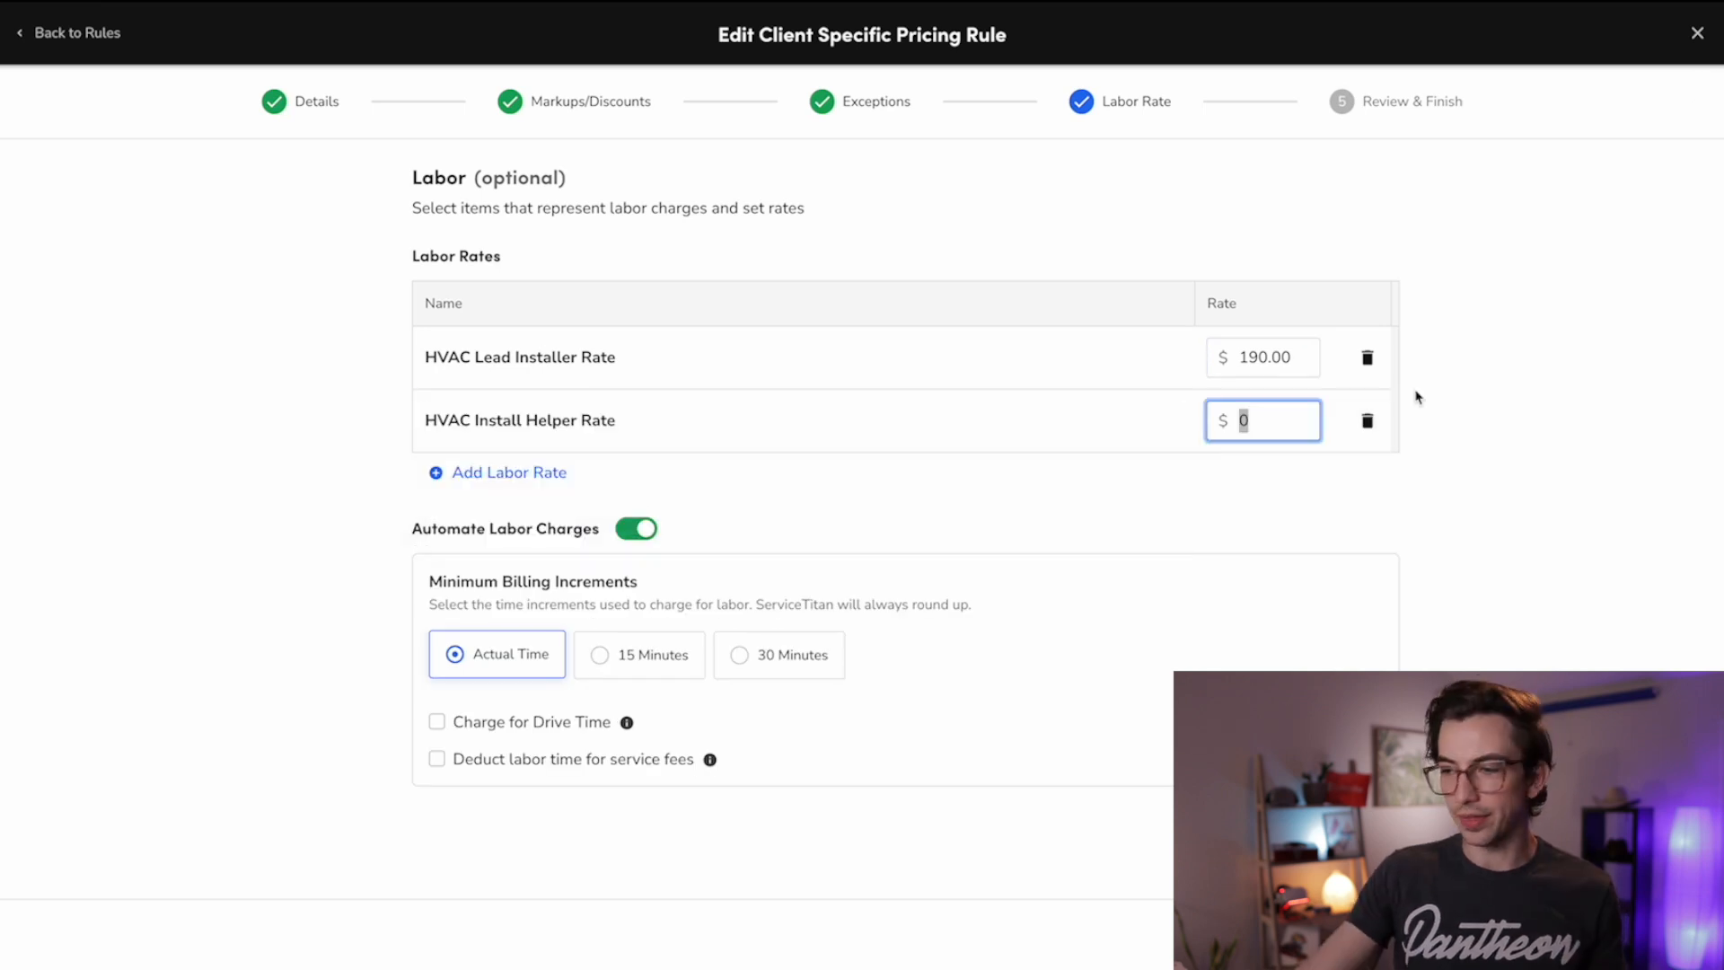
{"action": "type", "text": "99.00"}
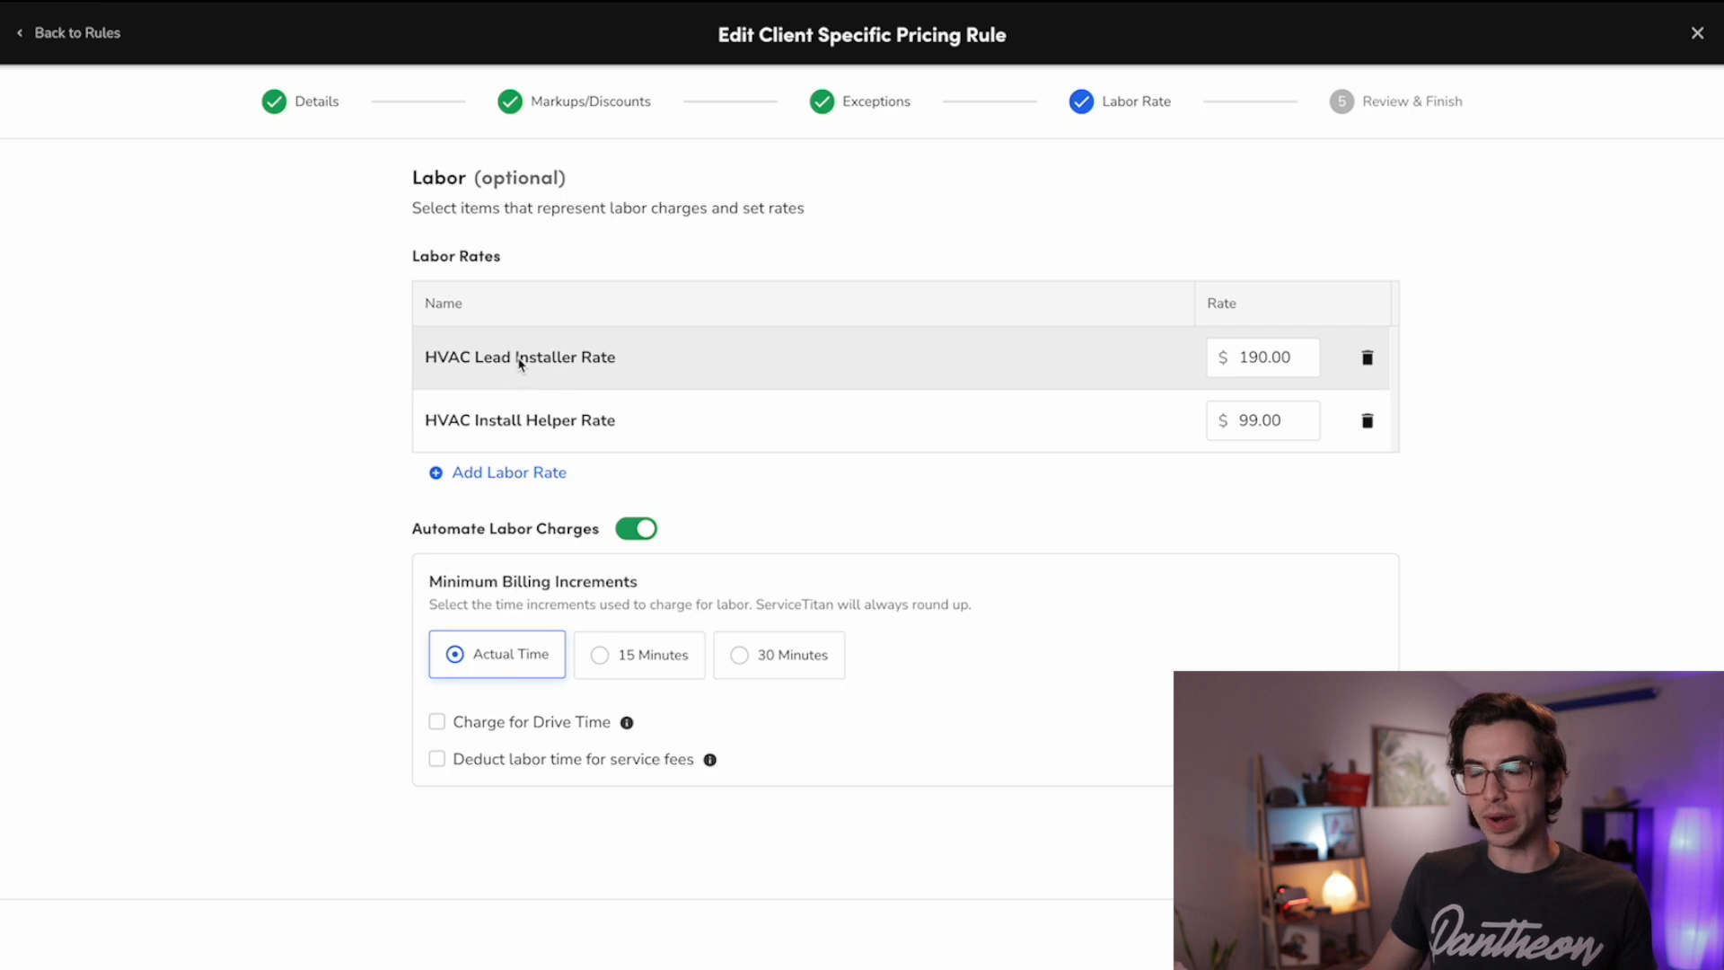
{"action": "mouse_move", "coordinate": [560, 427]}
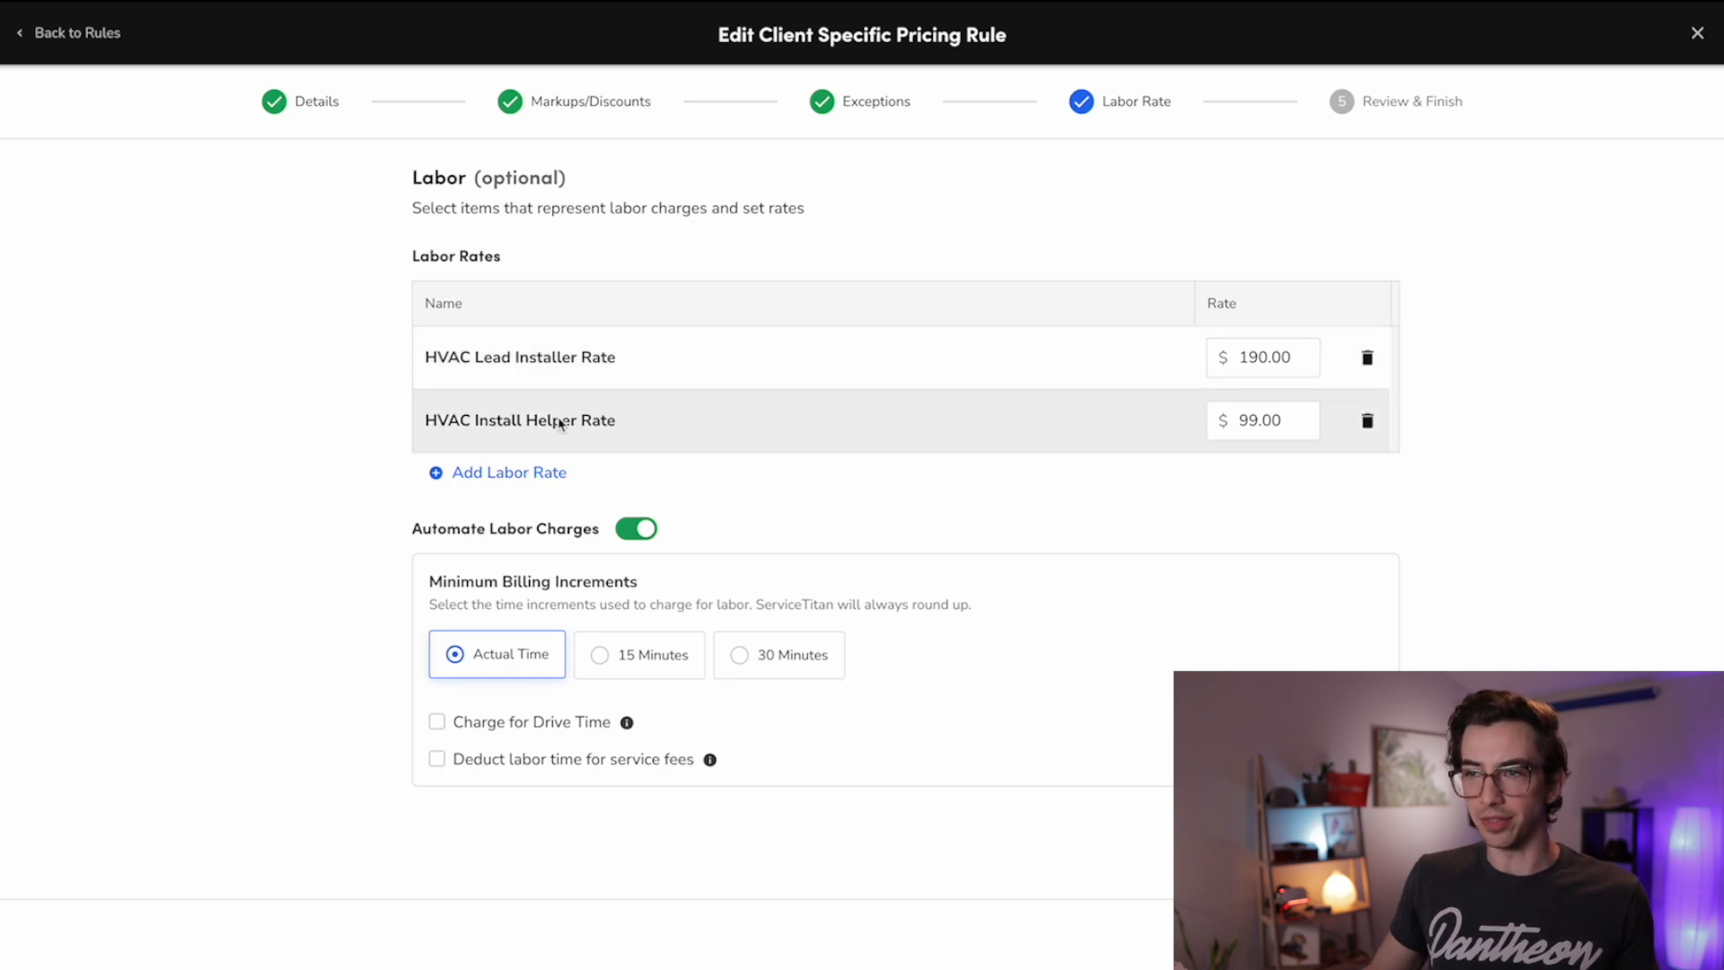
{"action": "mouse_move", "coordinate": [412, 372]}
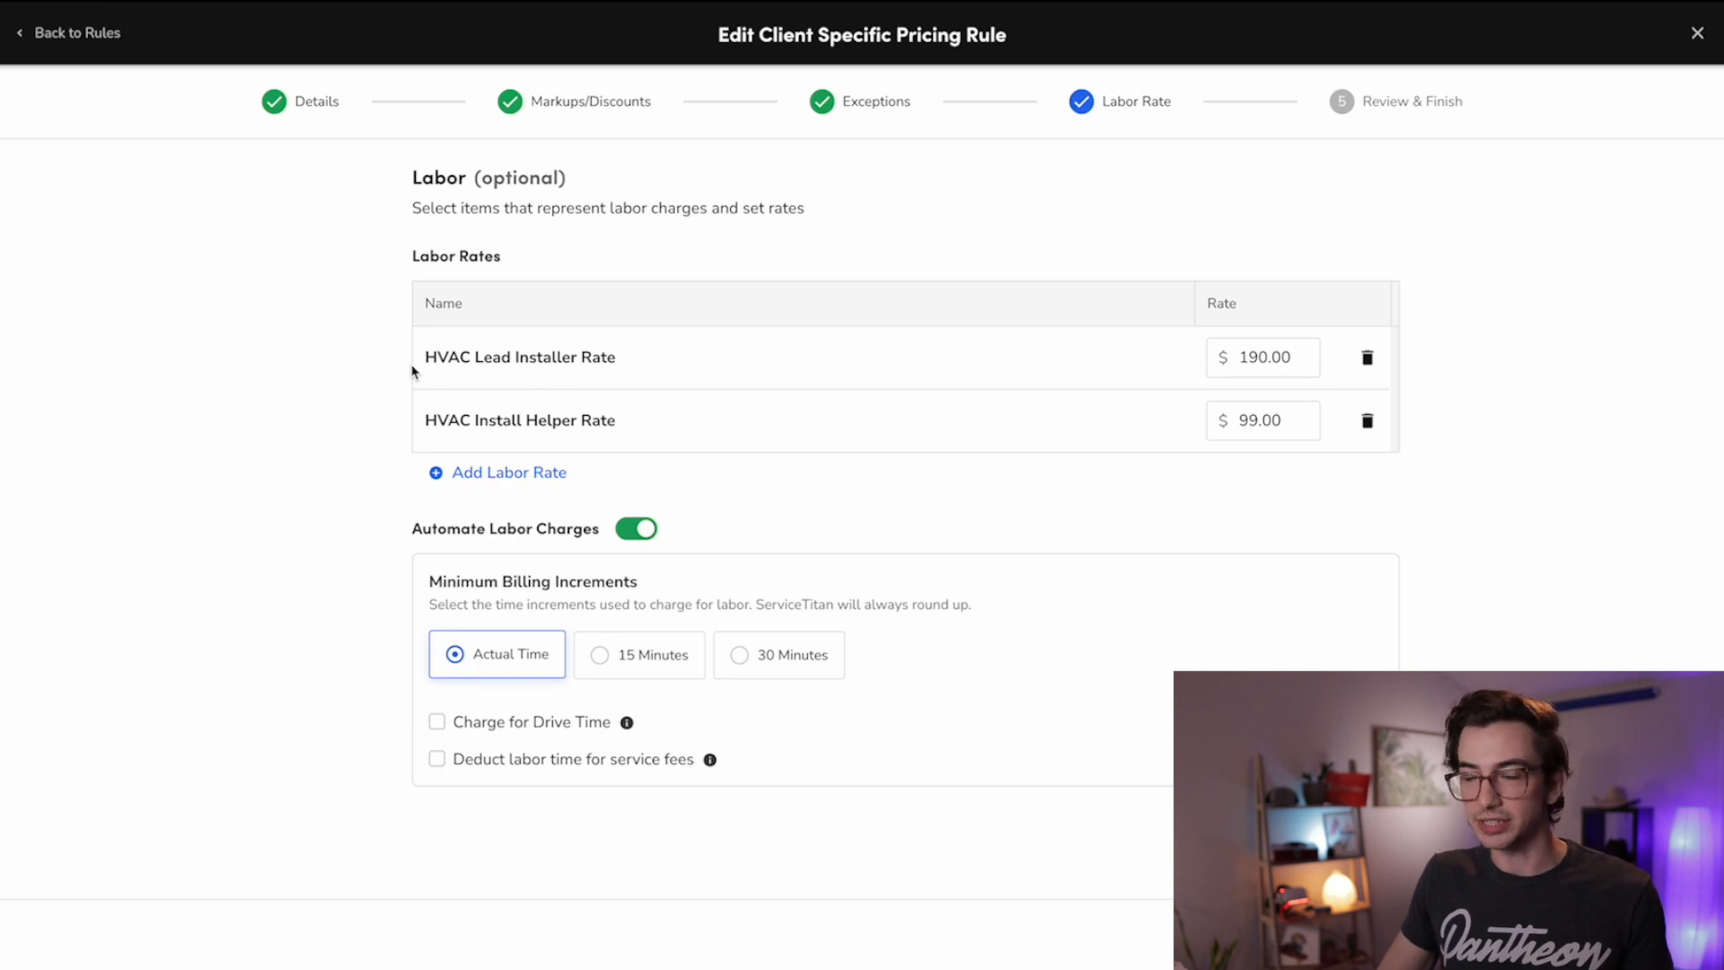
{"action": "double_click", "coordinate": [519, 356]}
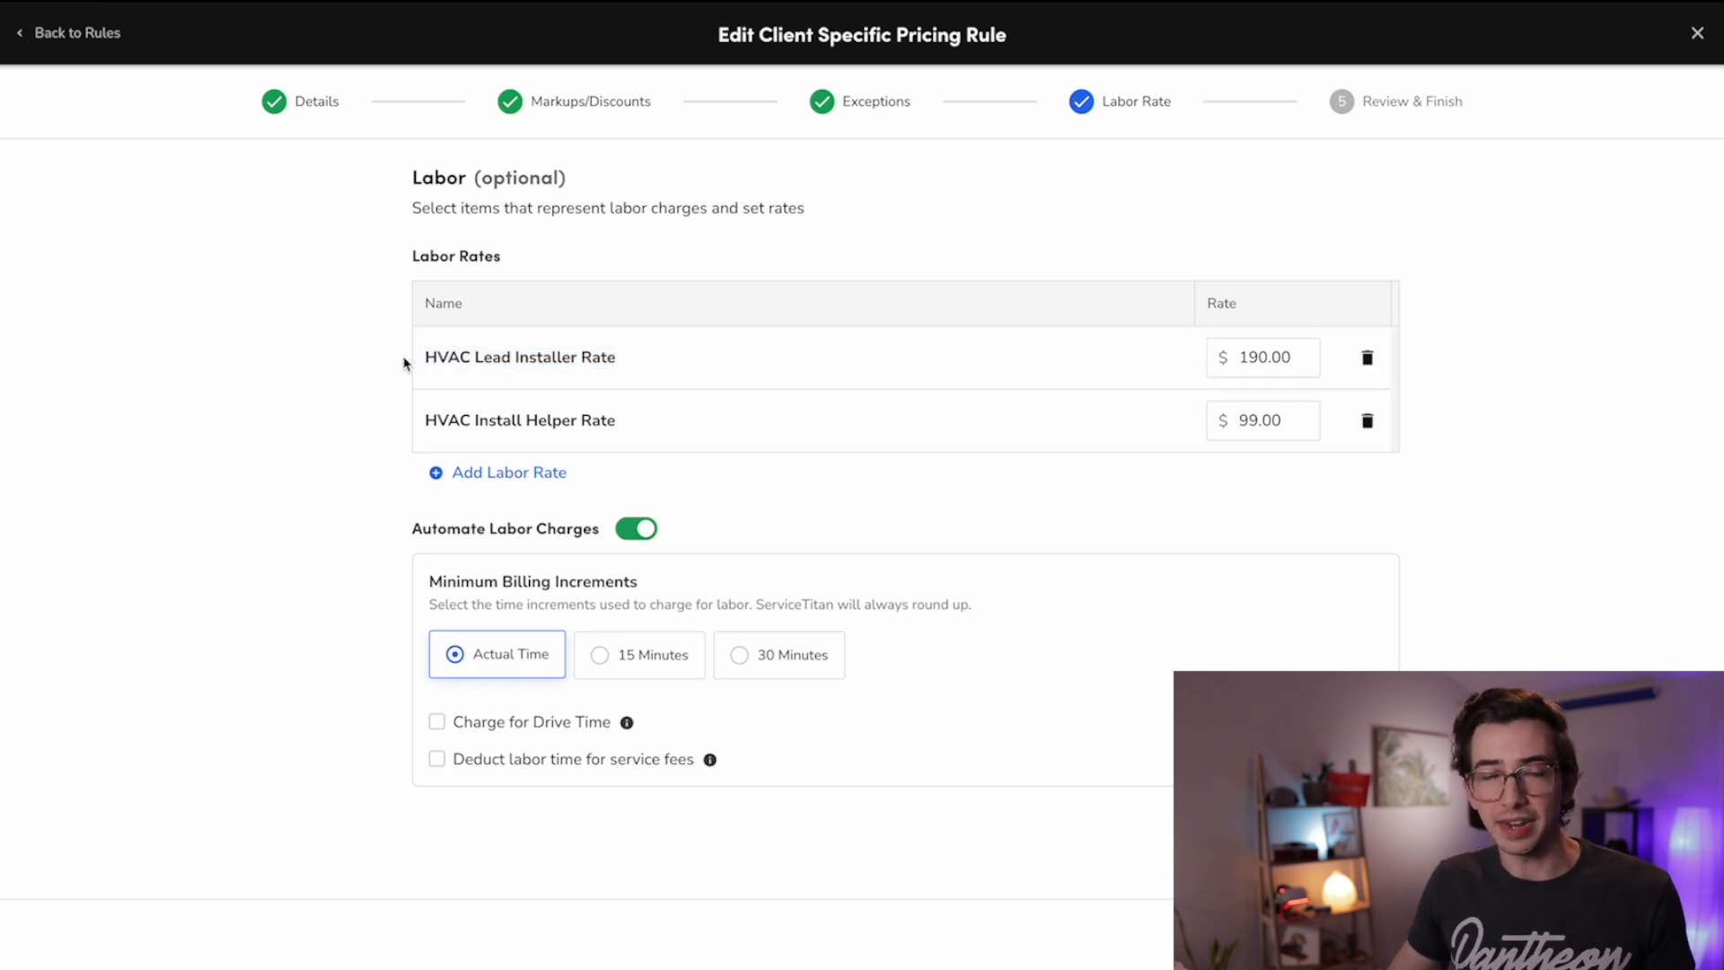
{"action": "mouse_move", "coordinate": [379, 365]}
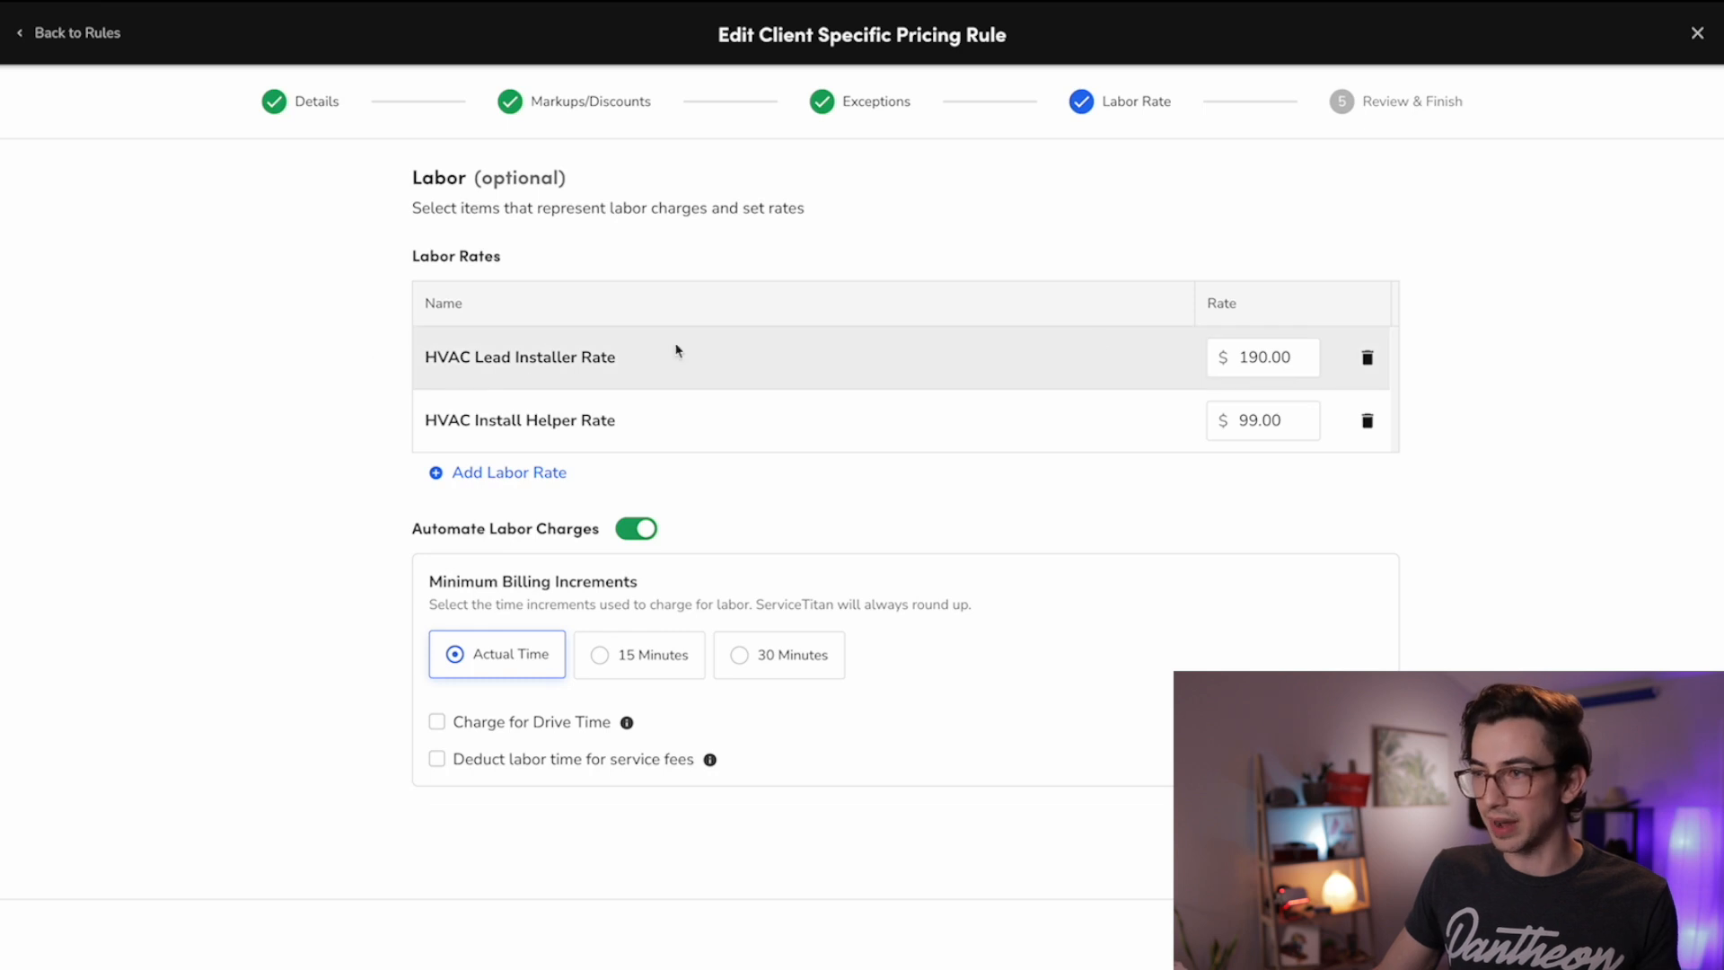
{"action": "mouse_move", "coordinate": [1273, 373]}
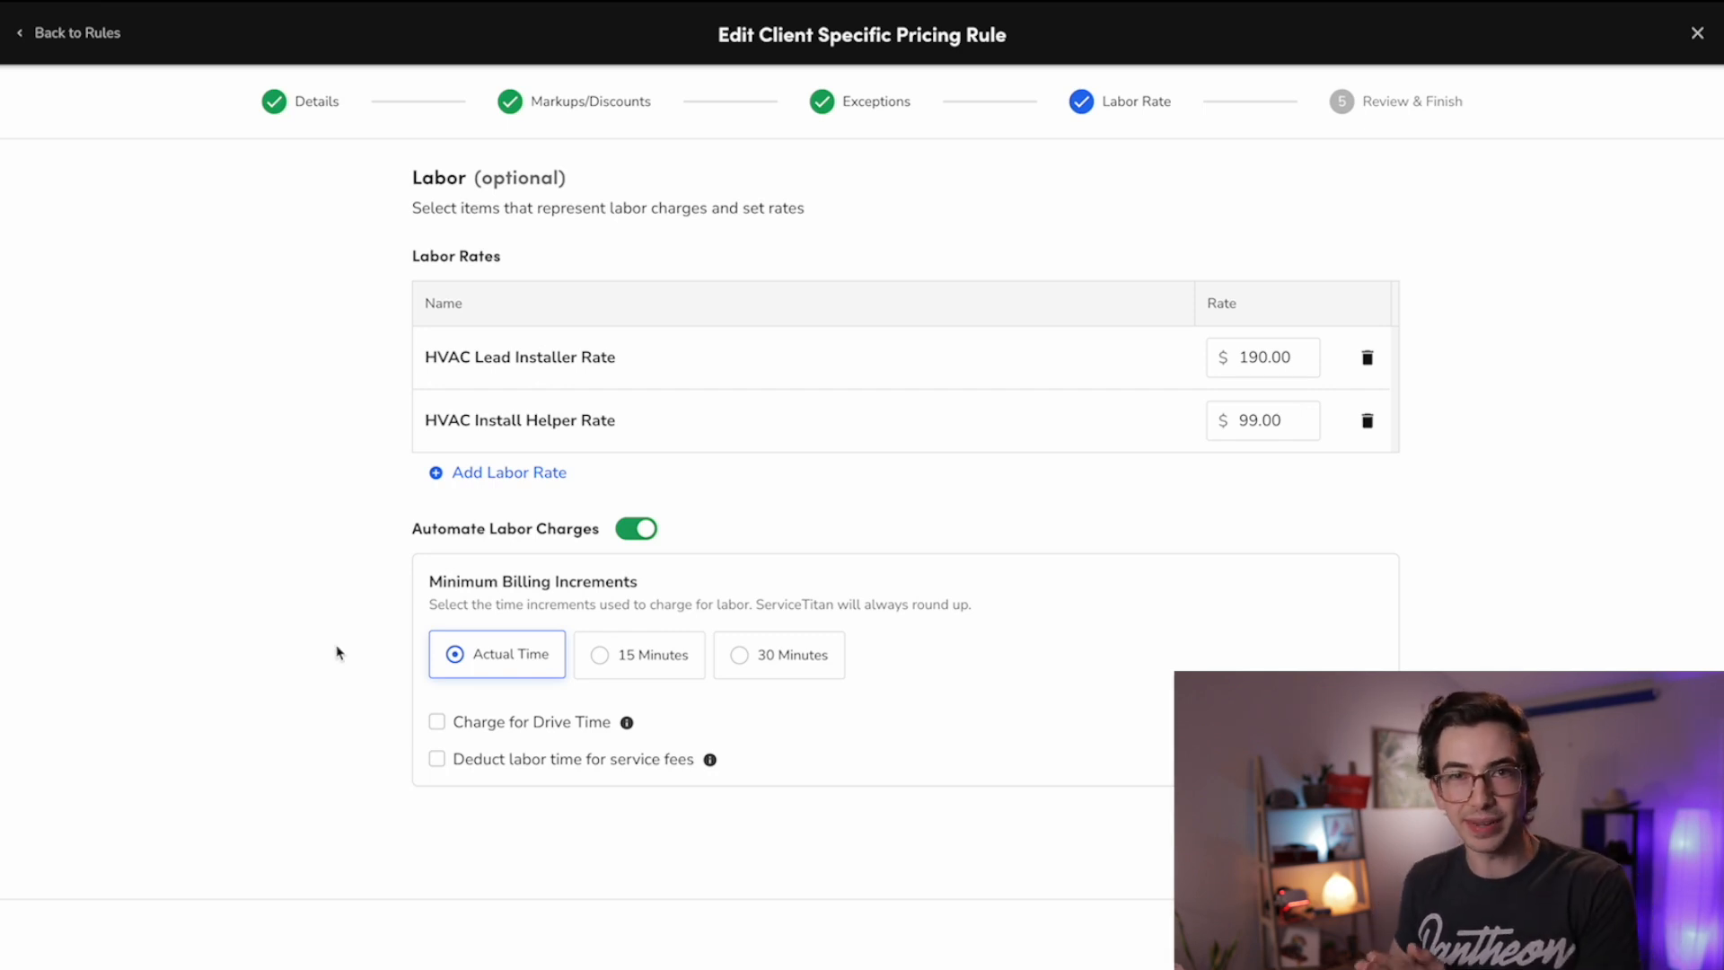
{"action": "mouse_move", "coordinate": [397, 567]}
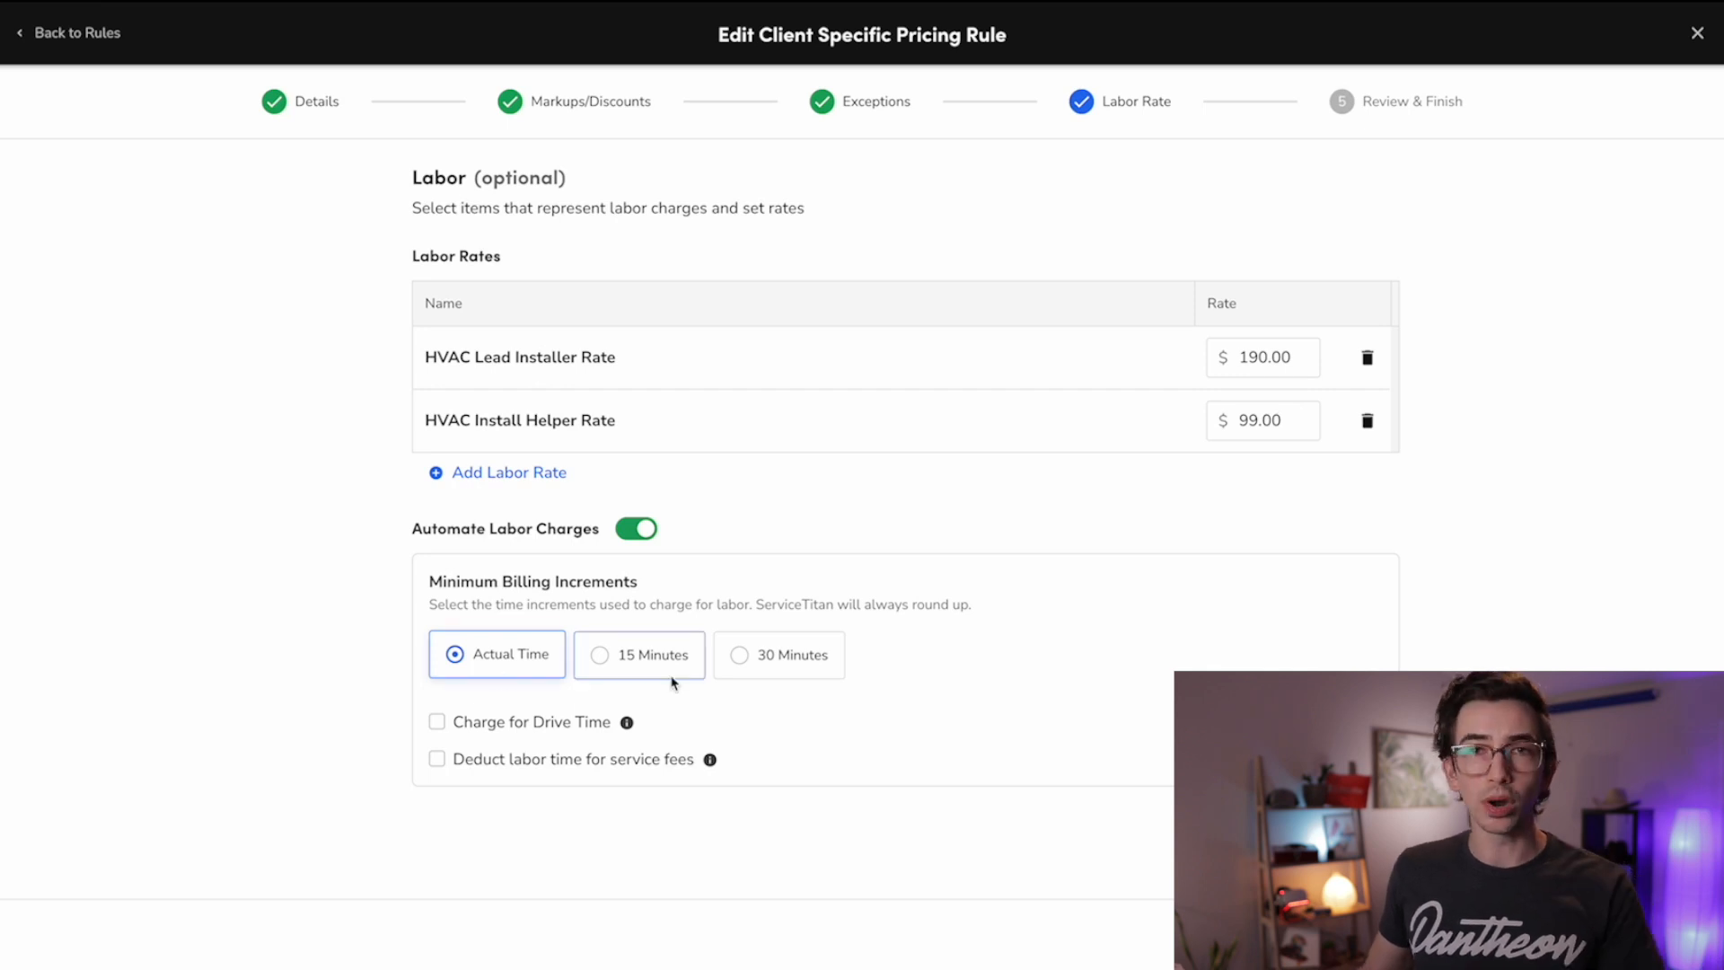
{"action": "mouse_move", "coordinate": [648, 677]}
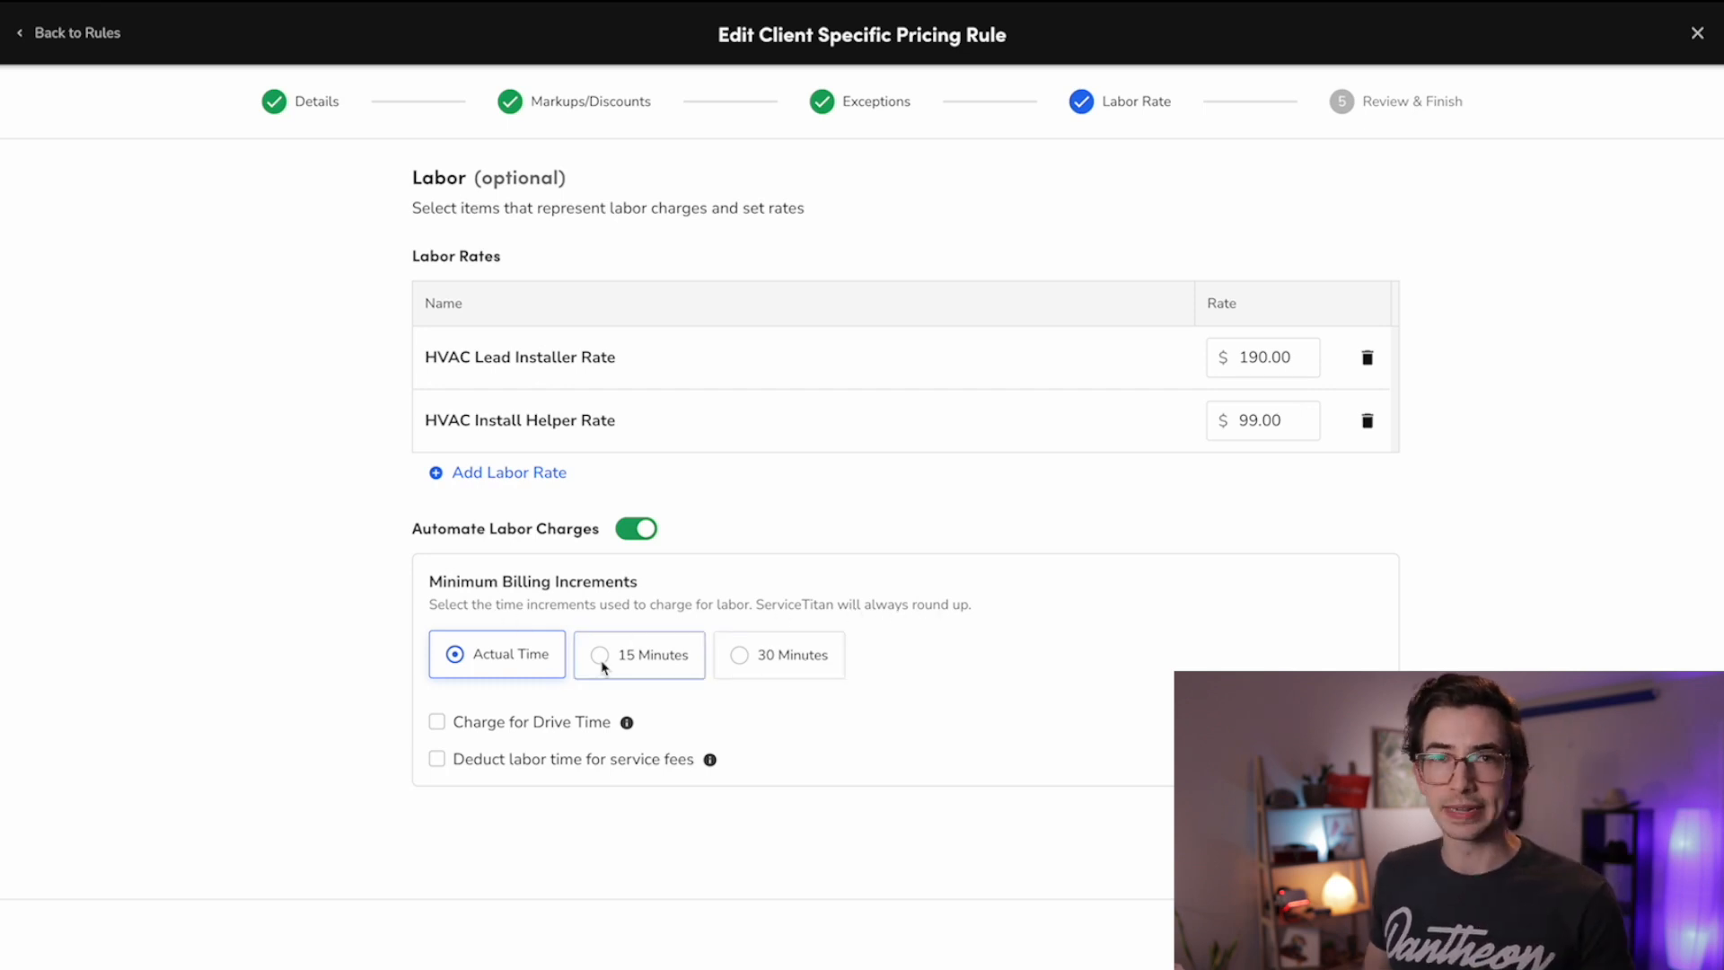
Step: Set the rule's Minimum Billing Increment to 15 Minutes
{"action": "left_click", "coordinate": [638, 655]}
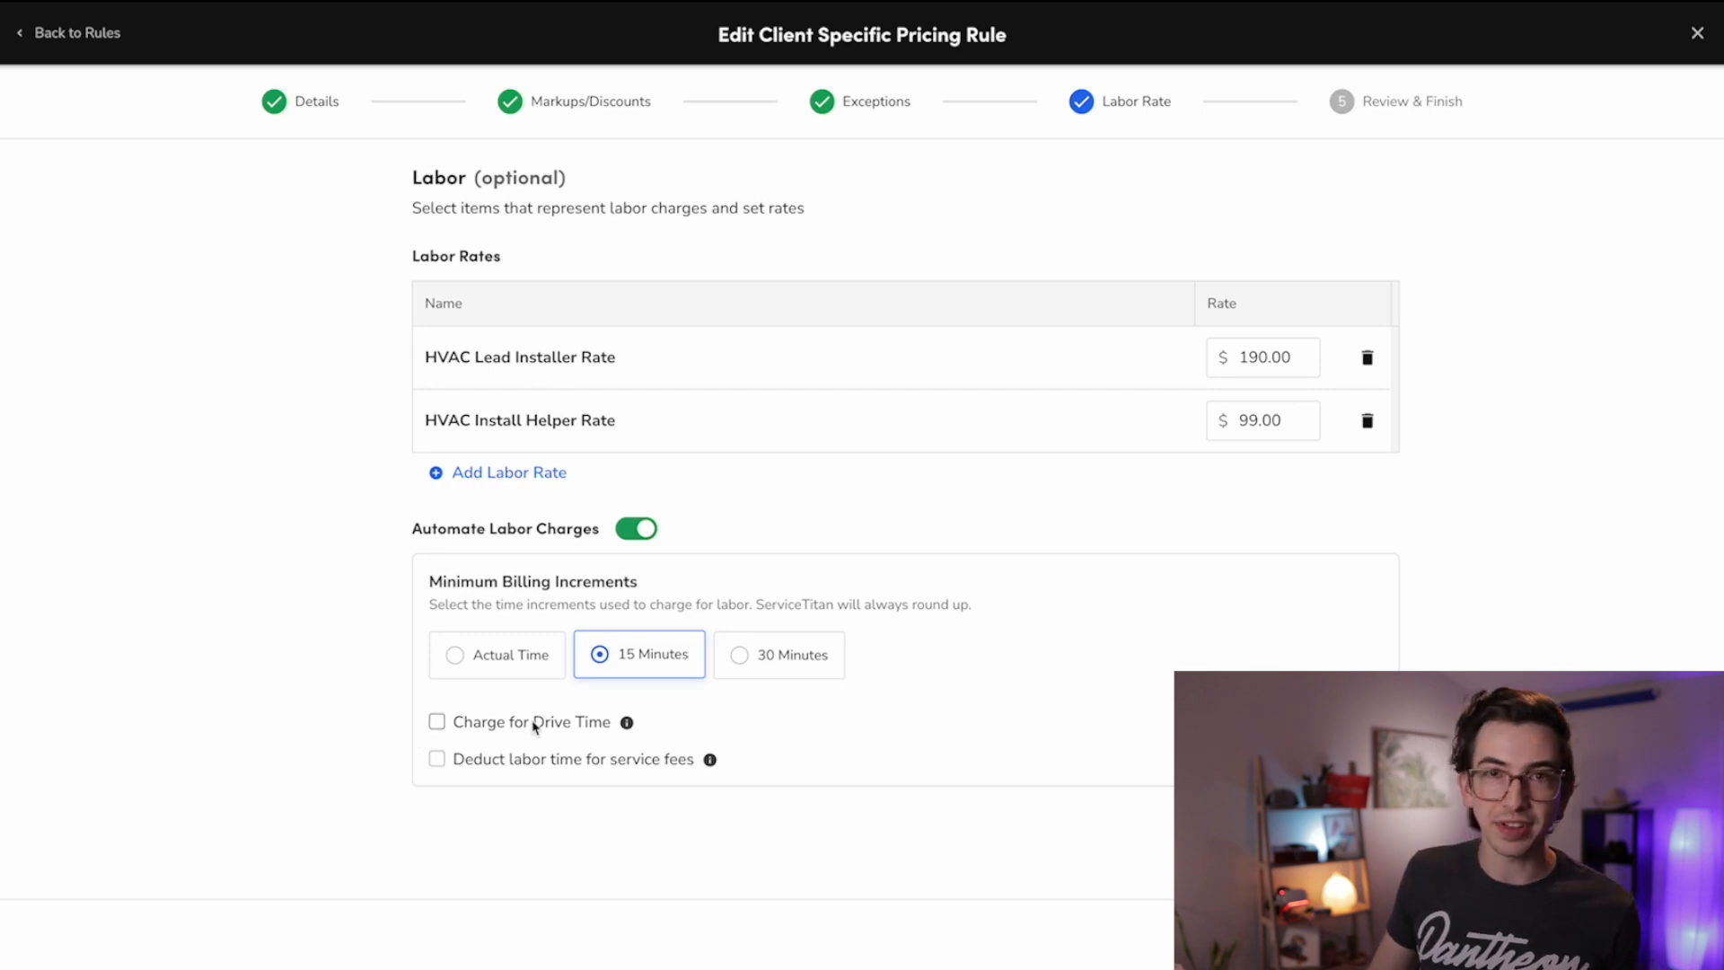
{"action": "mouse_move", "coordinate": [626, 722]}
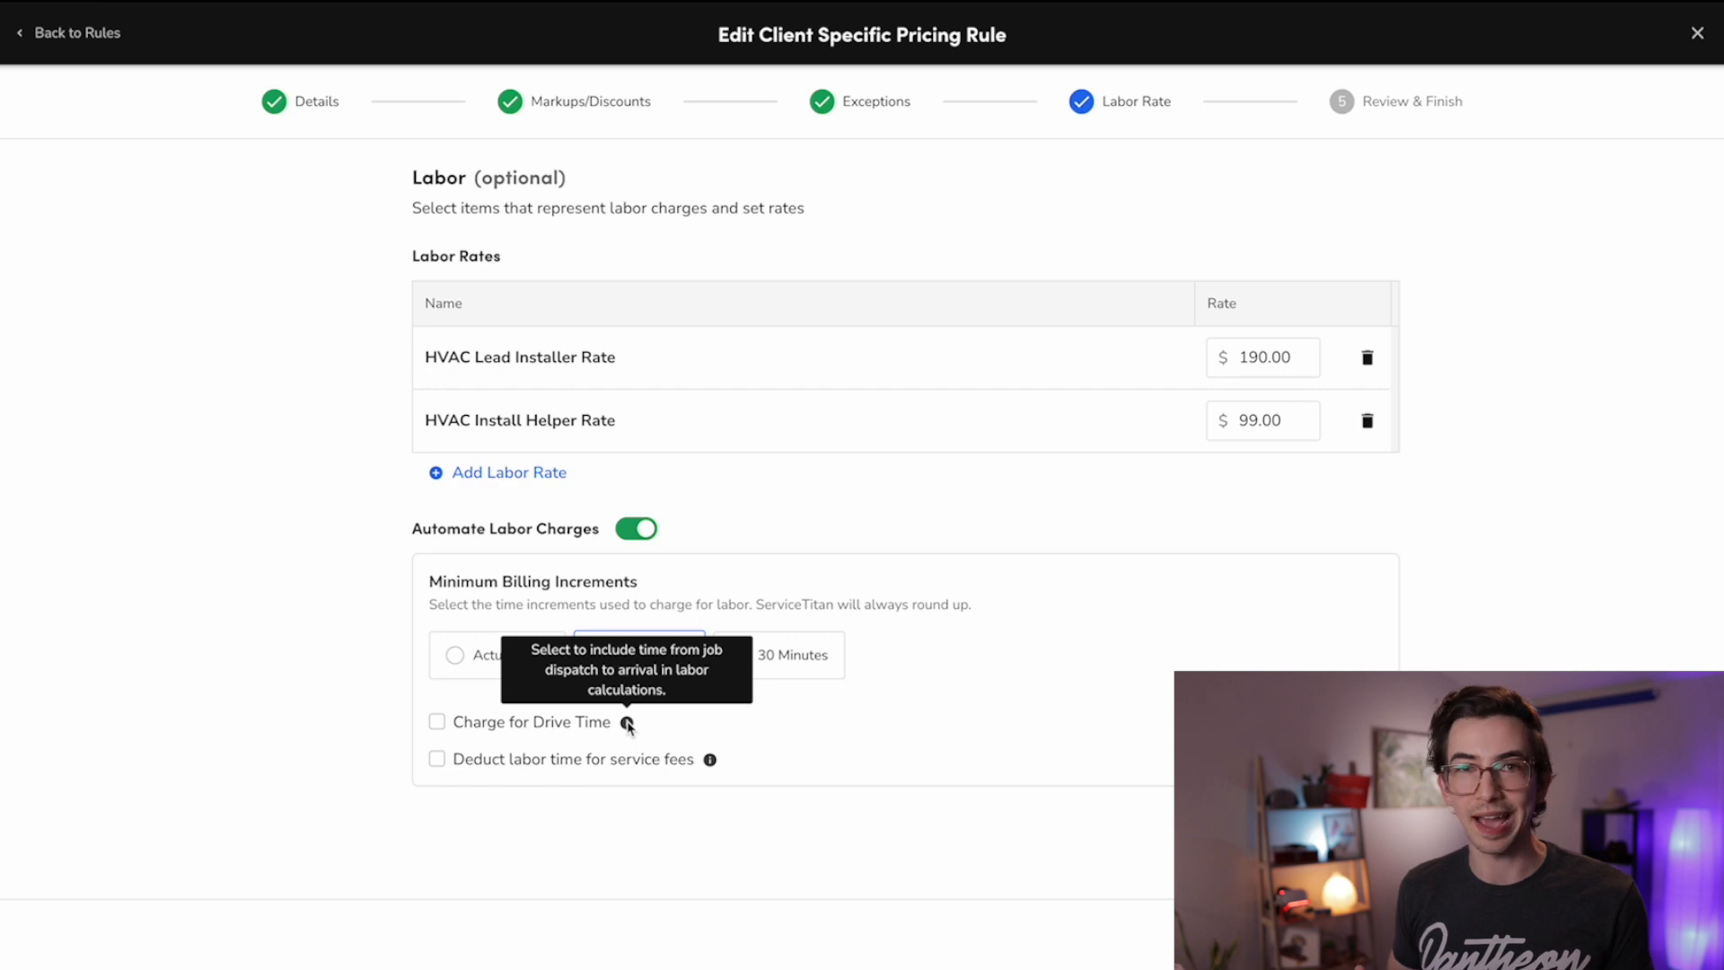
Step: Keep drive time uncharged and enable 'Deduct labor time for service fees'
{"action": "left_click", "coordinate": [639, 654]}
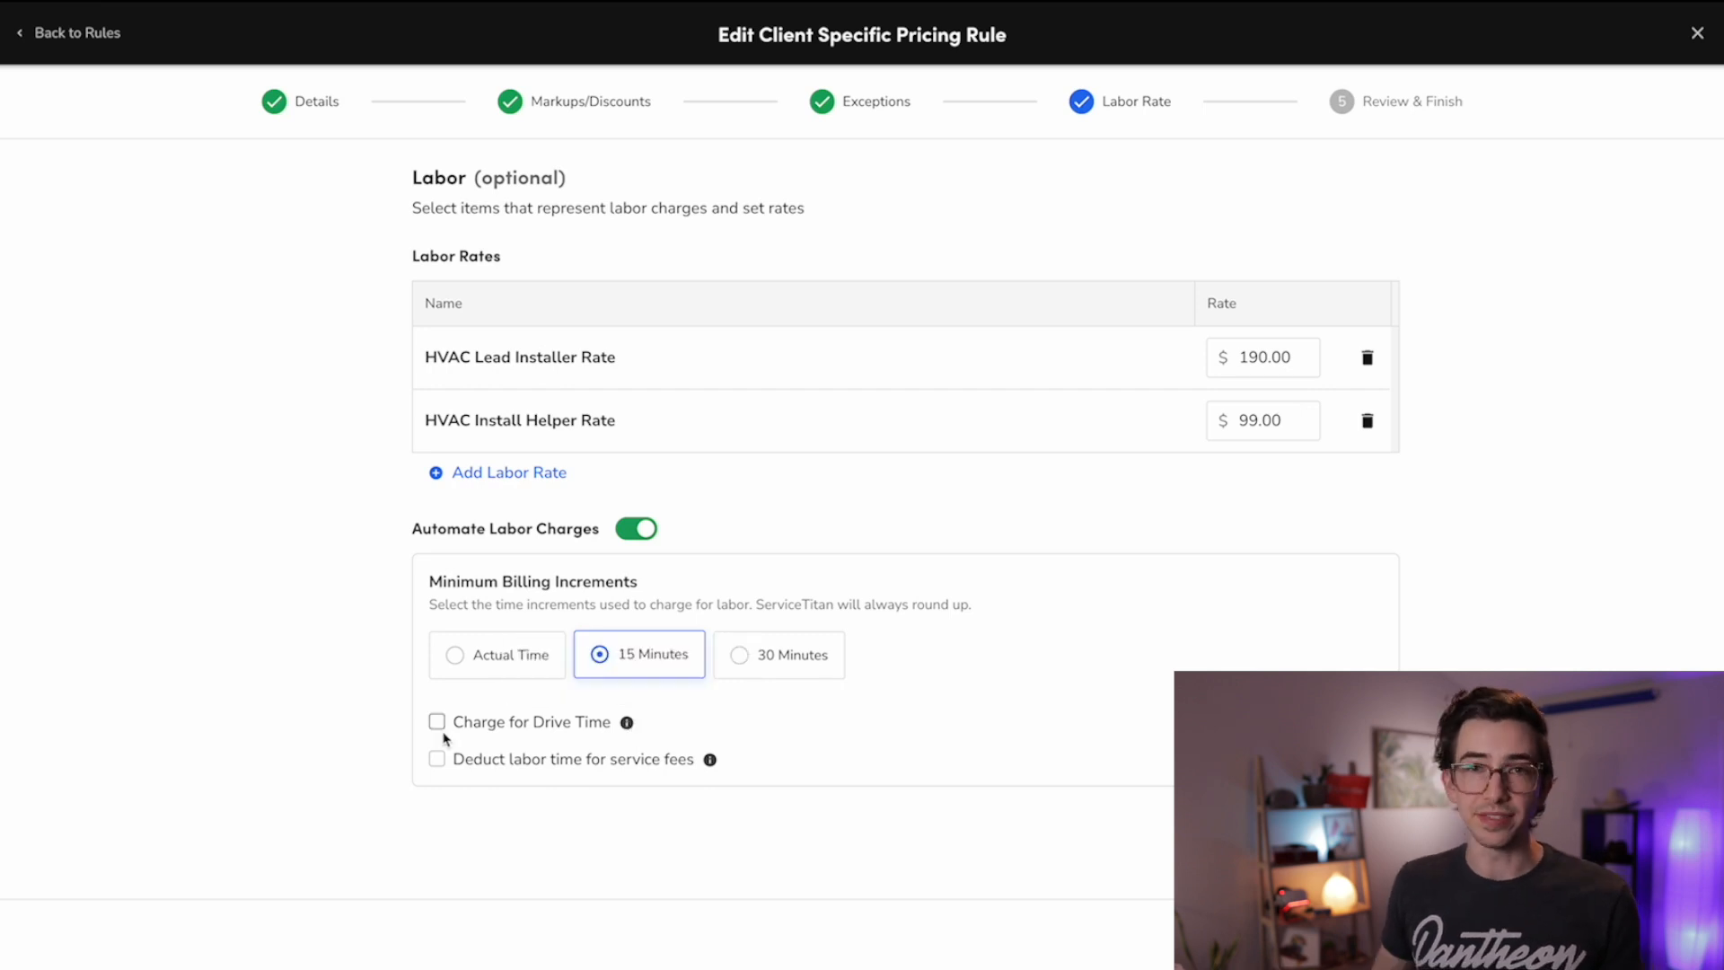
{"action": "mouse_move", "coordinate": [523, 823]}
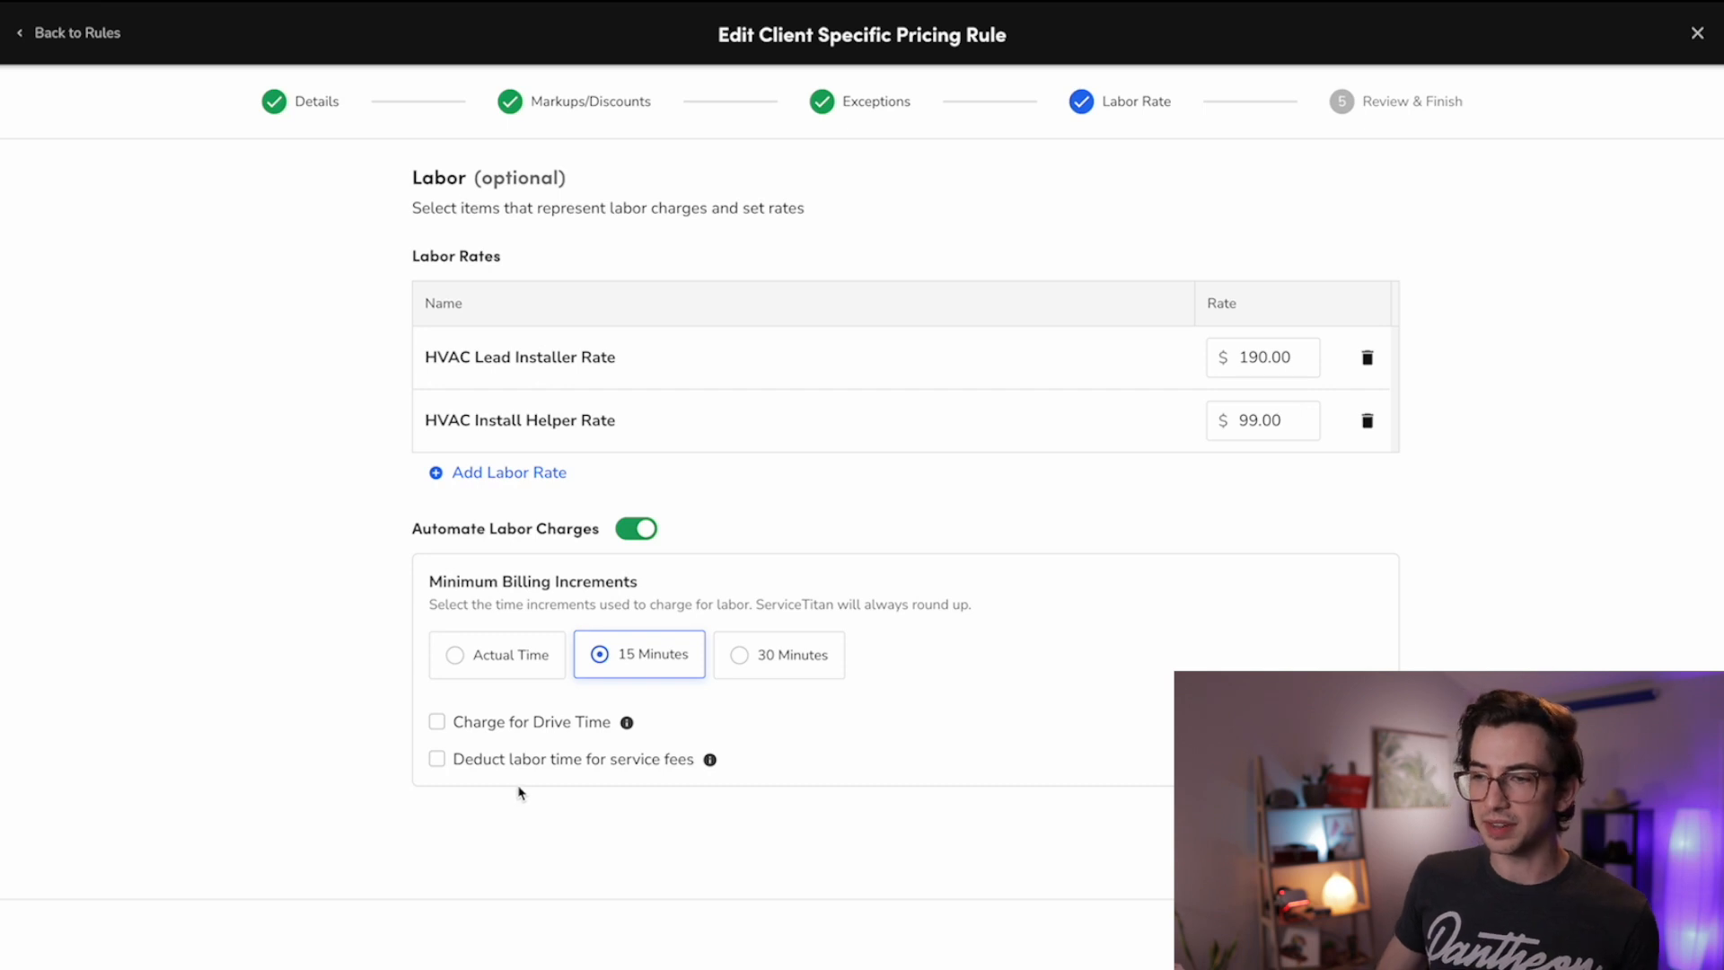
{"action": "mouse_move", "coordinate": [592, 780]}
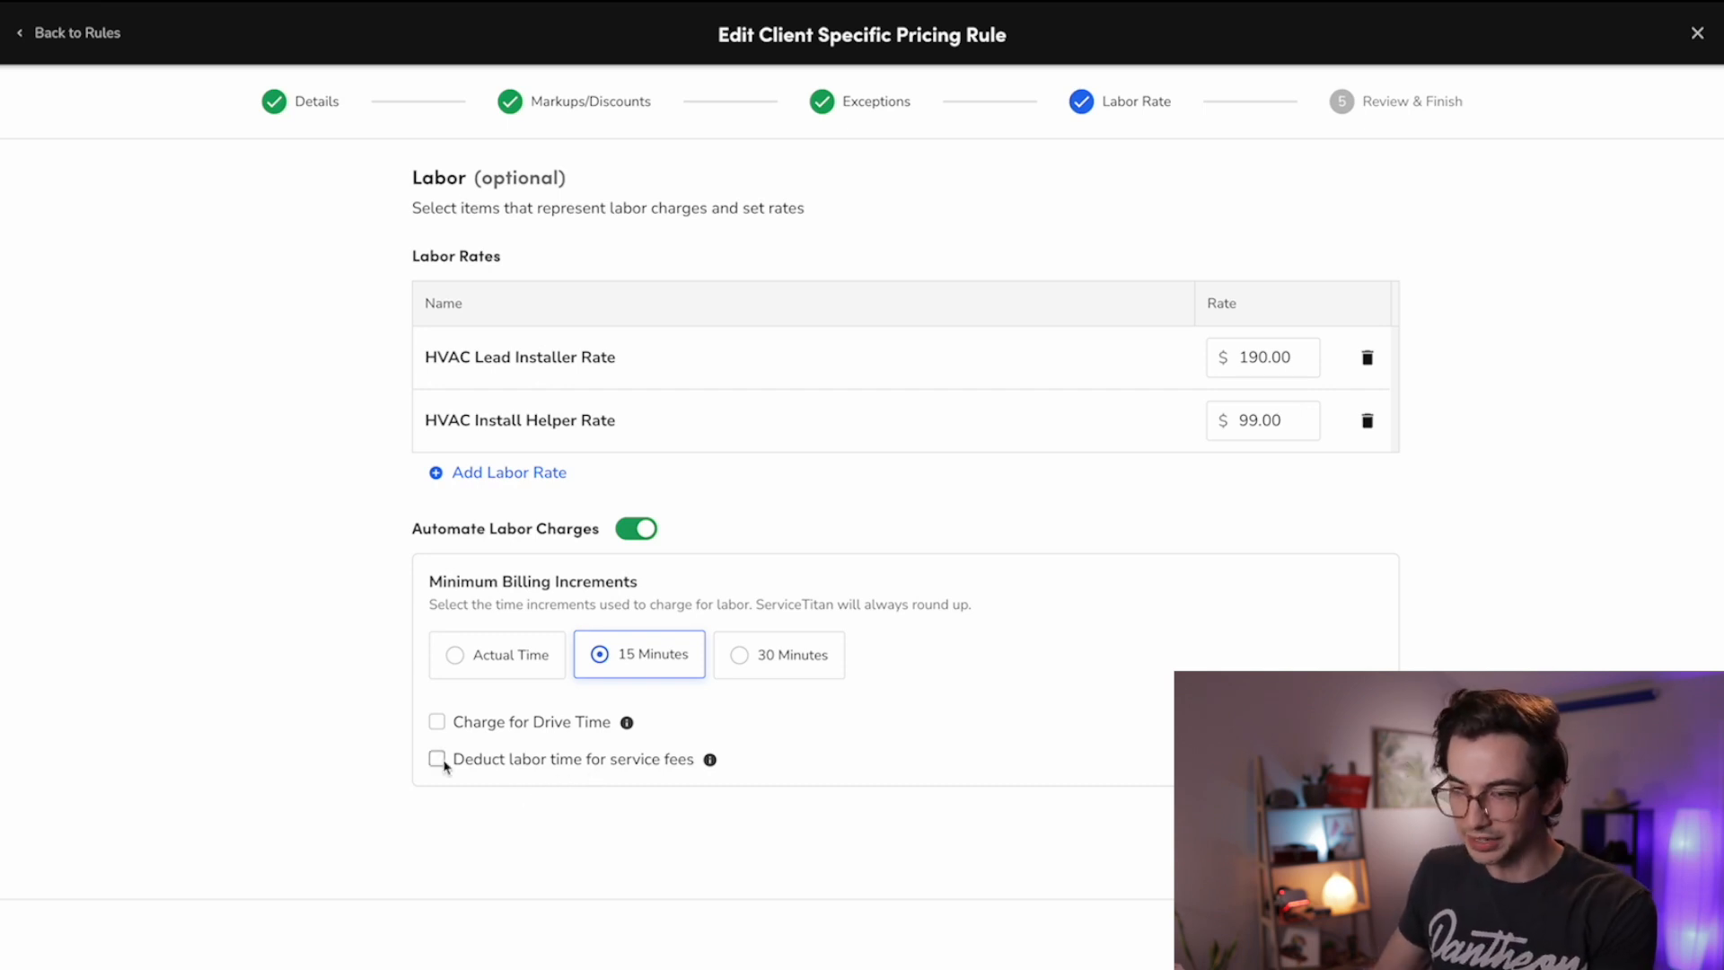
{"action": "left_click", "coordinate": [436, 759]}
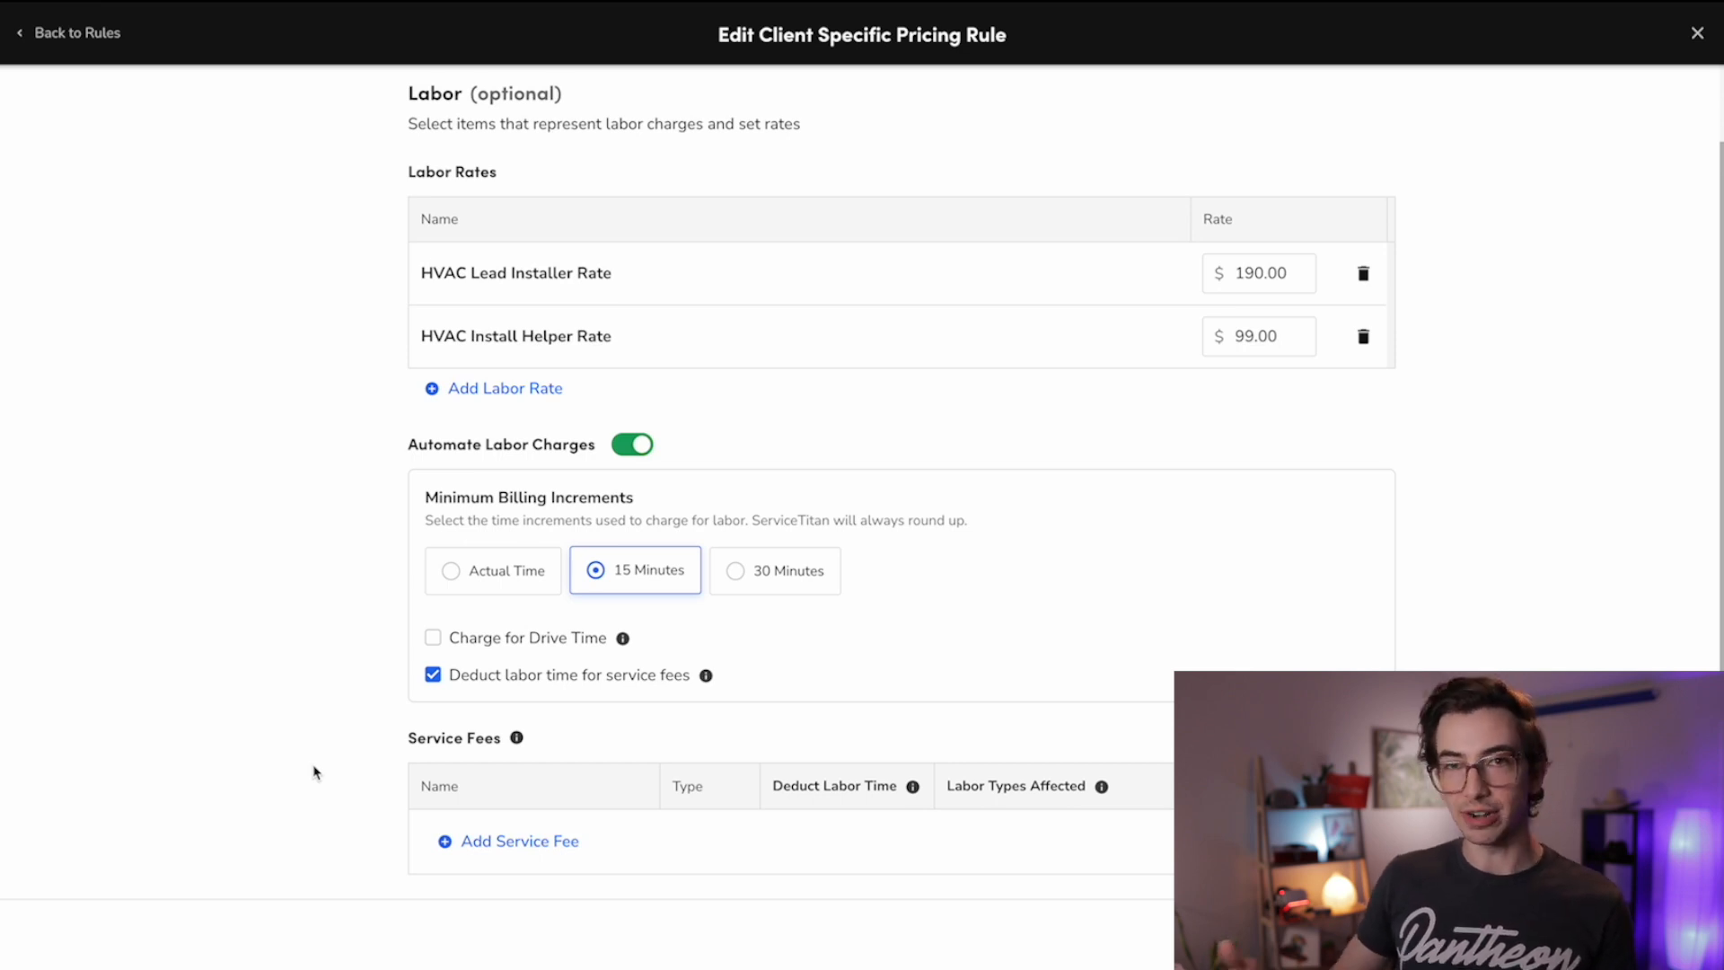
Step: Add Evaluation Service Fee 1 ($89.00), deducting 60 minutes from both HVAC labor rates
{"action": "left_click", "coordinate": [507, 840]}
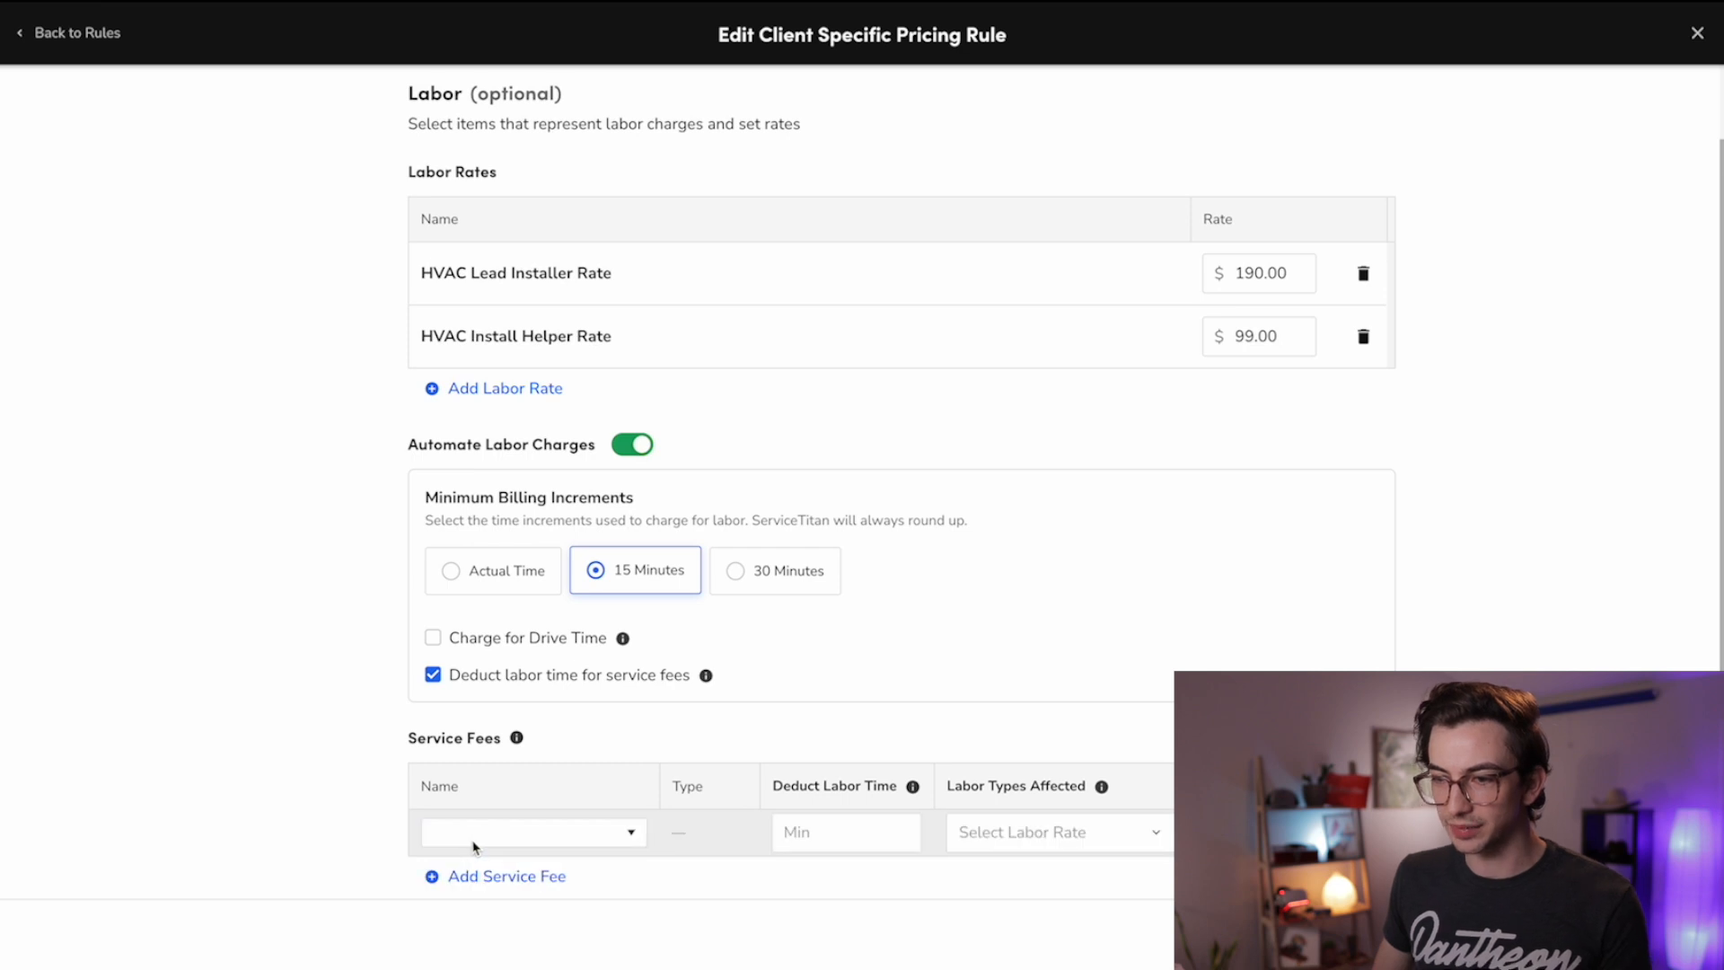
{"action": "left_click", "coordinate": [533, 831]}
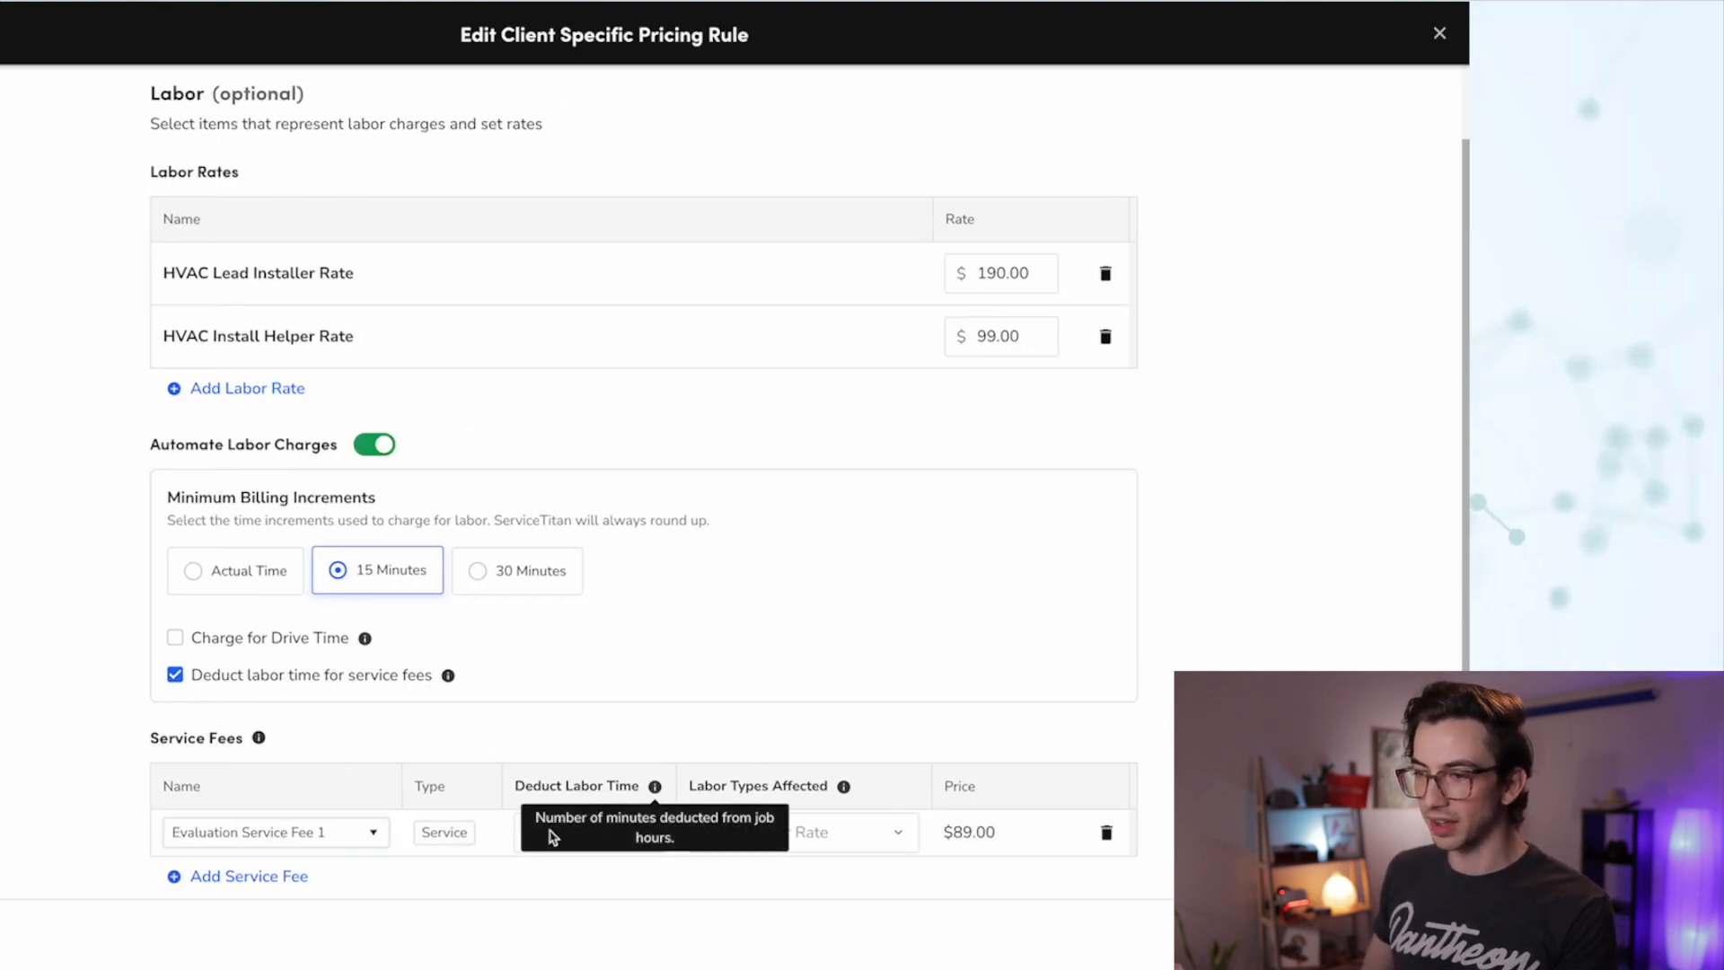
{"action": "mouse_move", "coordinate": [533, 916]}
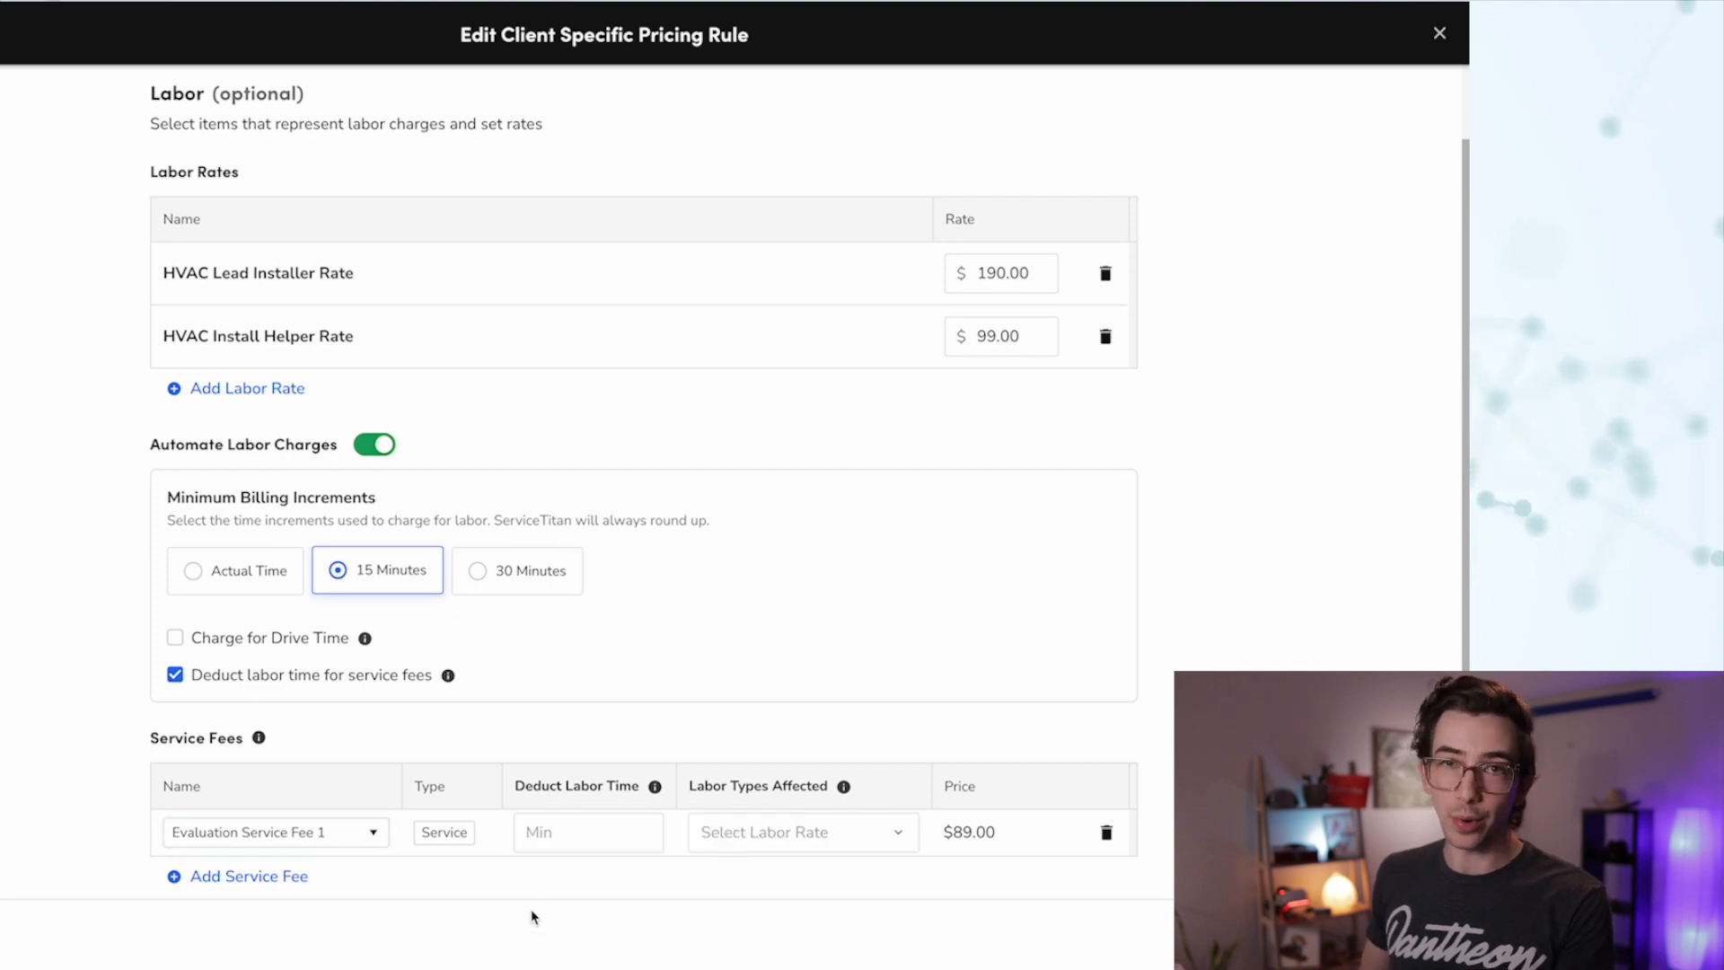
{"action": "left_click", "coordinate": [587, 832]}
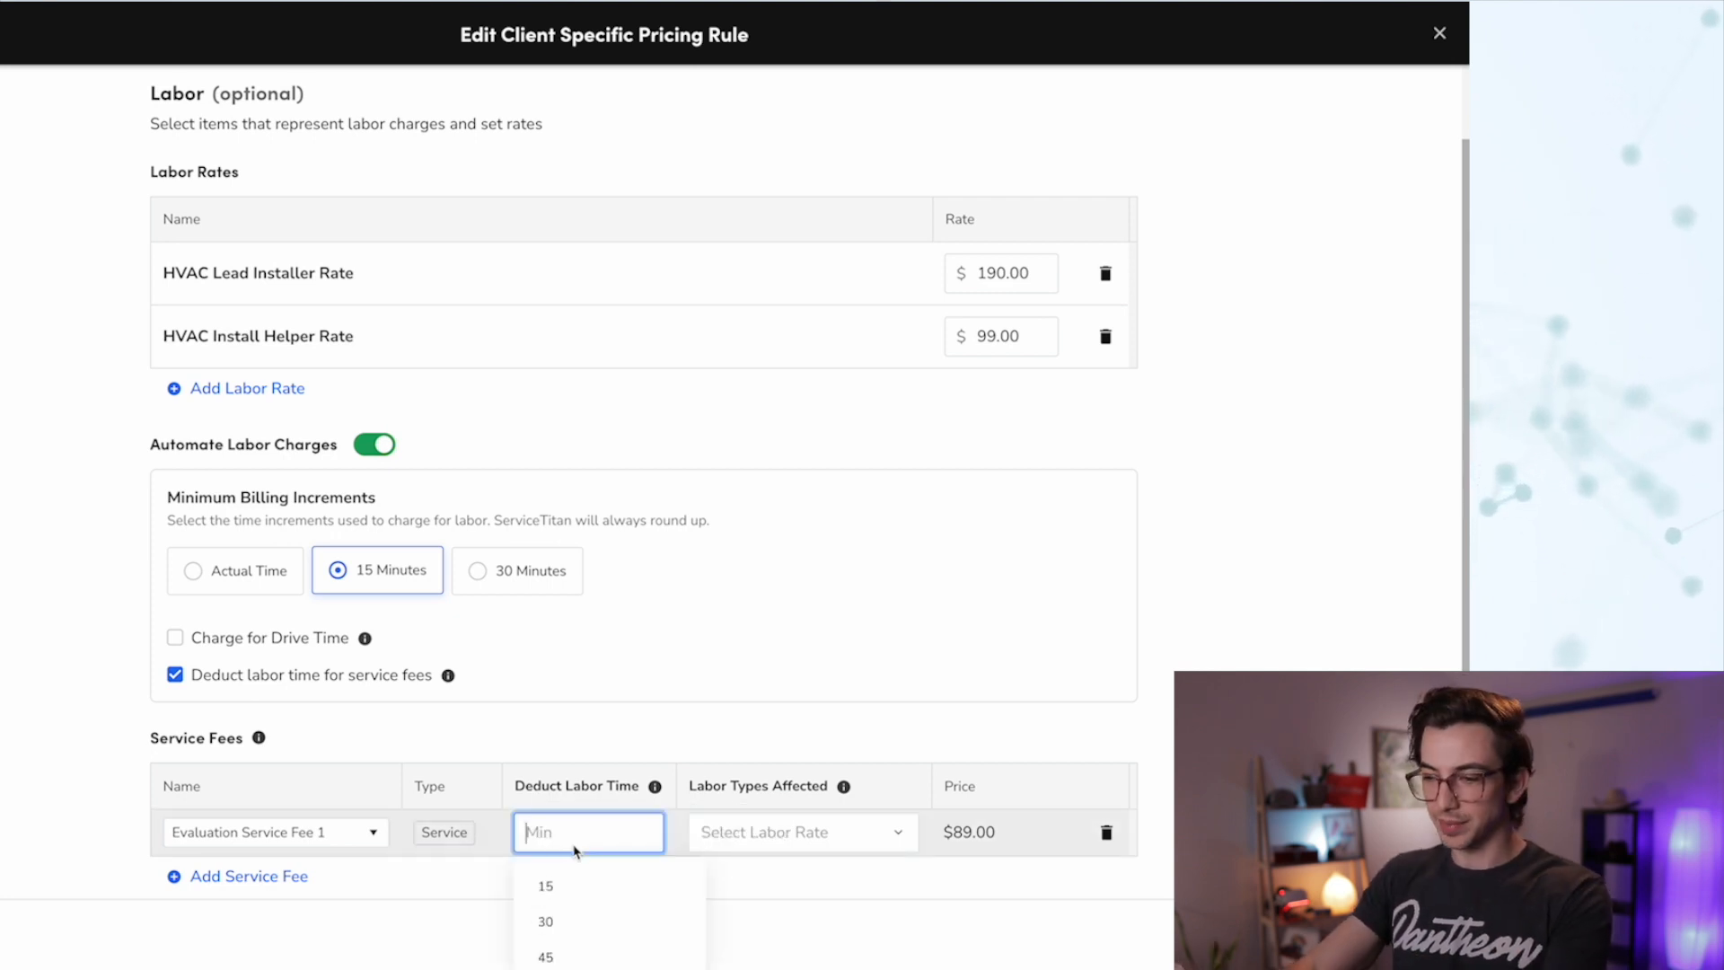
{"action": "type", "text": "60"}
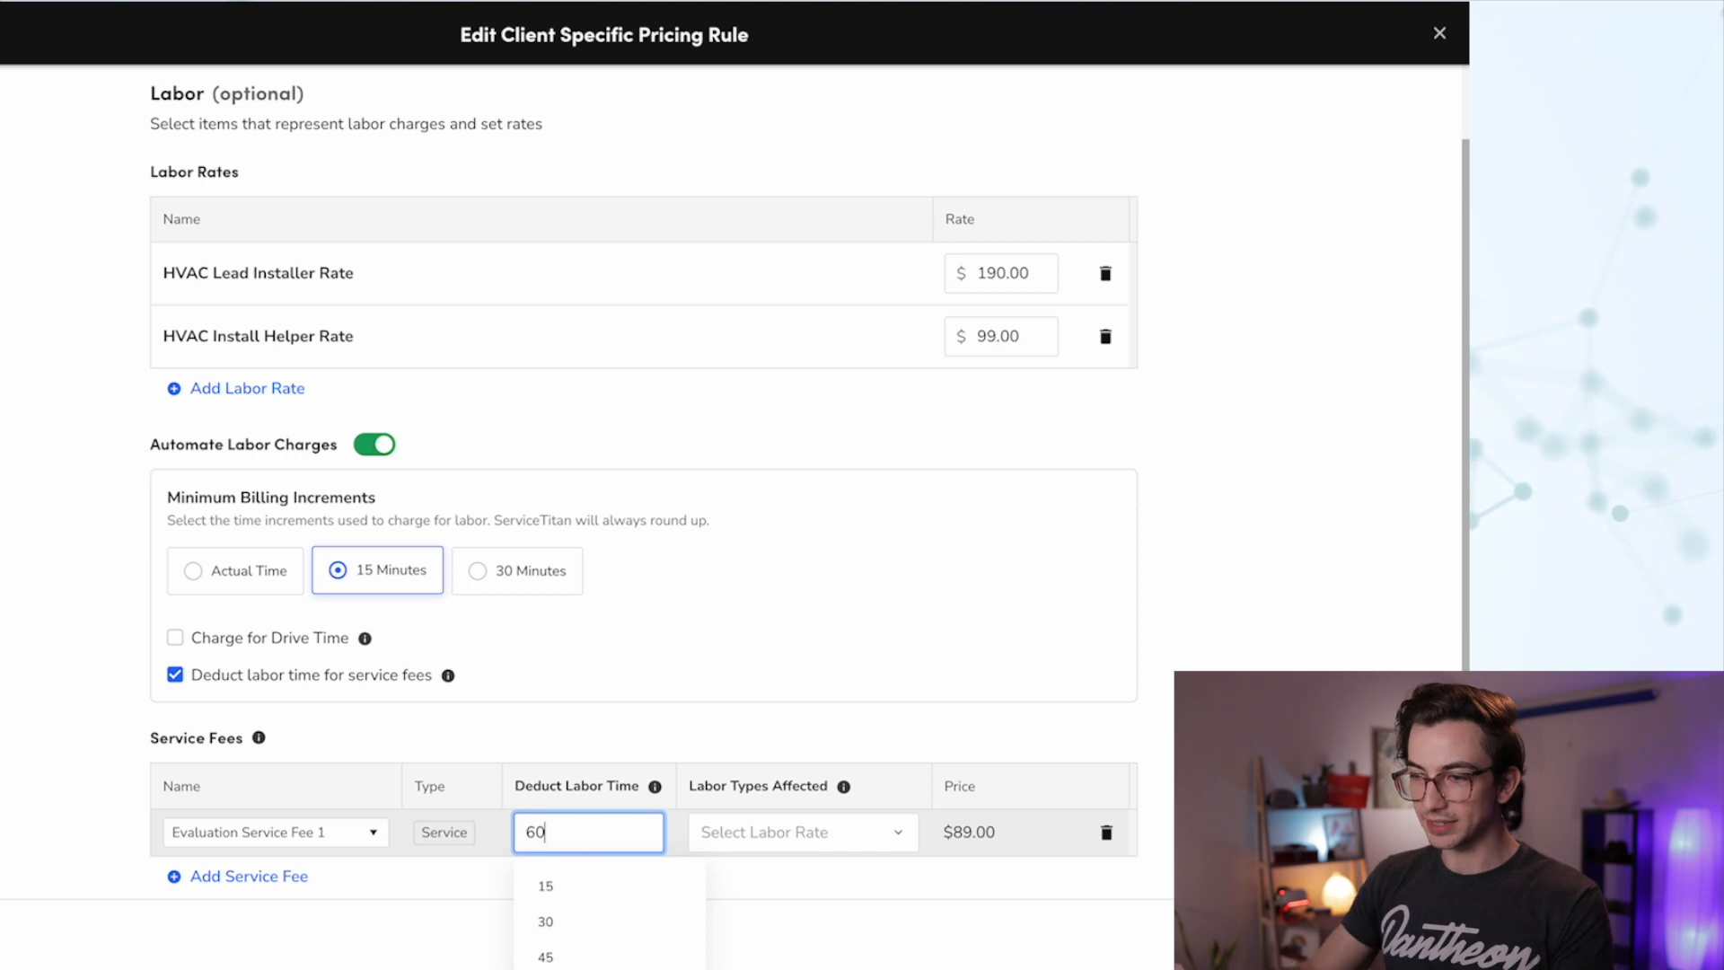
{"action": "left_click", "coordinate": [802, 831]}
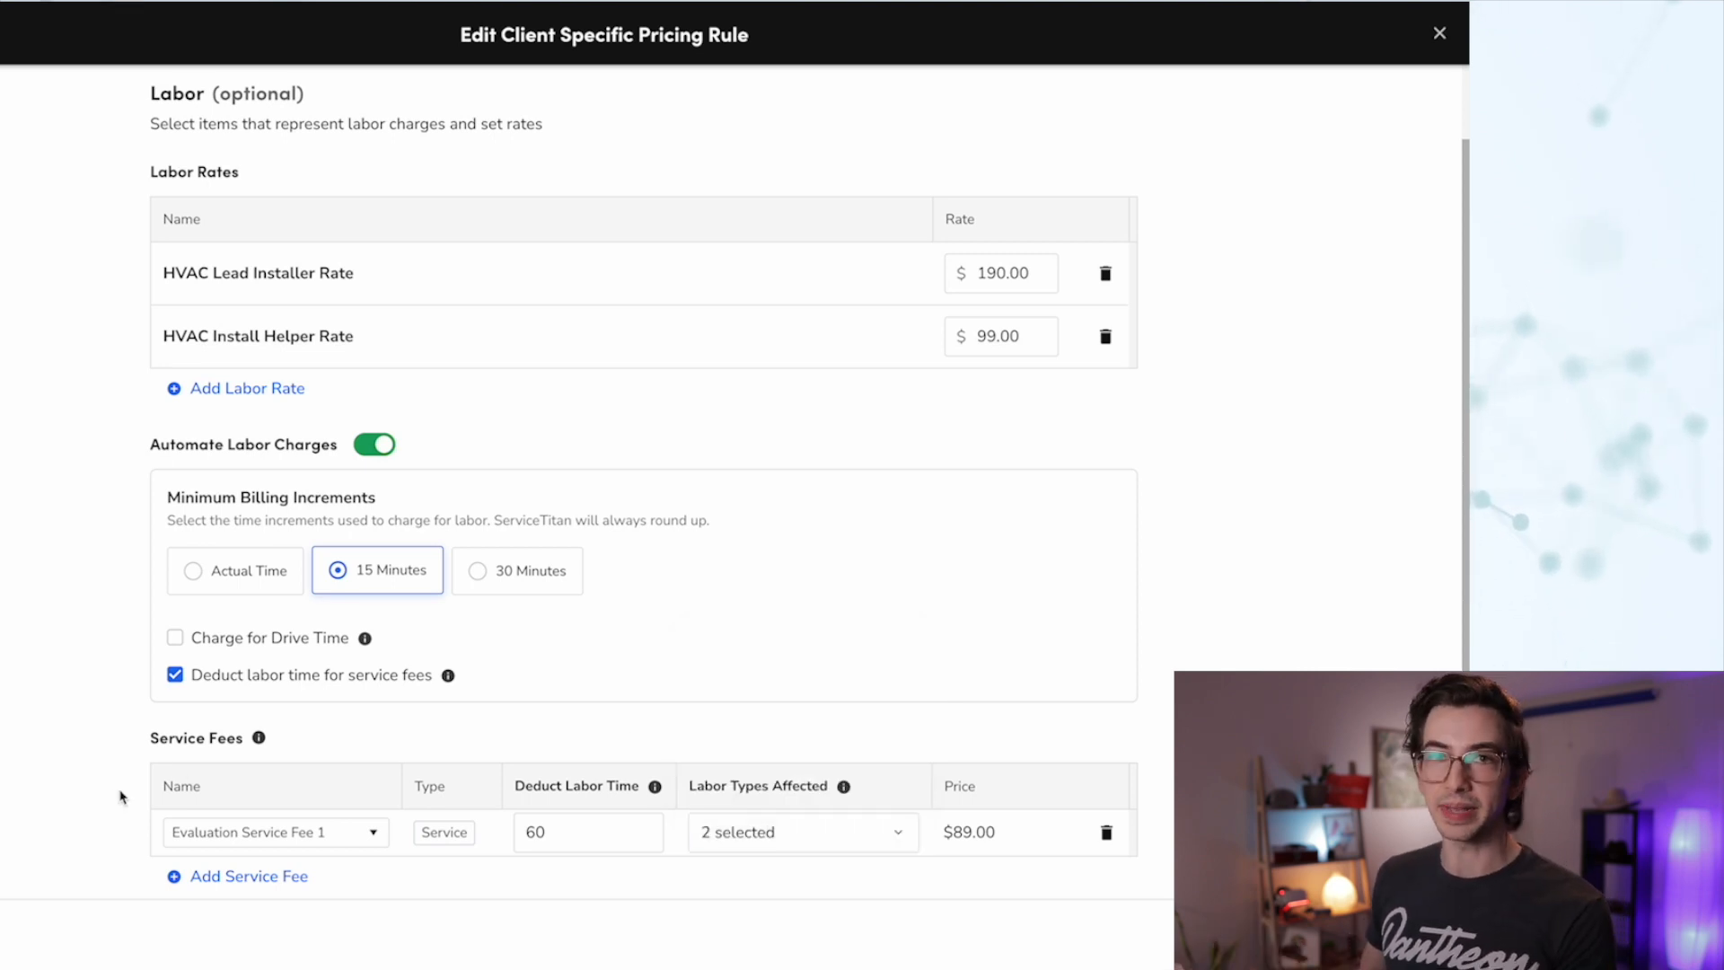
{"action": "mouse_move", "coordinate": [82, 809]}
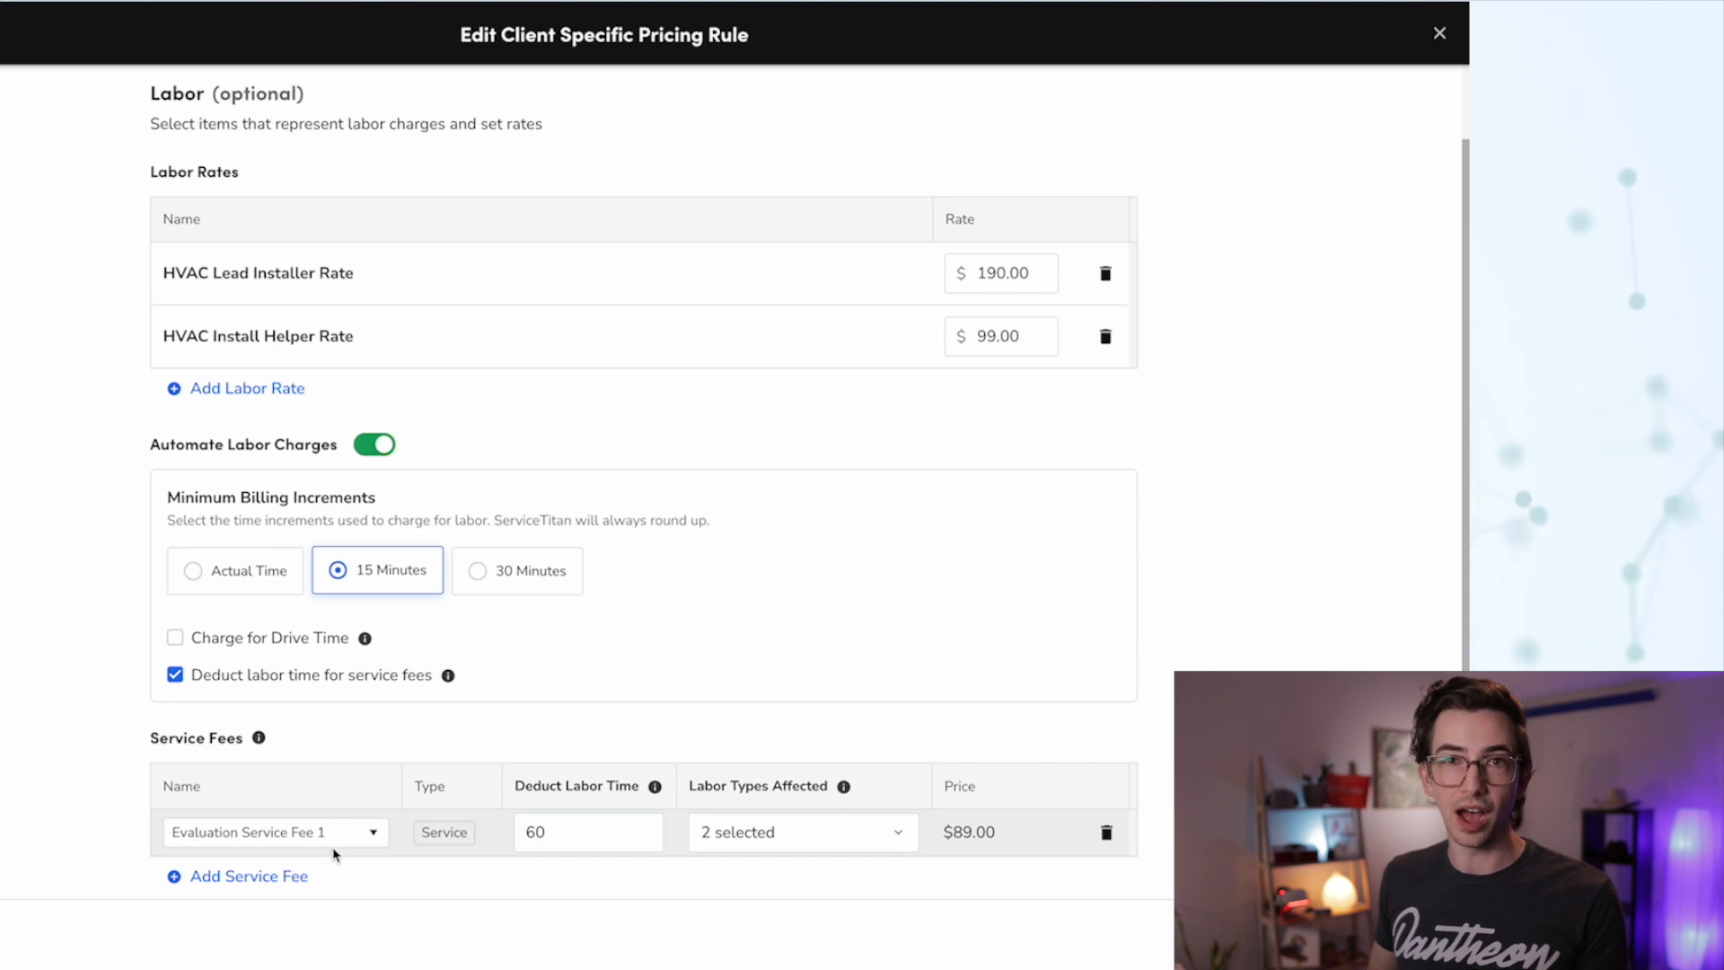
{"action": "mouse_move", "coordinate": [813, 404]}
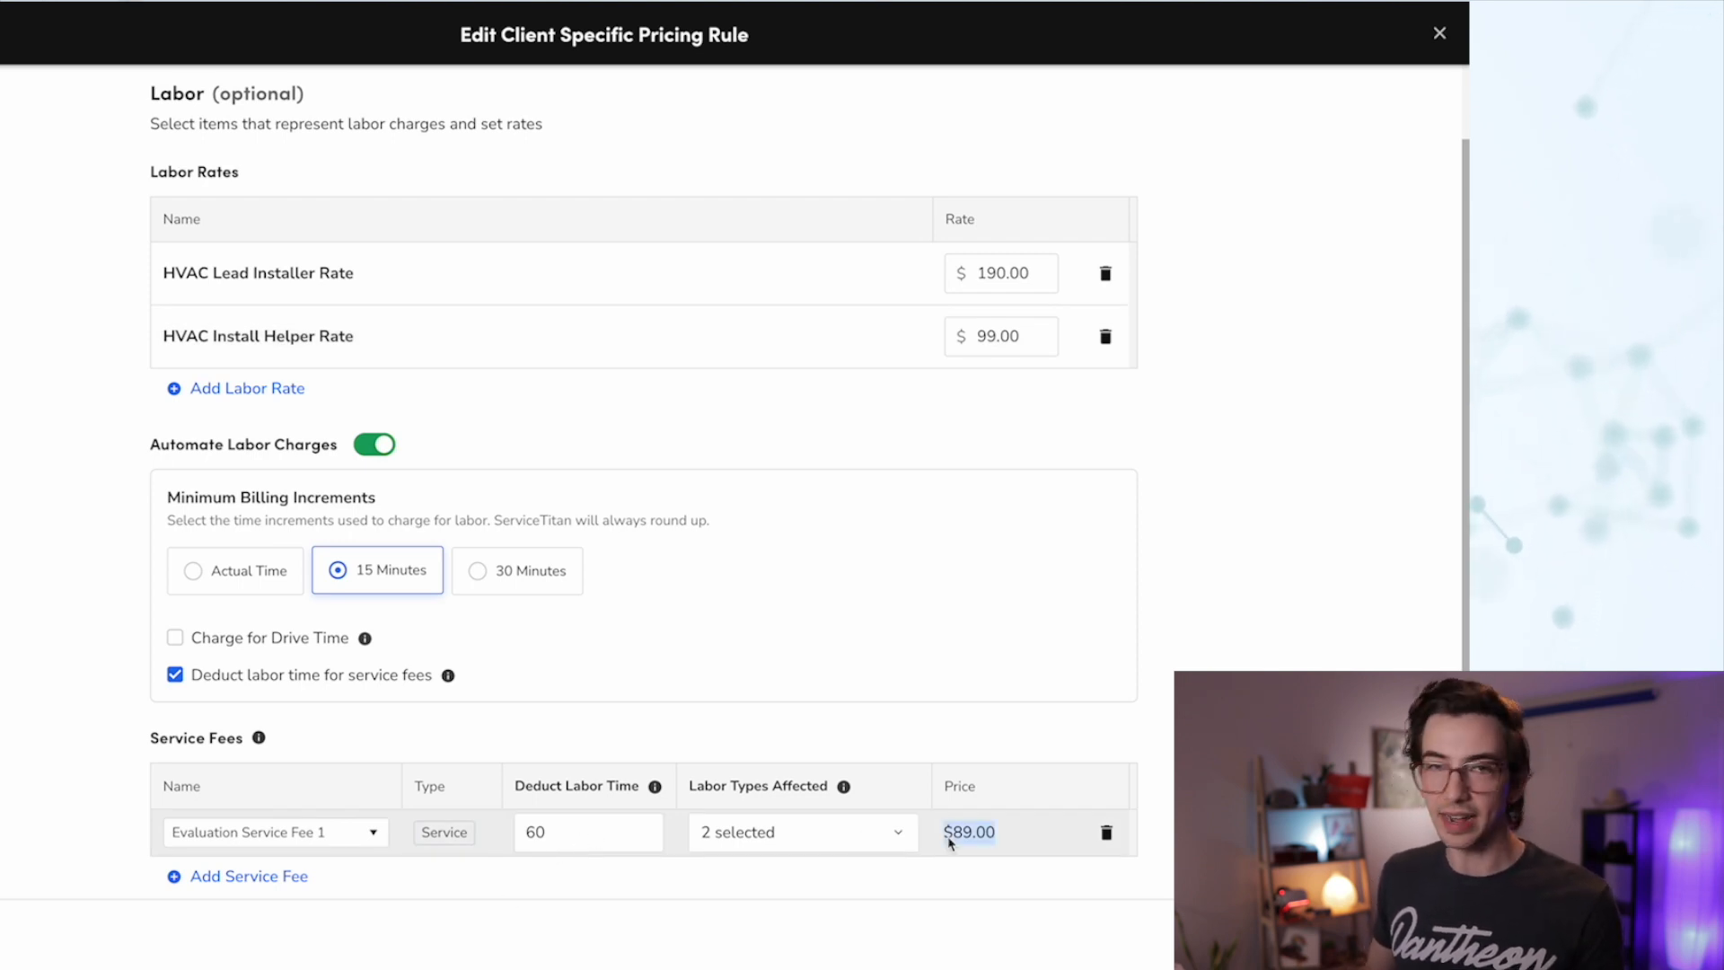
{"action": "left_click", "coordinate": [801, 831]}
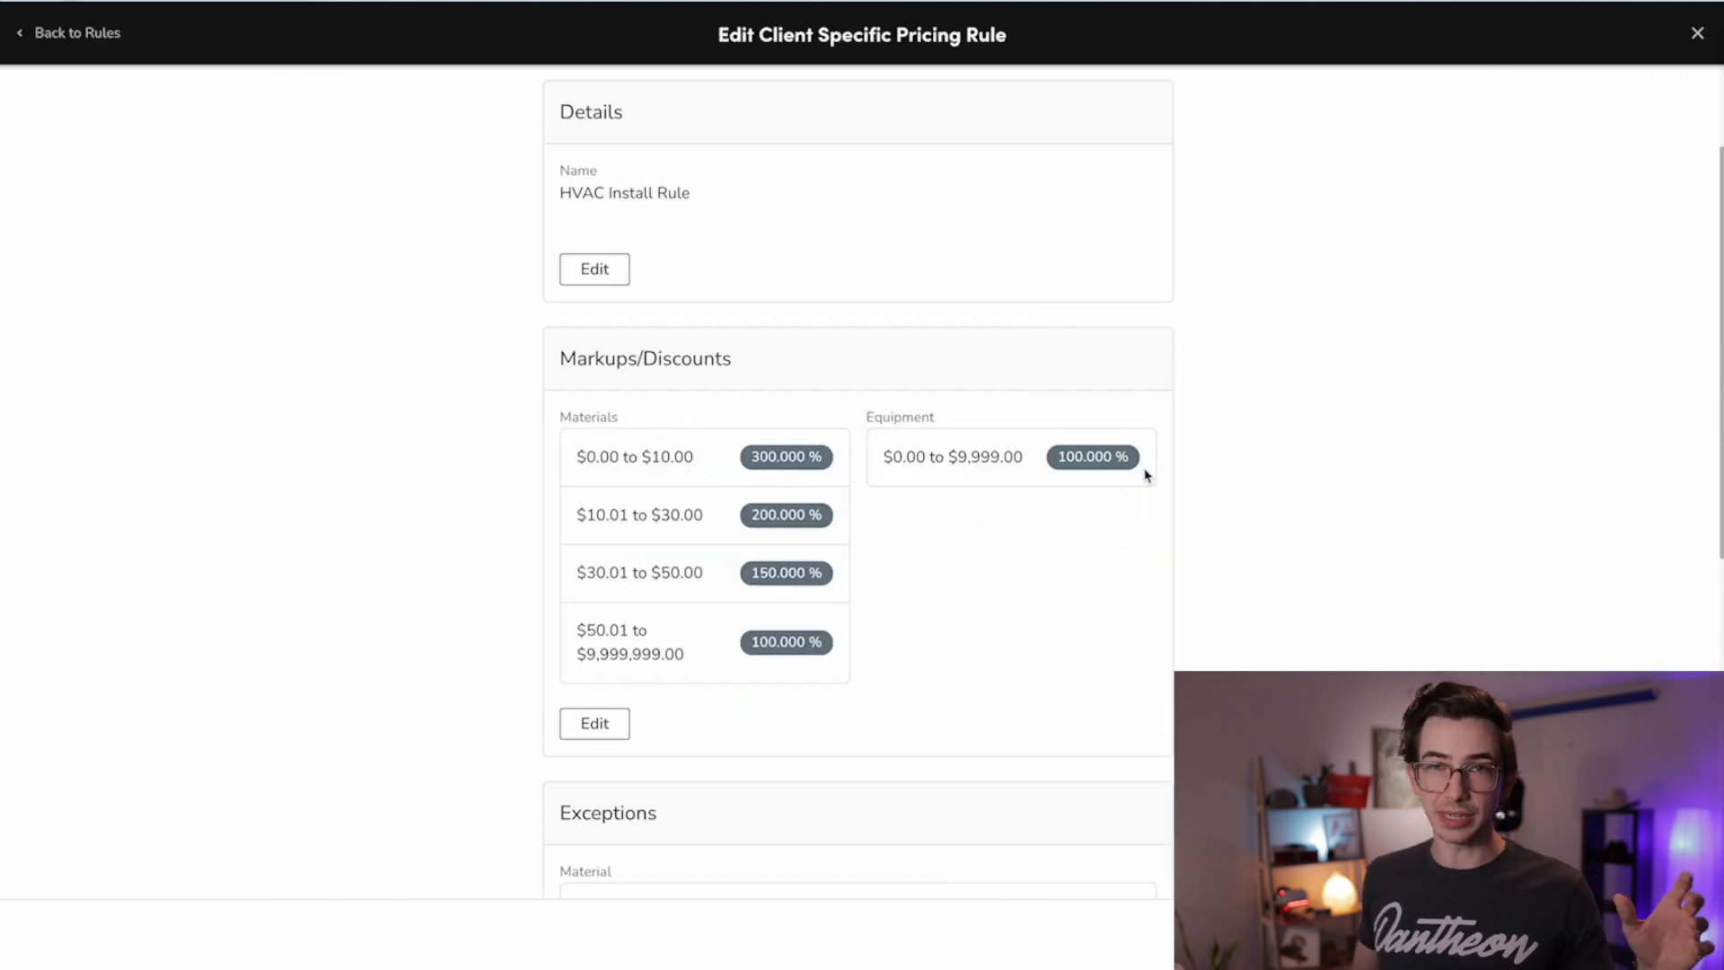
Step: Scroll through the Review & Finish summary and save the HVAC Install Rule
{"action": "scroll", "scroll_direction": "down", "scroll_amount": 3}
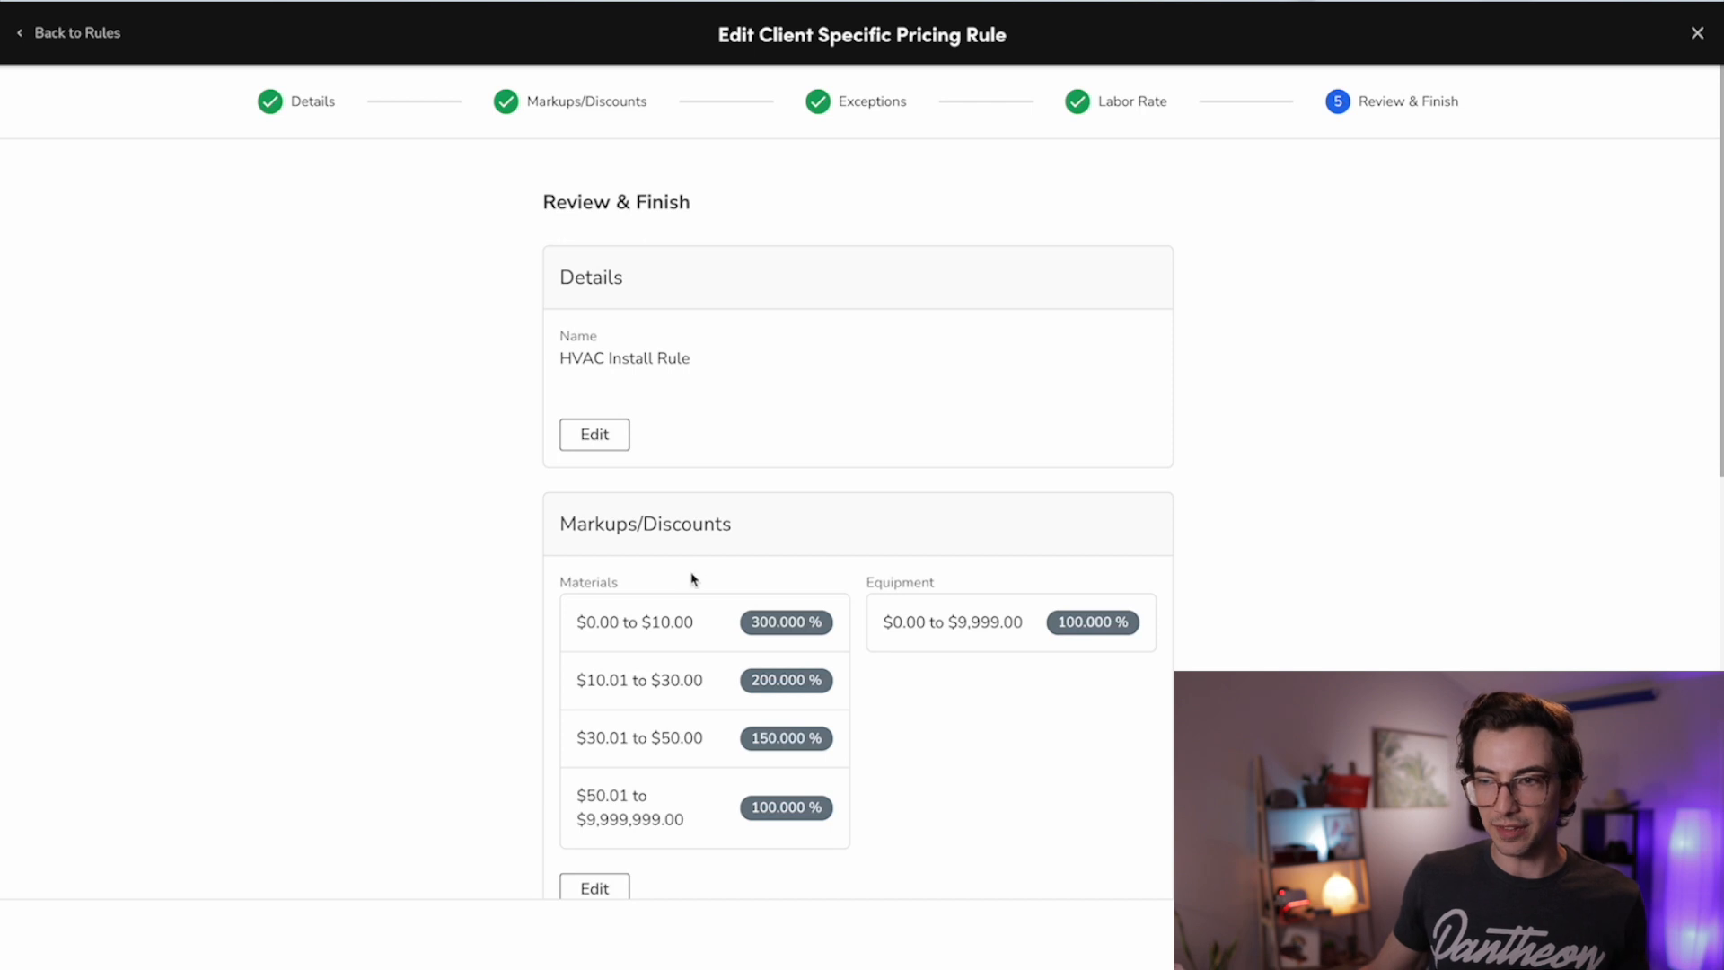
{"action": "scroll", "scroll_direction": "down", "scroll_amount": 3}
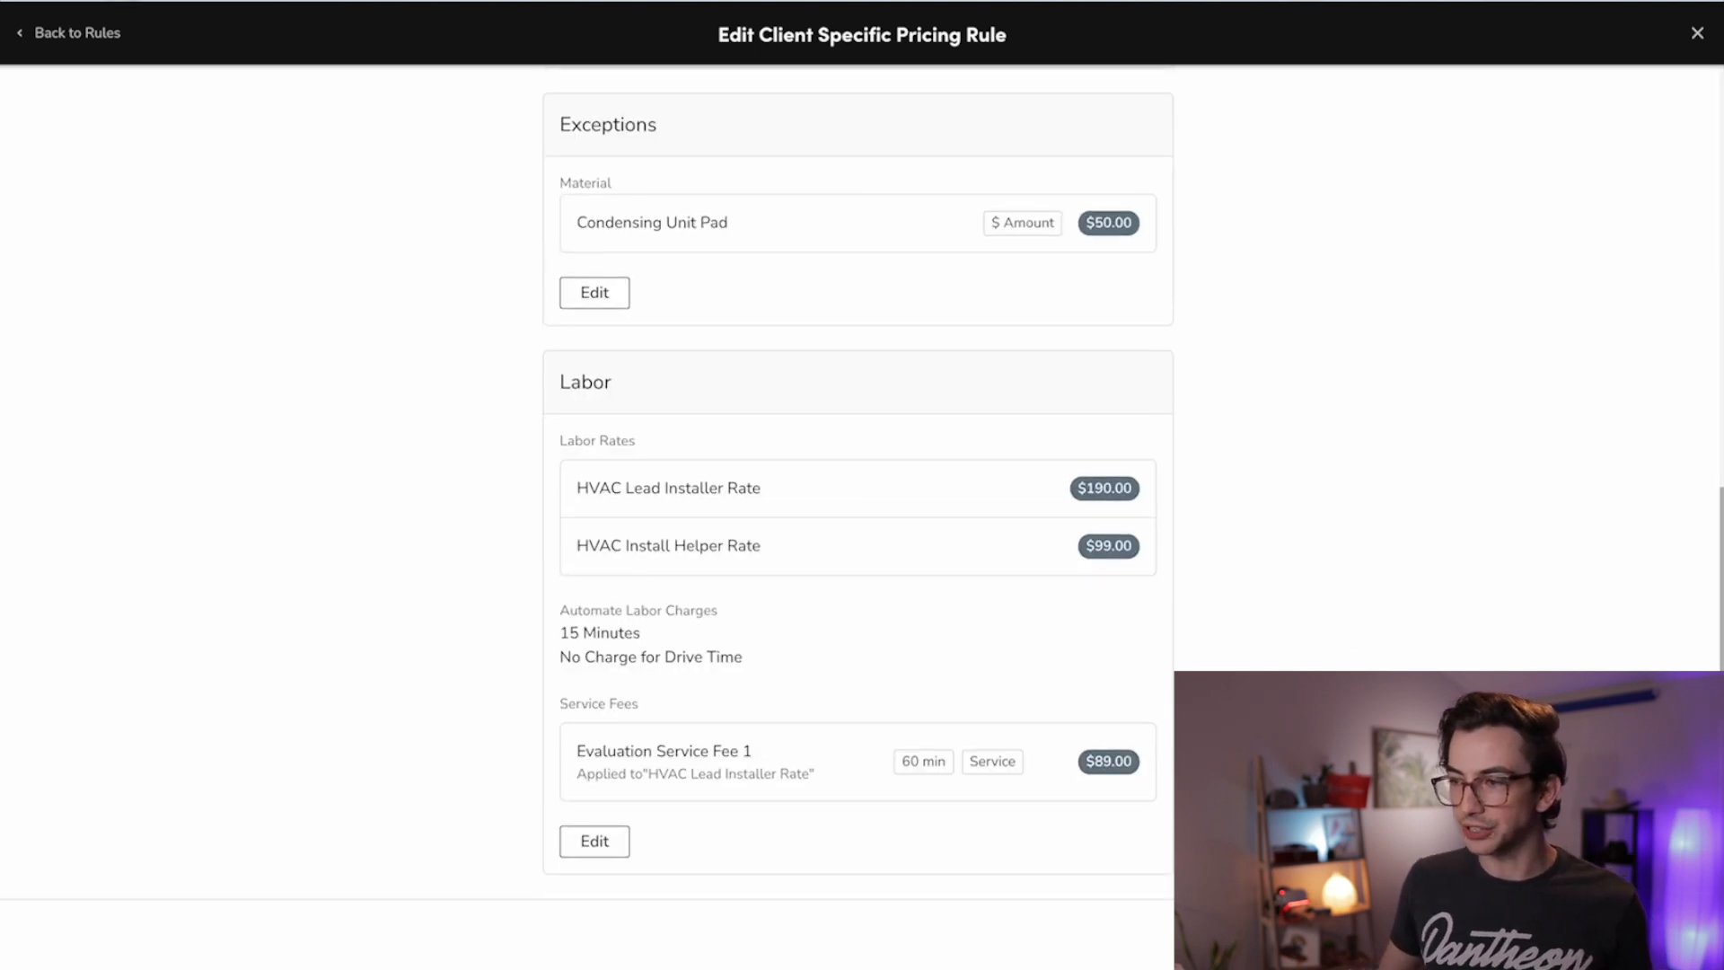
{"action": "left_click", "coordinate": [67, 33]}
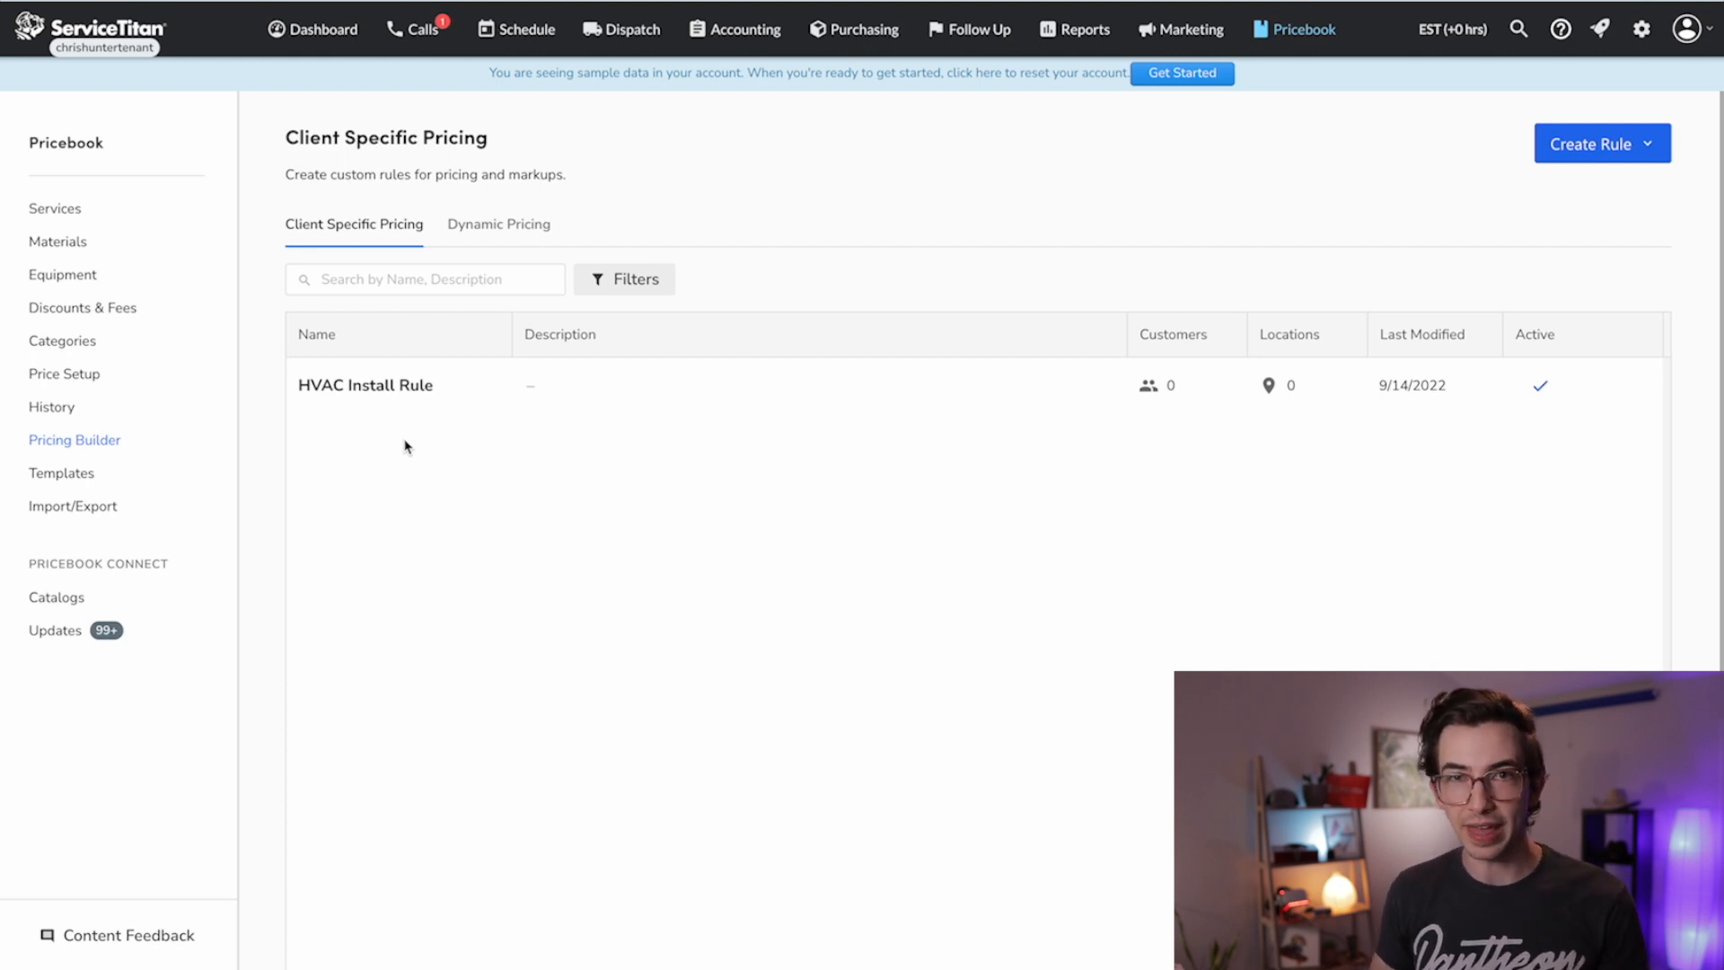
Step: Search settings for 'pay' and go to People > Payroll settings
{"action": "left_click", "coordinate": [1641, 30]}
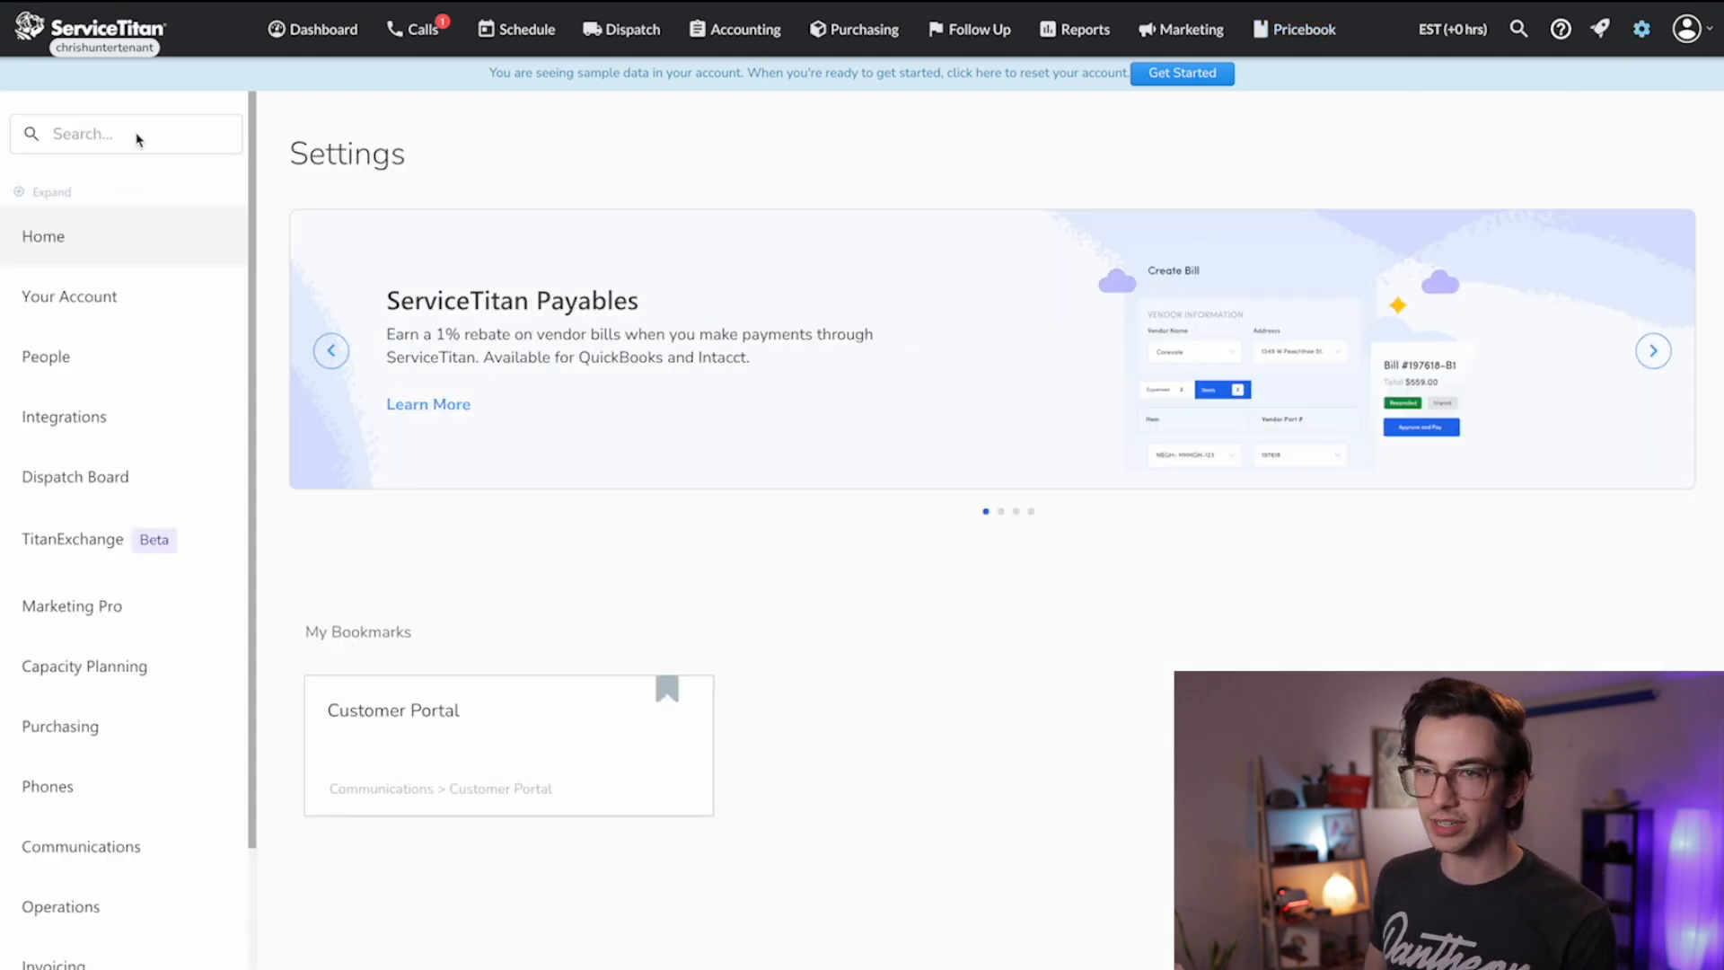
{"action": "type", "text": "pay"}
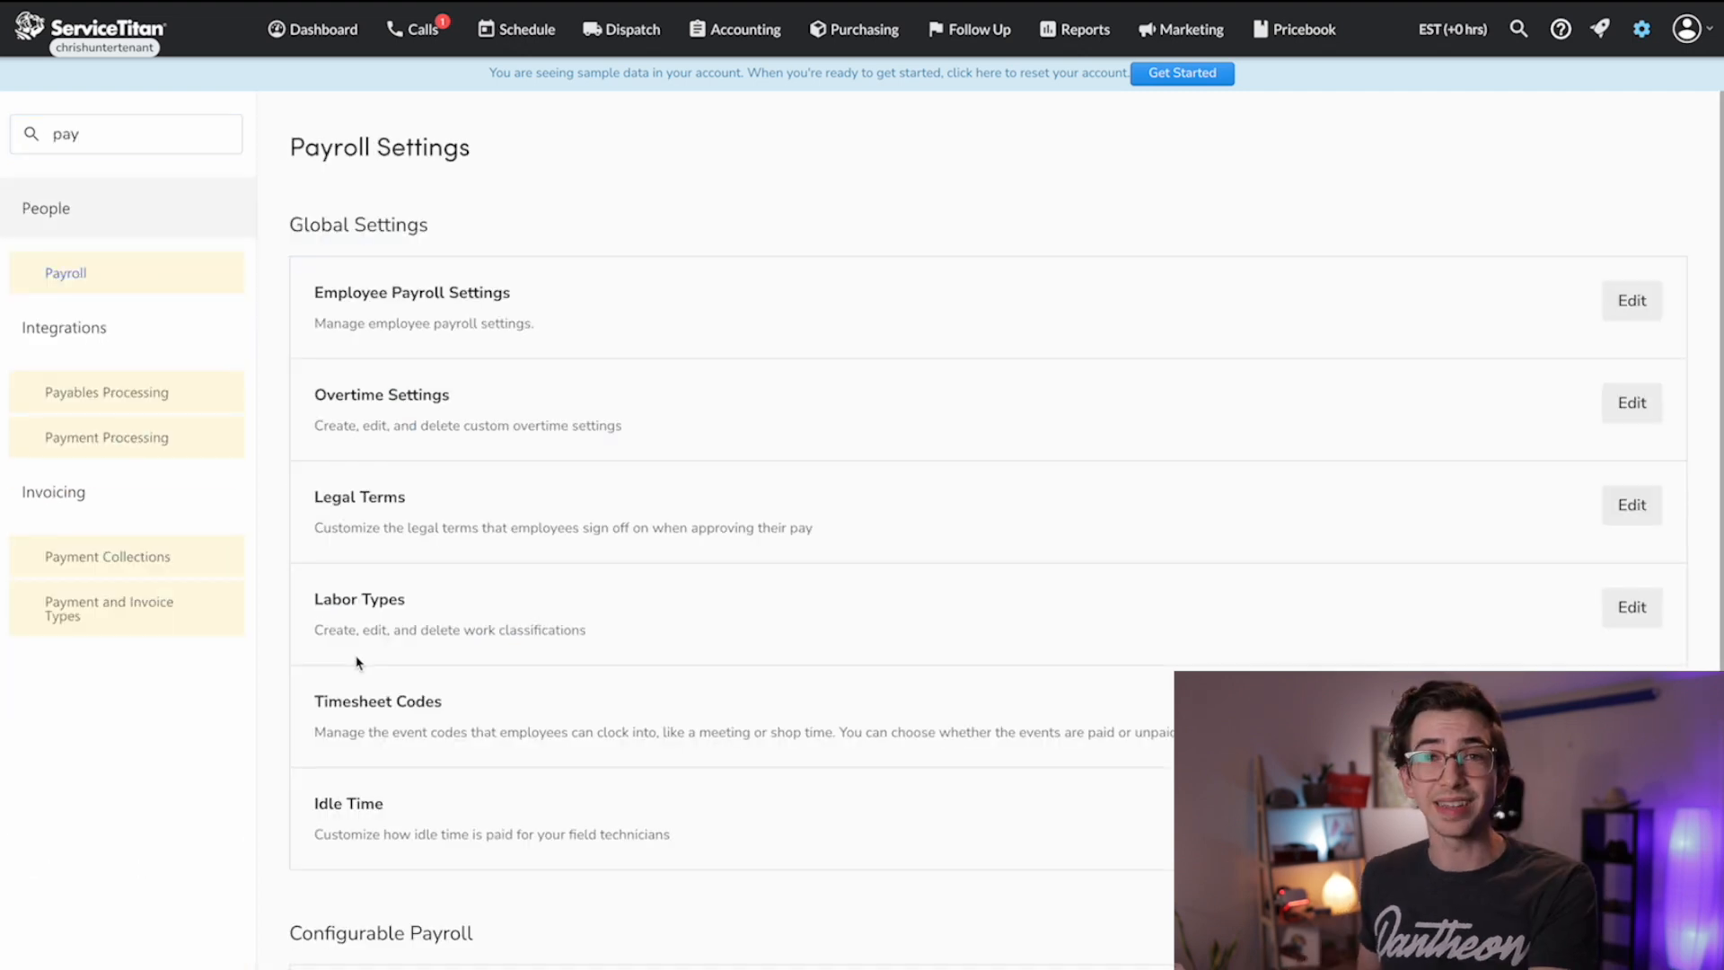
{"action": "double_click", "coordinate": [334, 599]}
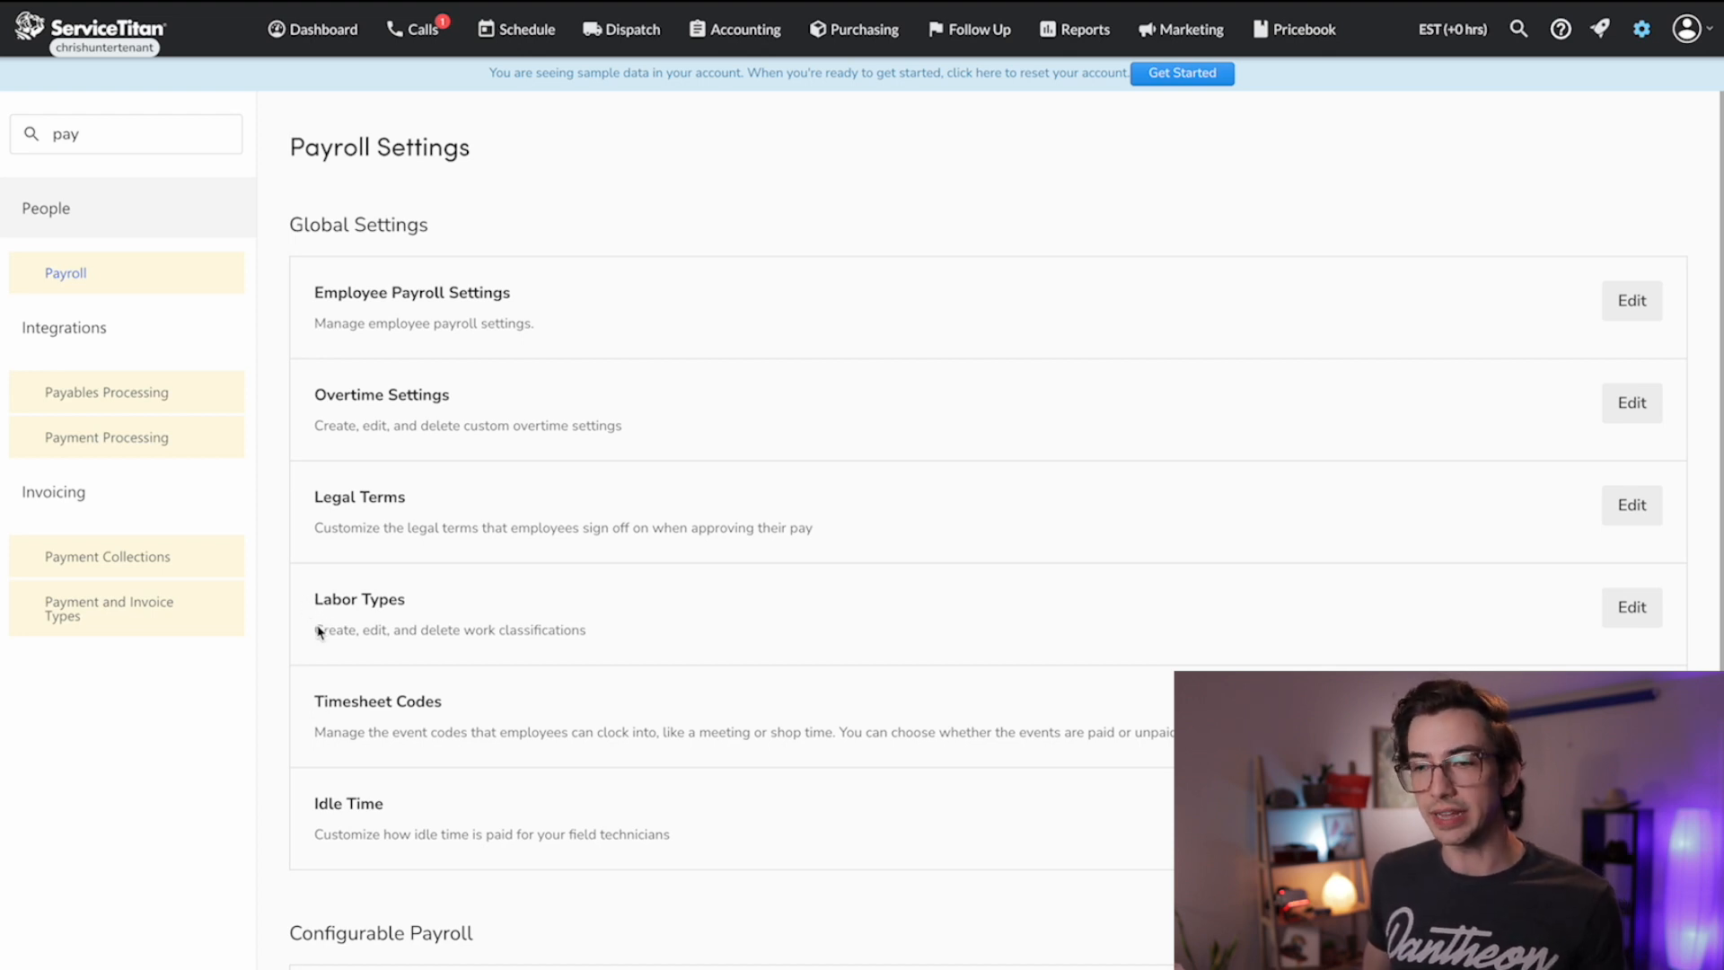
{"action": "double_click", "coordinate": [358, 598]}
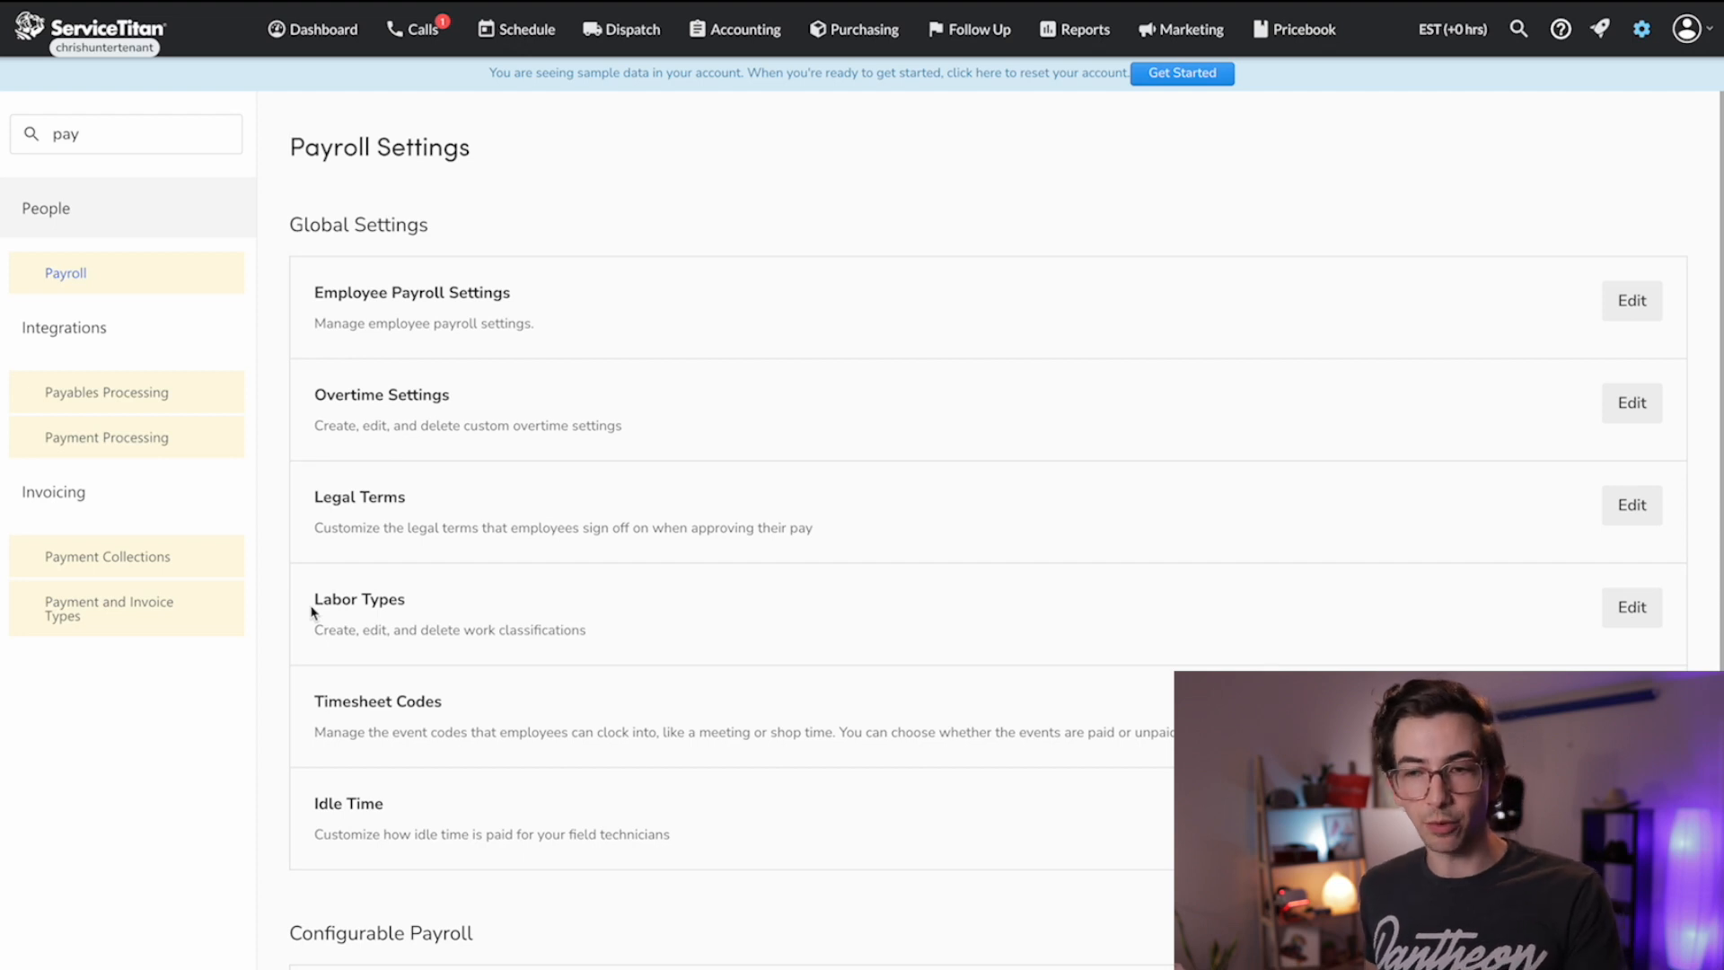
{"action": "mouse_move", "coordinate": [1631, 607]}
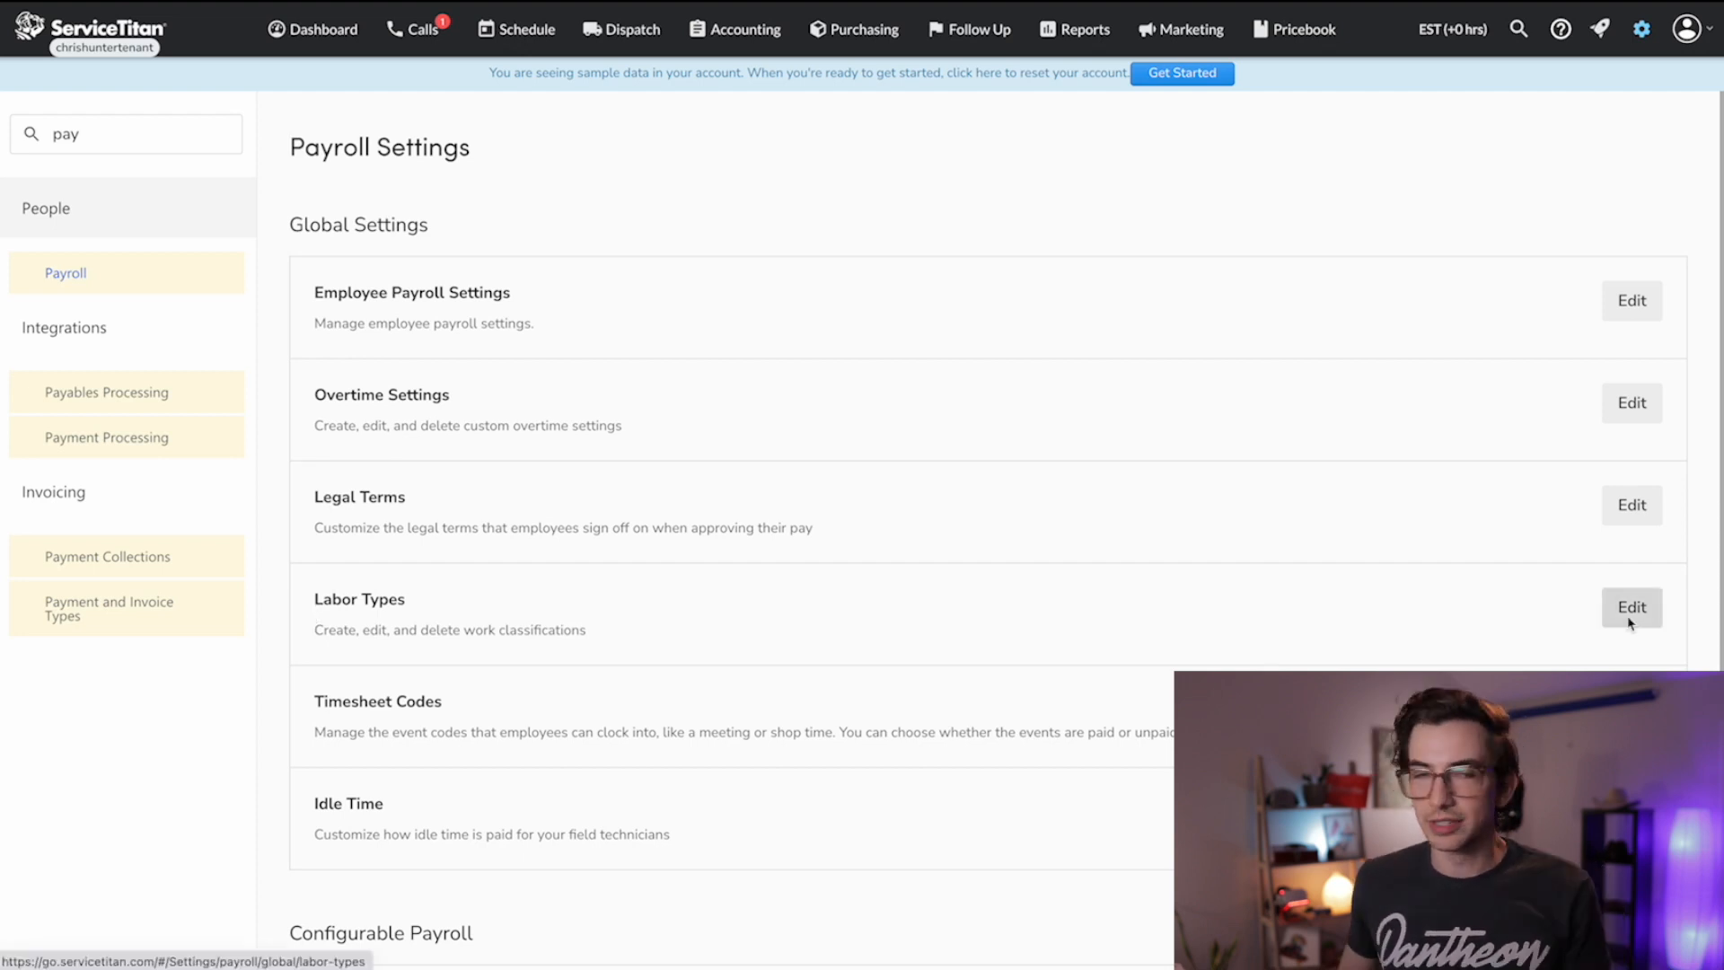
Step: Create labor type HVAC Lead Rate (HVACLDRT) linked to the HVACLINSTL labor service
{"action": "left_click", "coordinate": [1632, 608]}
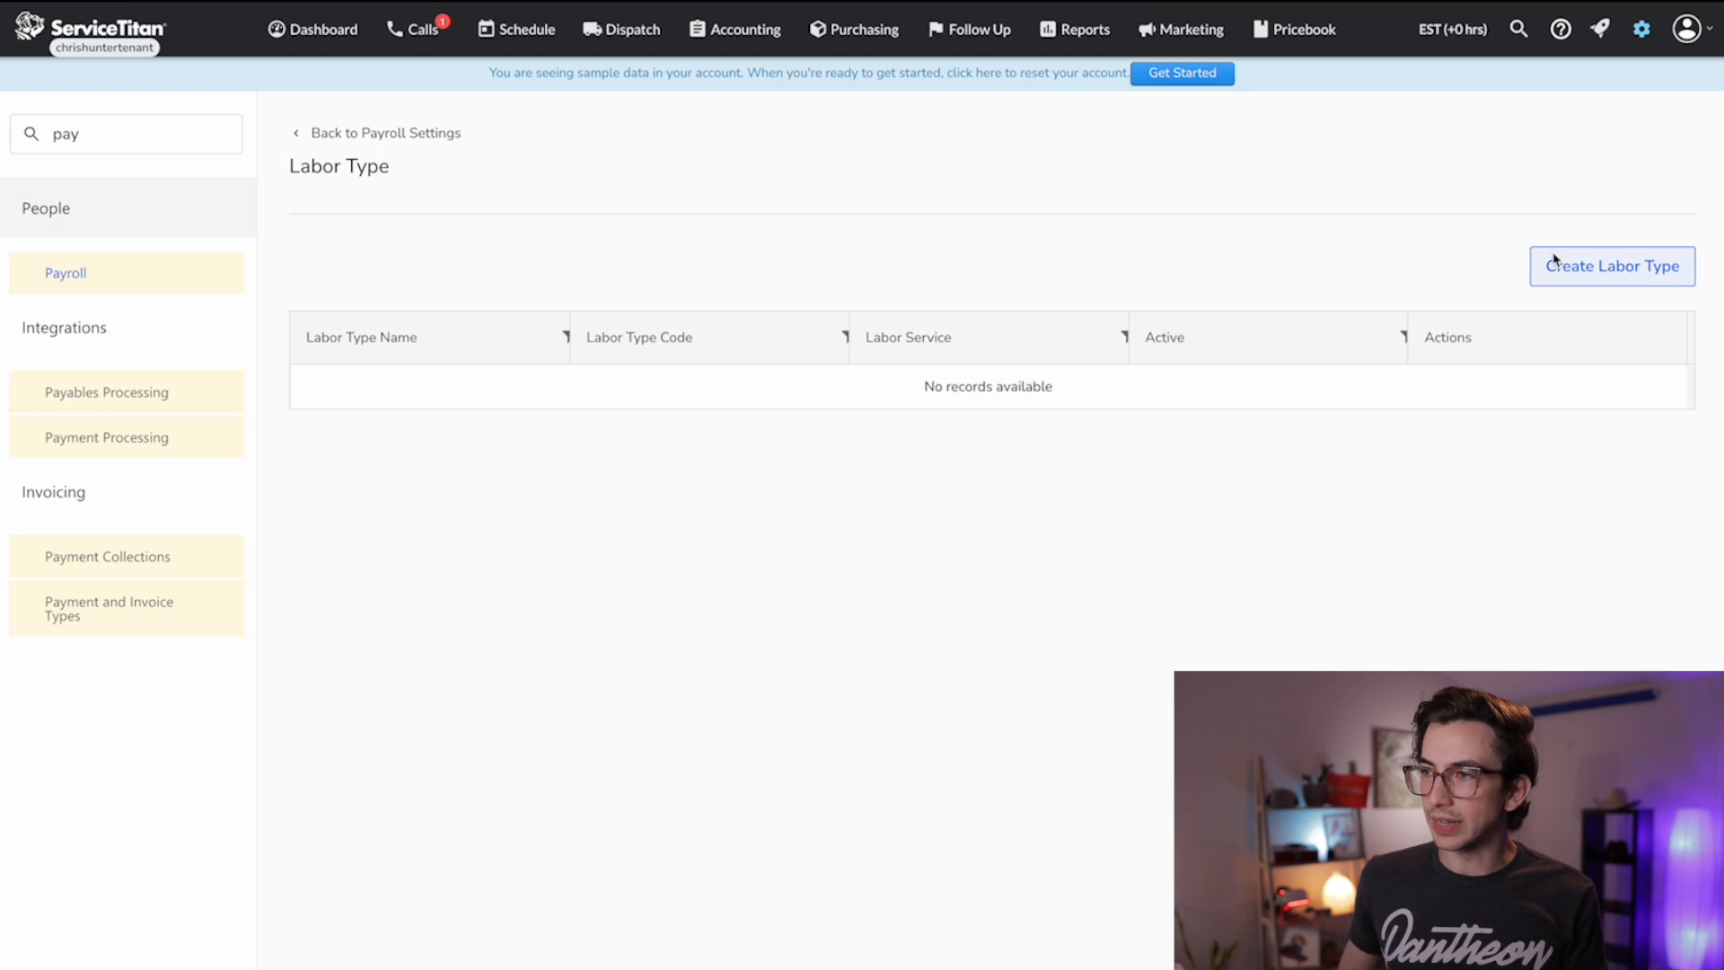
{"action": "left_click", "coordinate": [1611, 266]}
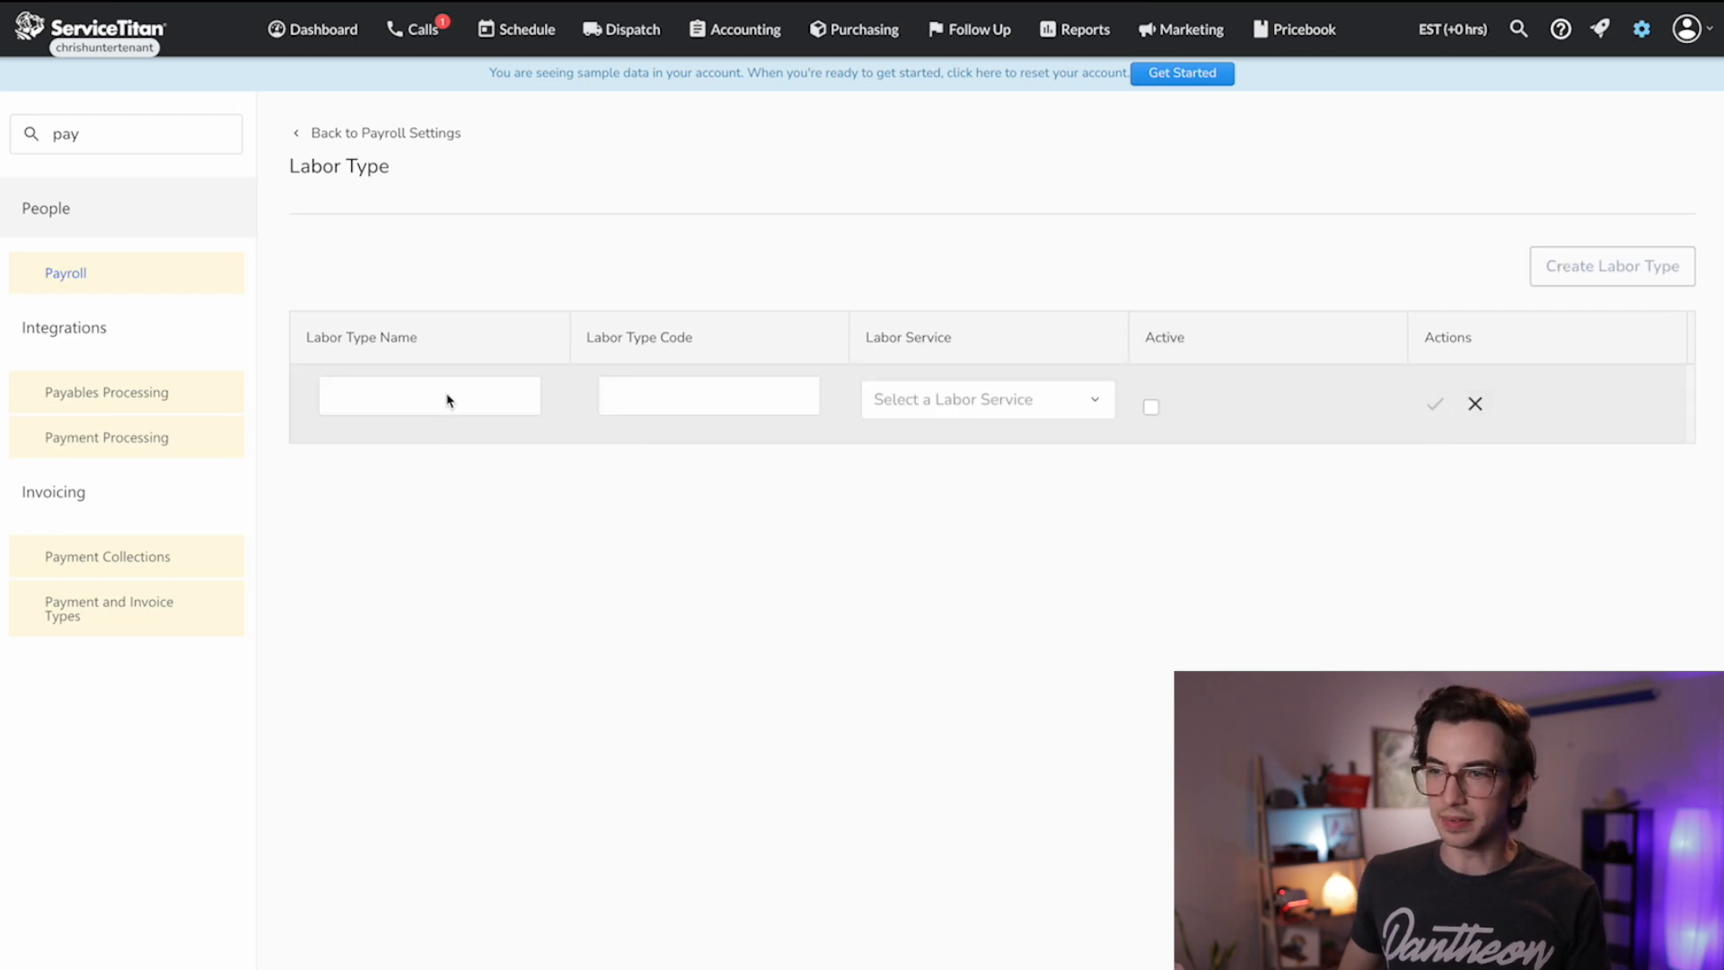
{"action": "left_click", "coordinate": [430, 395]}
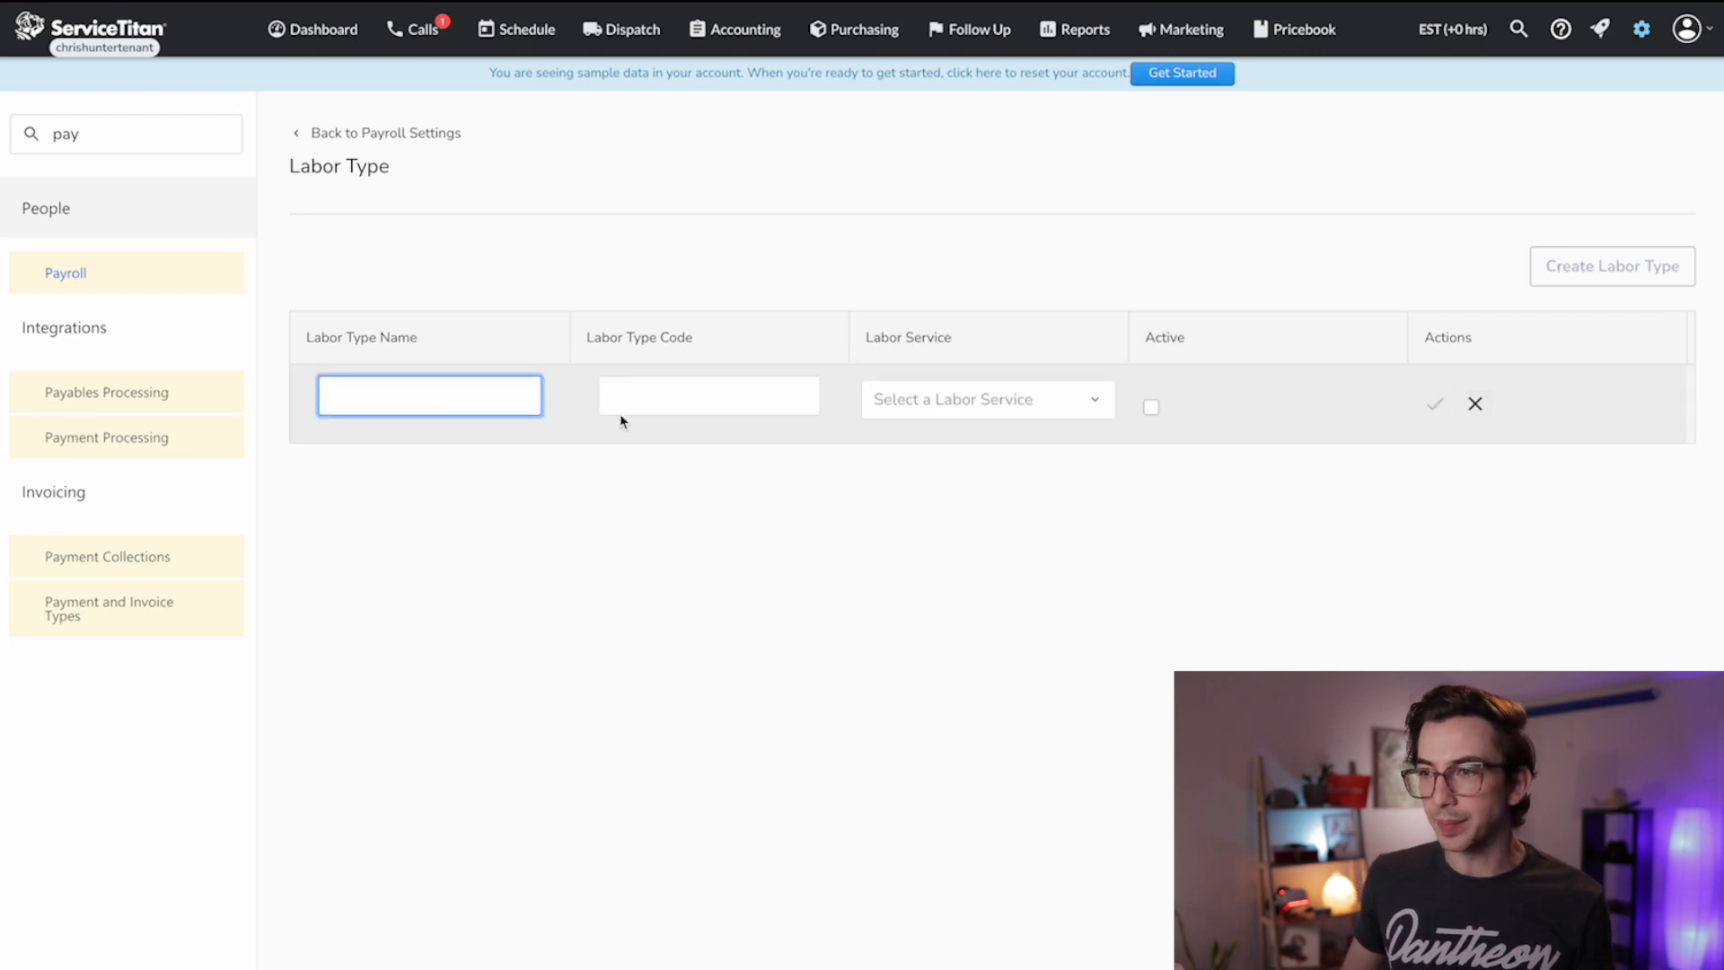
{"action": "left_click", "coordinate": [985, 398]}
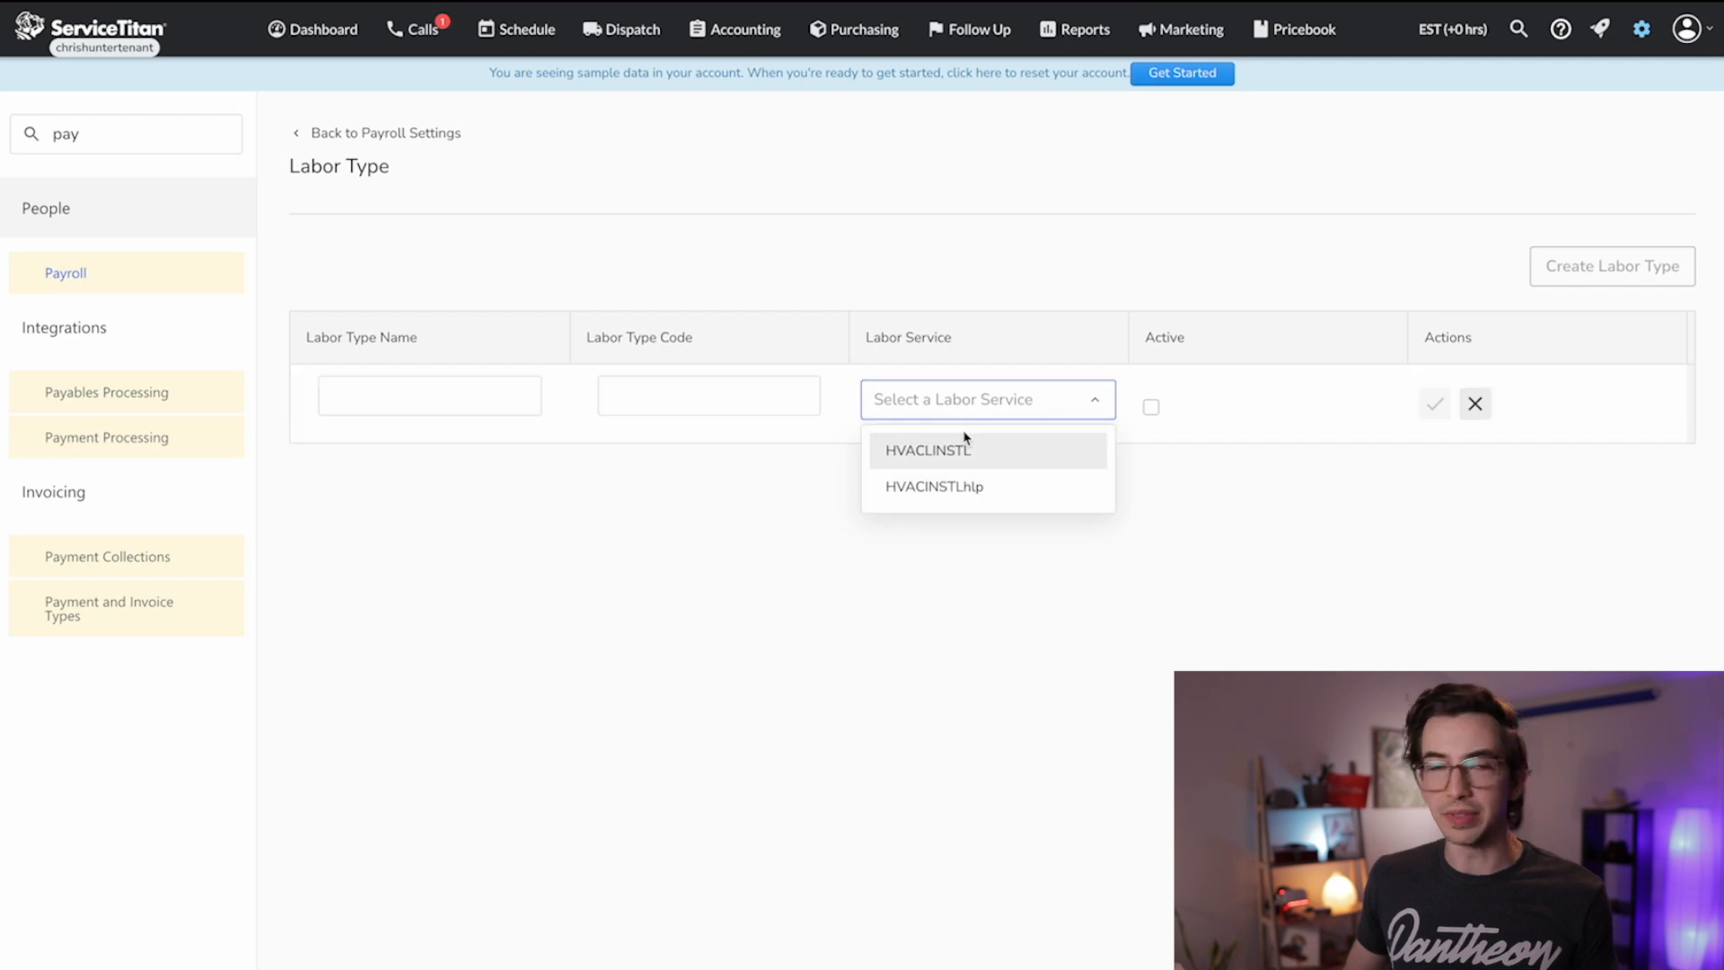
{"action": "left_click", "coordinate": [927, 450]}
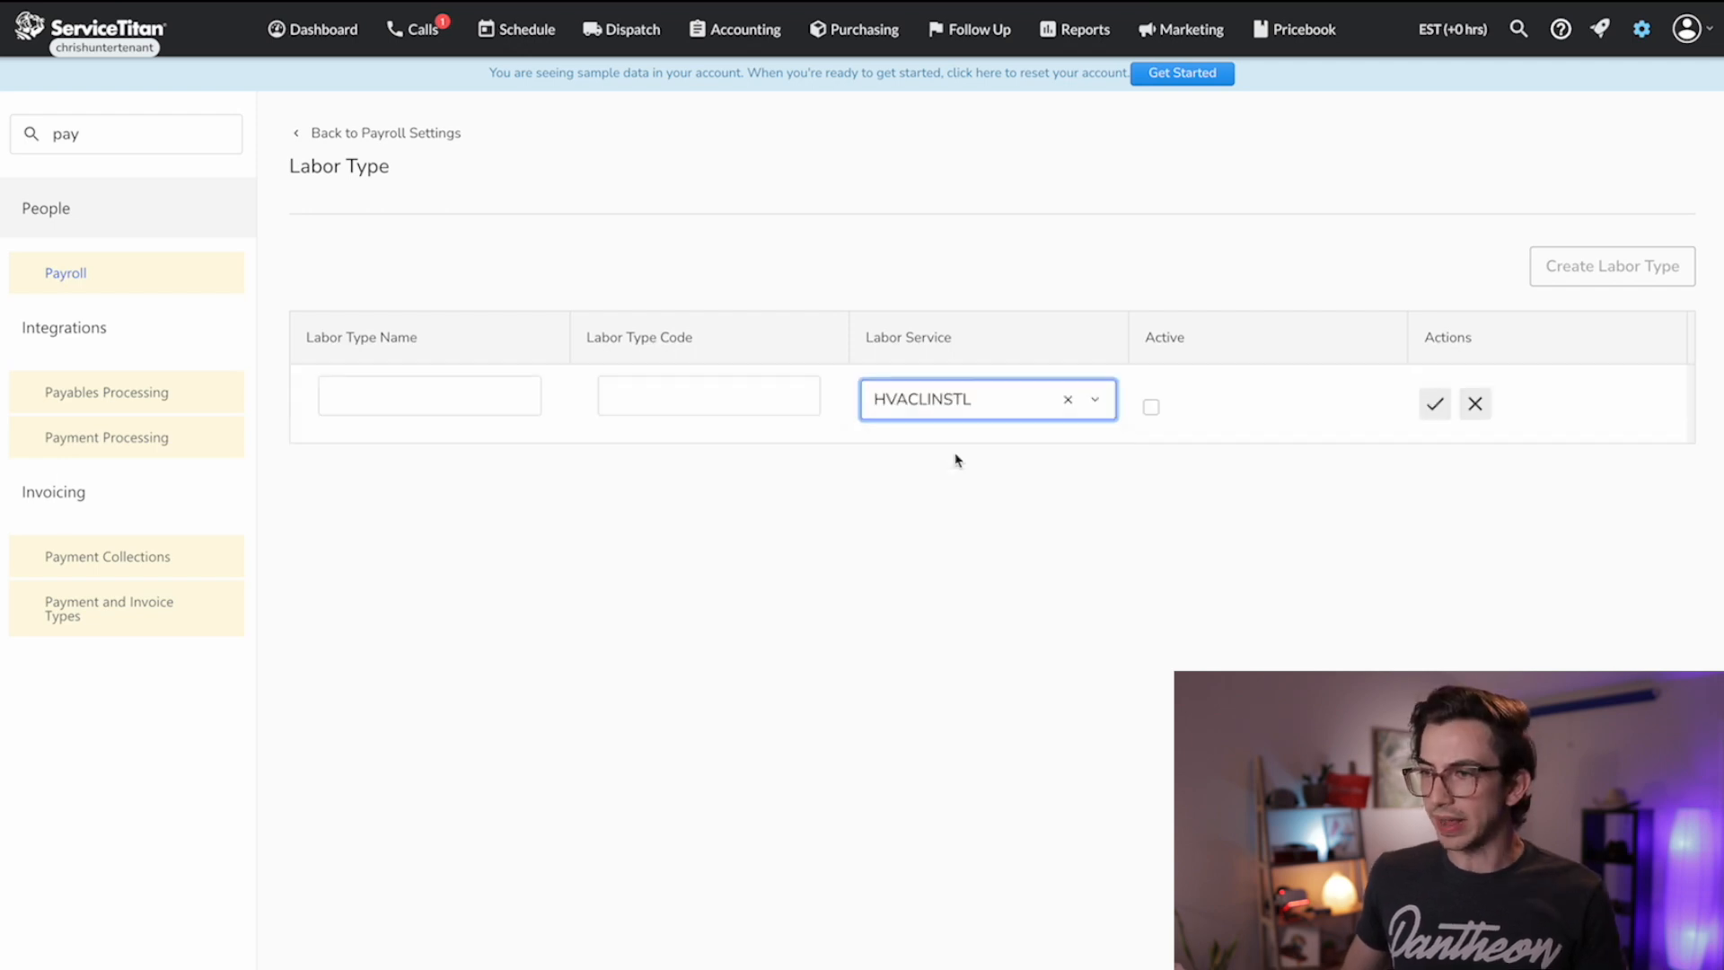
{"action": "type", "text": "HVAC Lead Rate"}
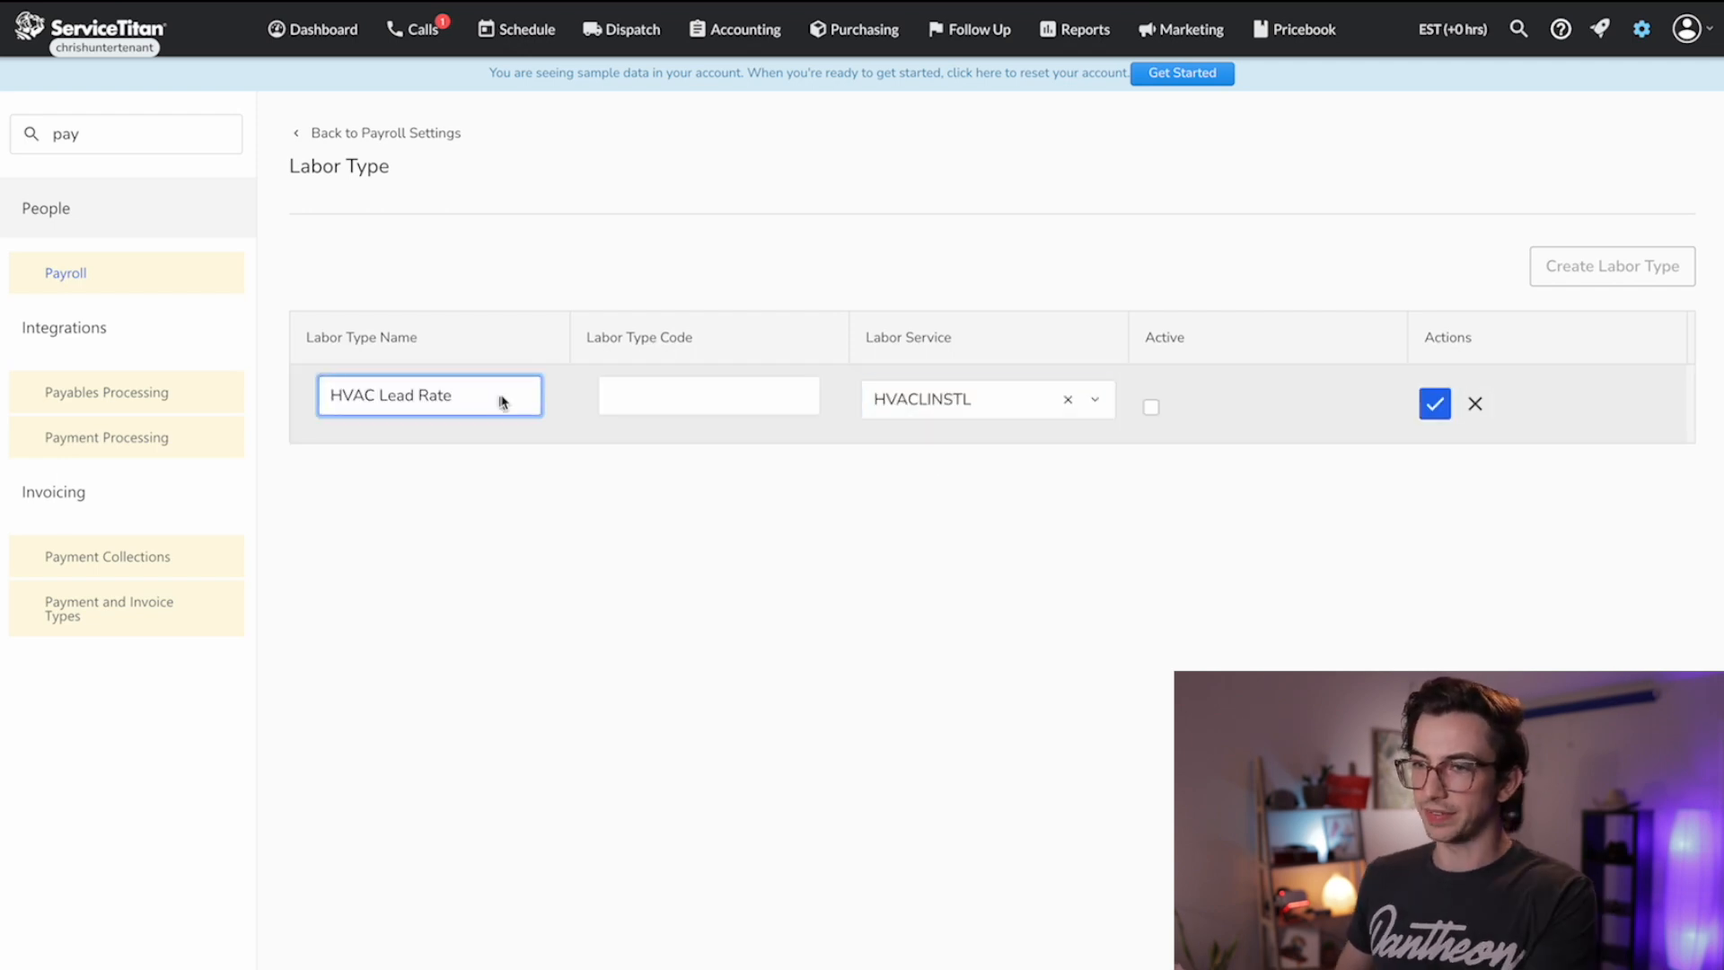
{"action": "type", "text": "HVACLDRT"}
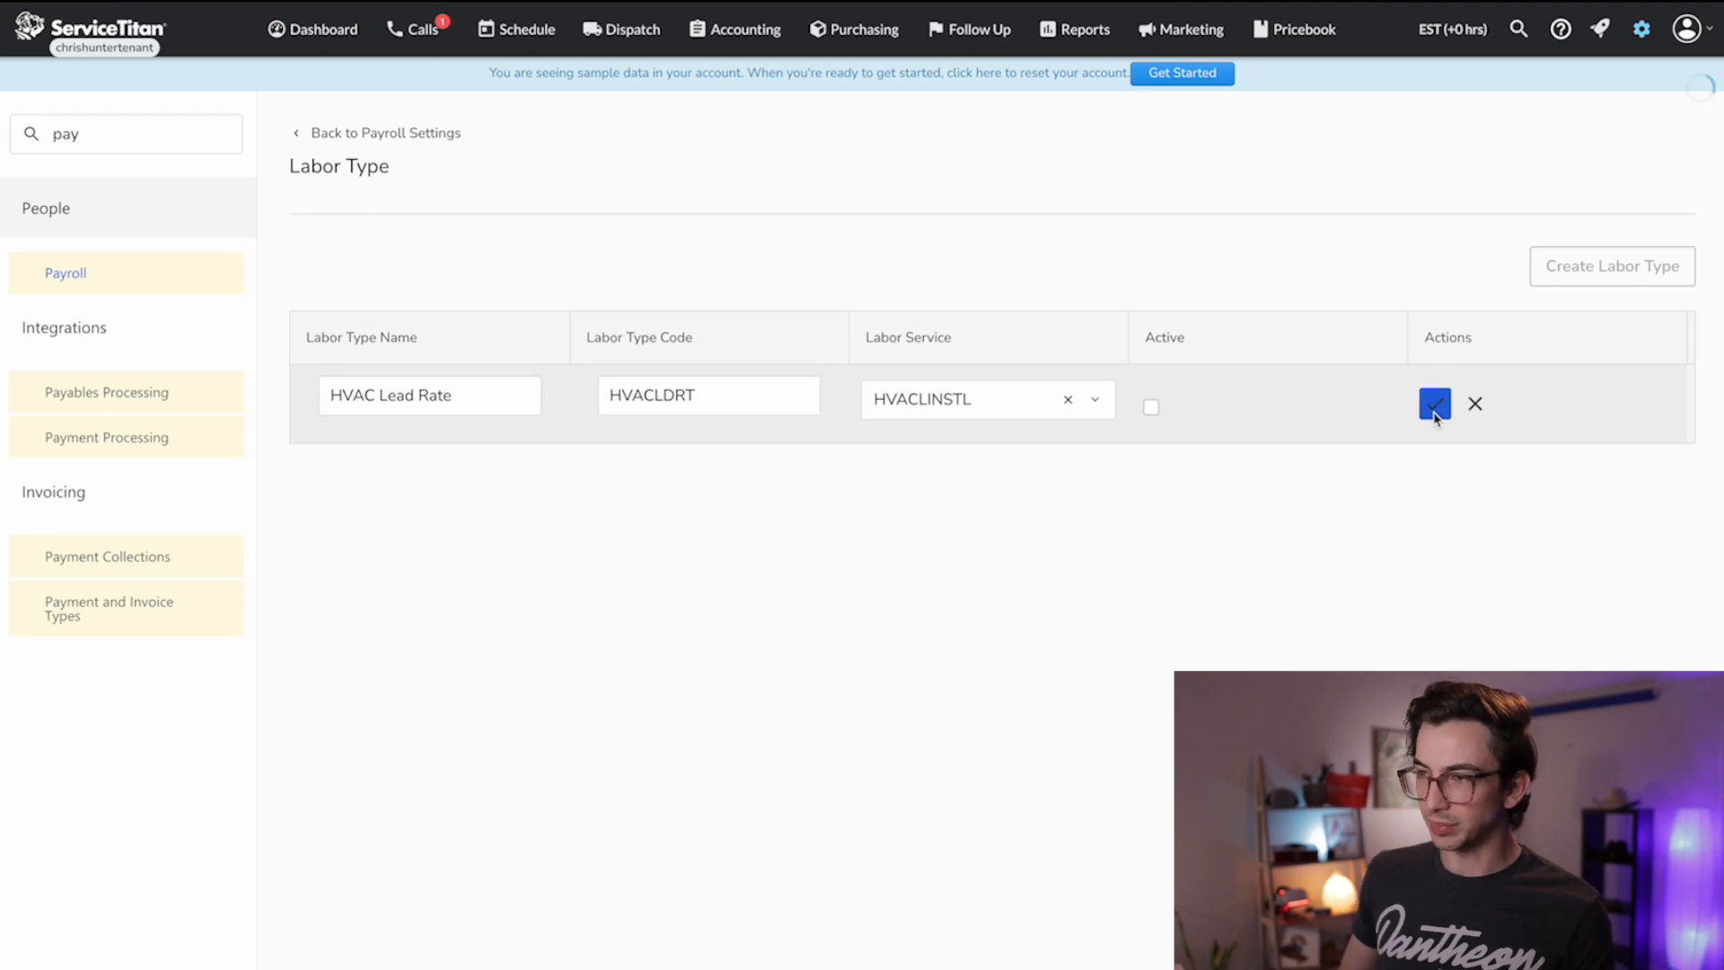
{"action": "left_click", "coordinate": [1434, 403]}
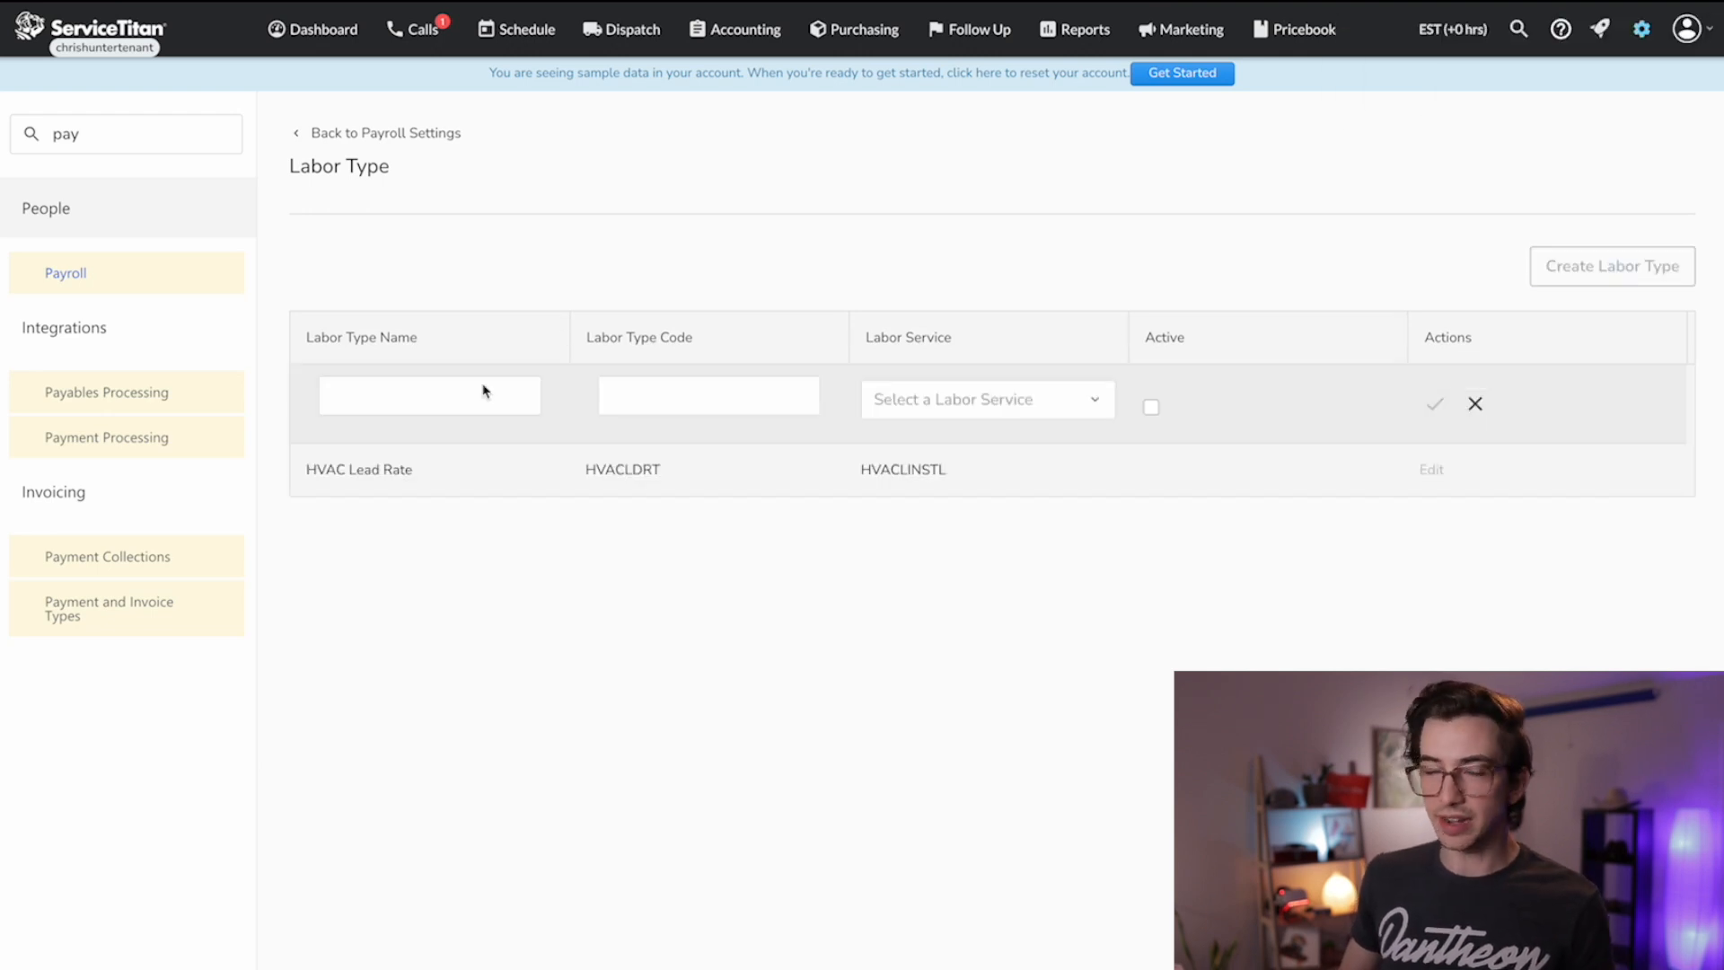
Step: Create the HVAC Helper Rate (HVAChlp) labor type, then reopen HVAC Lead Rate for editing
{"action": "type", "text": "HVAC Helper Rate"}
{"action": "type", "text": "HVAChlp"}
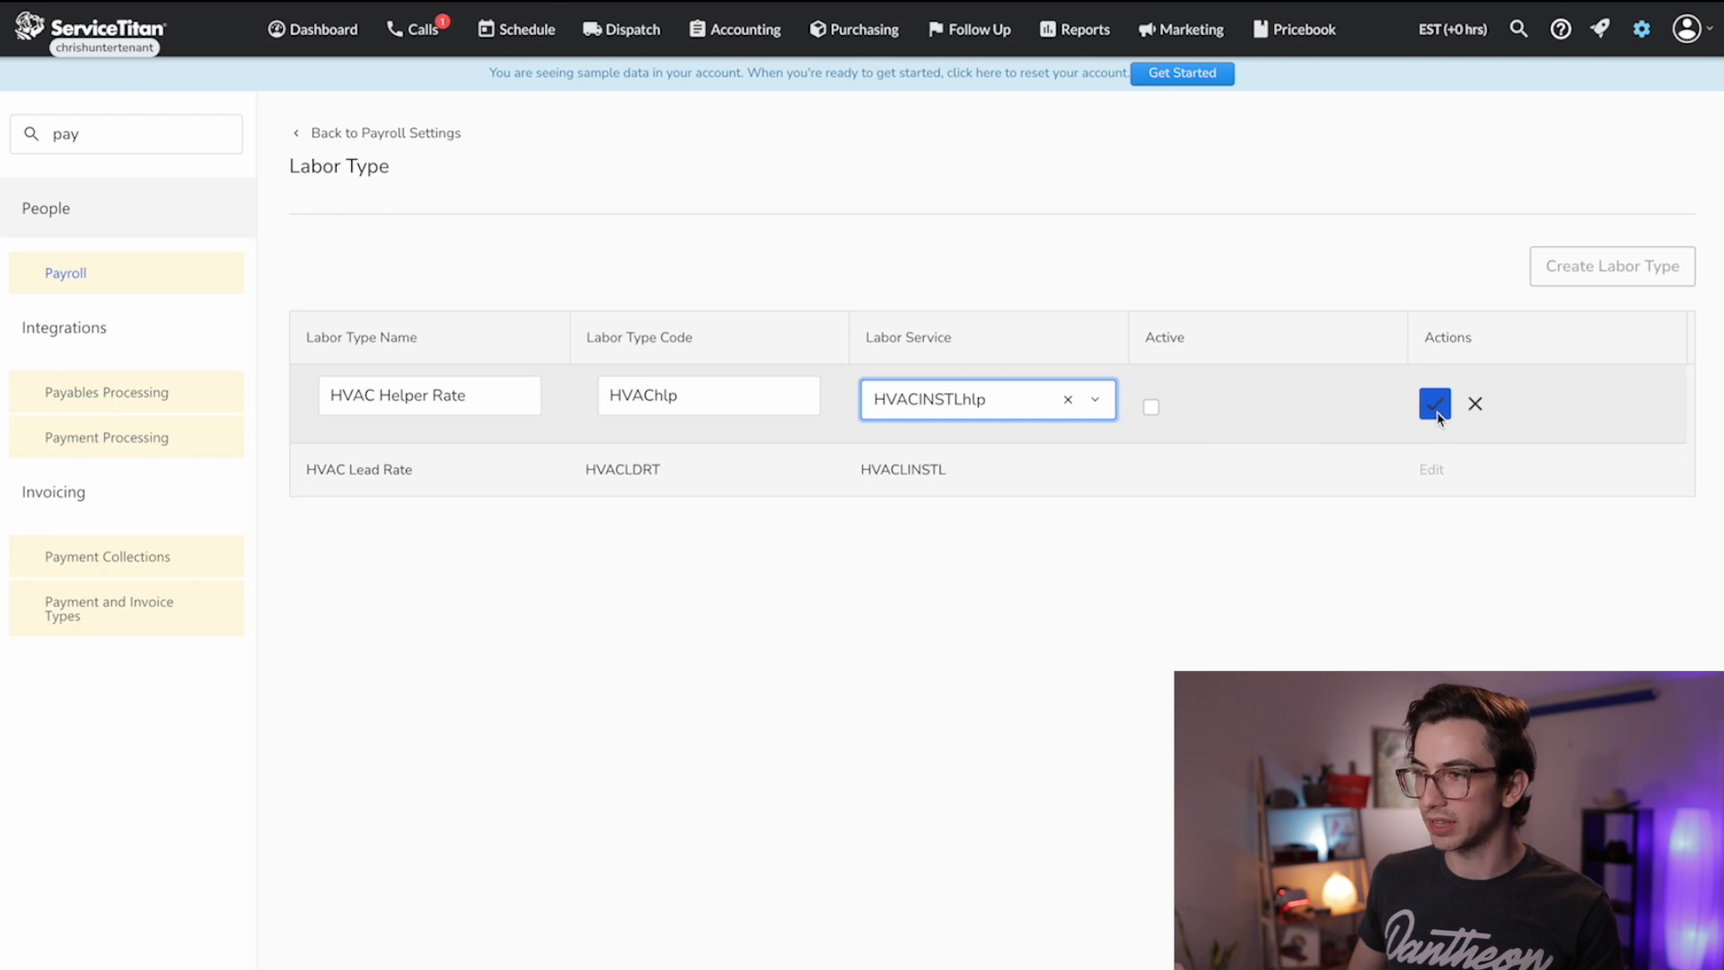
{"action": "left_click", "coordinate": [1434, 403]}
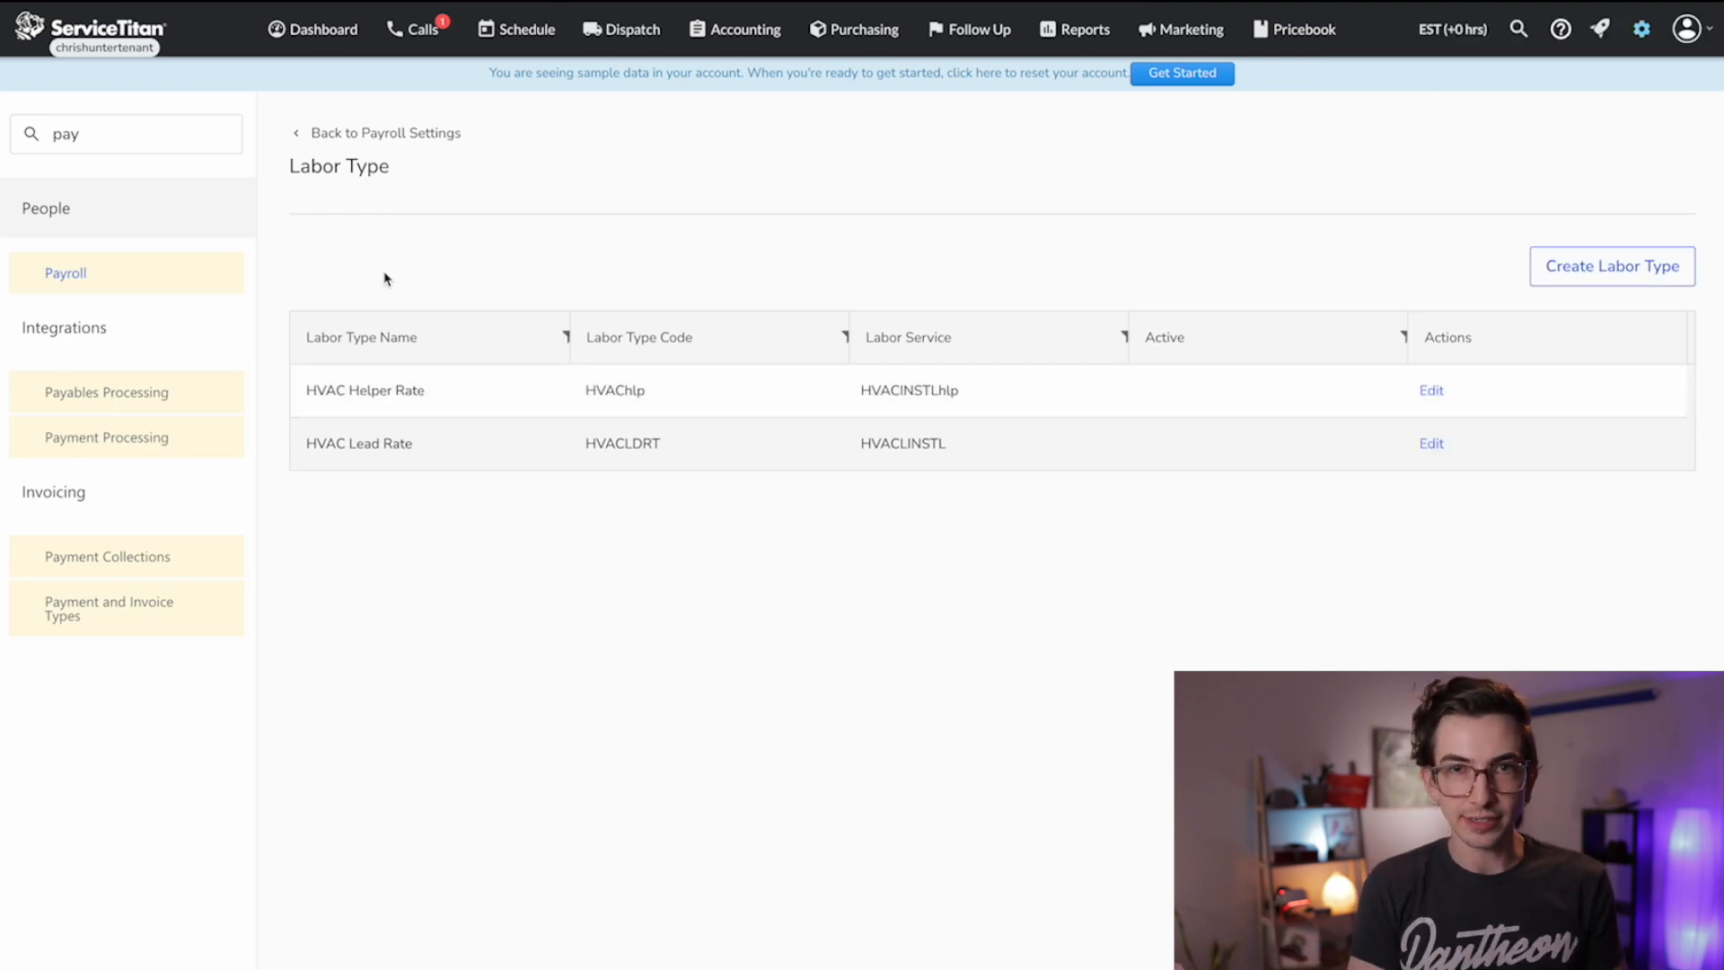
{"action": "left_click", "coordinate": [1430, 443]}
{"action": "type", "text": "lab"}
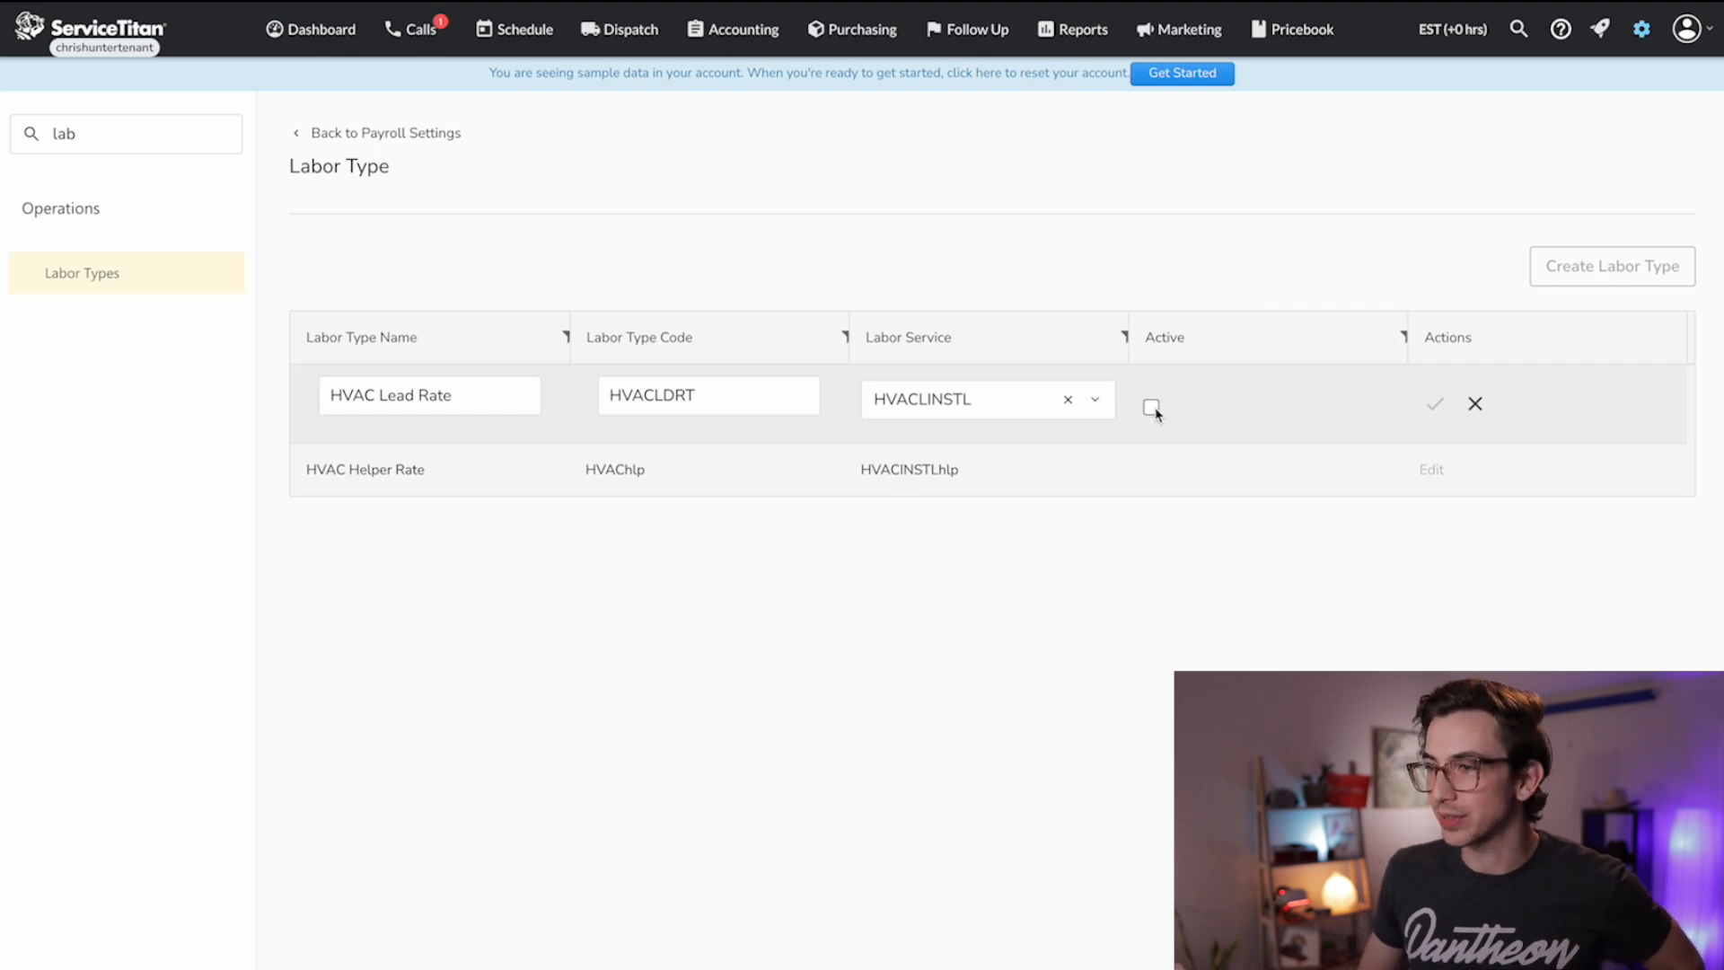
Step: Tick Active on HVAC Lead Rate and HVAC Helper Rate, saving each row
{"action": "left_click", "coordinate": [1434, 403]}
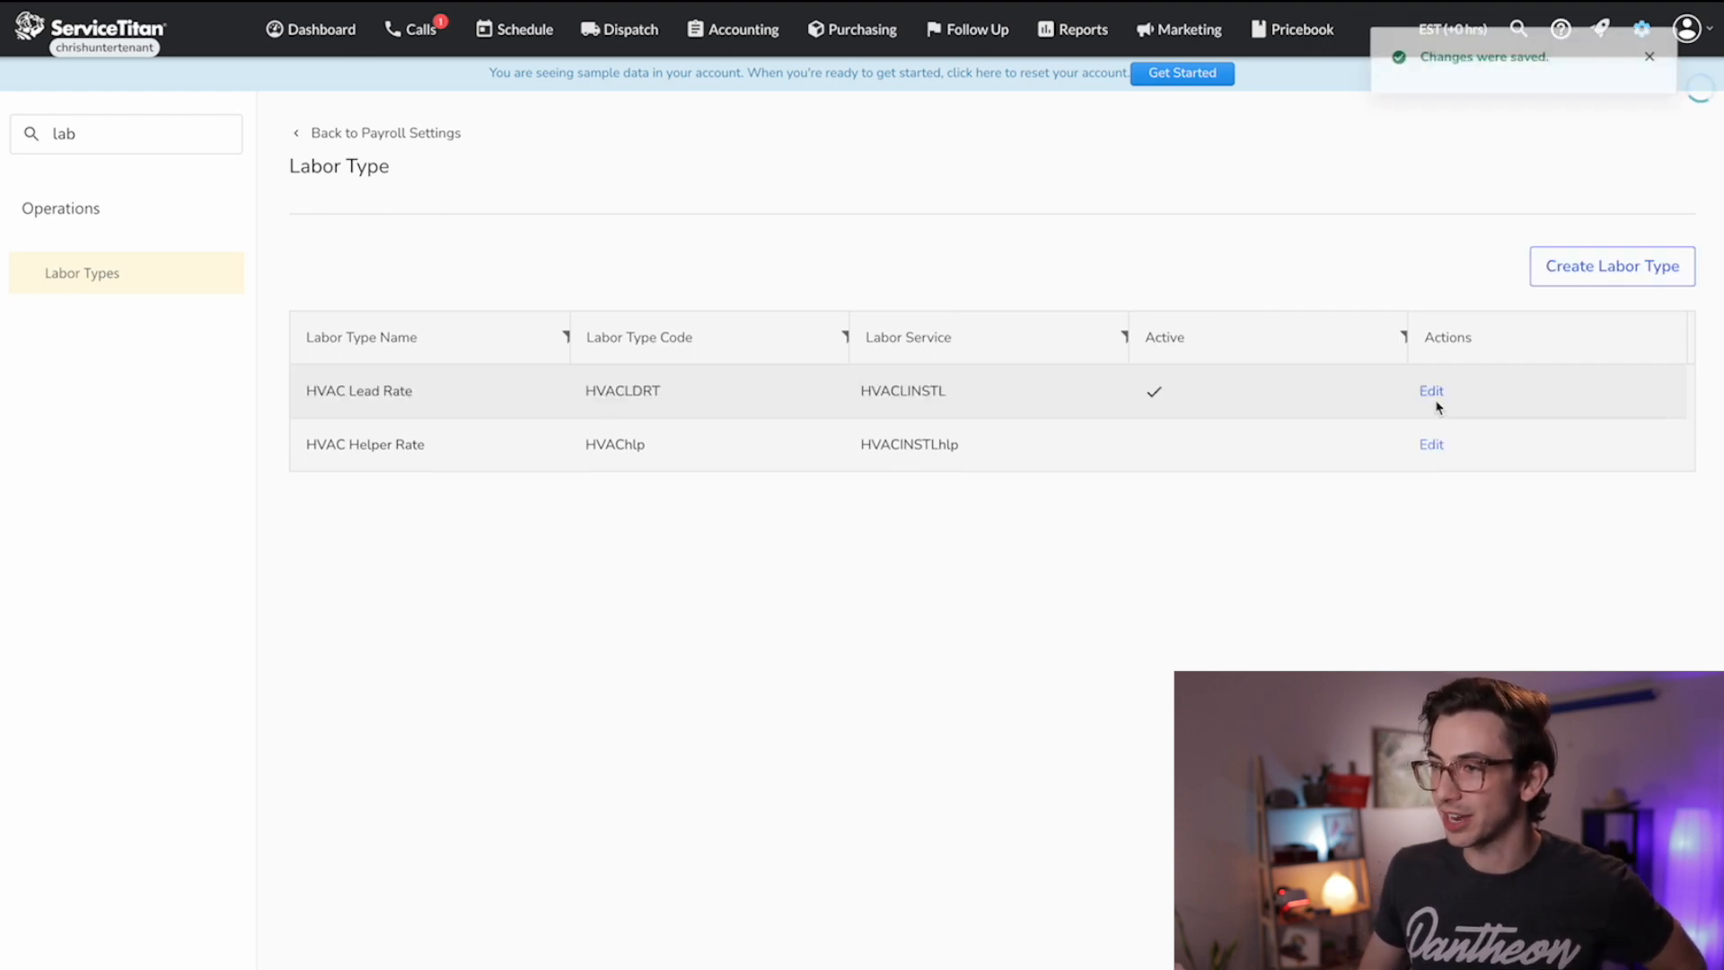
{"action": "left_click", "coordinate": [1431, 444]}
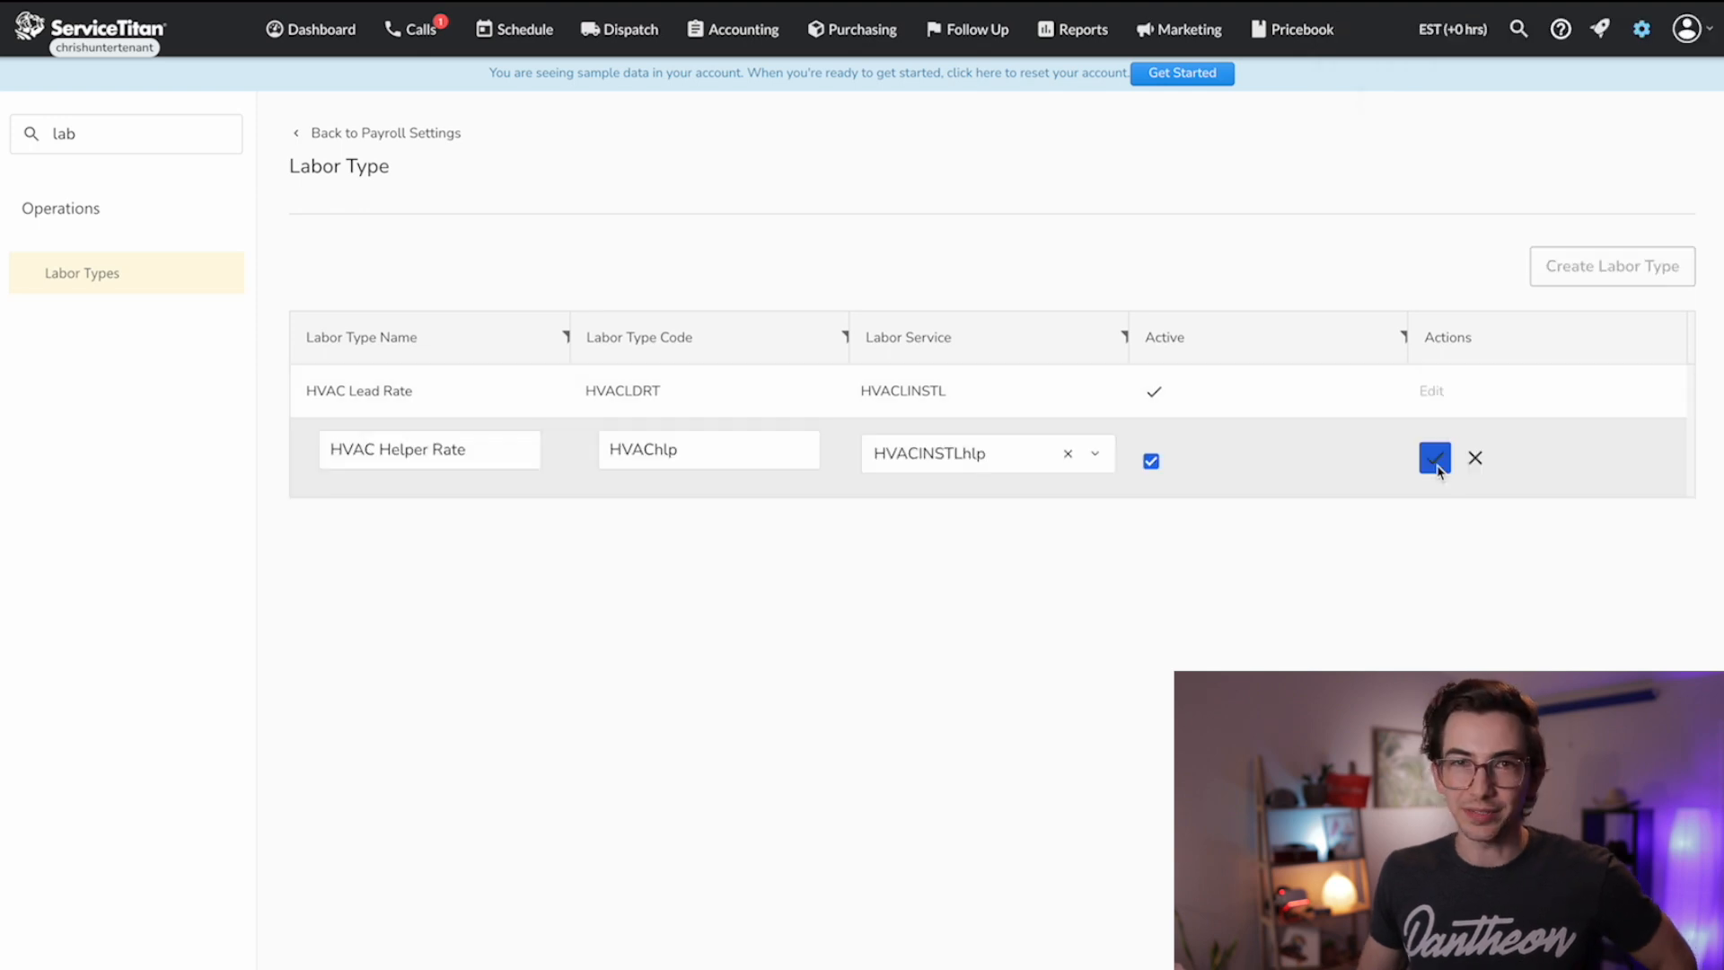
{"action": "left_click", "coordinate": [1435, 459]}
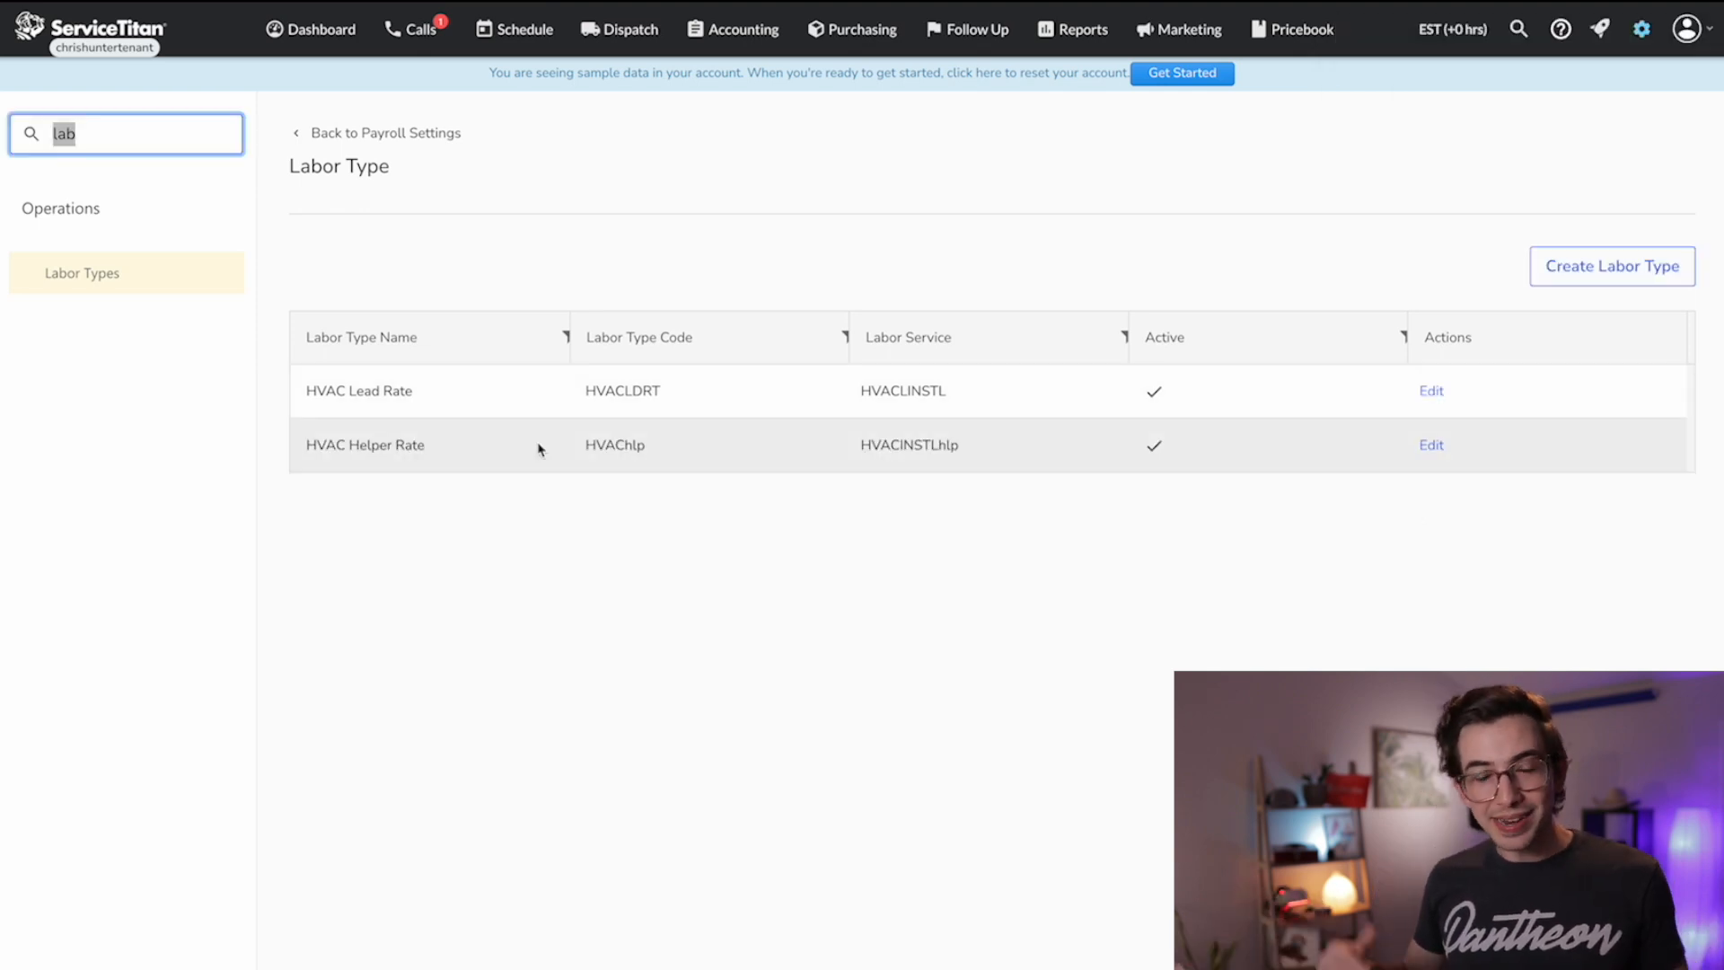
Step: Find Technicians via a 'tech' settings search and edit the HVAC - Maintenance technician
{"action": "type", "text": "t"}
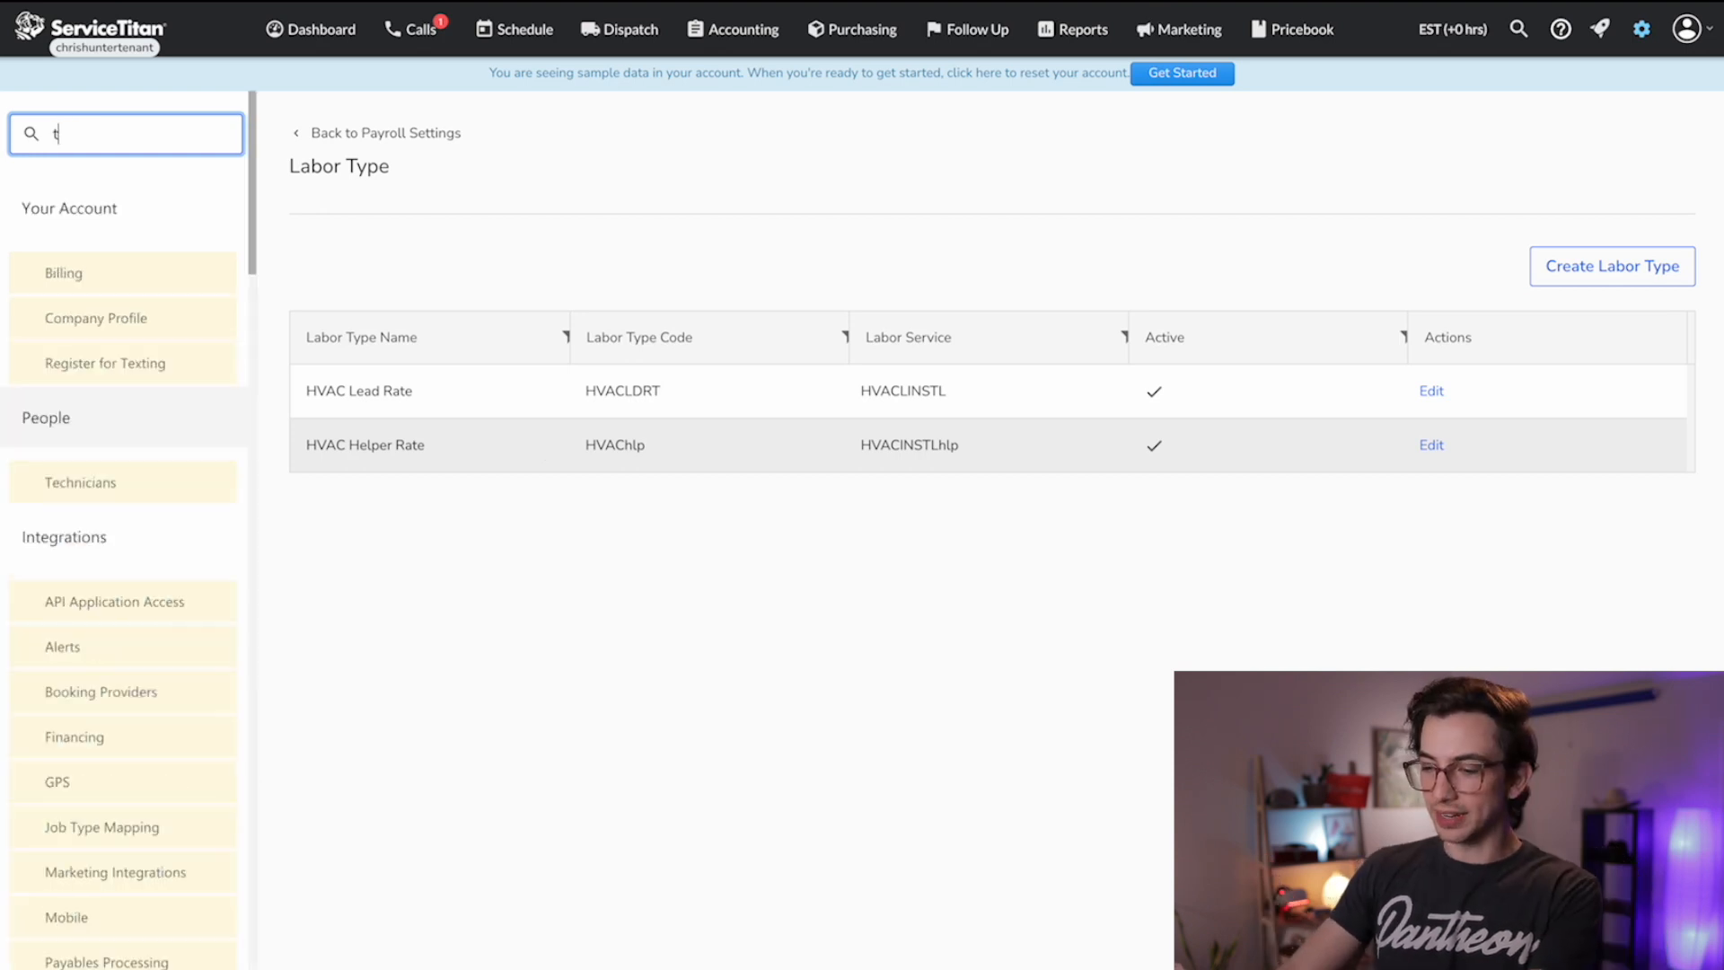
{"action": "type", "text": "ech"}
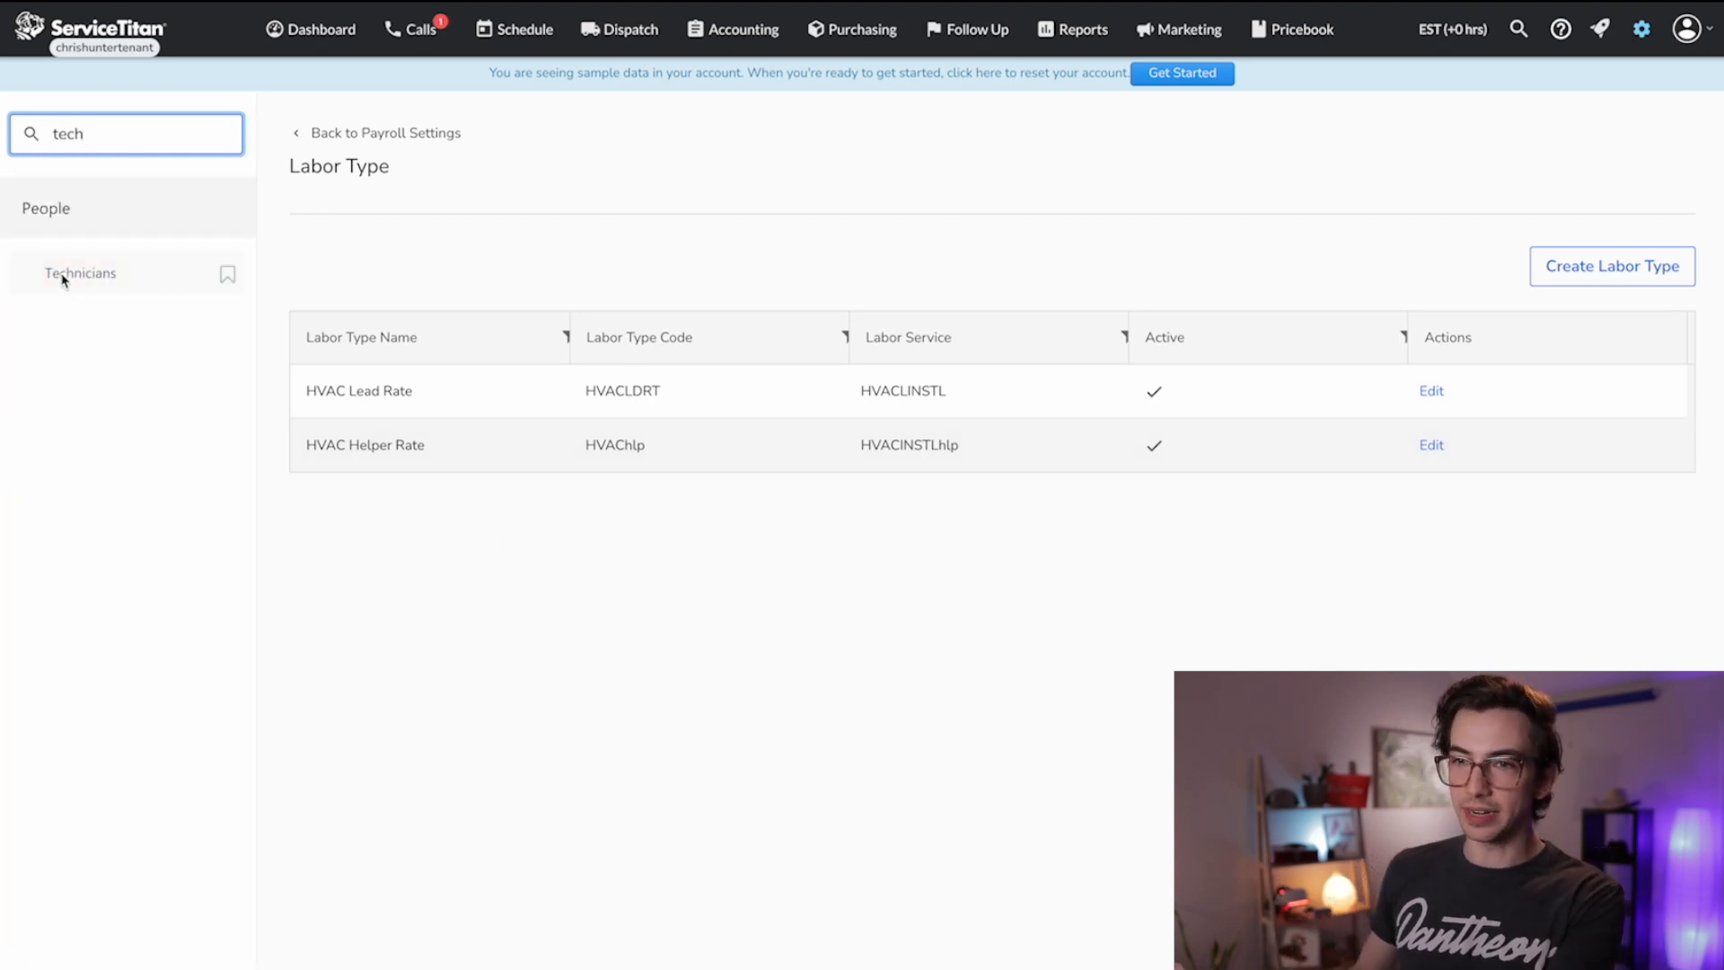
{"action": "left_click", "coordinate": [80, 273]}
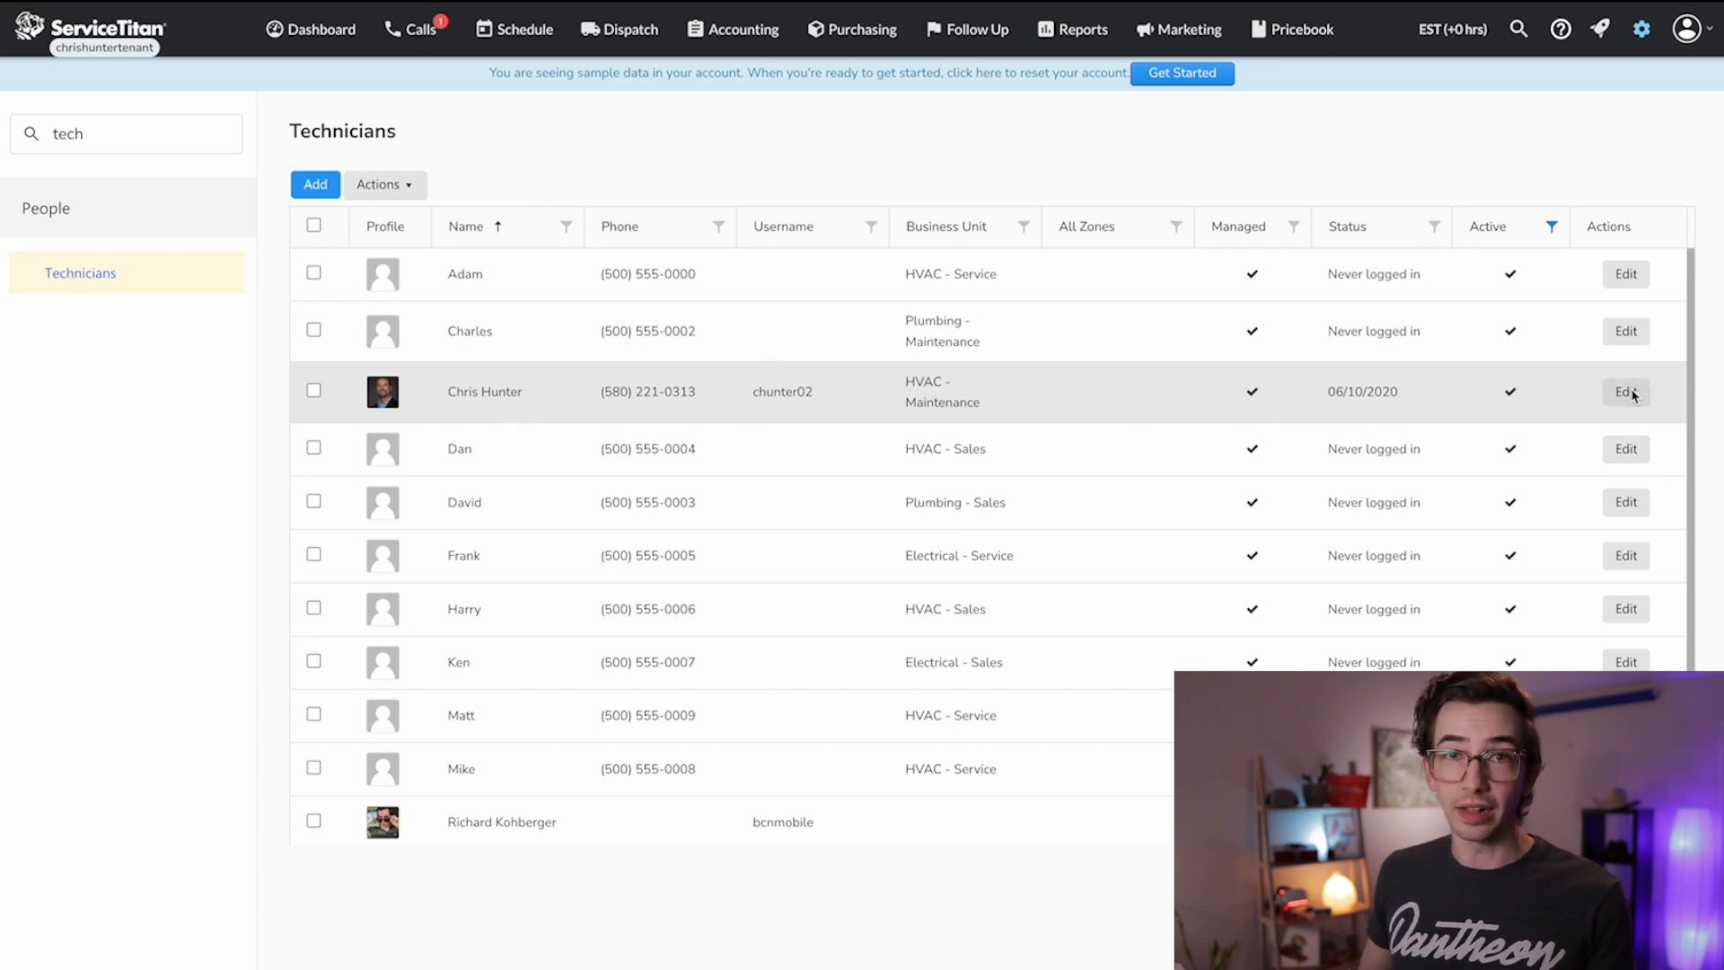
{"action": "left_click", "coordinate": [1625, 392]}
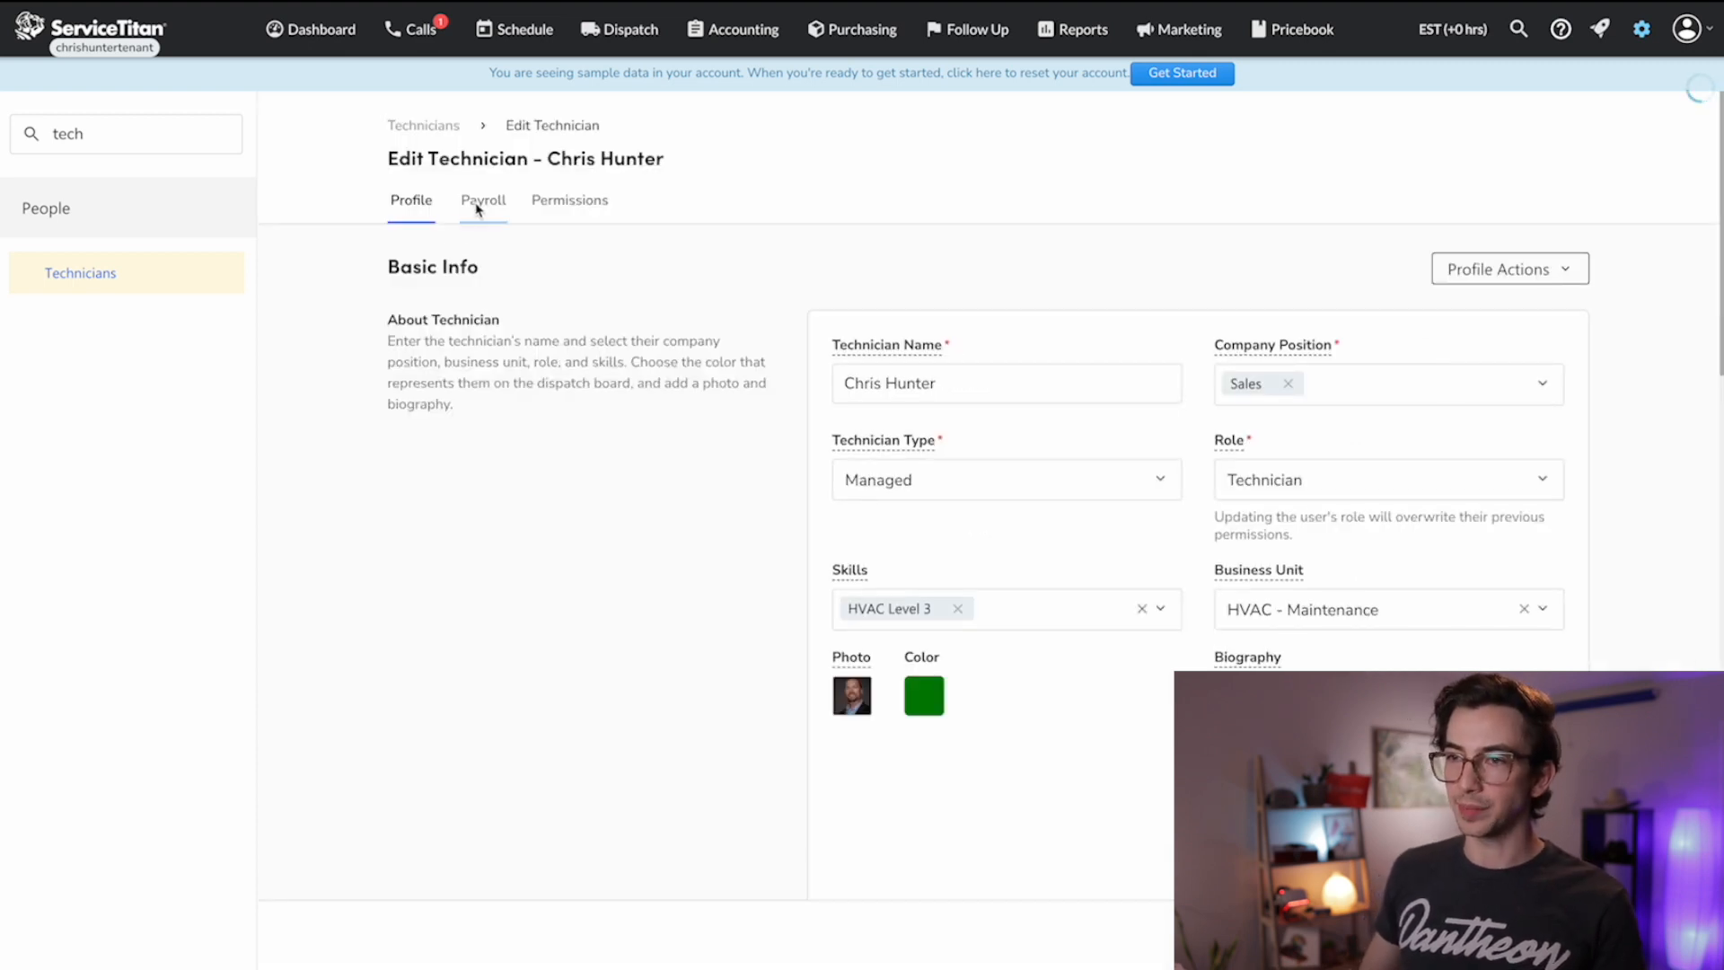
Step: On the technician's Payroll tab, set Default Labor Type to HVACLDRT
{"action": "left_click", "coordinate": [482, 200]}
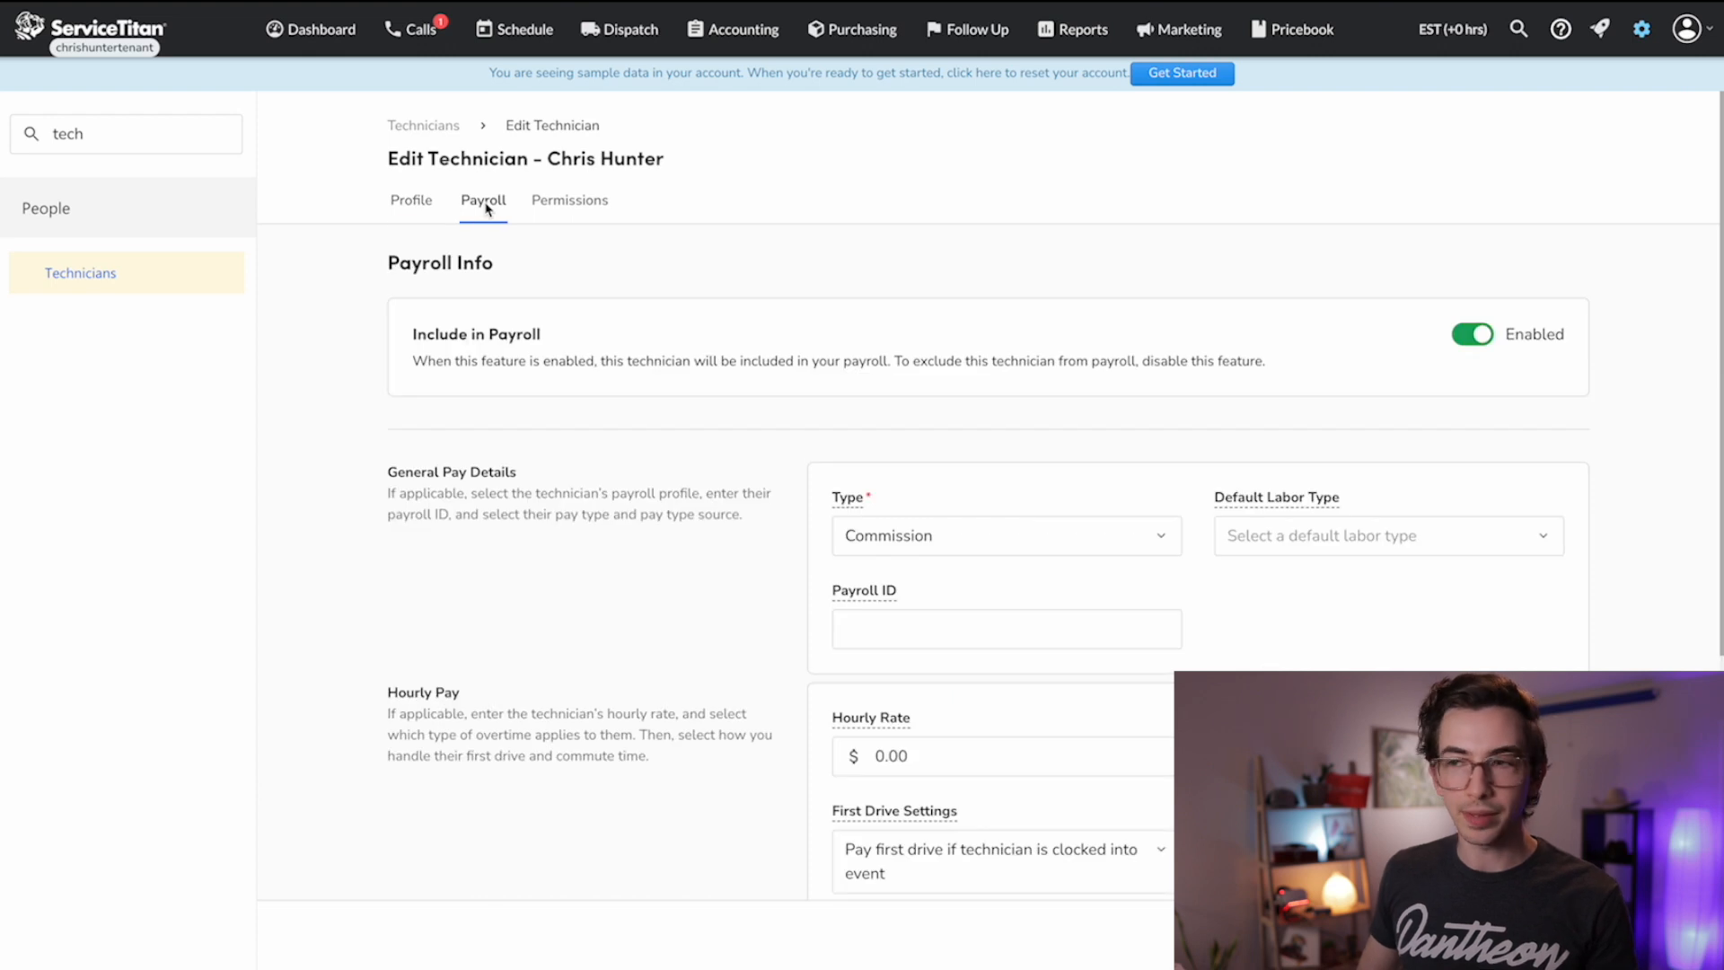
{"action": "mouse_move", "coordinate": [1246, 507]}
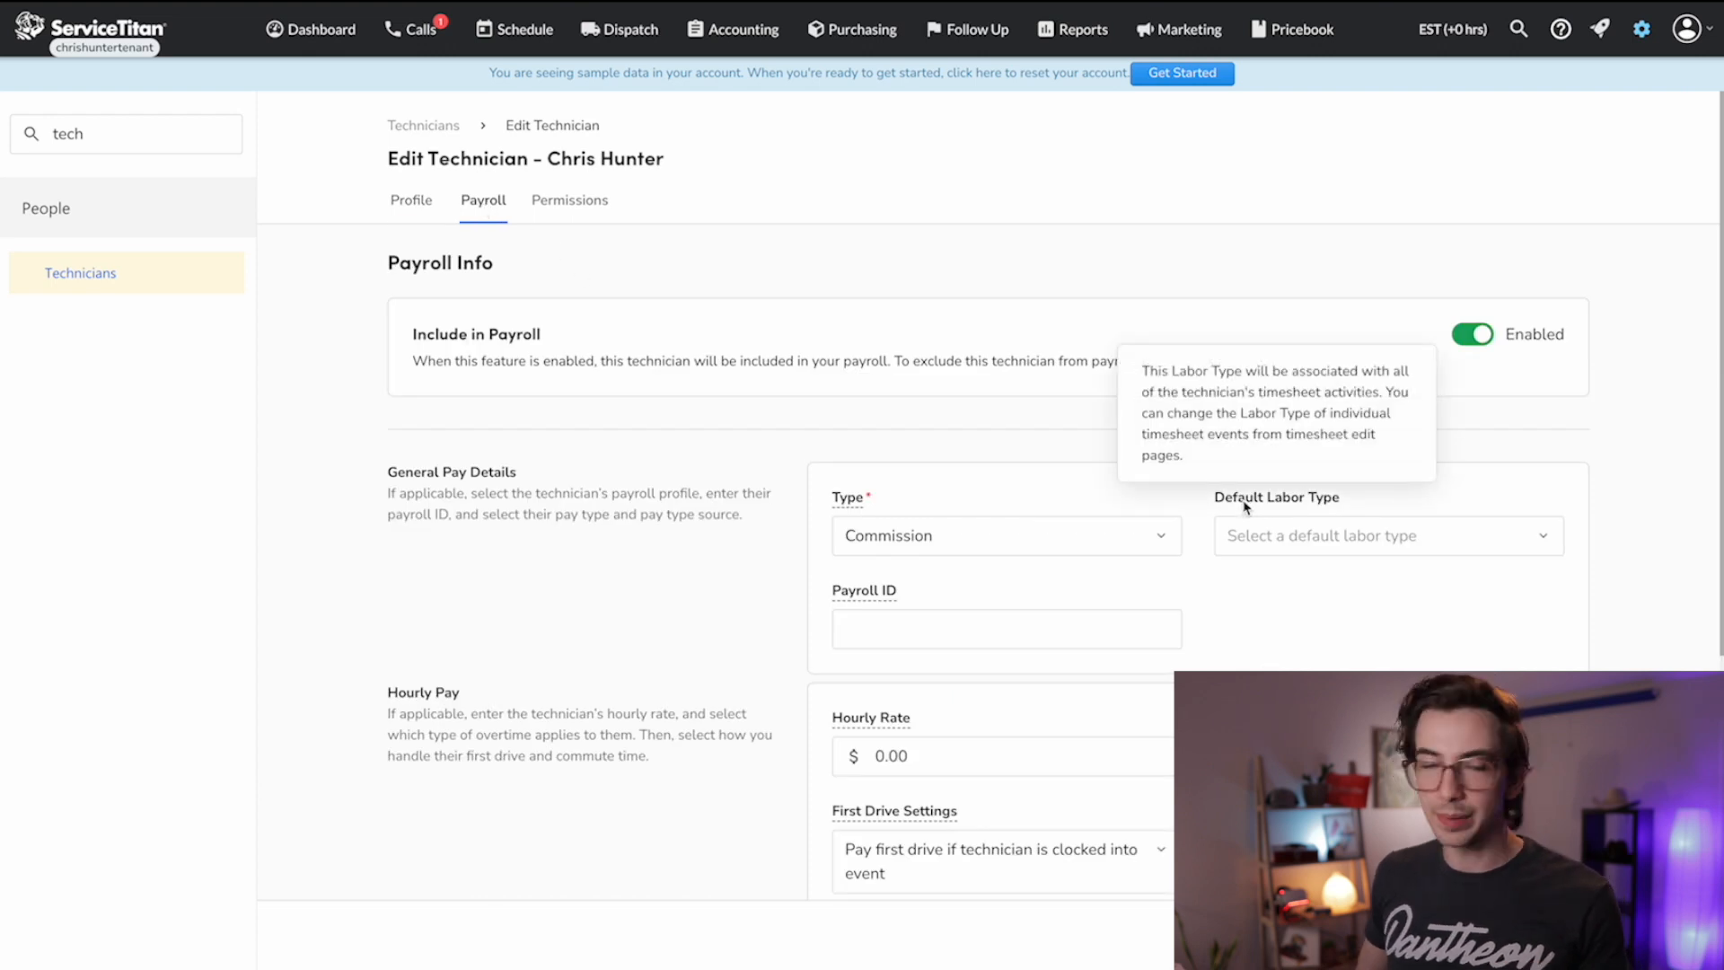
{"action": "left_click", "coordinate": [1380, 535]}
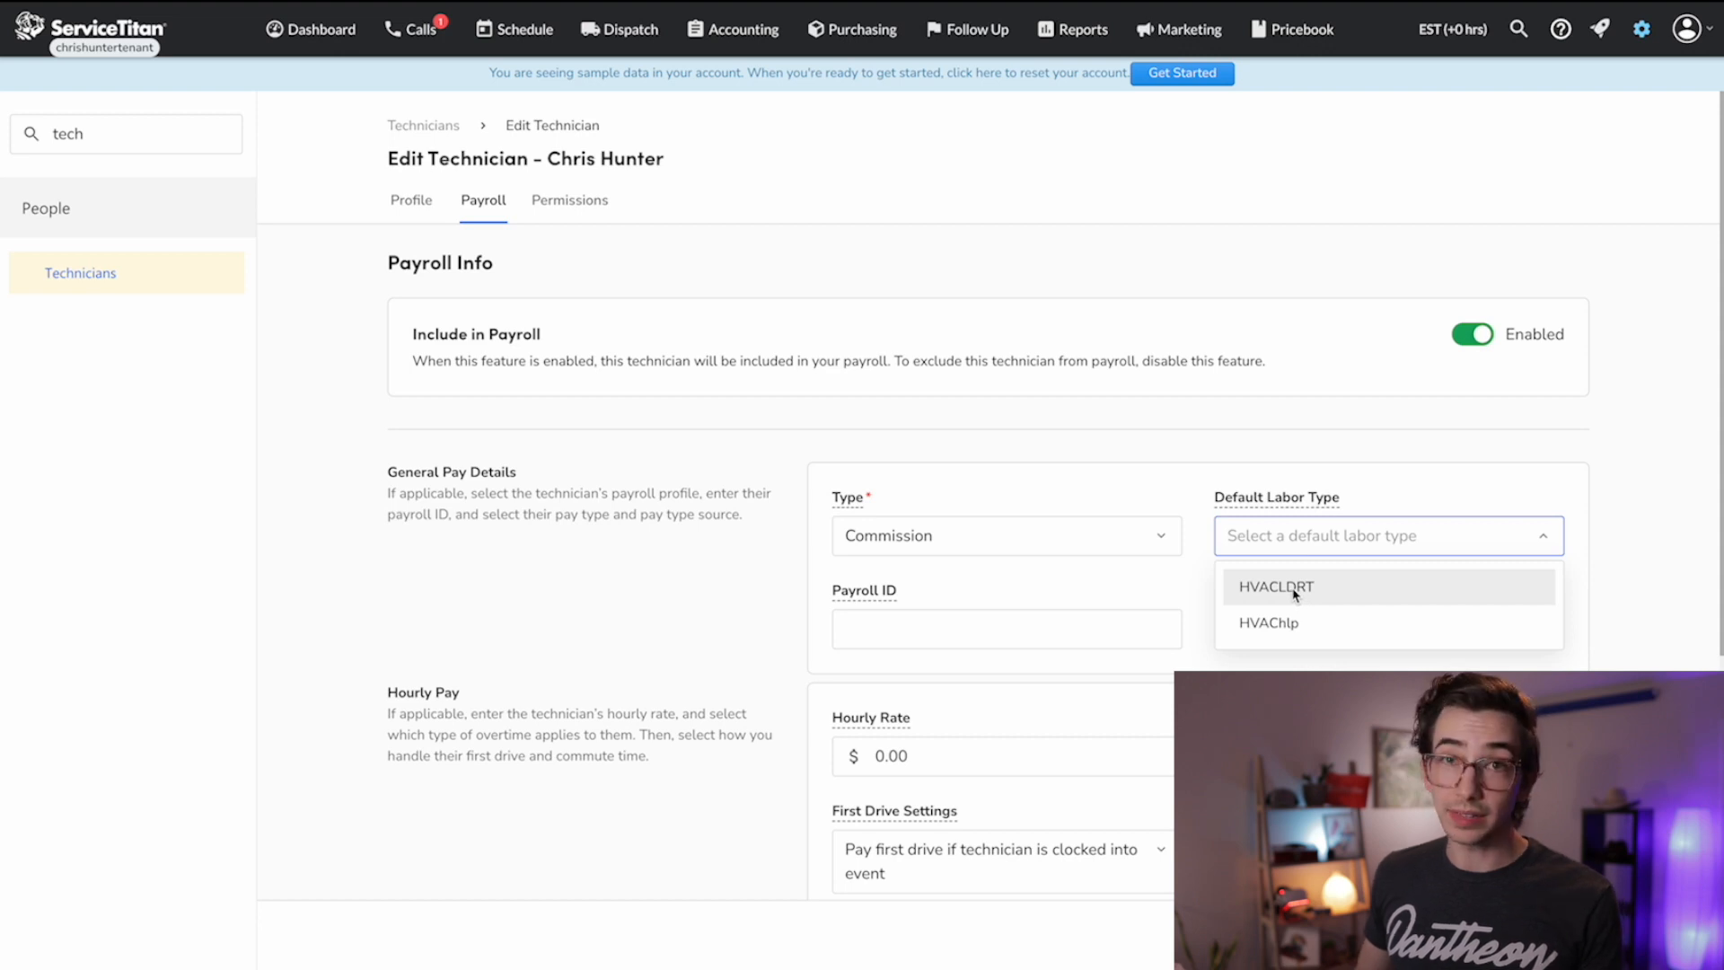
{"action": "left_click", "coordinate": [1276, 587]}
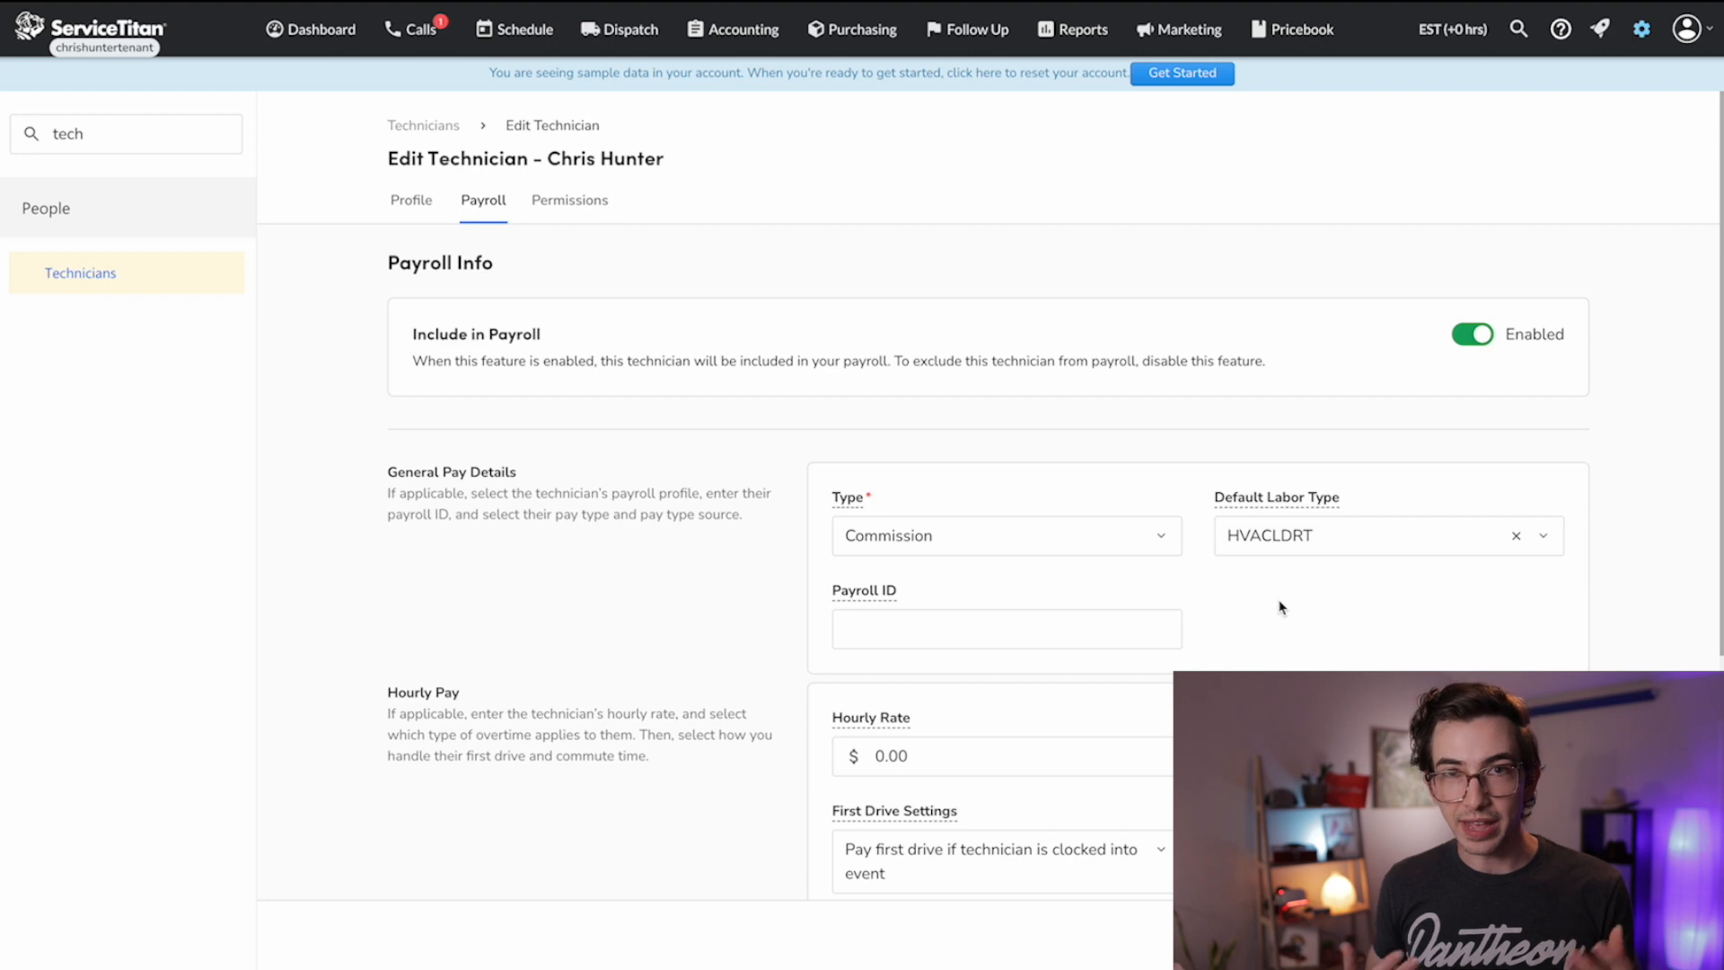
{"action": "mouse_move", "coordinate": [656, 451]}
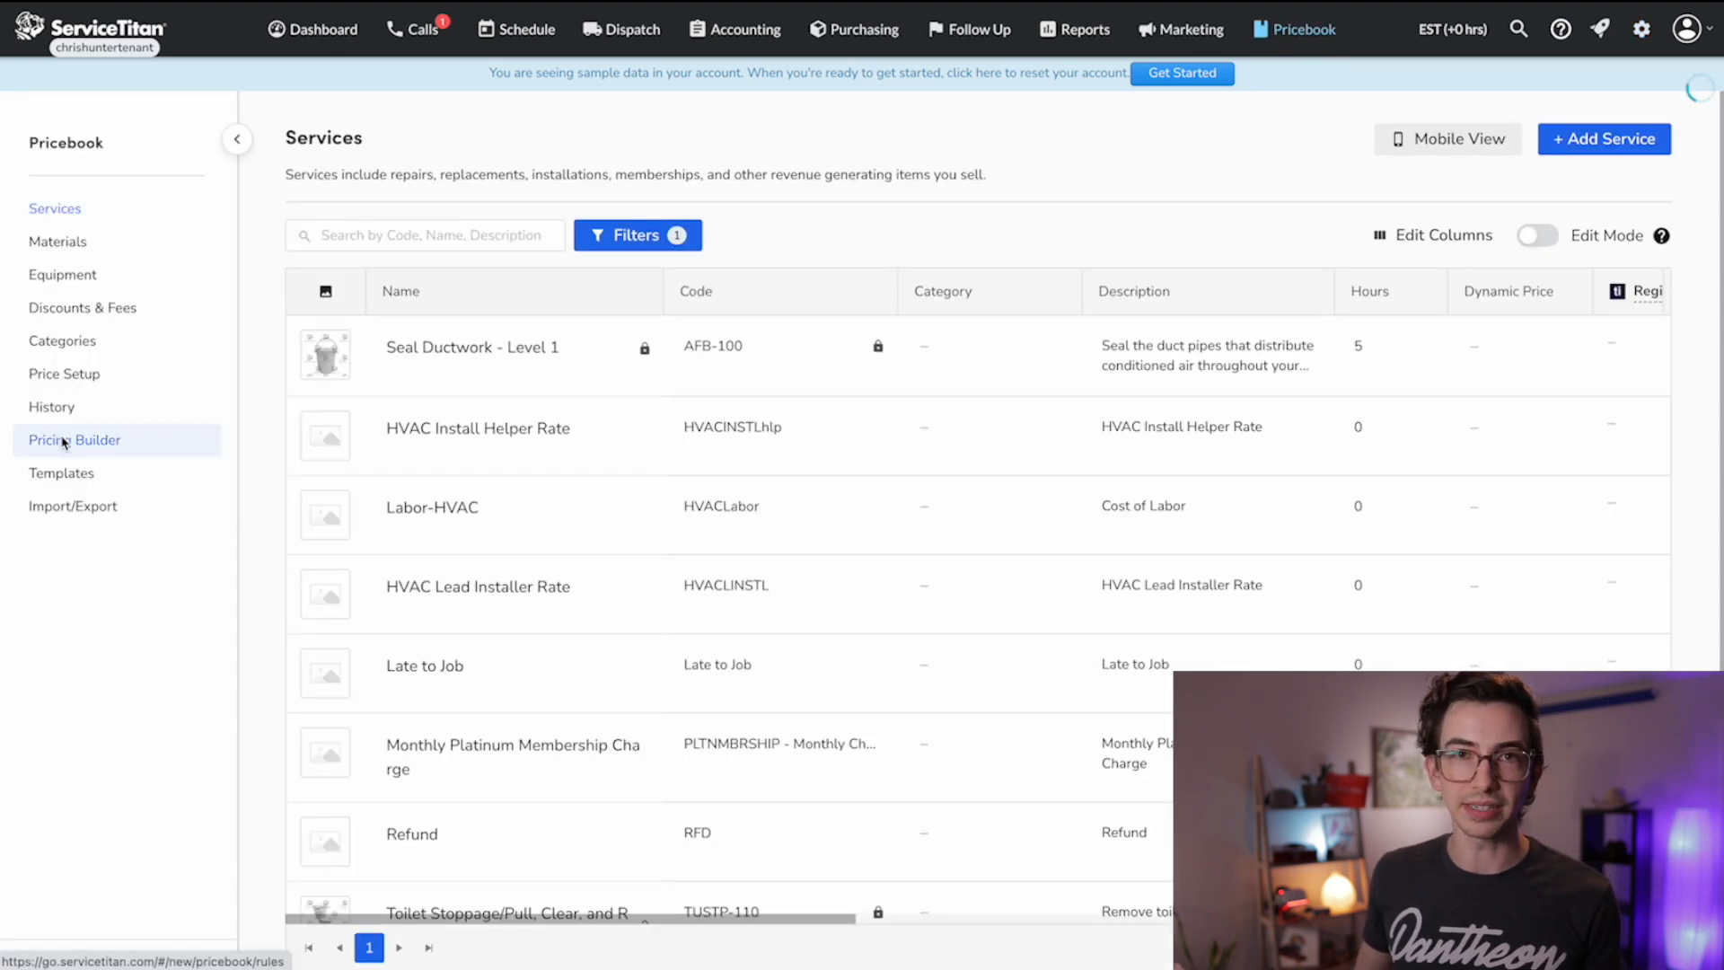
Step: Return to the Pricing Builder rules list and show HVAC Install Rule's action options
{"action": "left_click", "coordinate": [73, 440]}
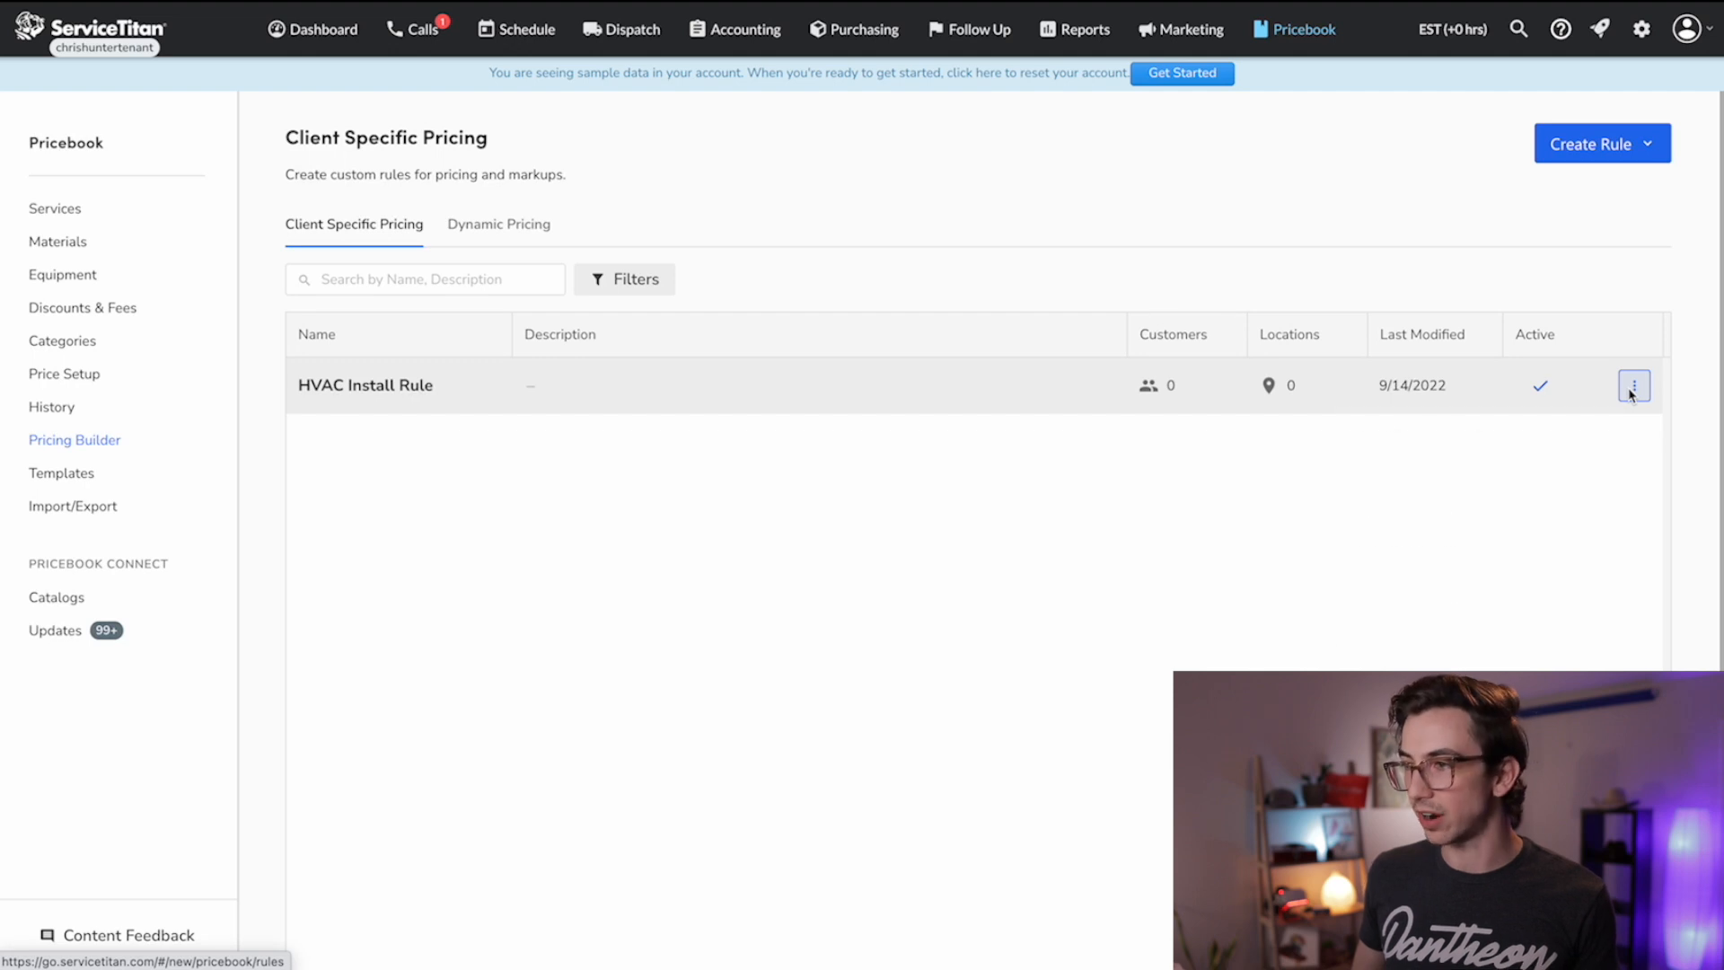
{"action": "left_click", "coordinate": [1634, 385]}
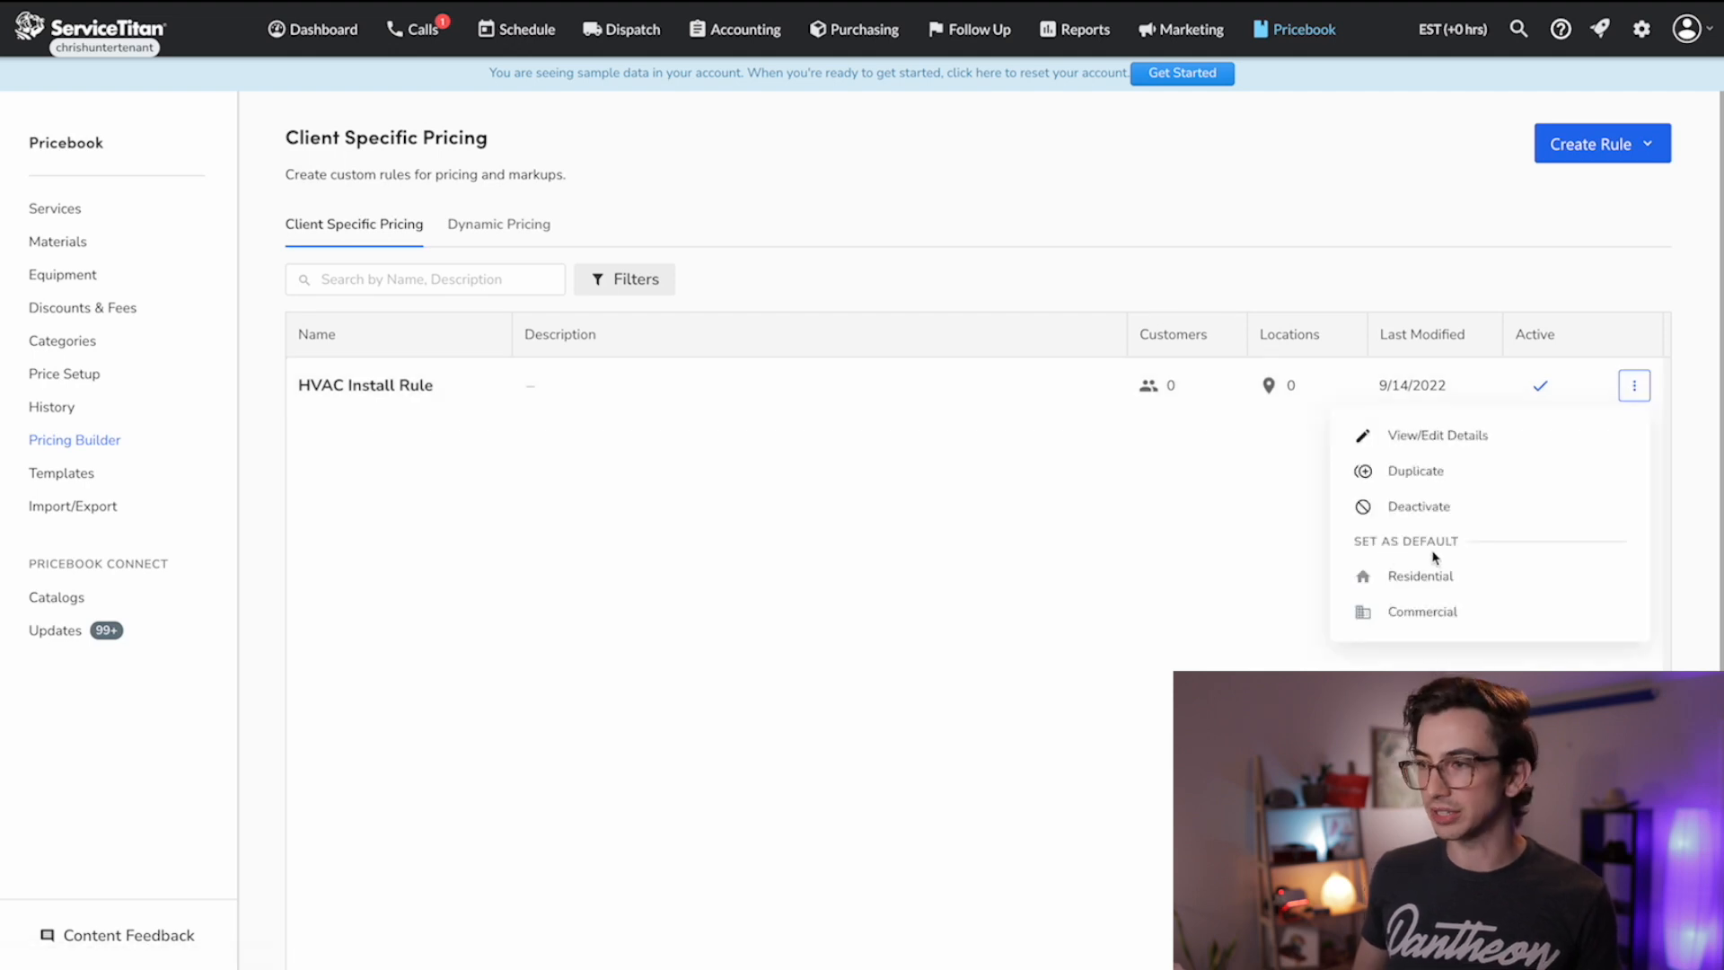
{"action": "mouse_move", "coordinate": [1419, 577]}
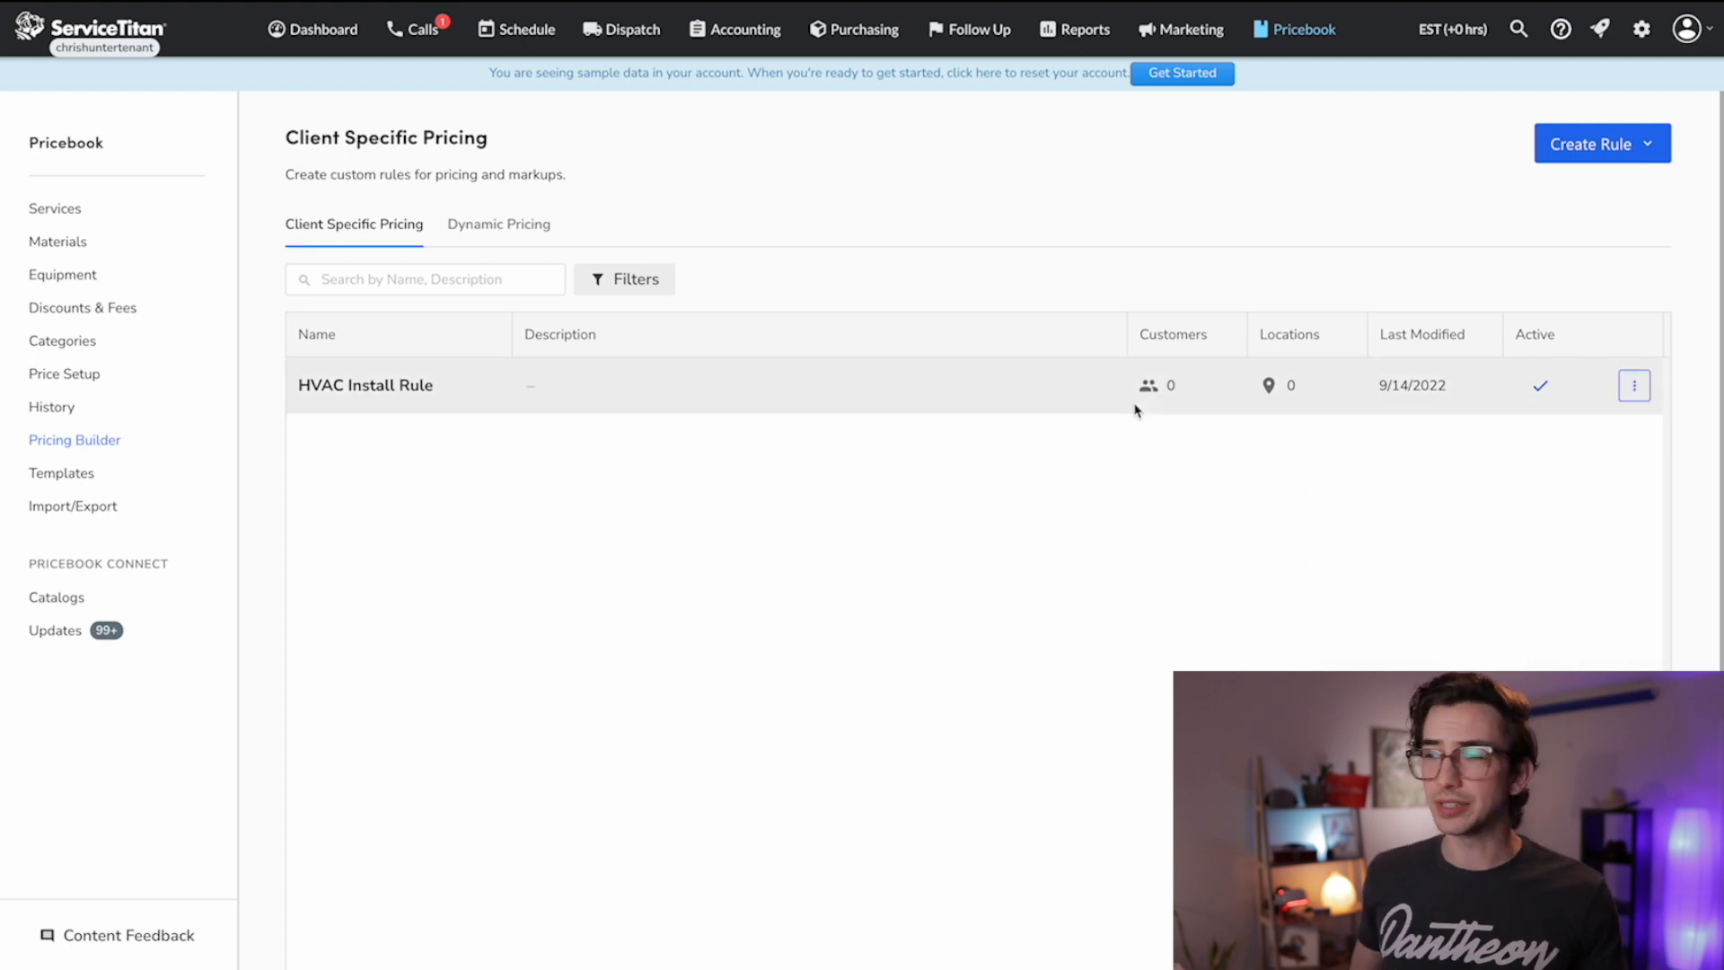
{"action": "mouse_move", "coordinate": [1164, 406]}
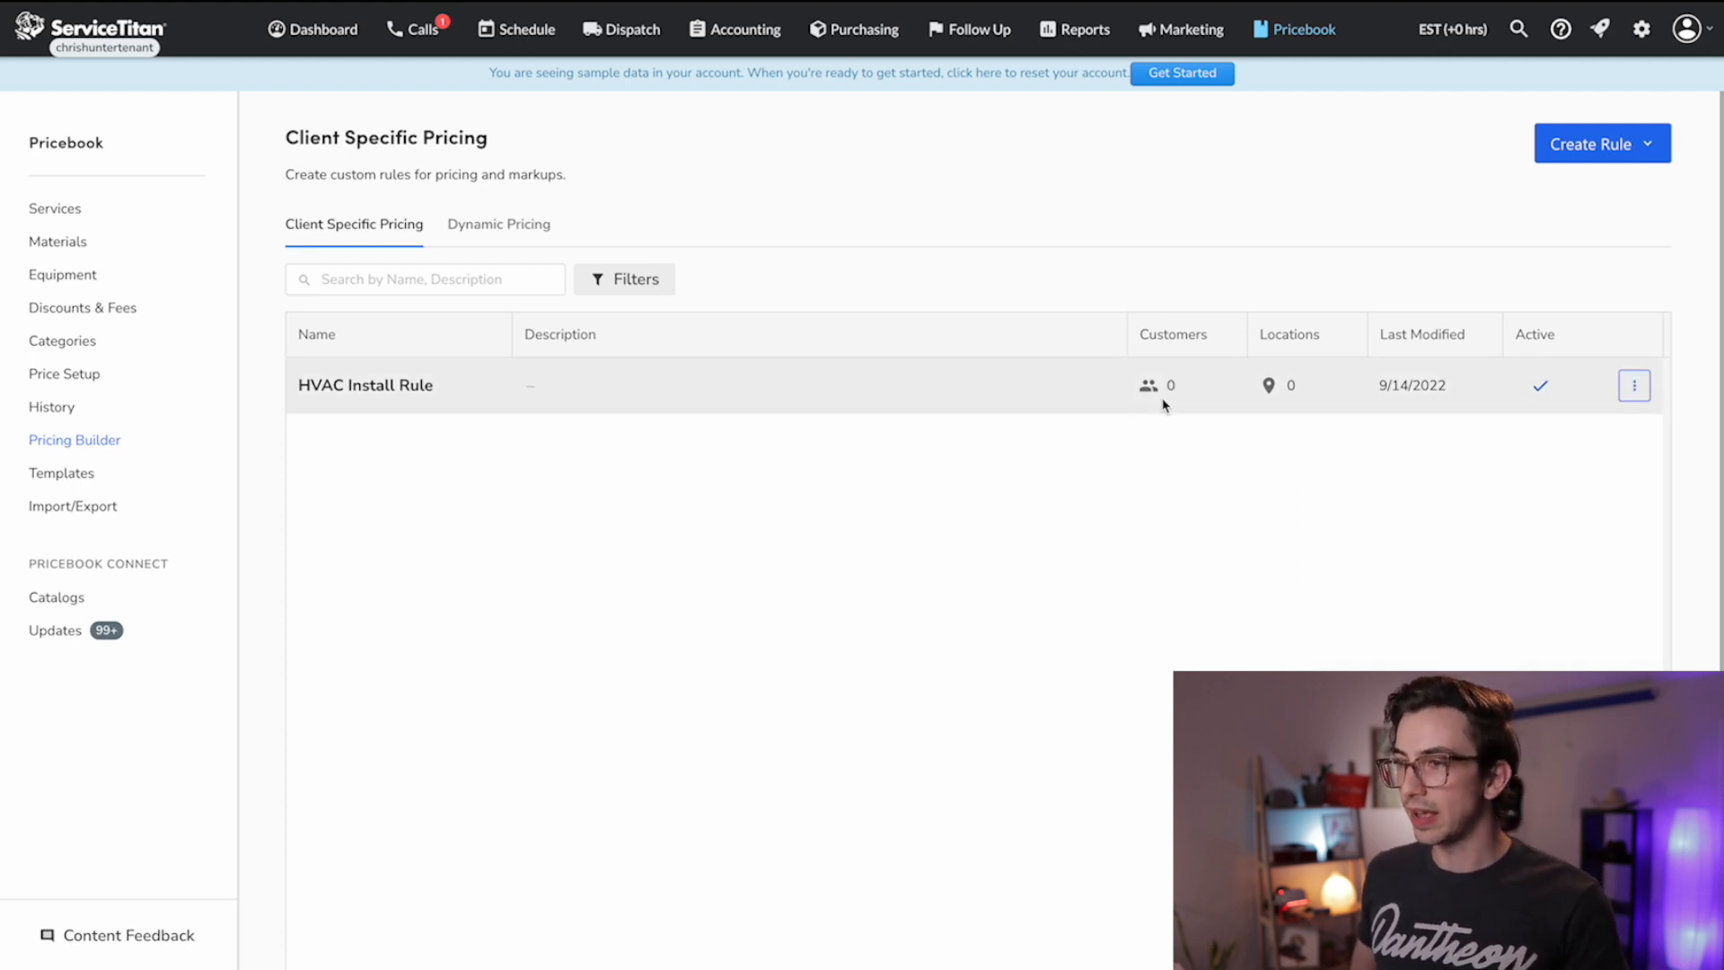
{"action": "mouse_move", "coordinate": [693, 396]}
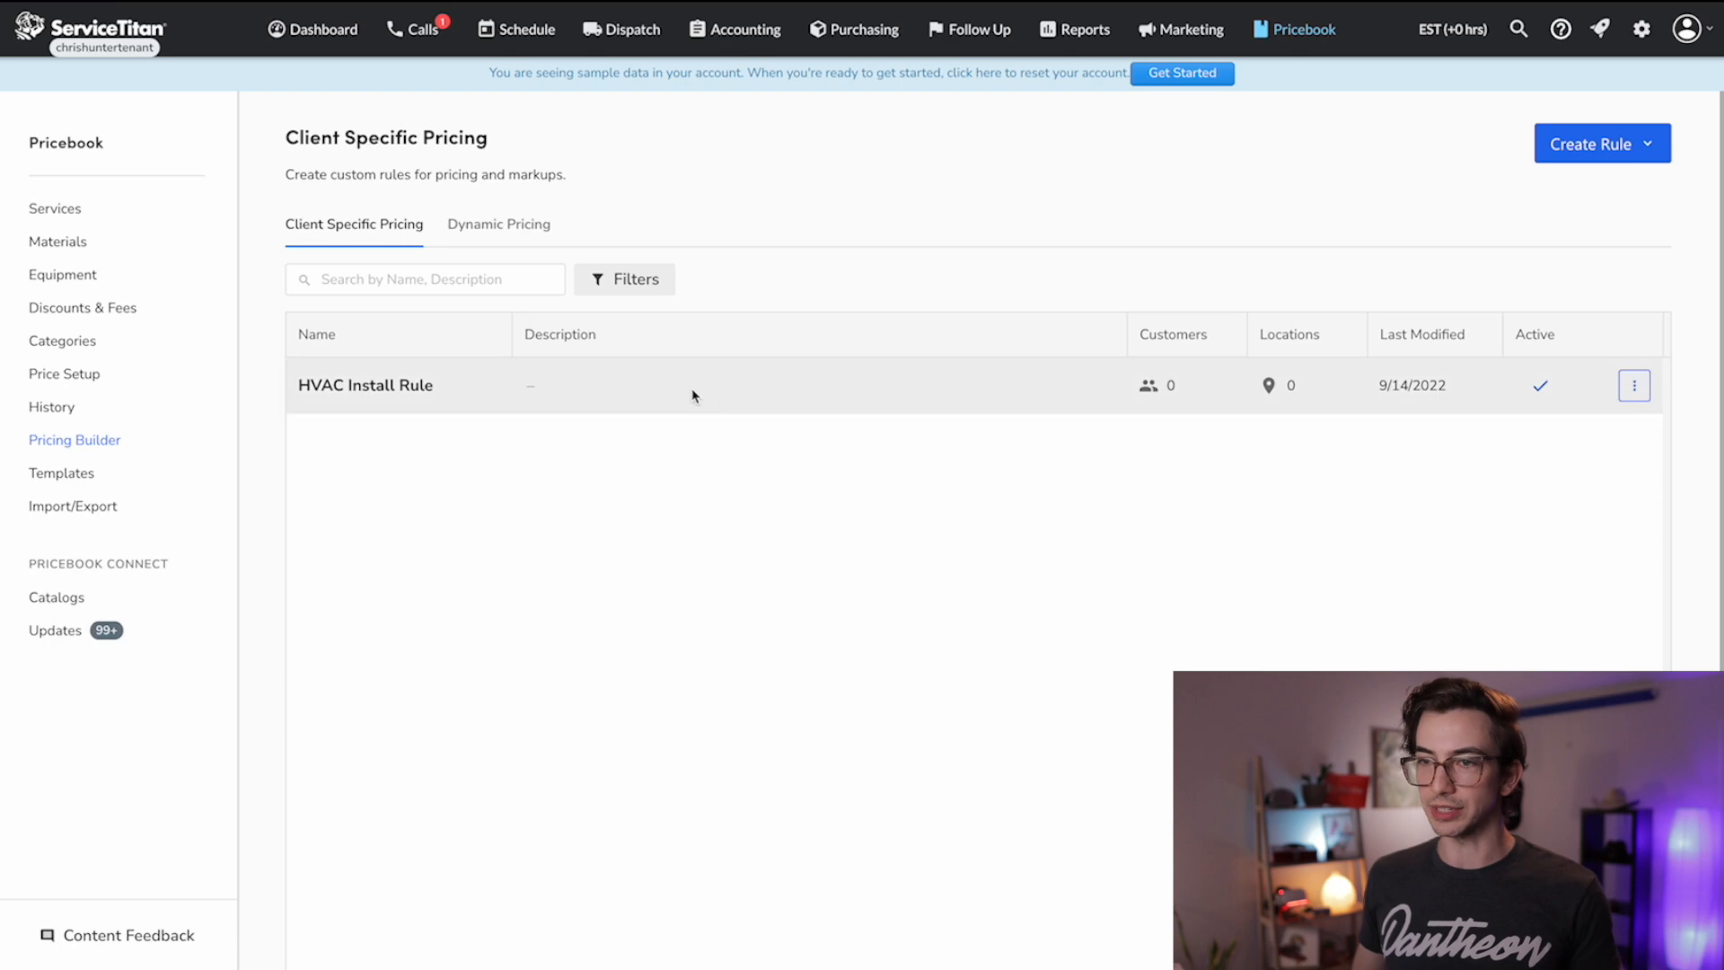